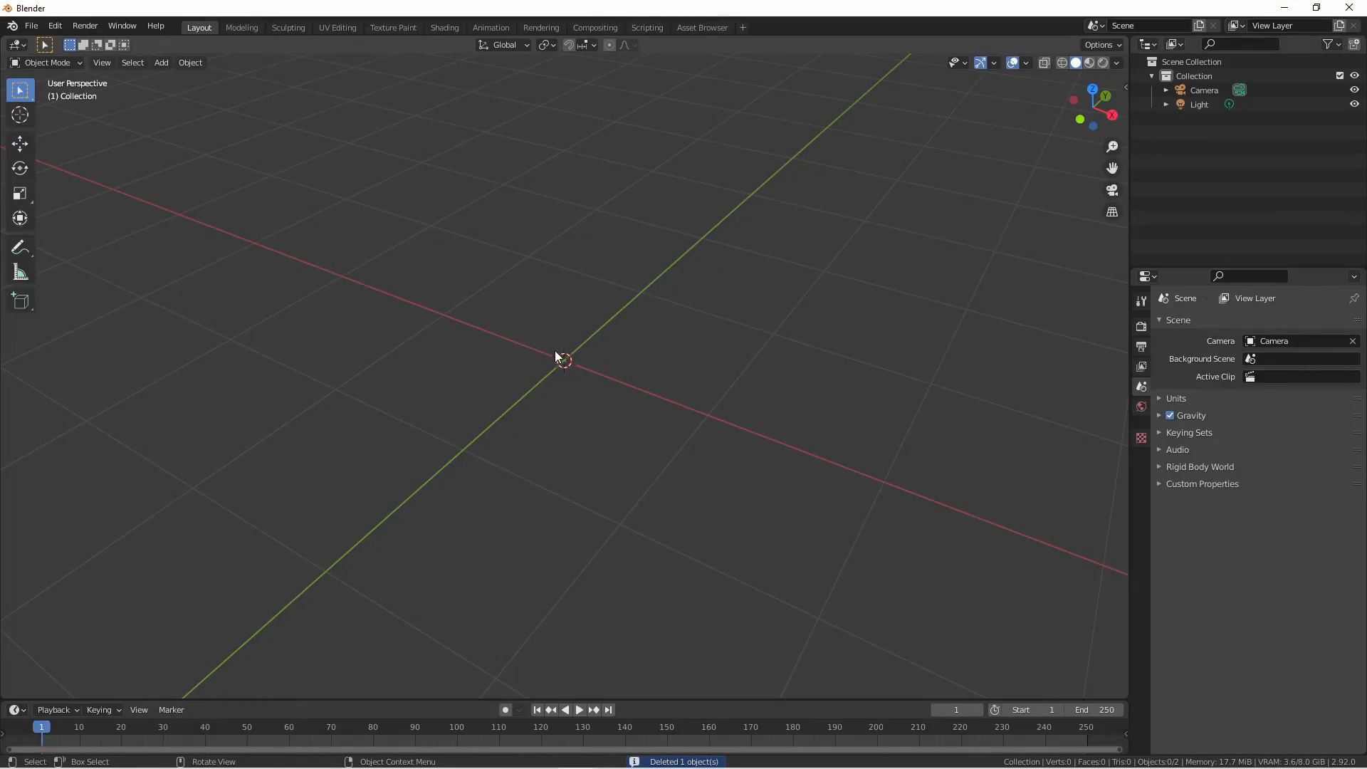
Step: Add a grid mesh to the scene and give it a cloth modifier from Physics Properties
left_click(160, 62)
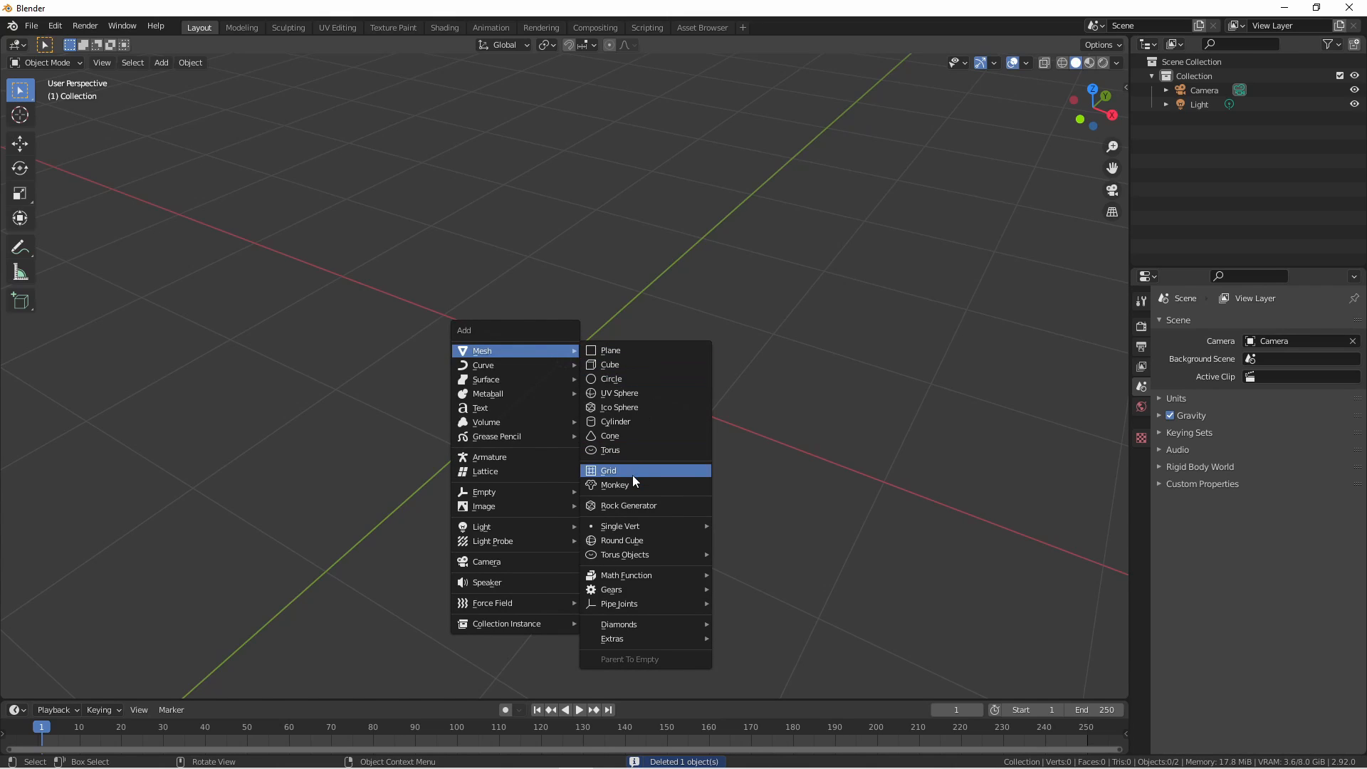
left_click(608, 470)
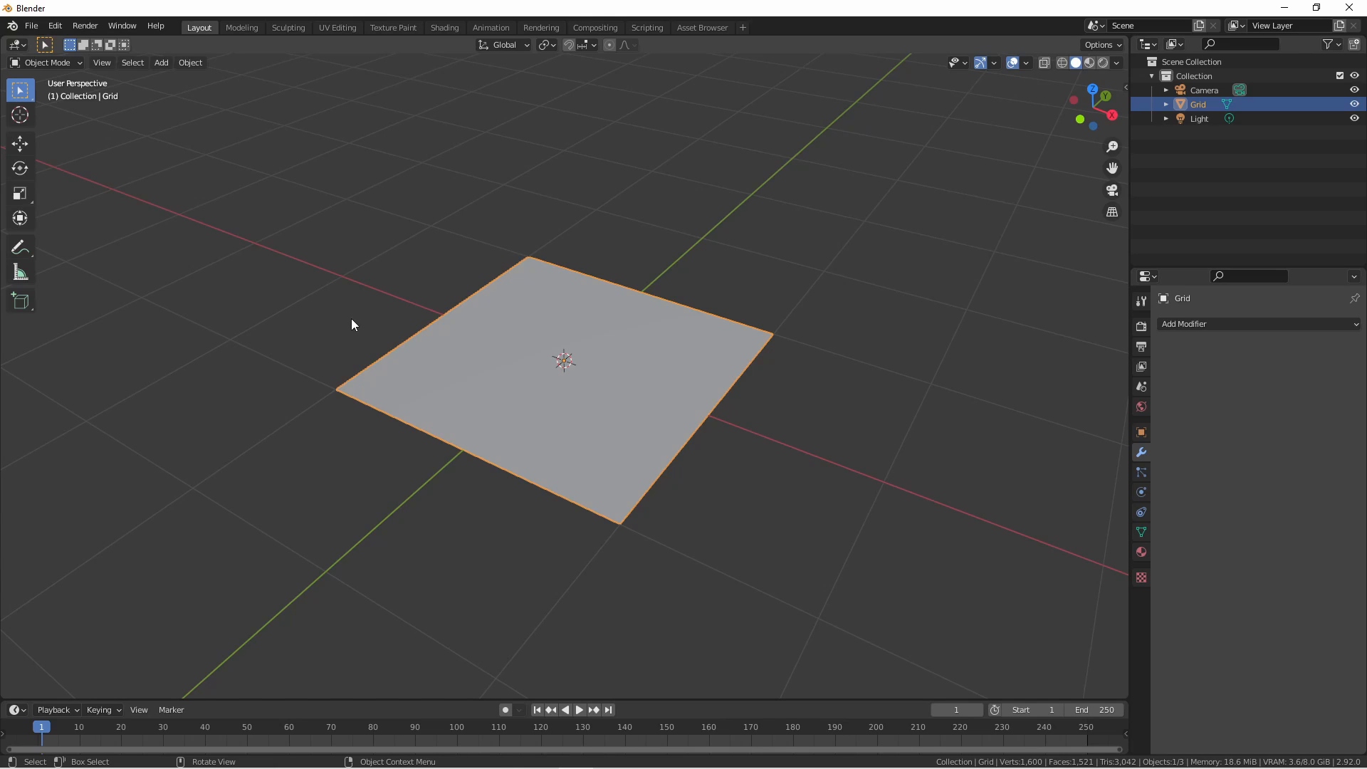
mouse_move(645, 330)
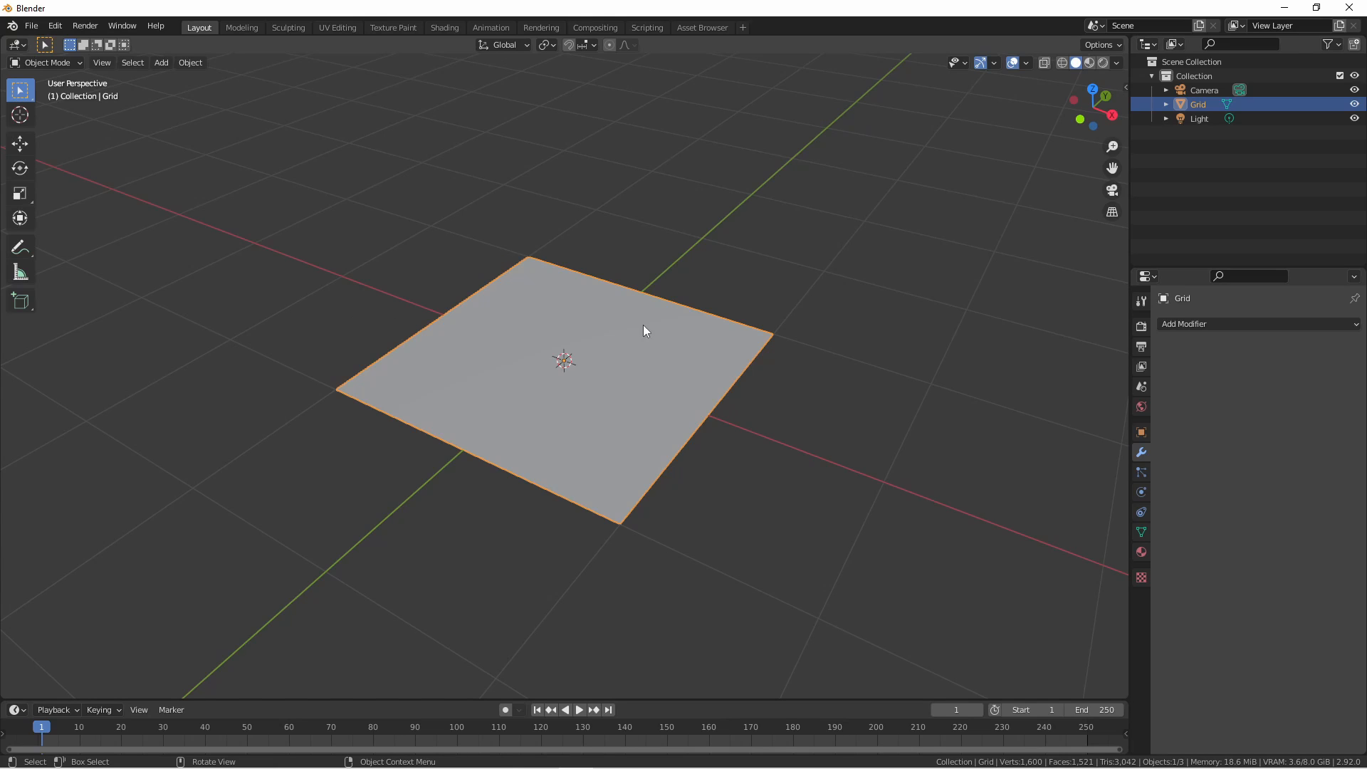
left_click(1186, 324)
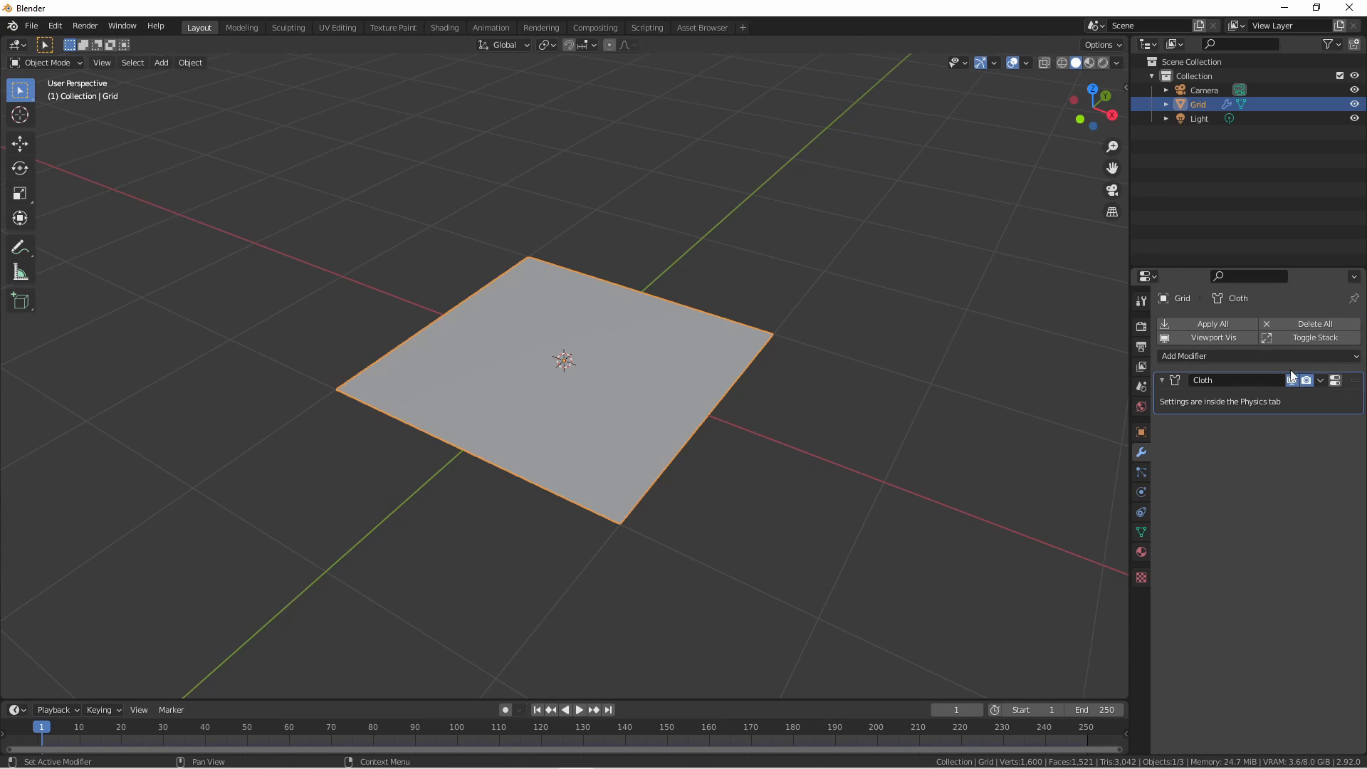
mouse_move(1140, 493)
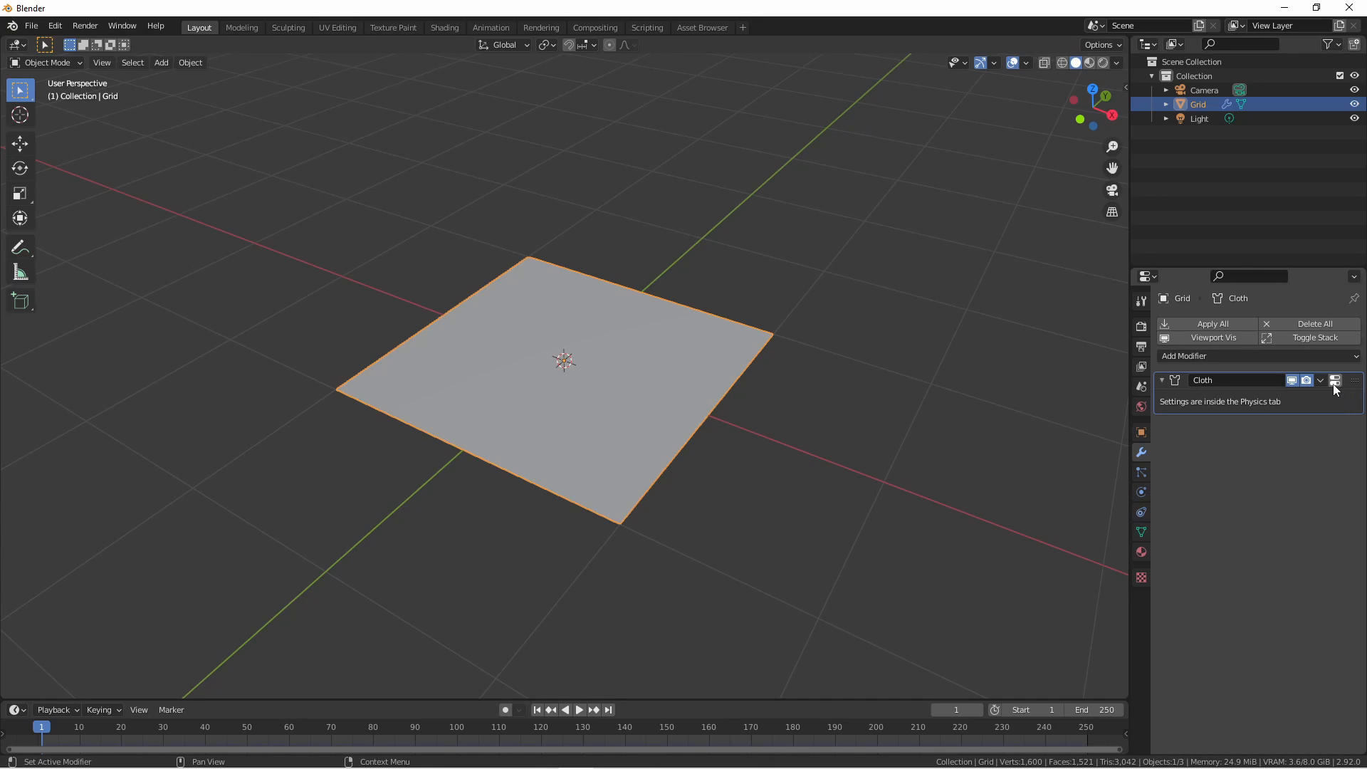
mouse_move(1335, 381)
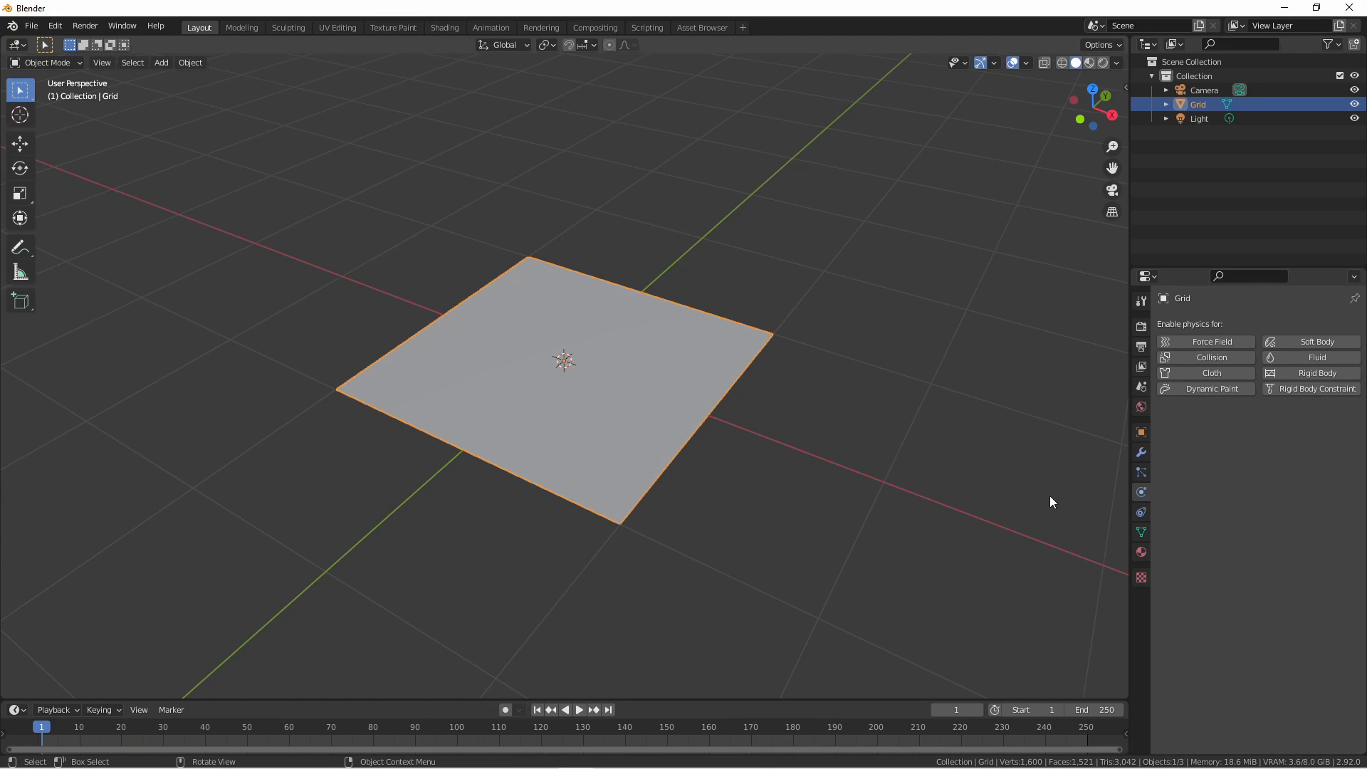
mouse_move(1141, 493)
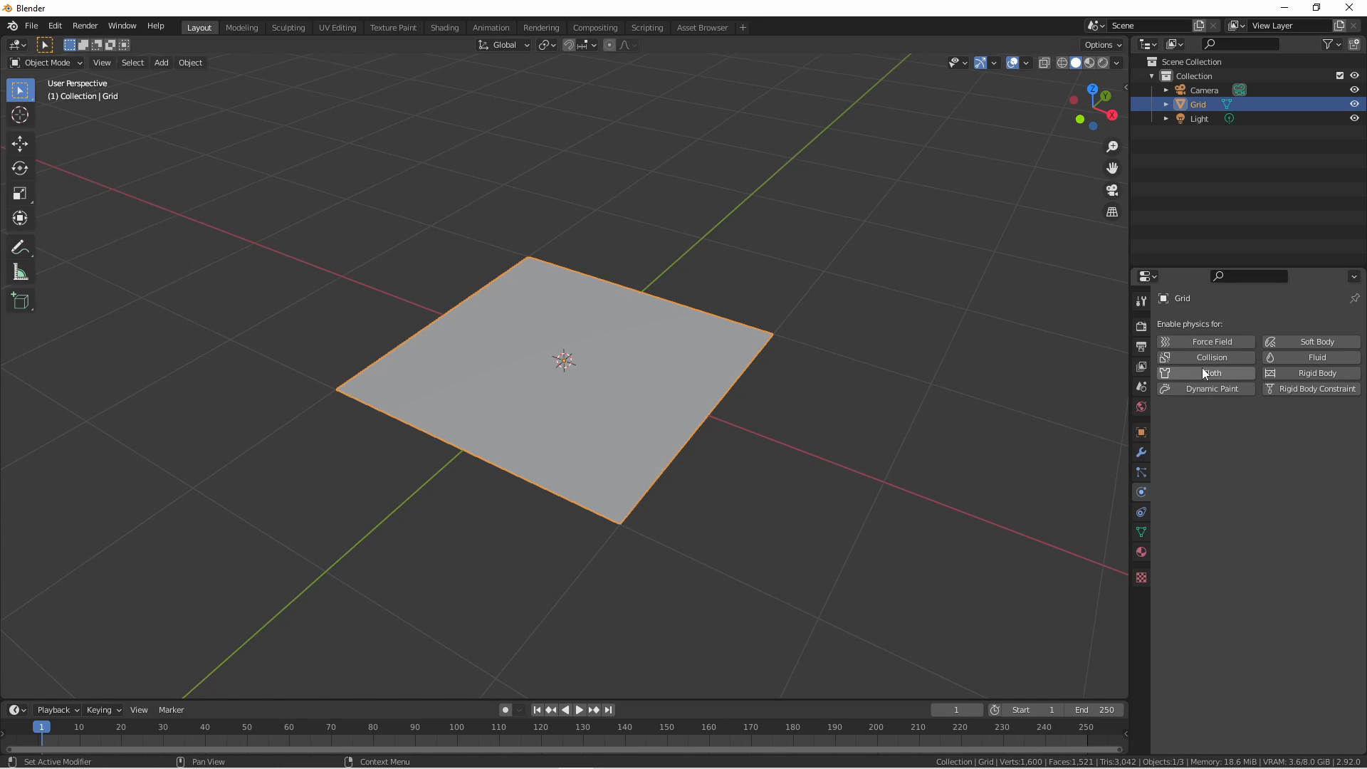
Step: Enable Cloth physics on the grid, revealing its mass and stiffness settings, then deselect it
left_click(1211, 373)
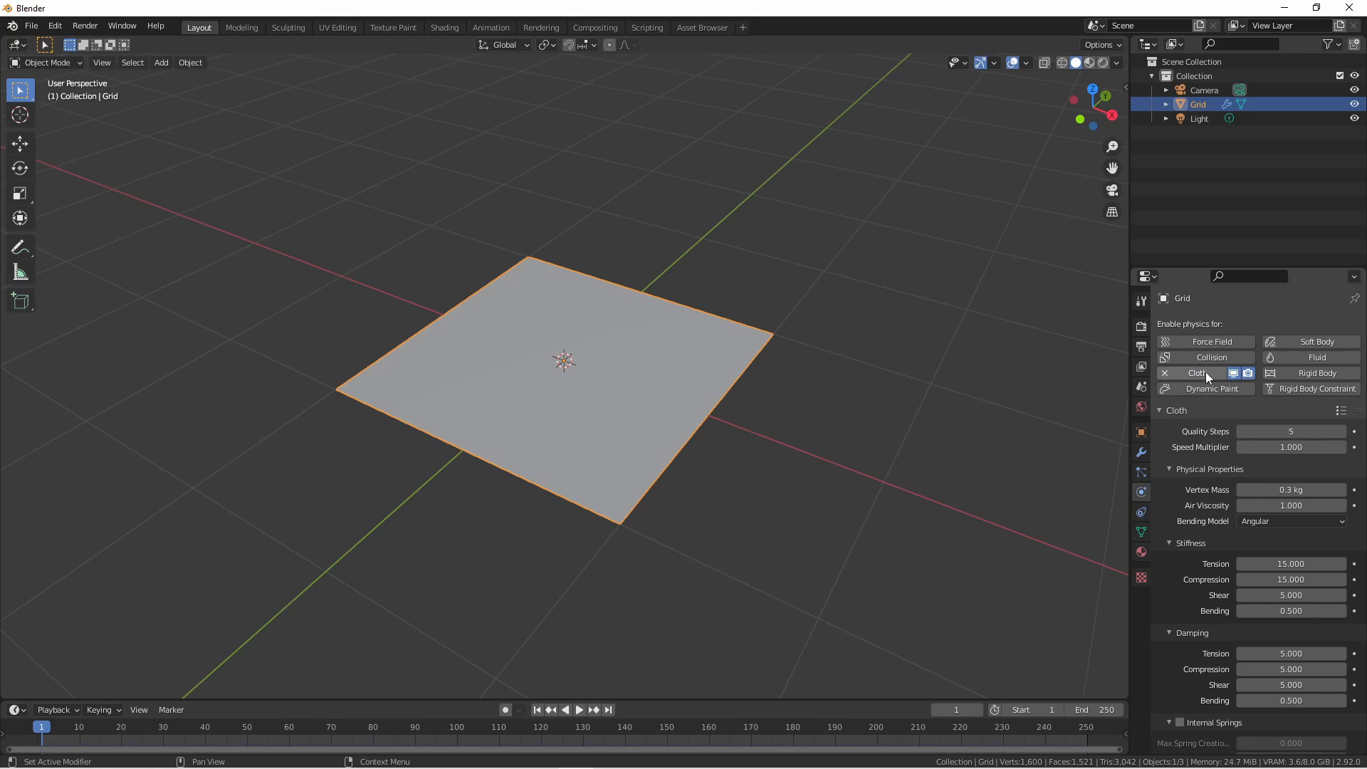
left_click(1141, 453)
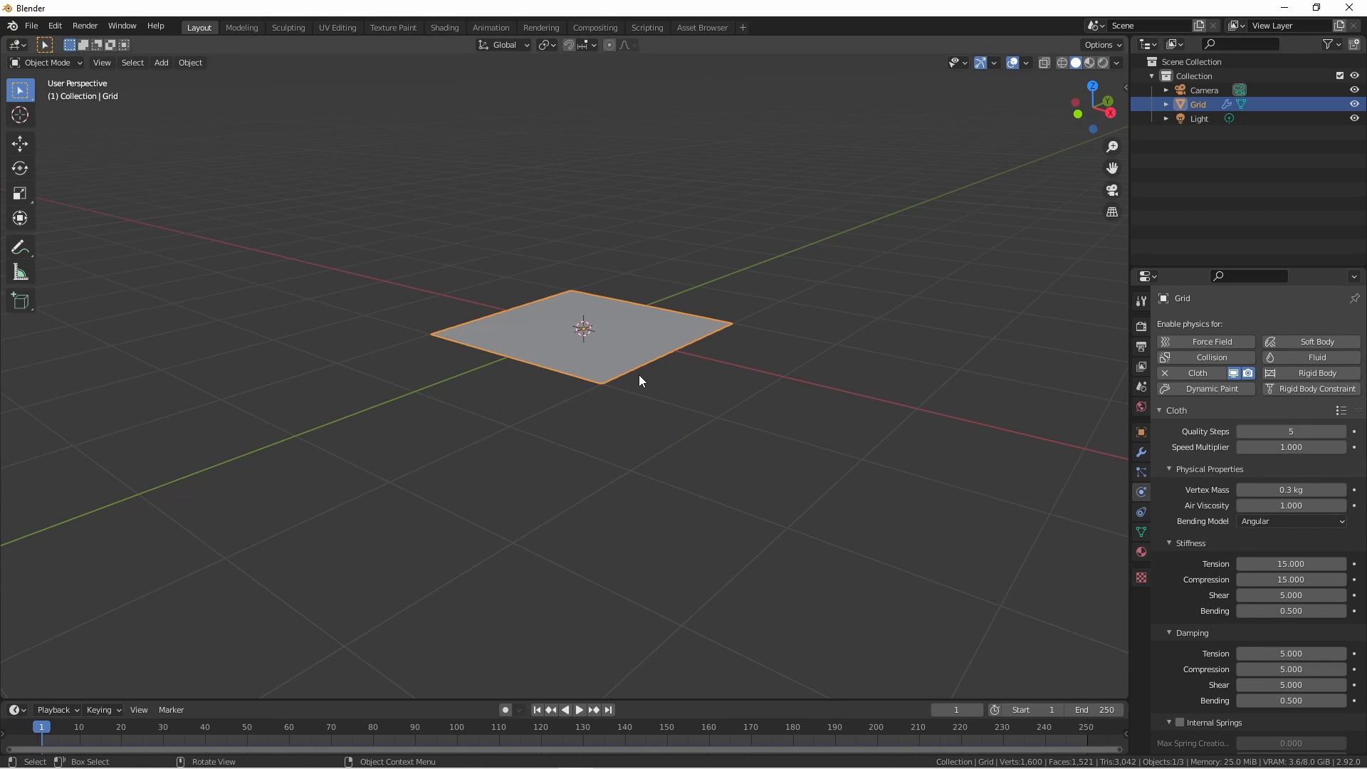
left_click(579, 709)
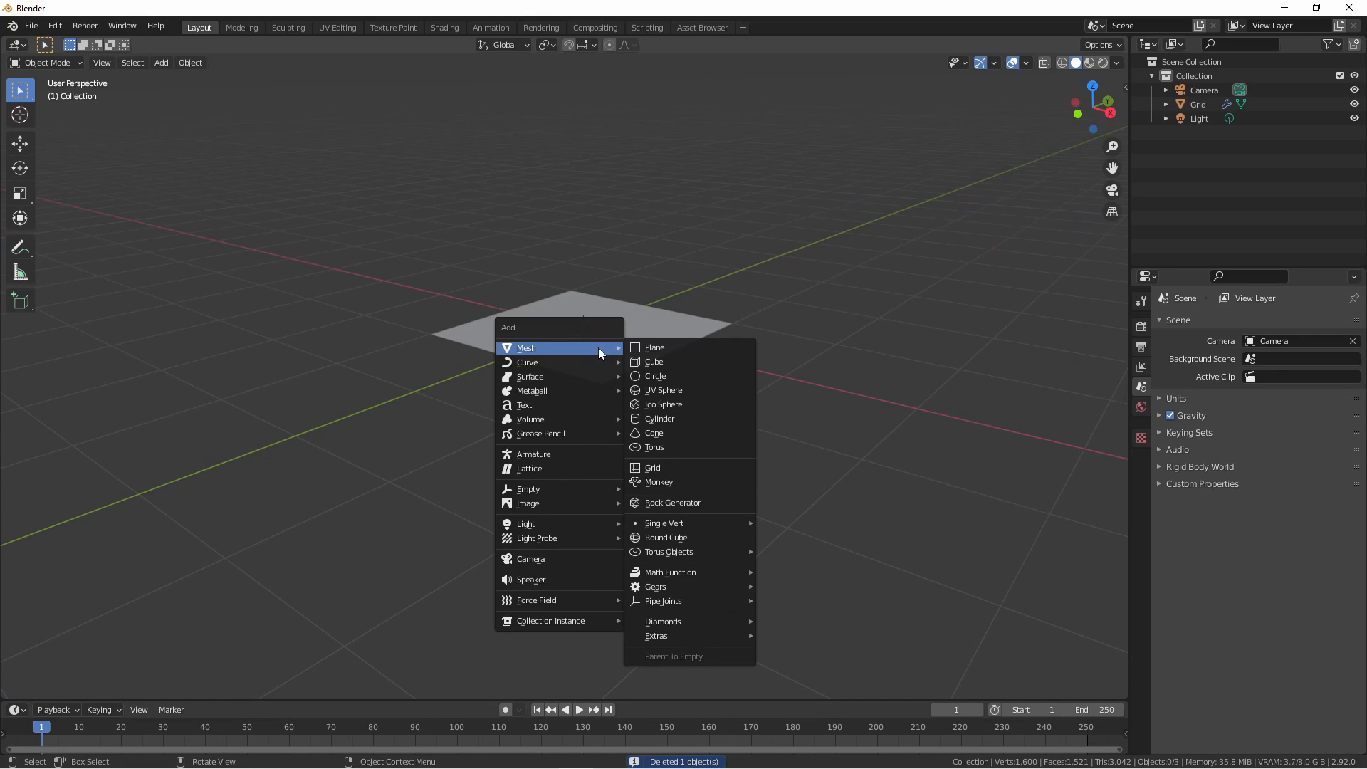
Step: Add a tenfold-scaled ground plane beneath the grid and enable Collision physics on it
left_click(655, 347)
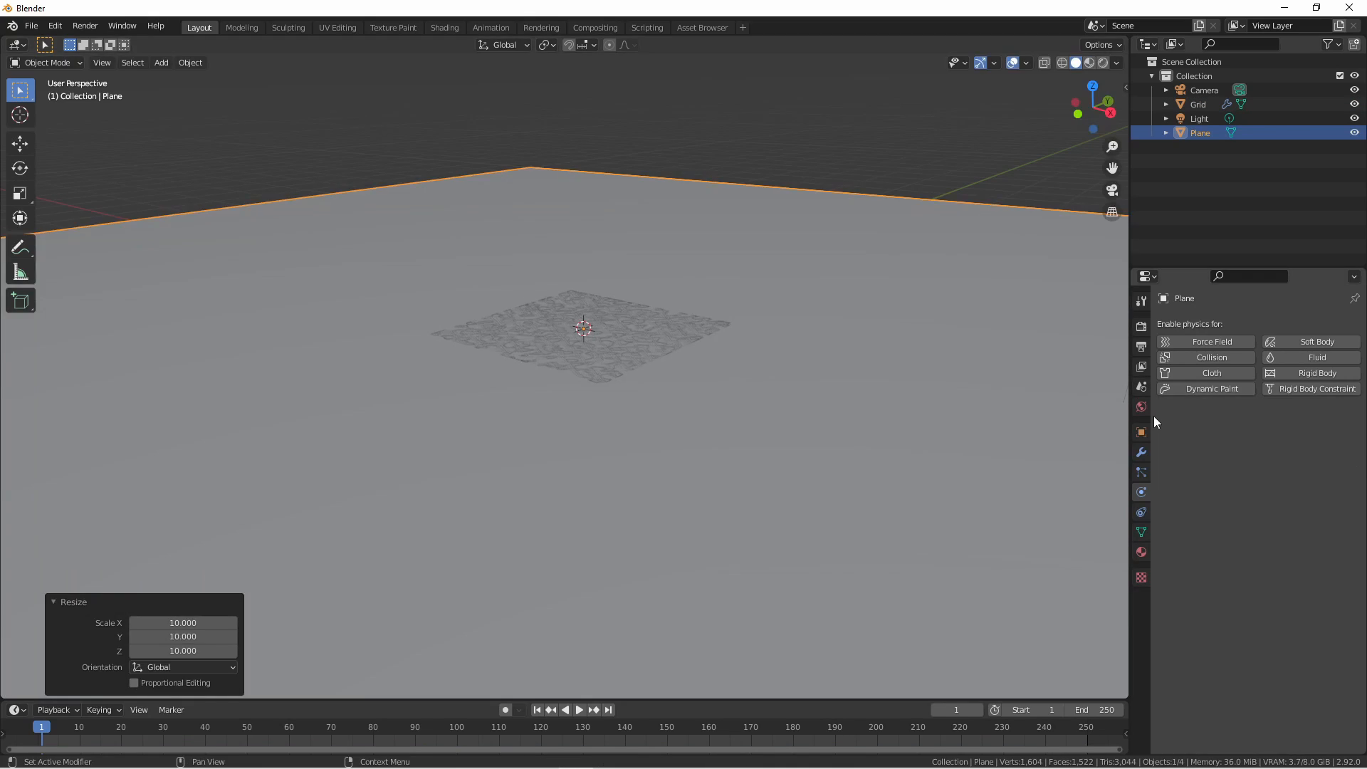
mouse_move(1211, 358)
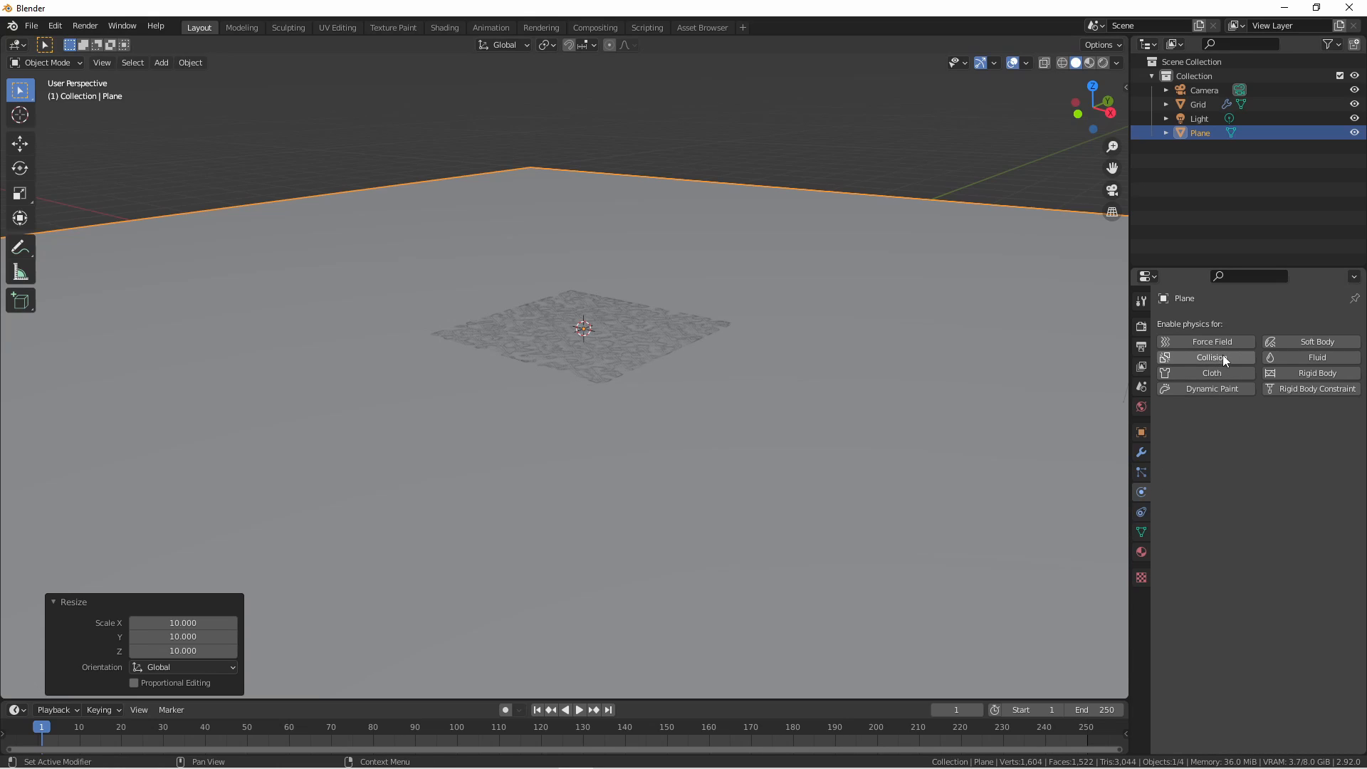
left_click(1205, 358)
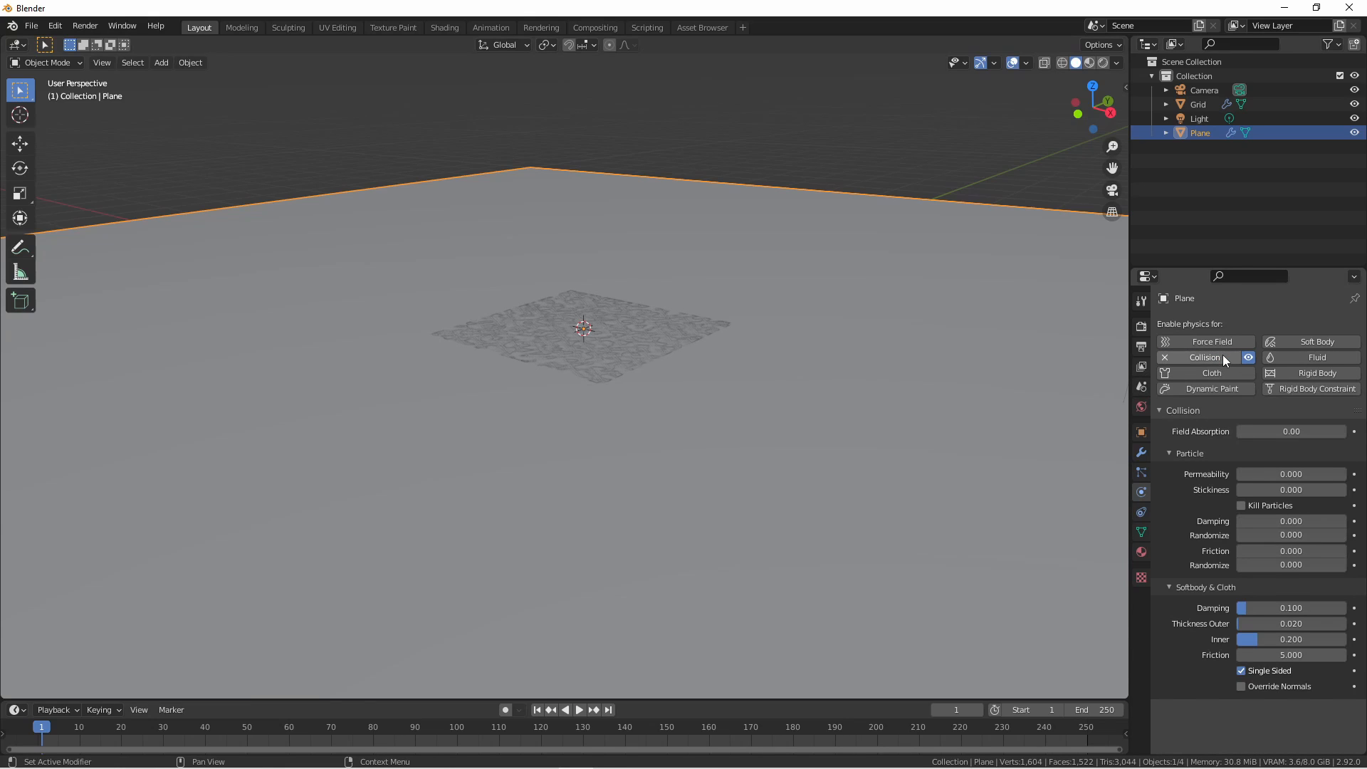
mouse_move(1160, 597)
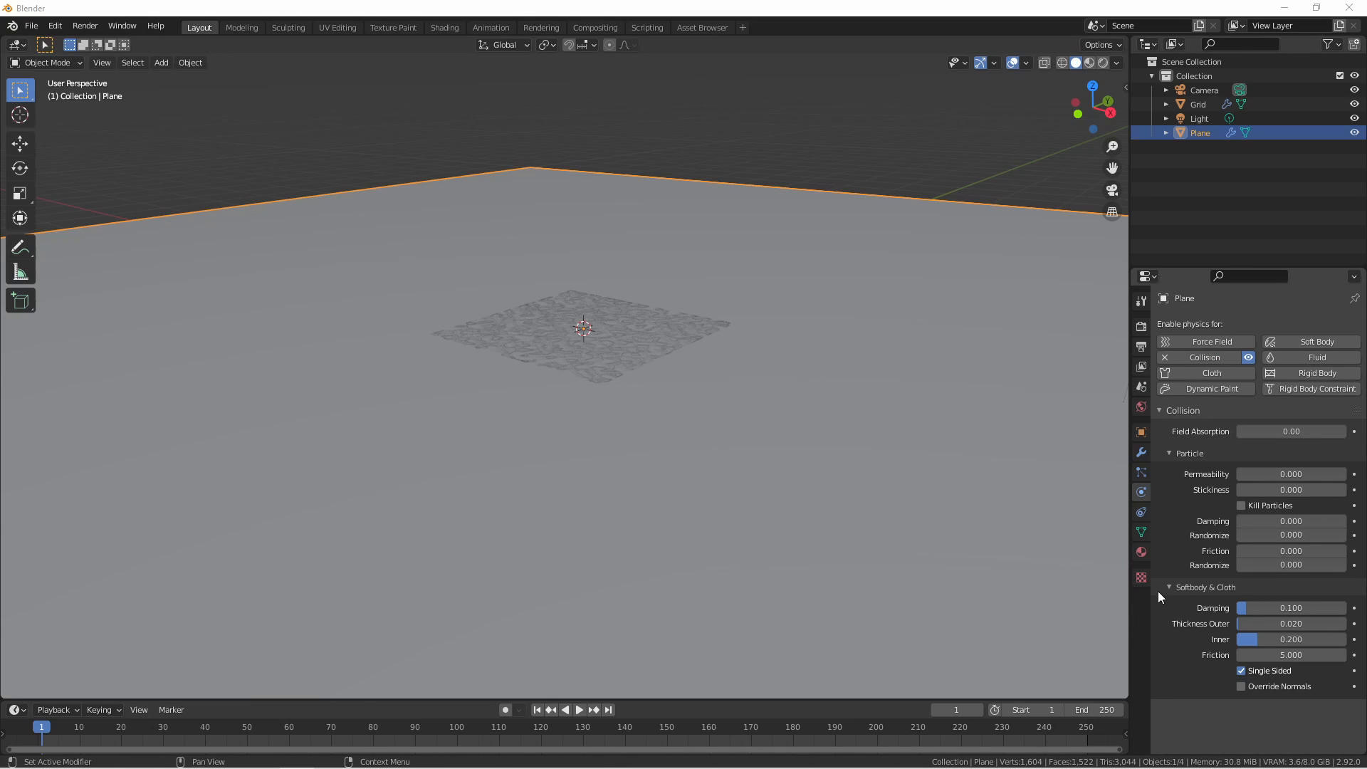
mouse_move(1215, 609)
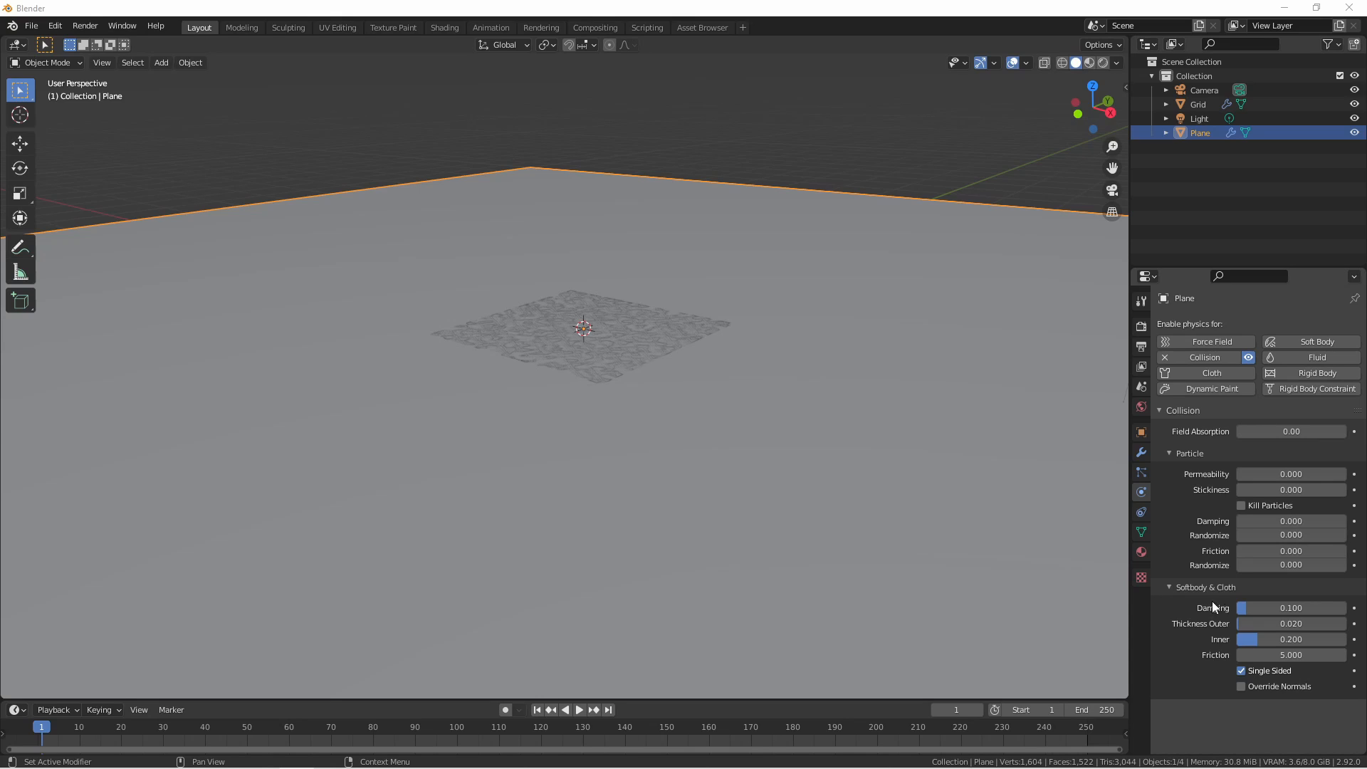
mouse_move(1290, 655)
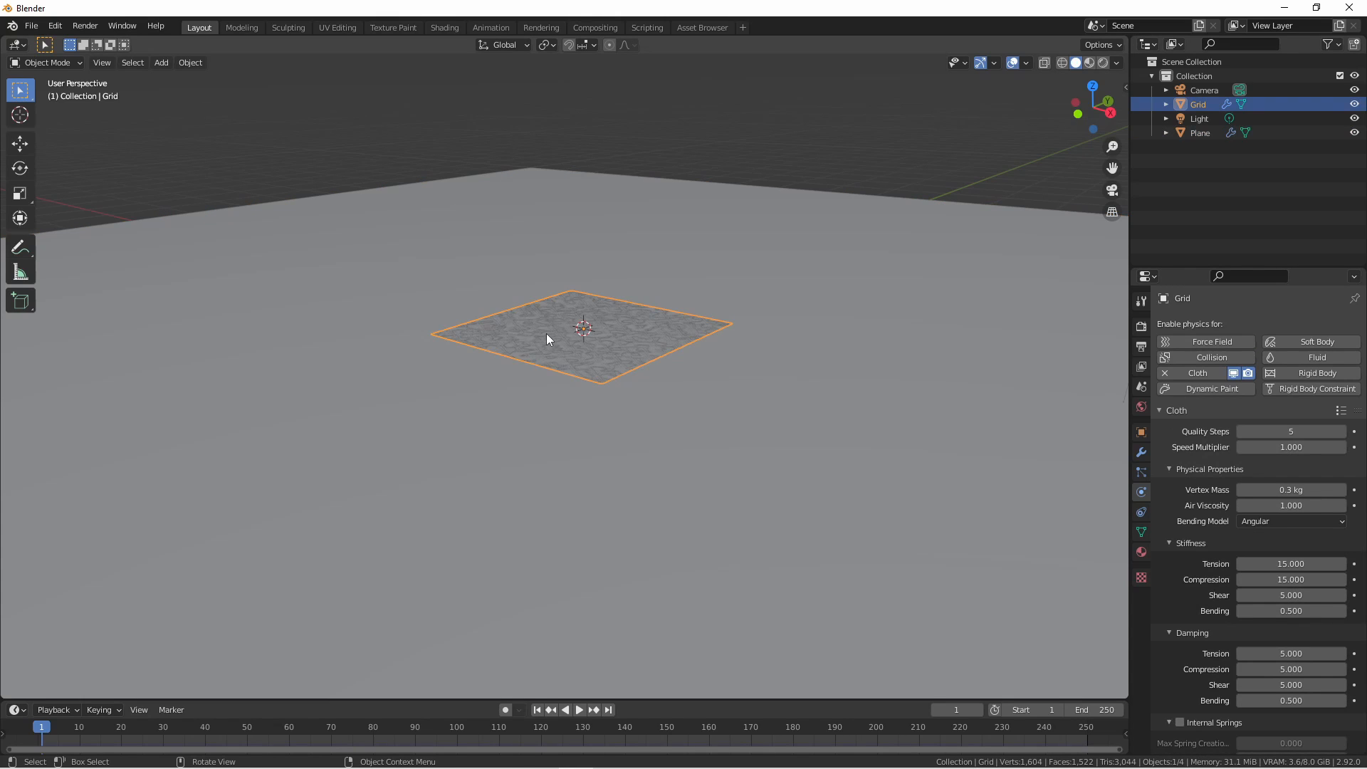
Step: Raise the cloth grid above the ground and set viewport shading colour to Random
key("g")
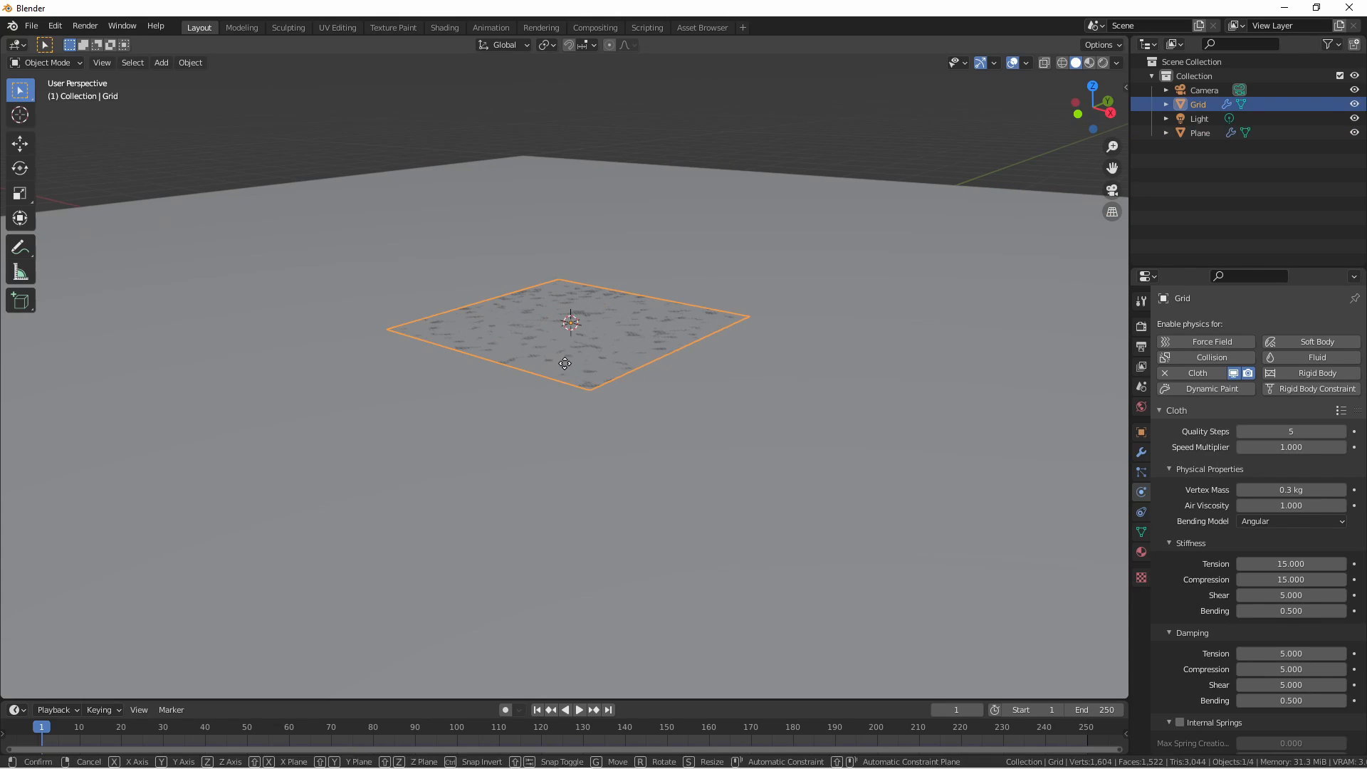
left_click(1117, 62)
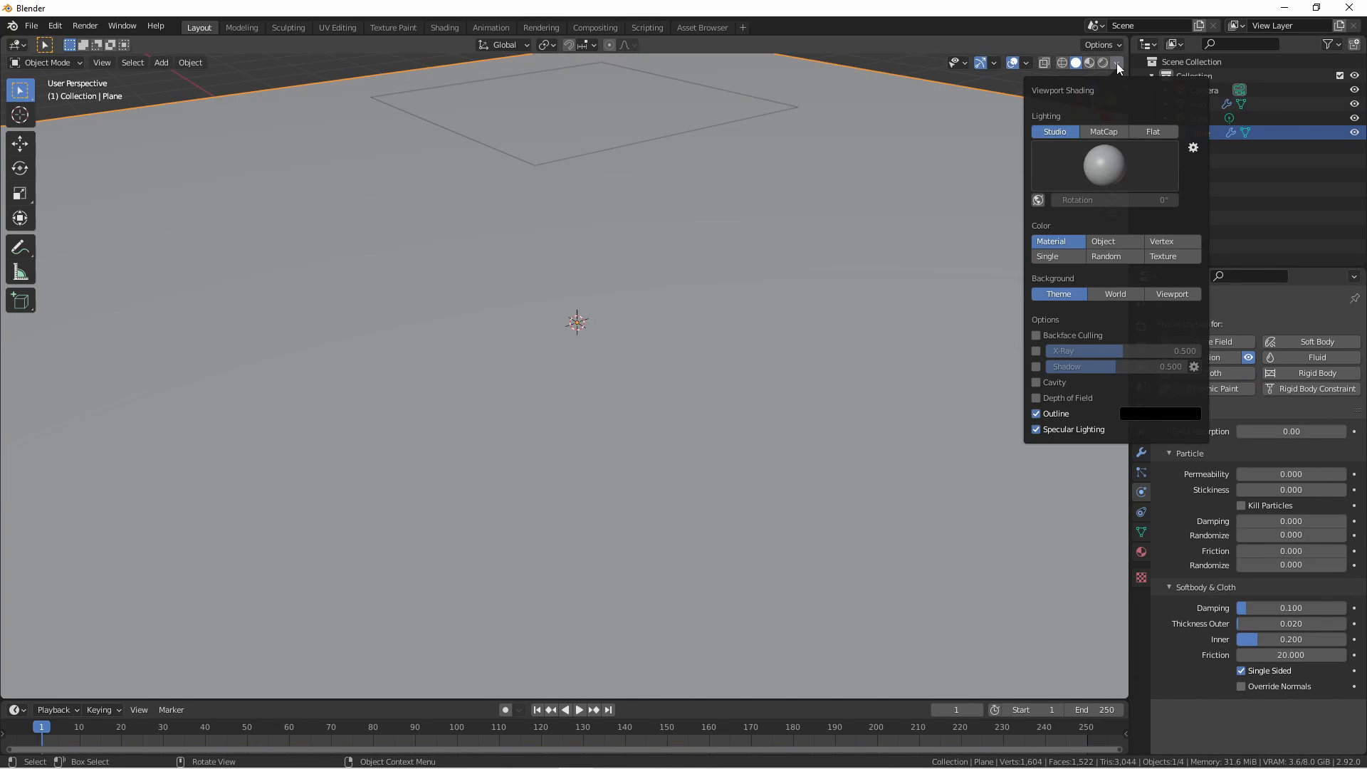
left_click(1105, 255)
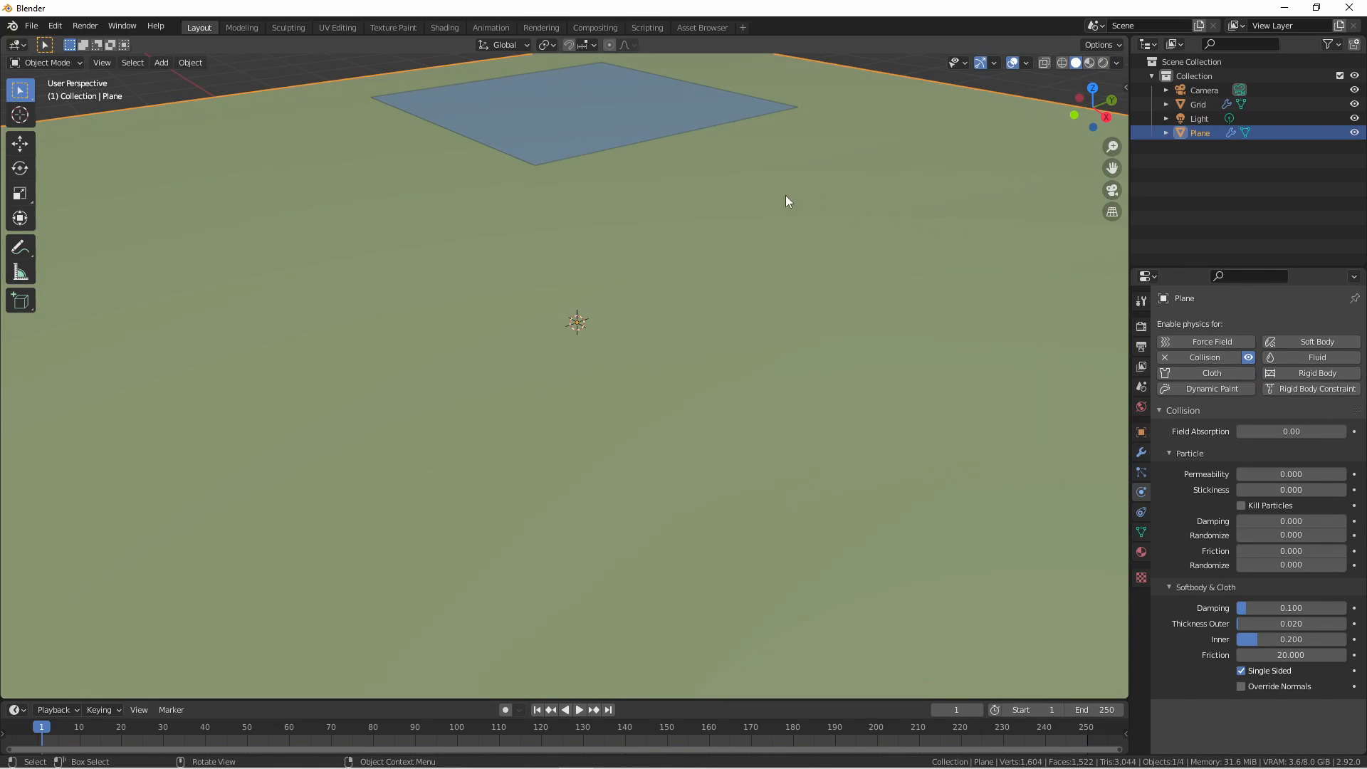
mouse_move(725, 179)
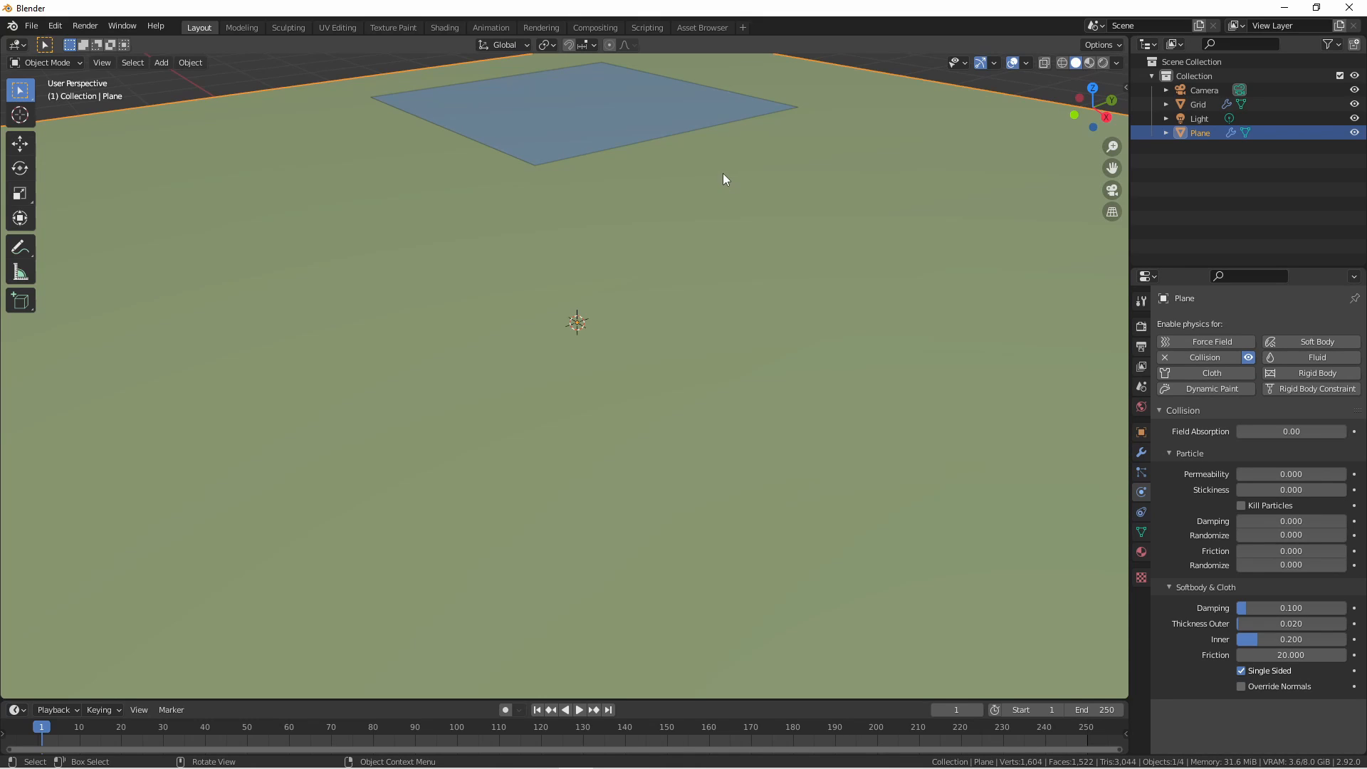
Step: Select the grid and play the simulation so the cloth drapes onto the plane
left_click(579, 709)
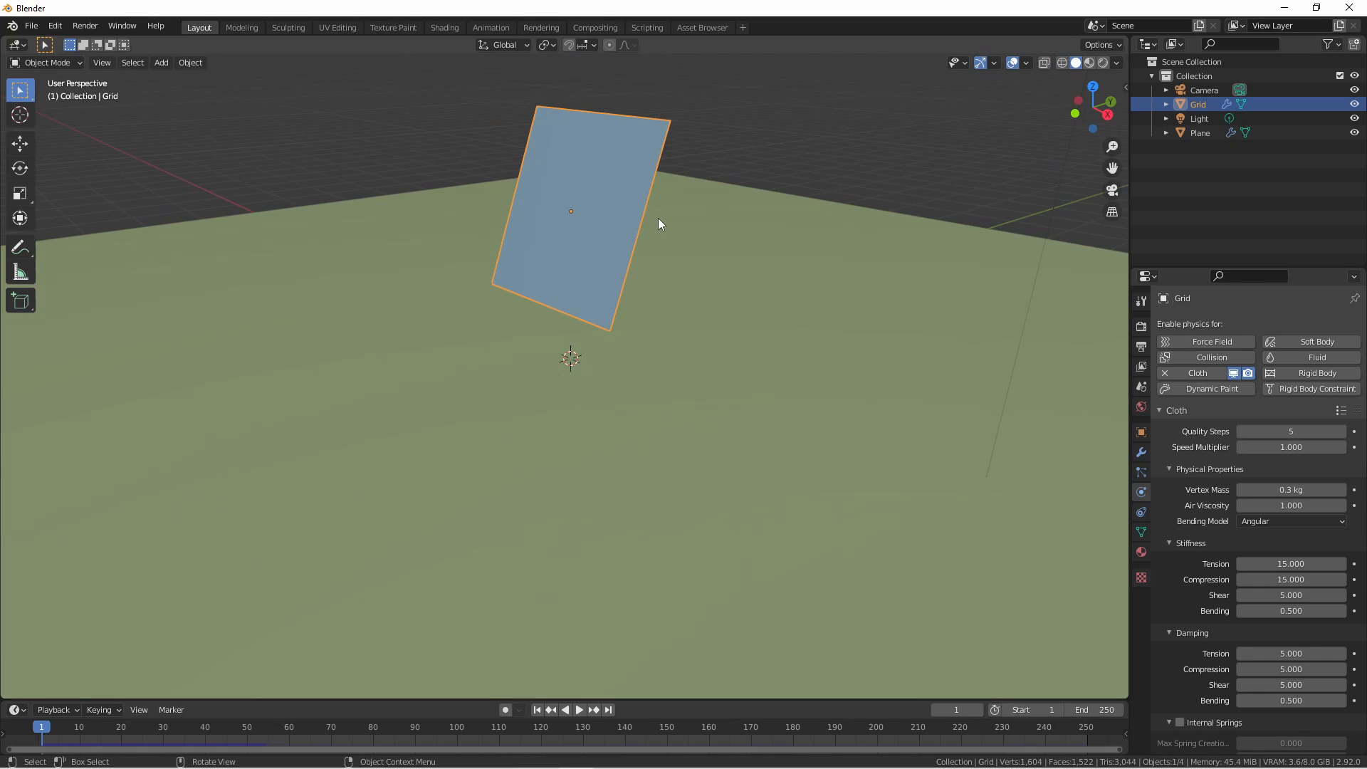
left_click(579, 709)
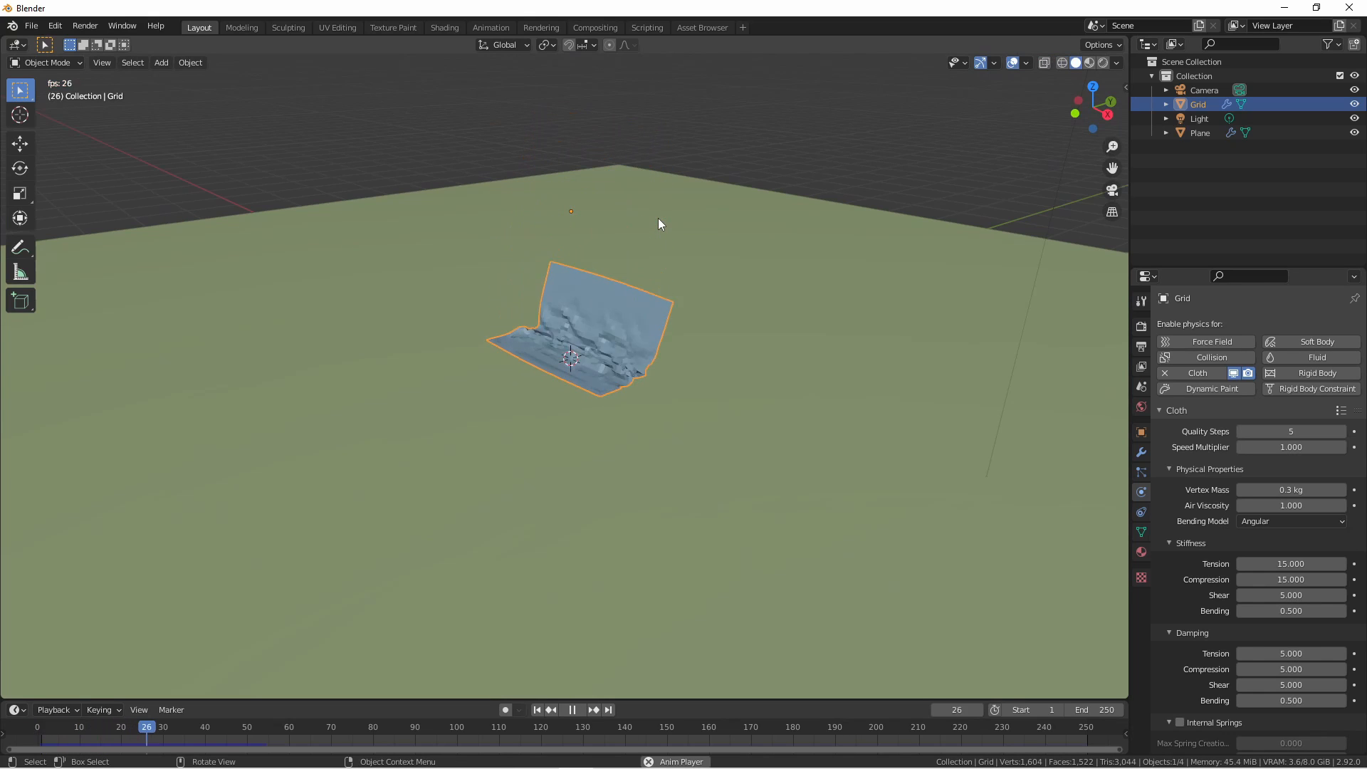
left_click(571, 709)
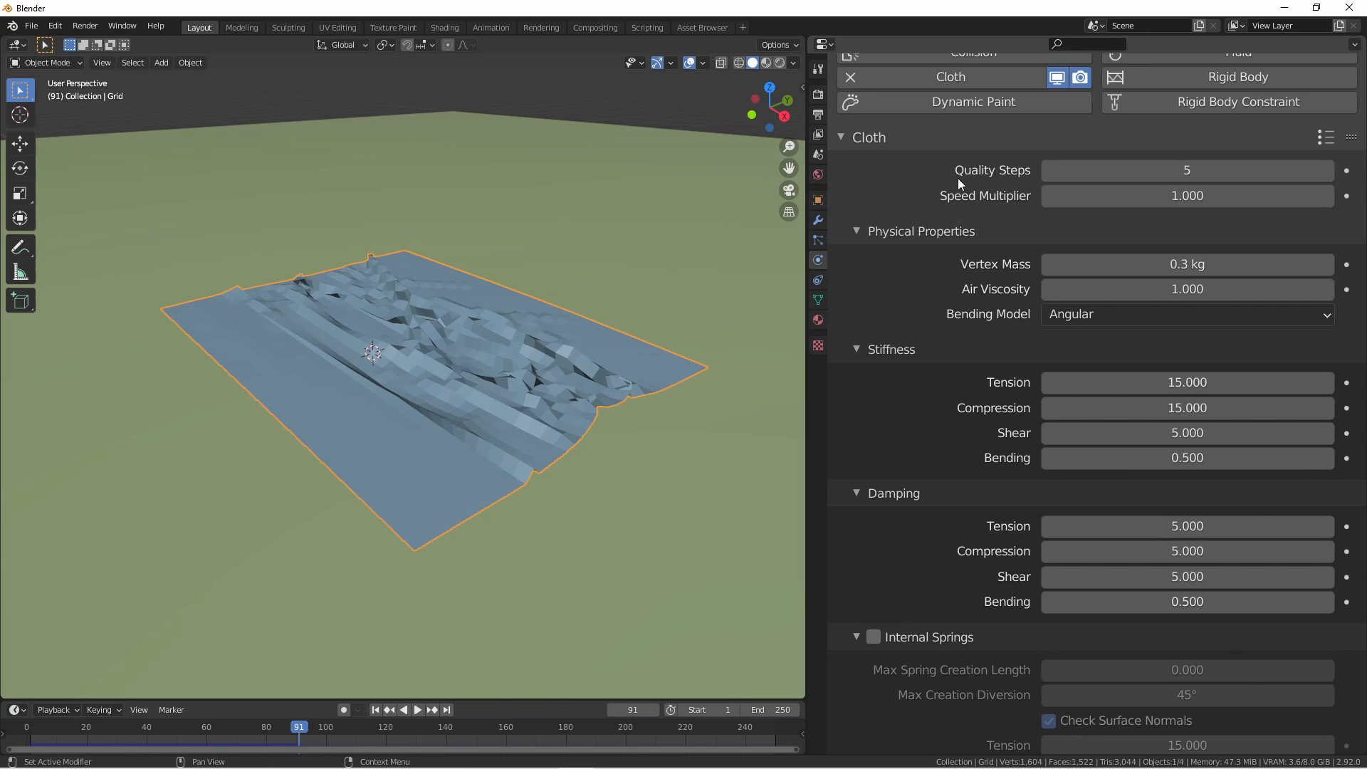
mouse_move(602, 318)
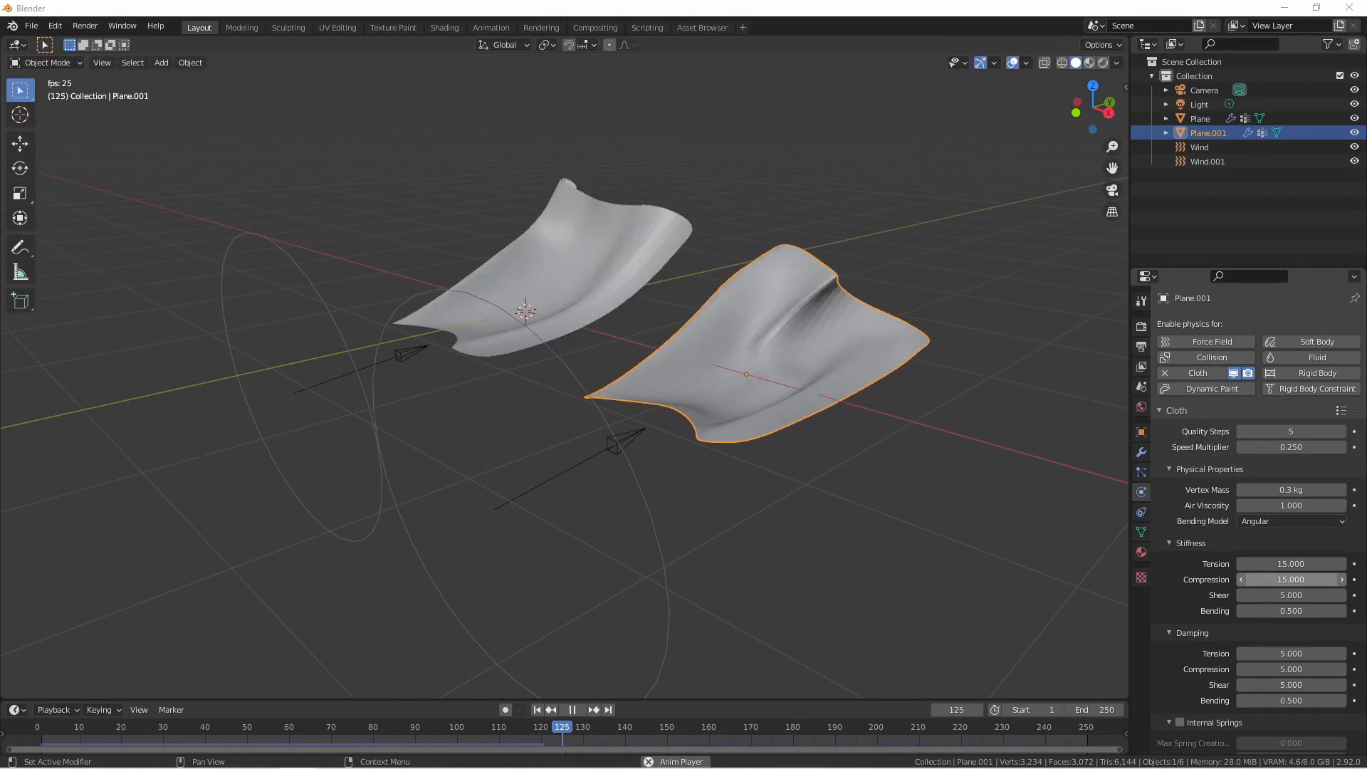
left_click(572, 709)
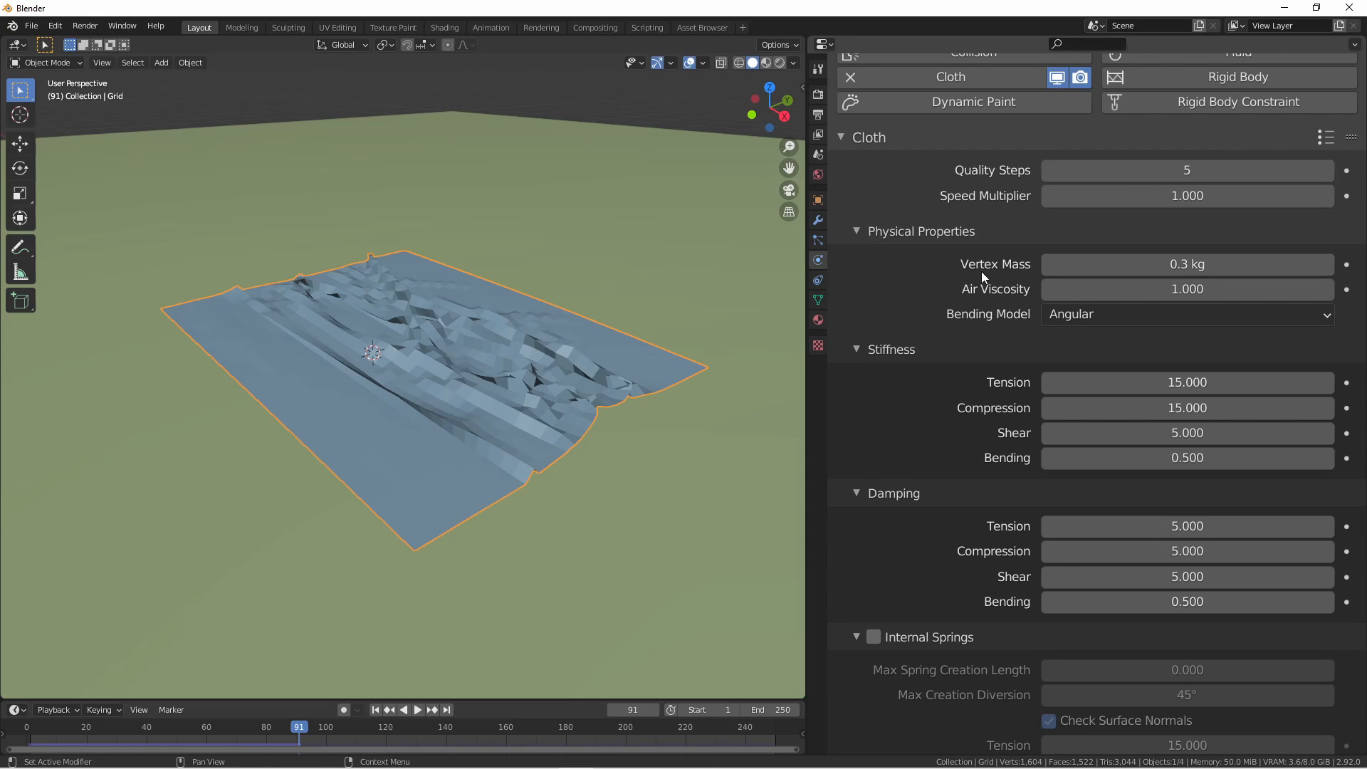
mouse_move(559, 458)
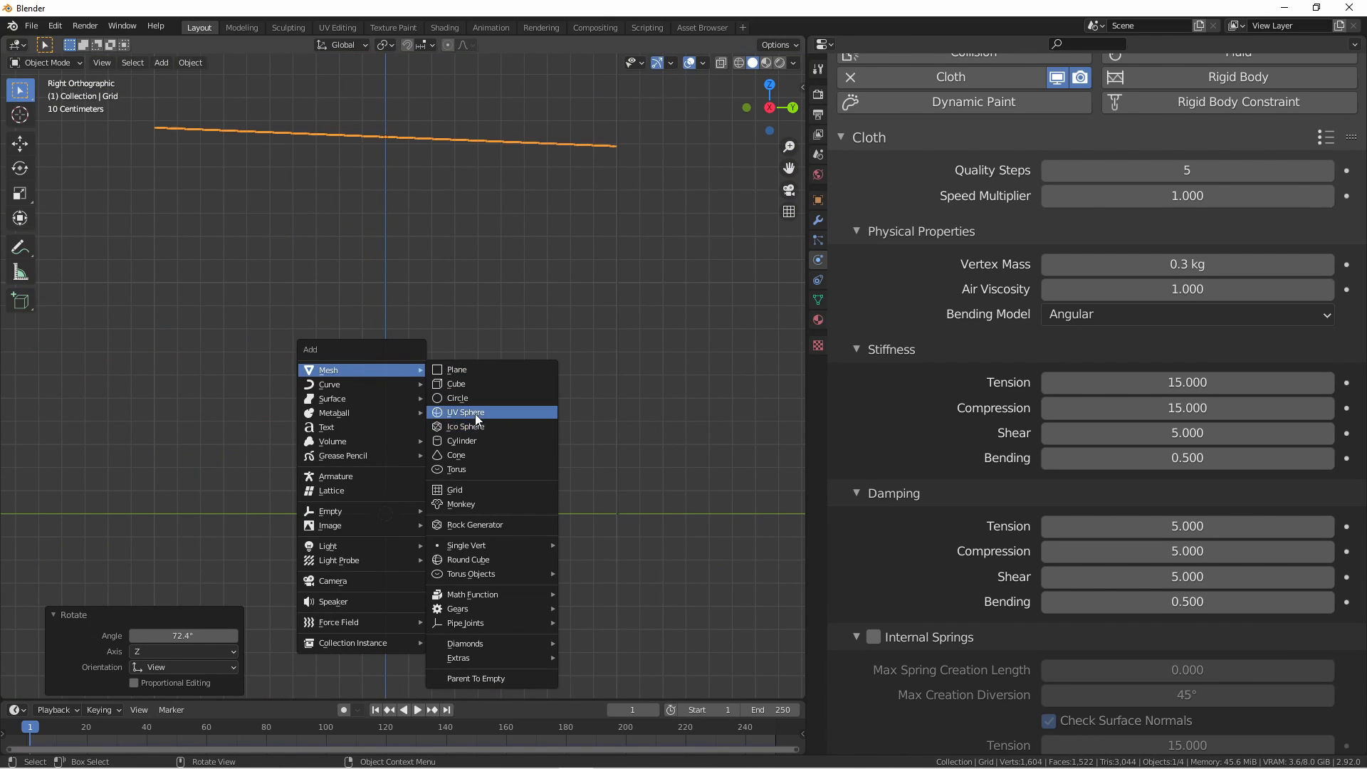
Step: Add a UV sphere with collision physics, then select the cloth plane above it
left_click(465, 411)
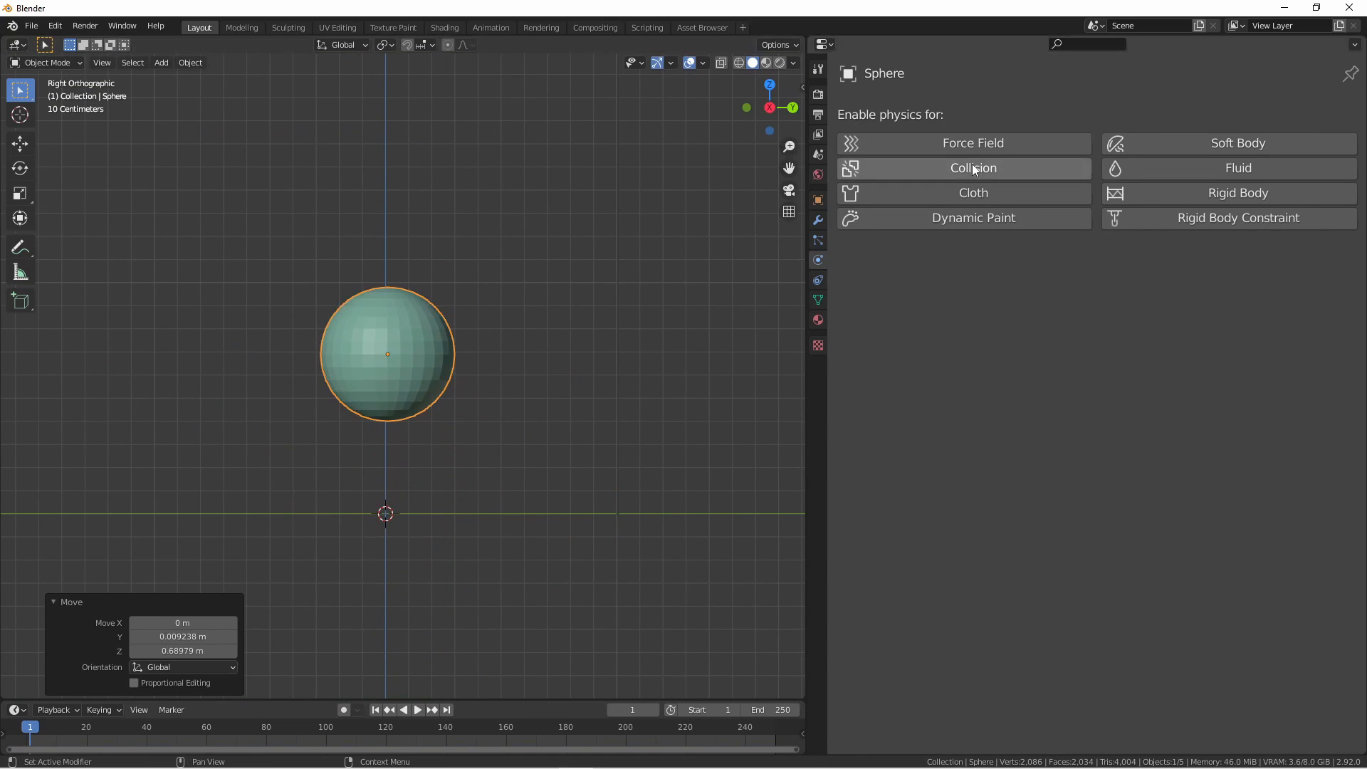
left_click(972, 167)
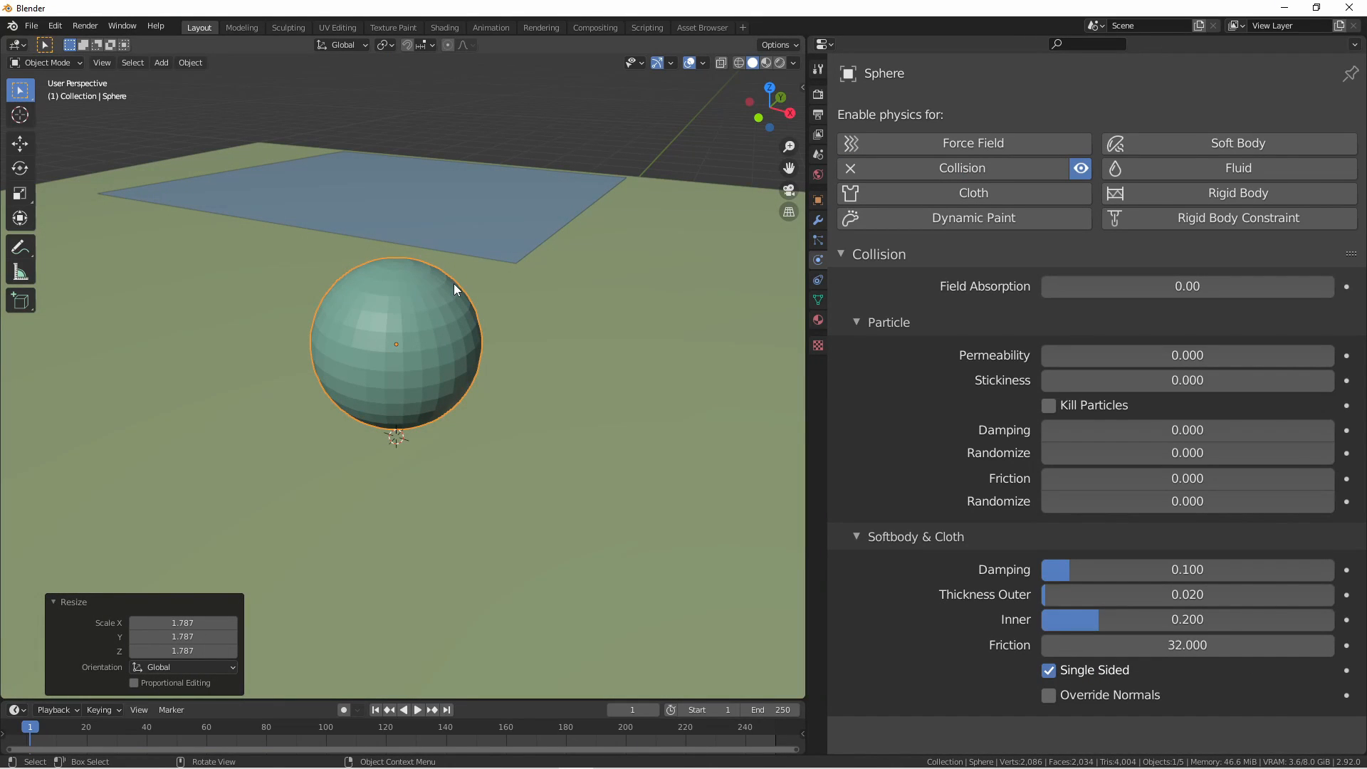
left_click(416, 709)
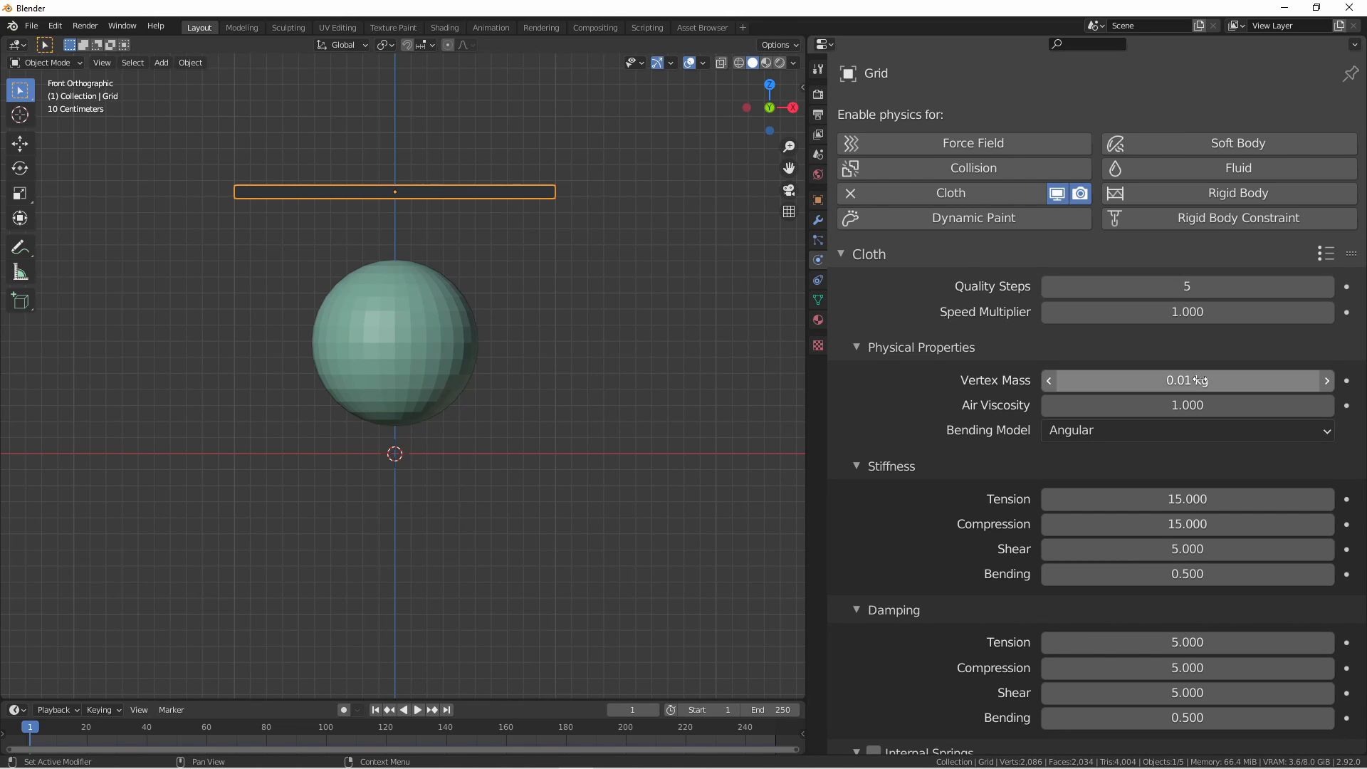
Step: Play and replay the cloth falling onto the sphere, then edit Vertex Mass toward 20 kg
left_click(416, 709)
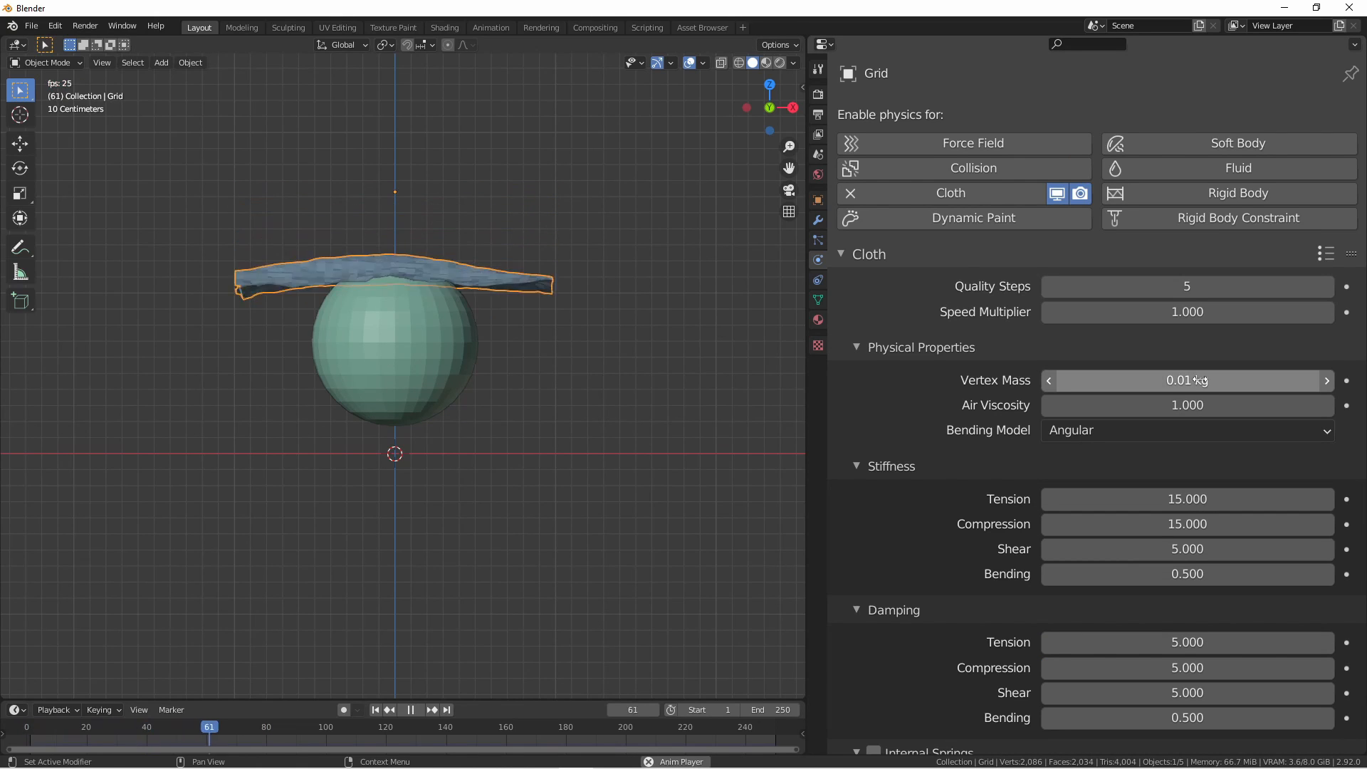
left_click(416, 709)
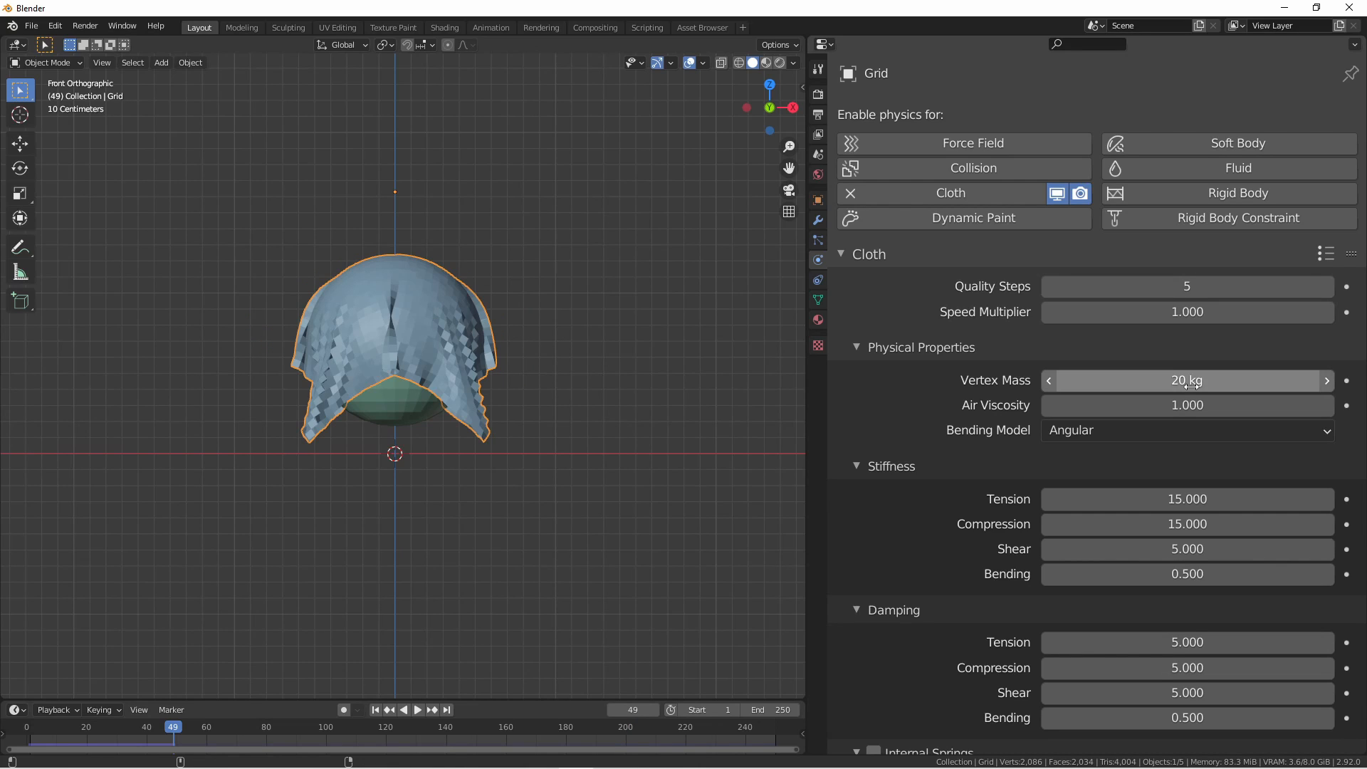
left_click(416, 710)
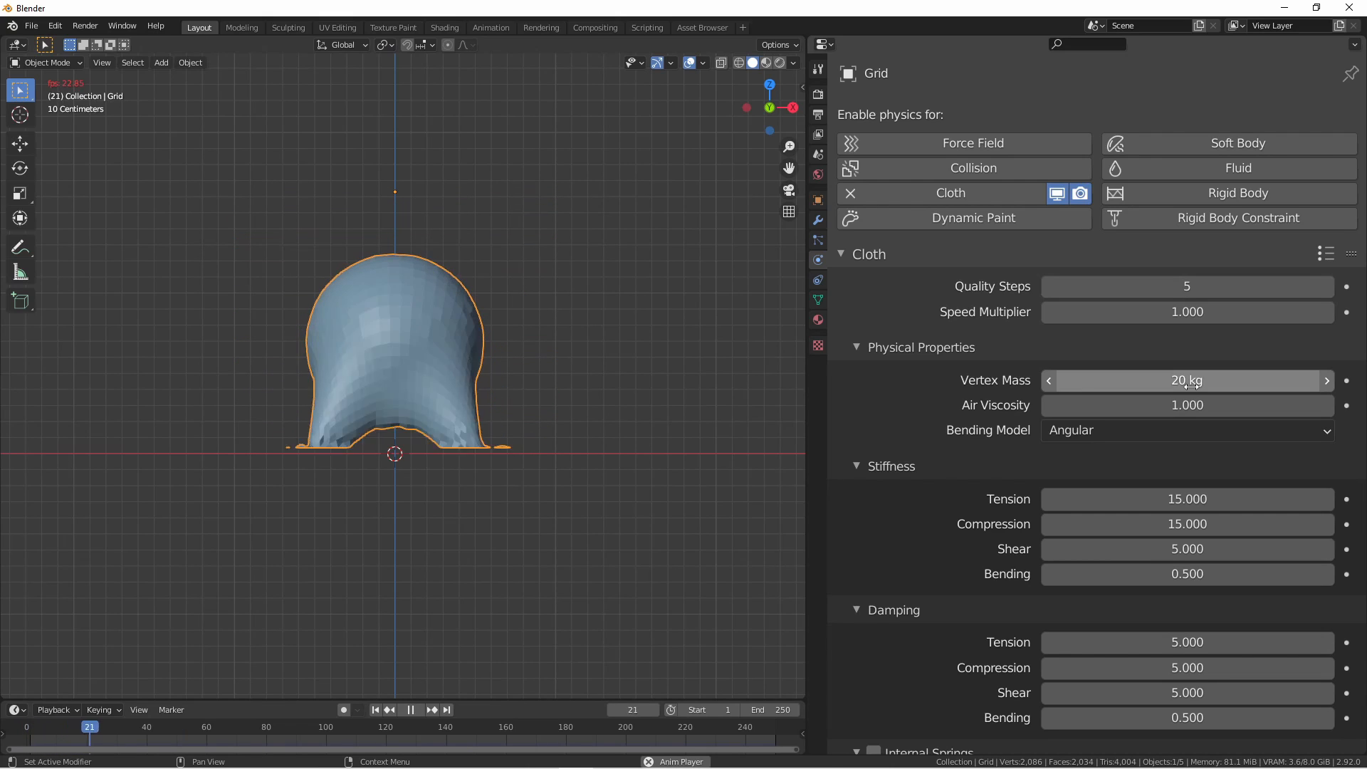
left_click(417, 709)
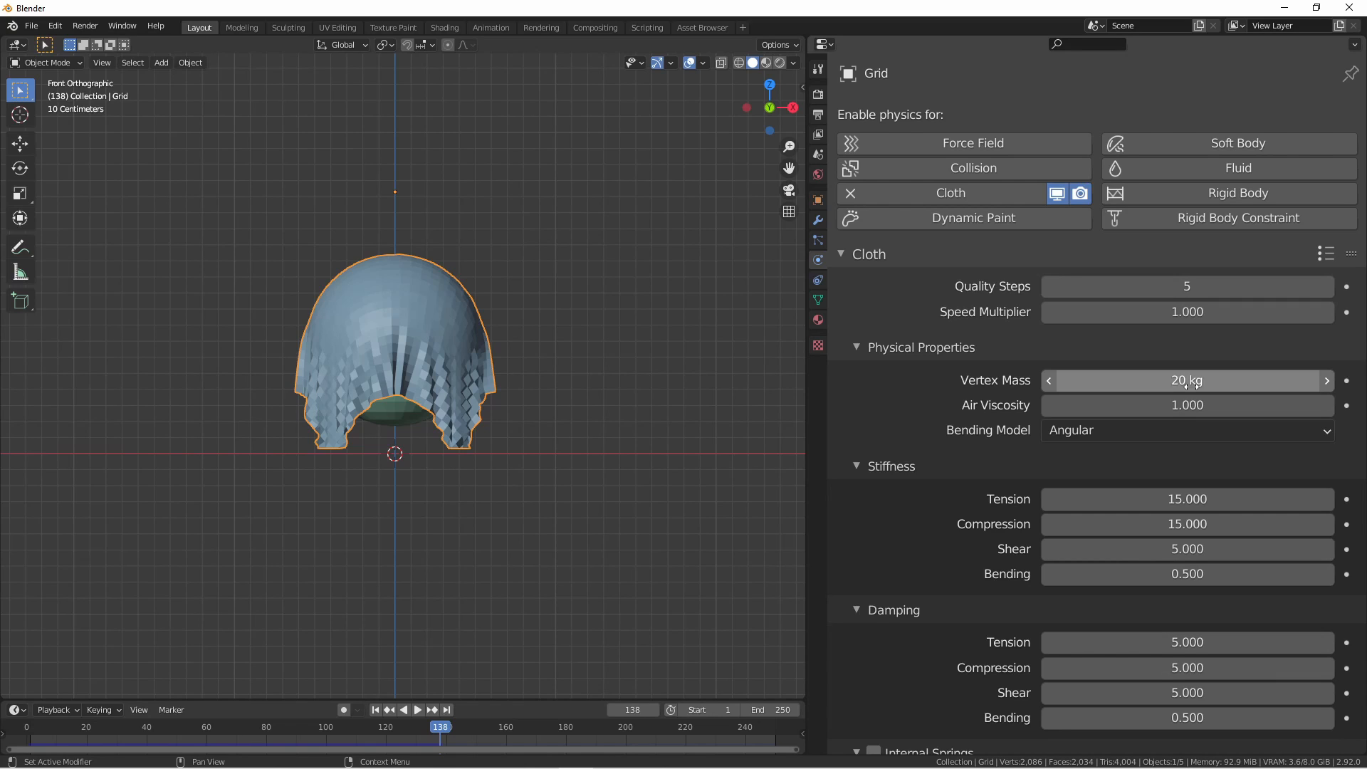
mouse_move(1185, 380)
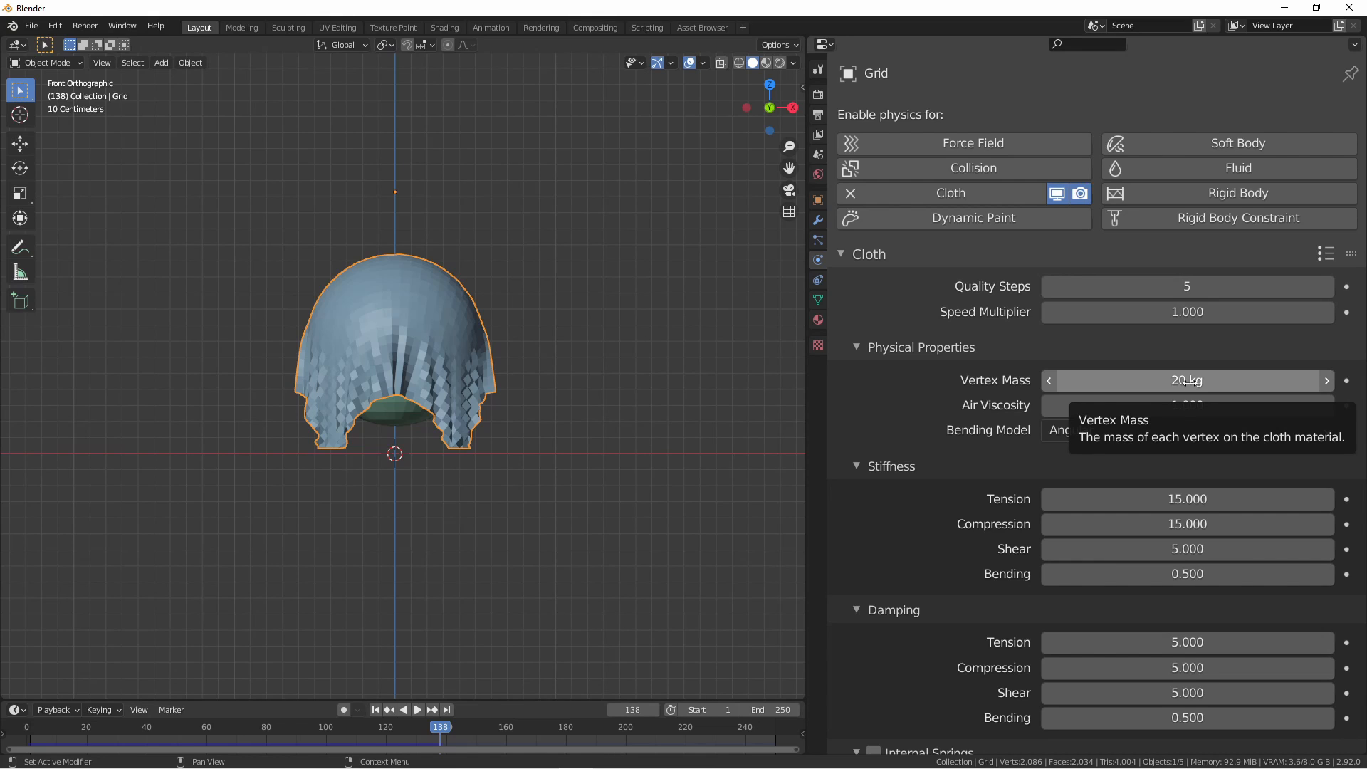
left_click(1186, 380)
type(".3")
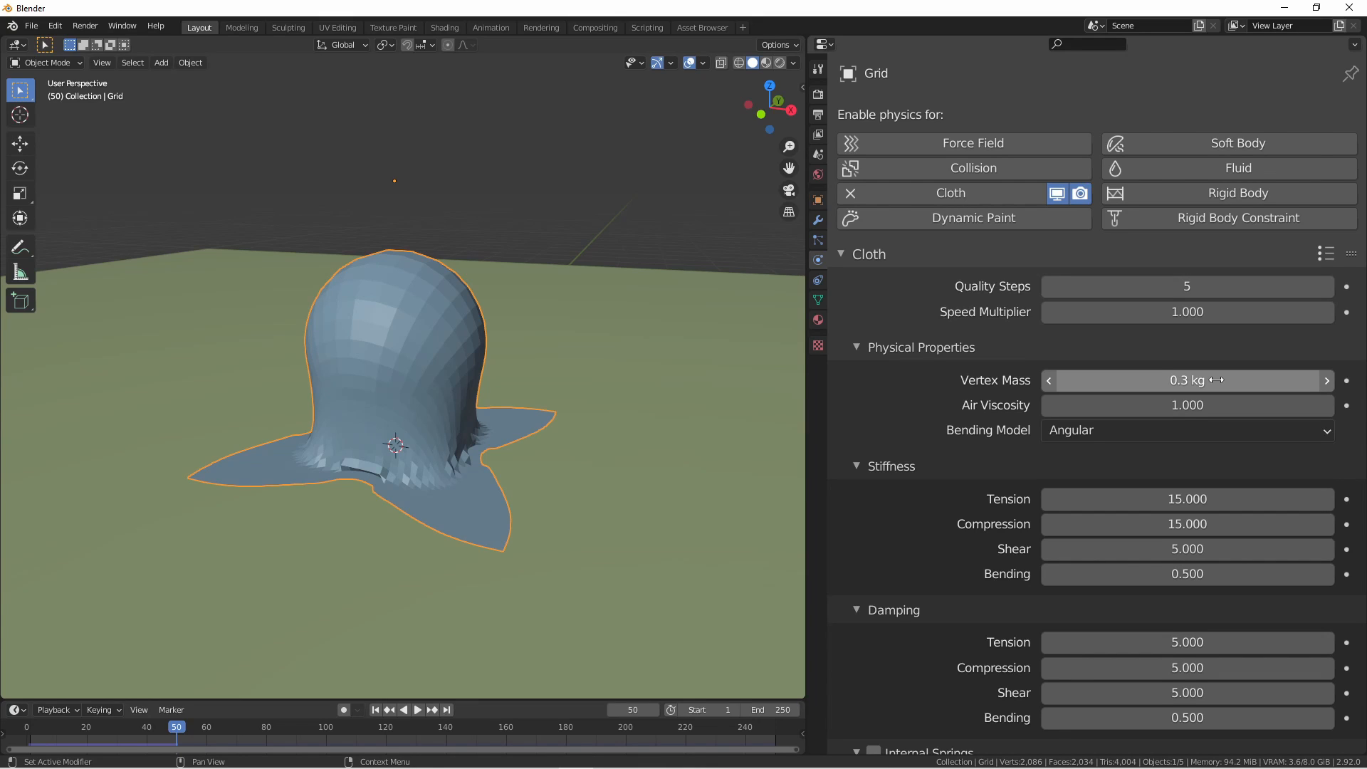
mouse_move(1187, 380)
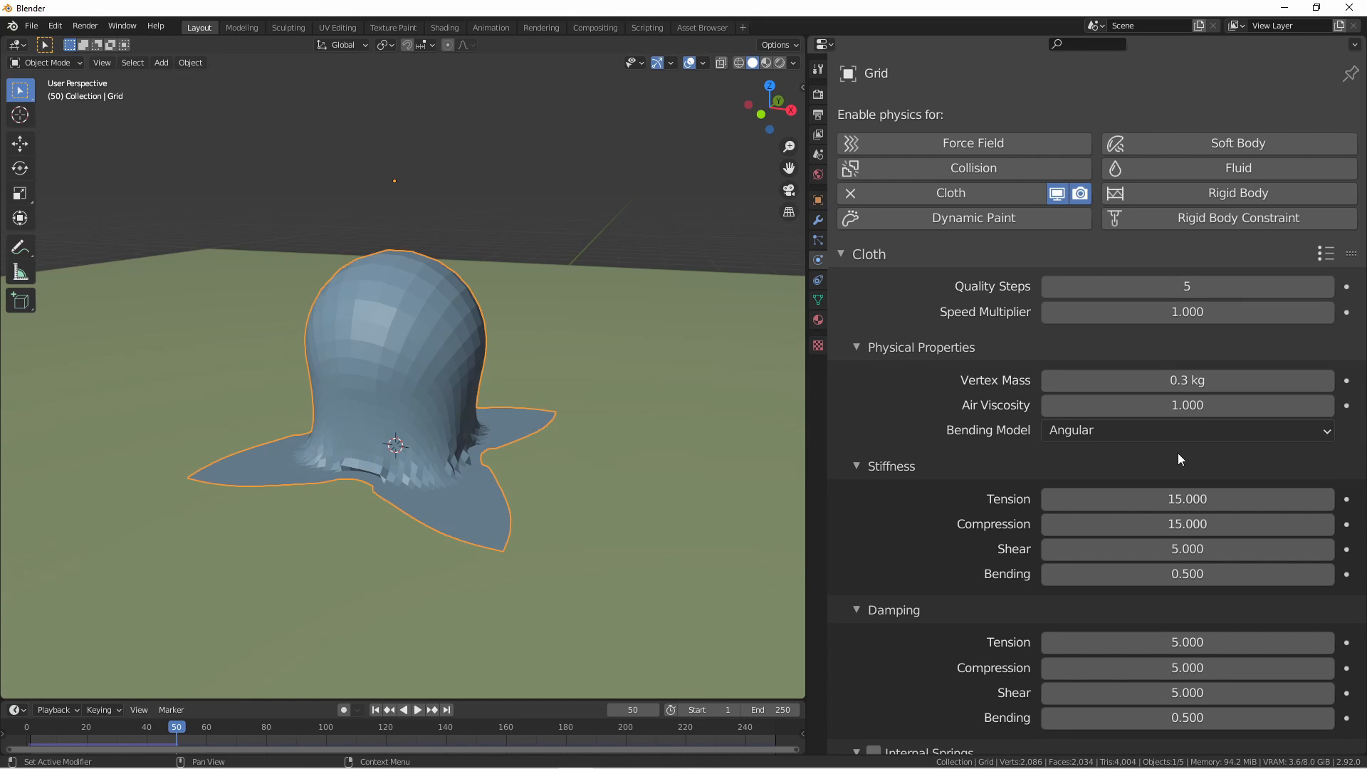
Step: Set the cloth's Vertex Mass to 0.3 kg in the Cloth physics panel
left_click(1185, 430)
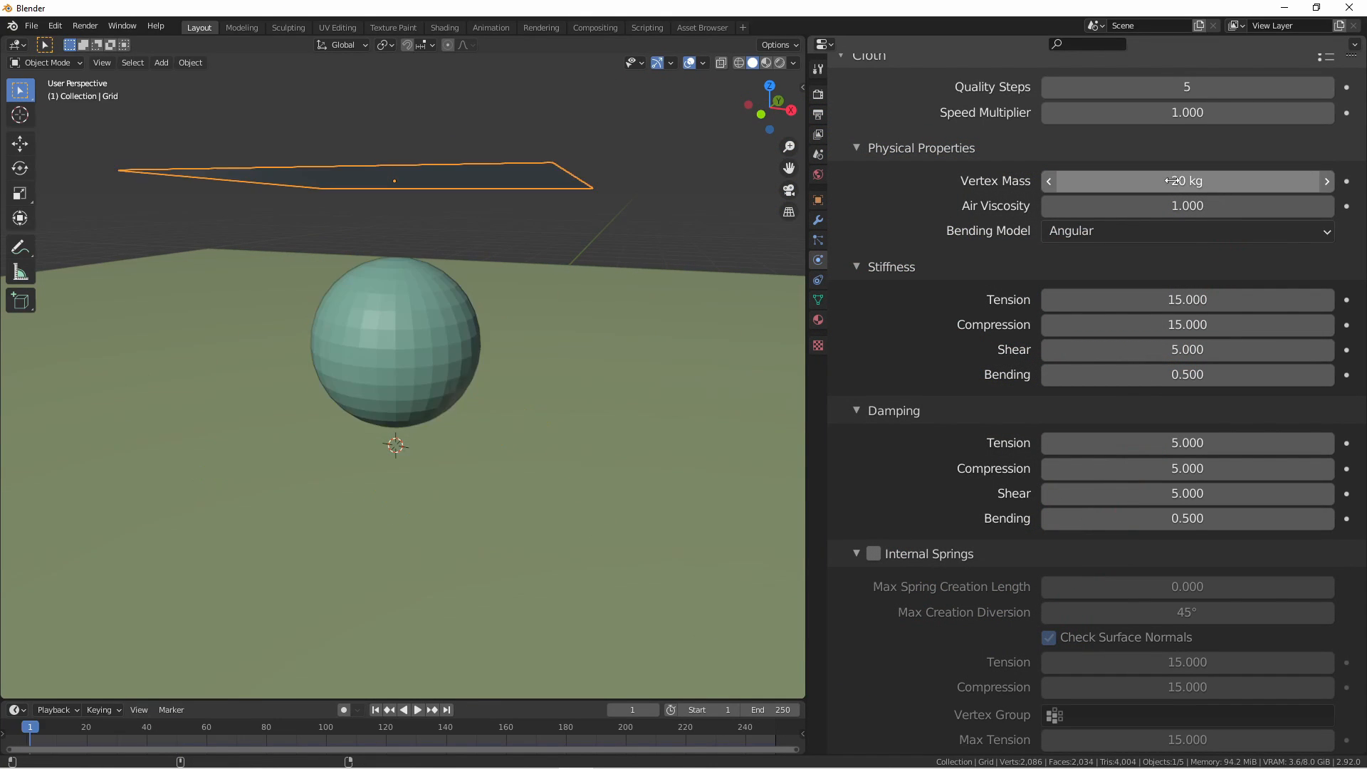
Step: Replay the 20 kg cloth before and after stiffening (851.1/841.1), then scroll to Property Weights
left_click(417, 709)
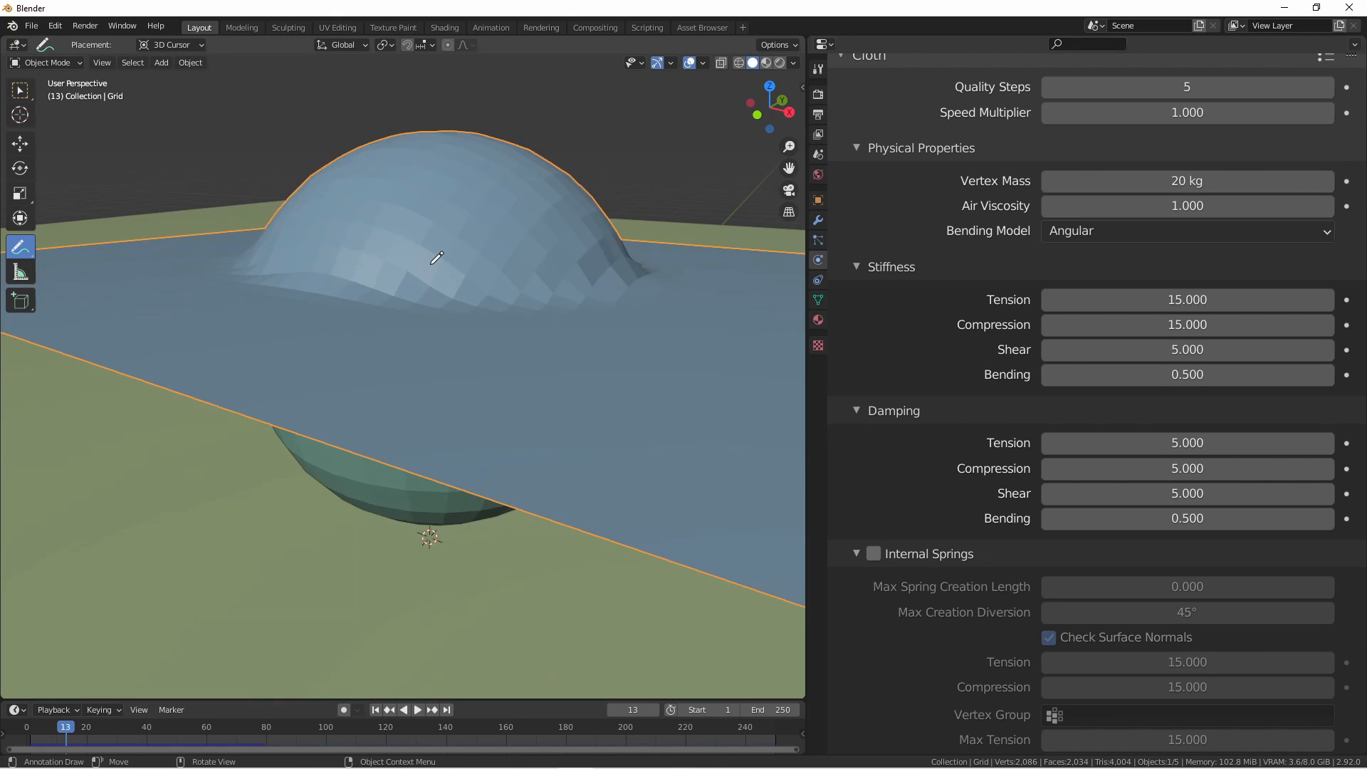
left_click(416, 709)
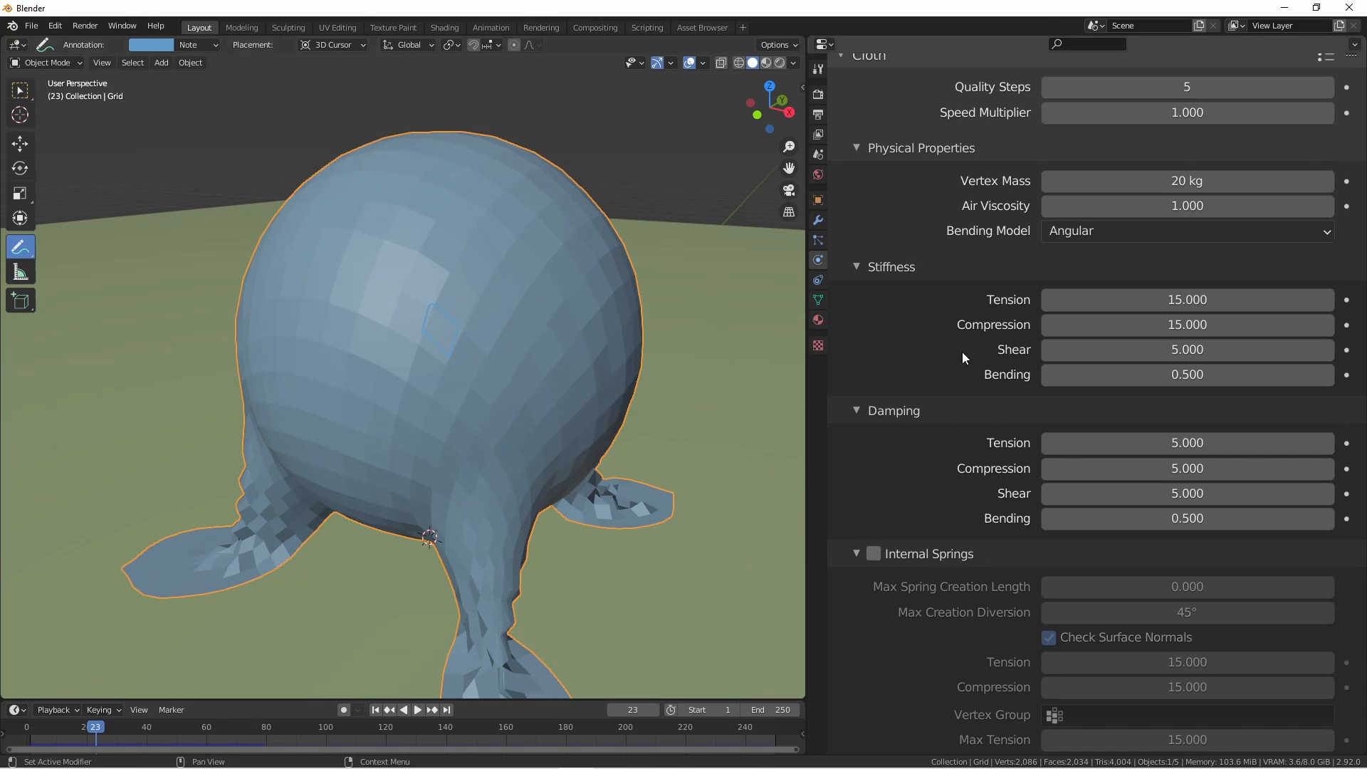
mouse_move(1187, 299)
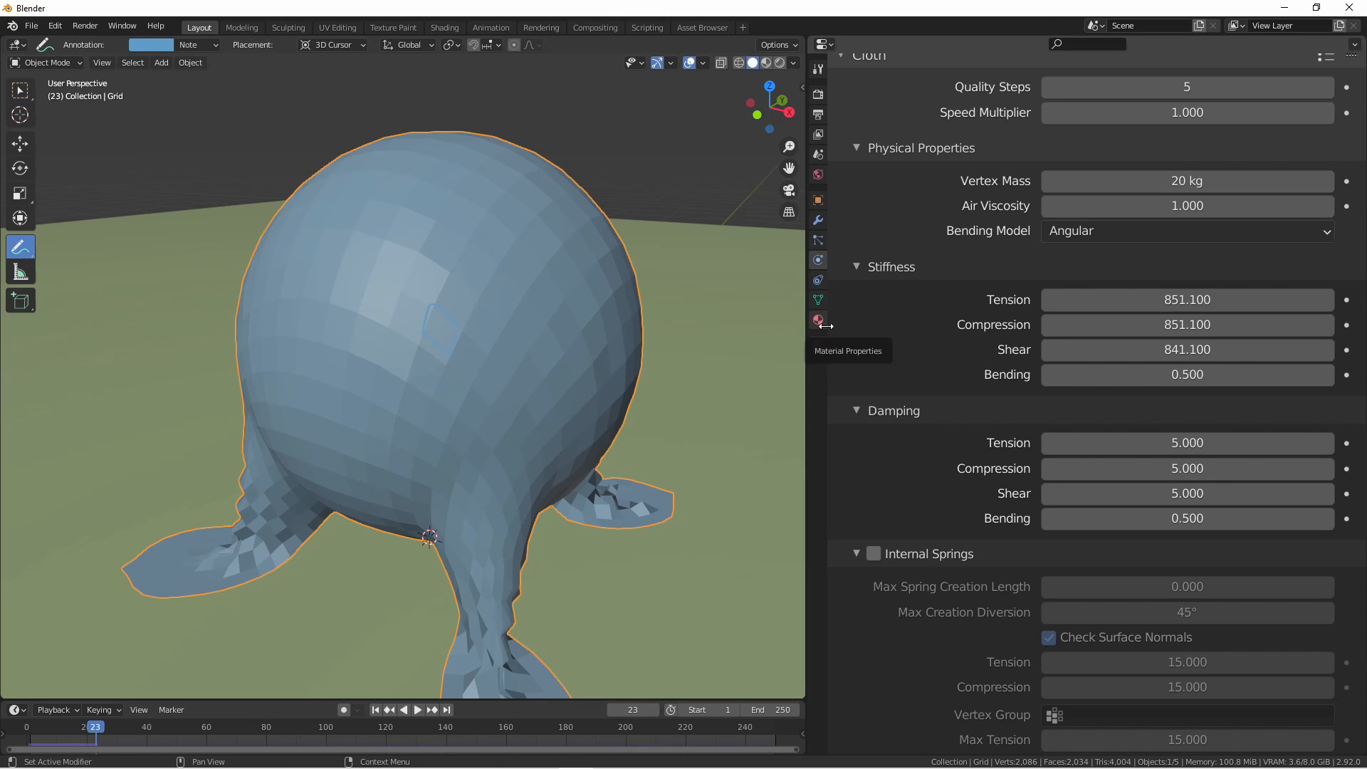
left_click(417, 710)
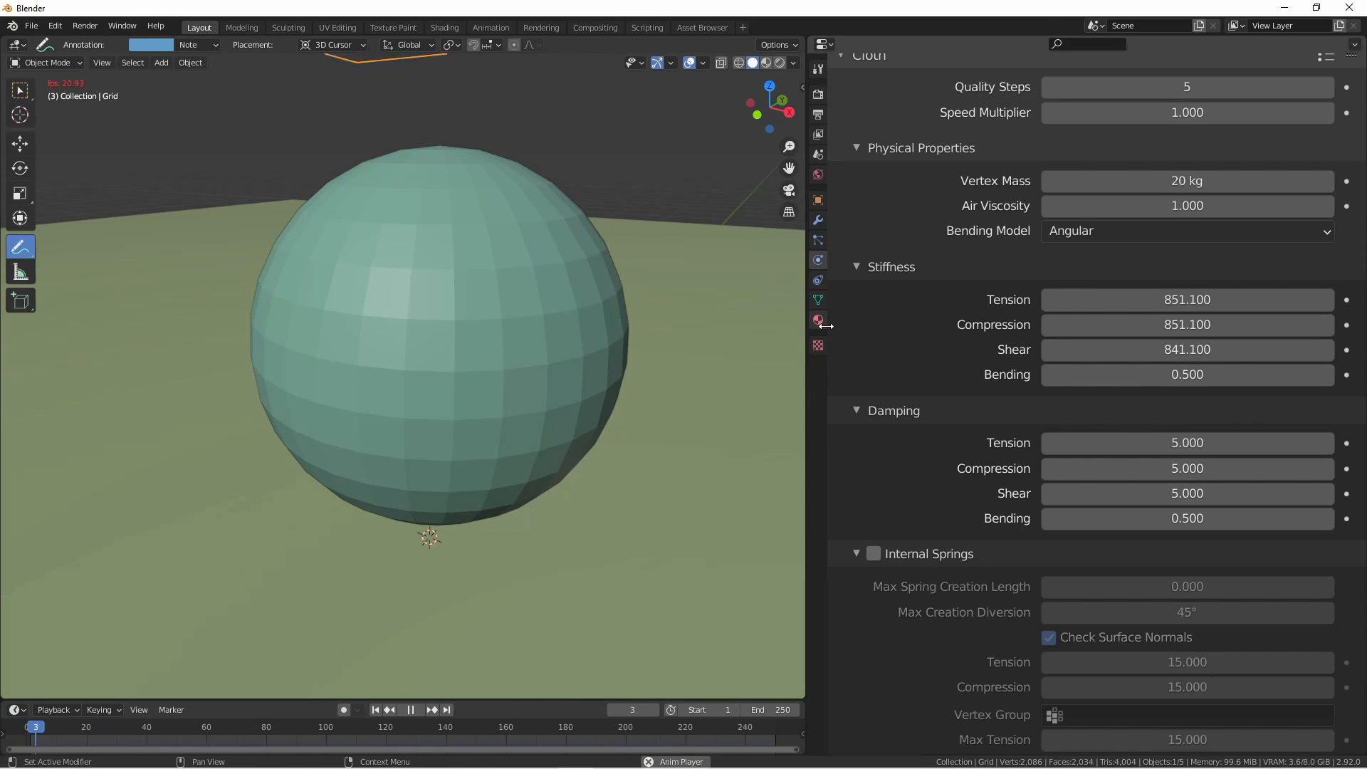
left_click(418, 709)
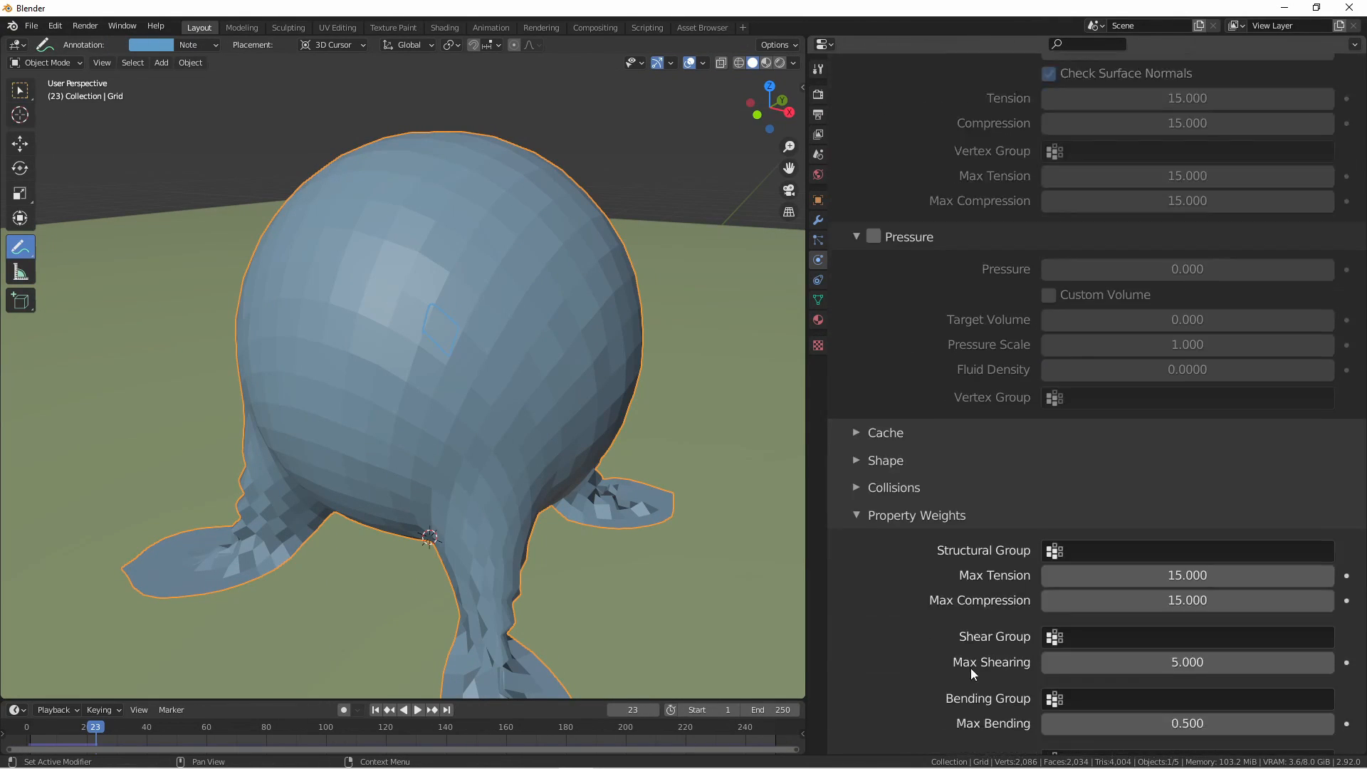
scroll("down", 3)
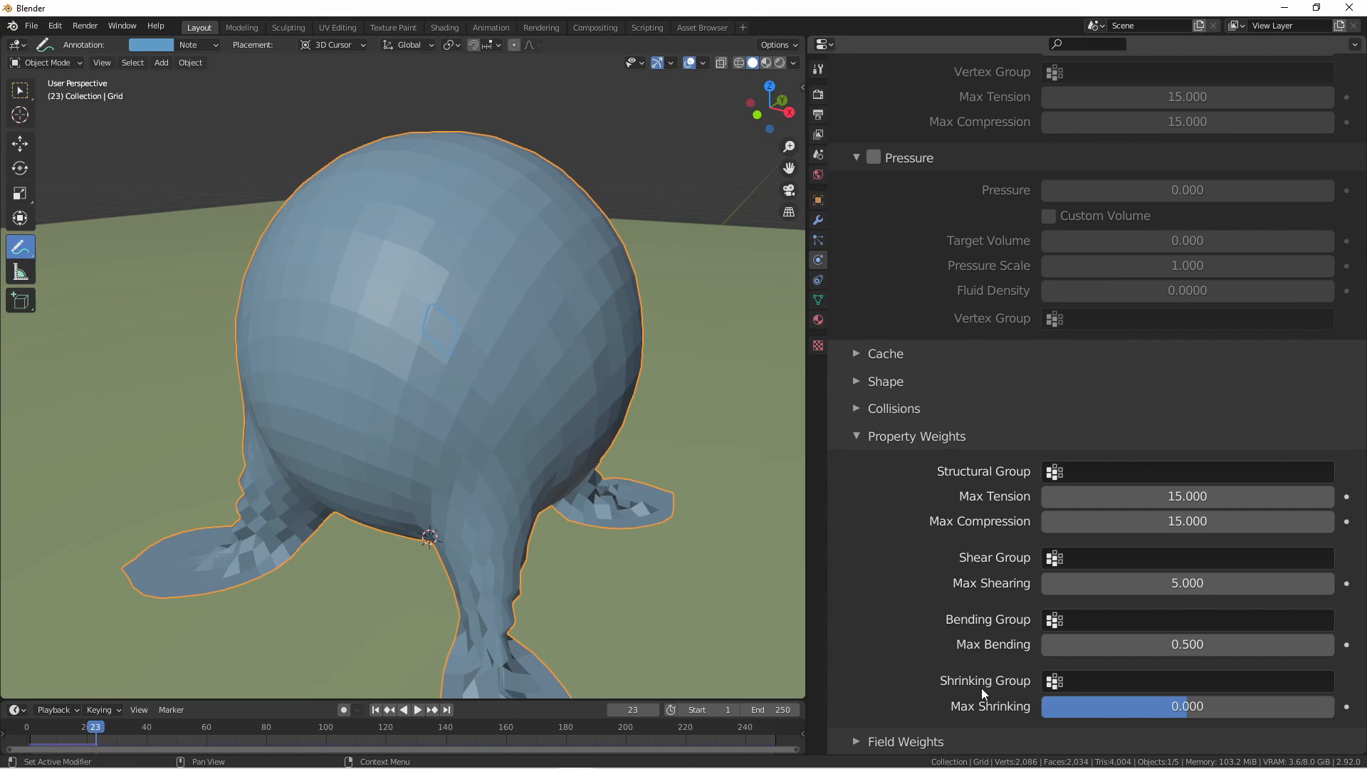
mouse_move(952, 680)
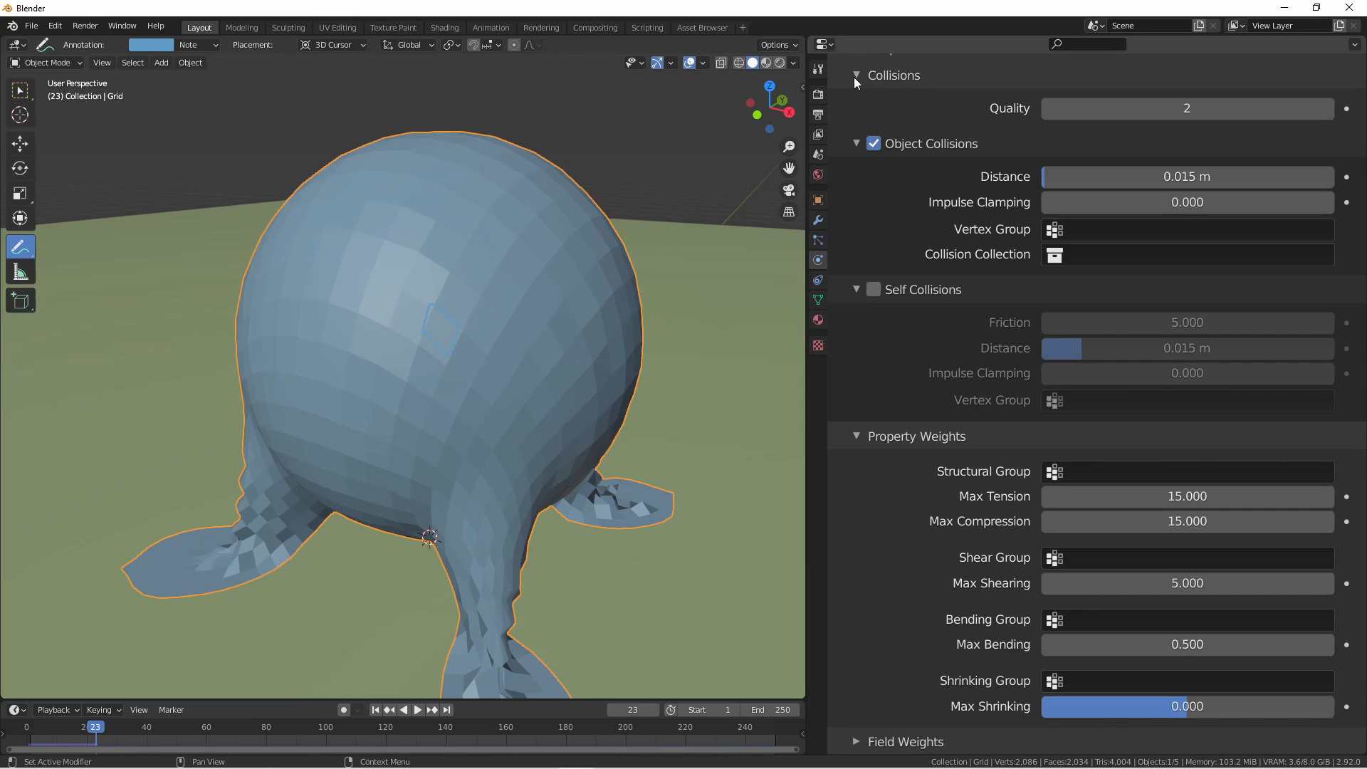
mouse_move(912, 205)
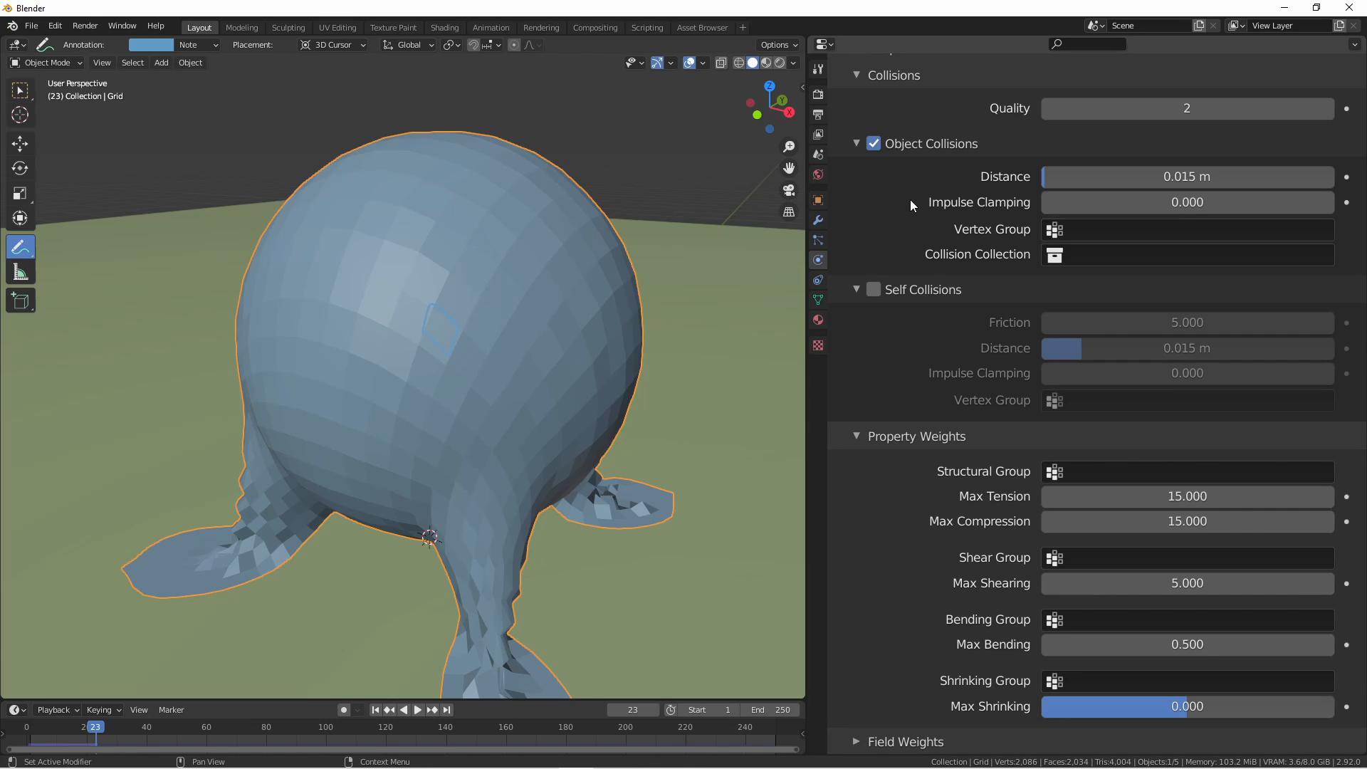
mouse_move(904, 194)
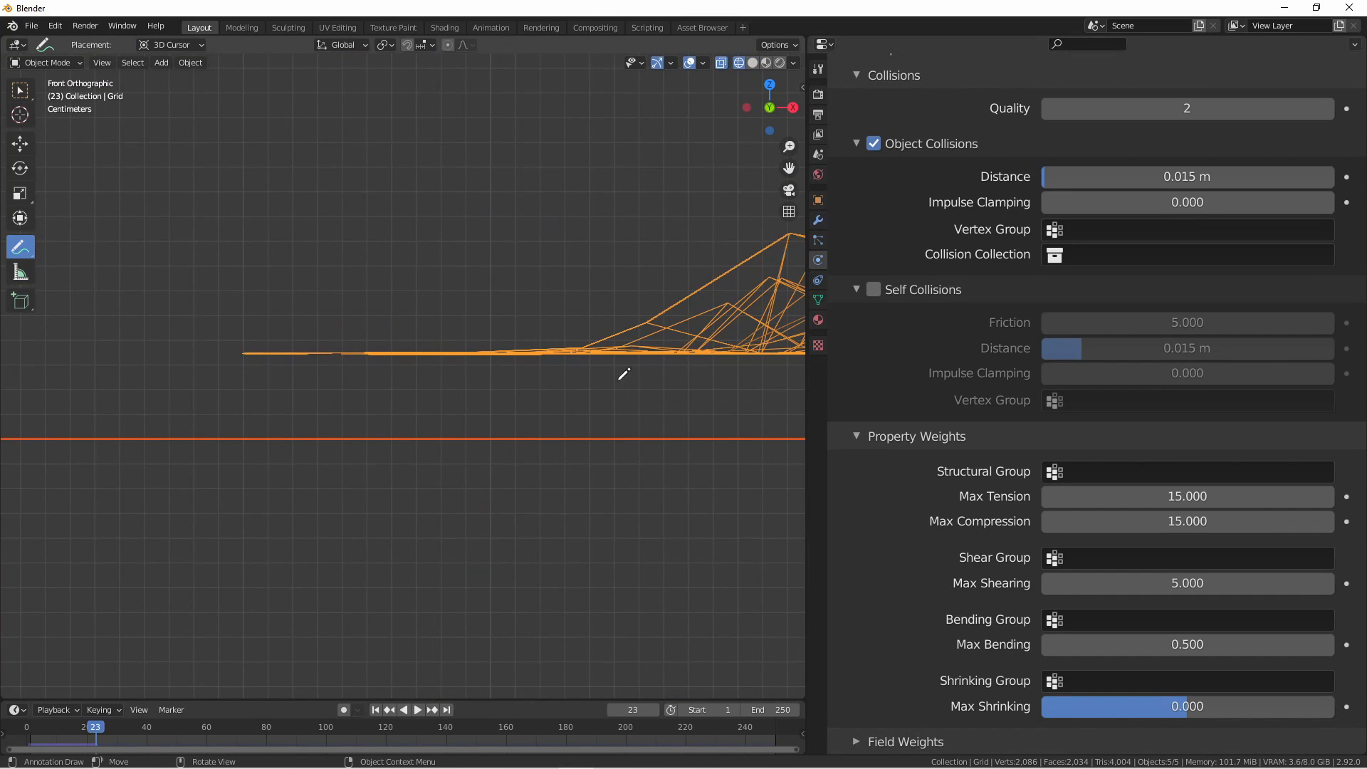
mouse_move(265, 436)
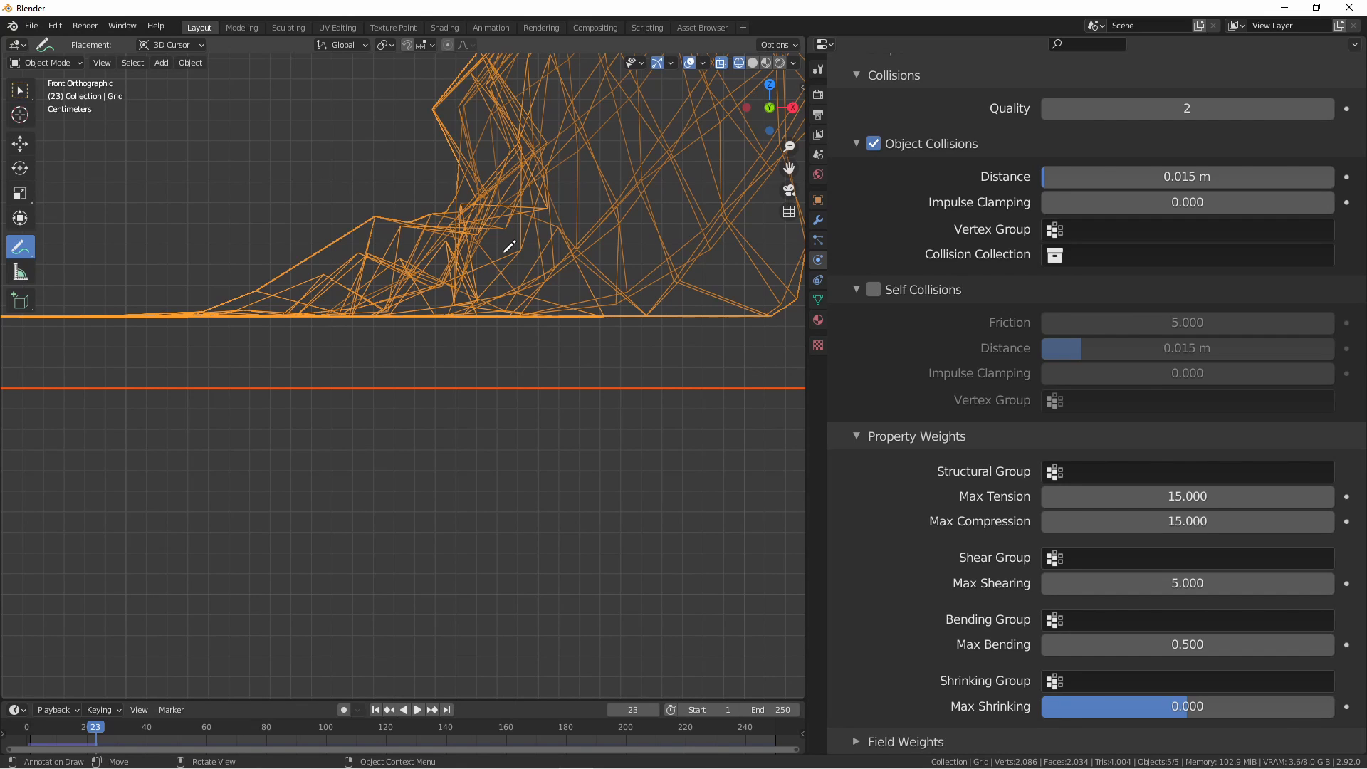
mouse_move(519, 241)
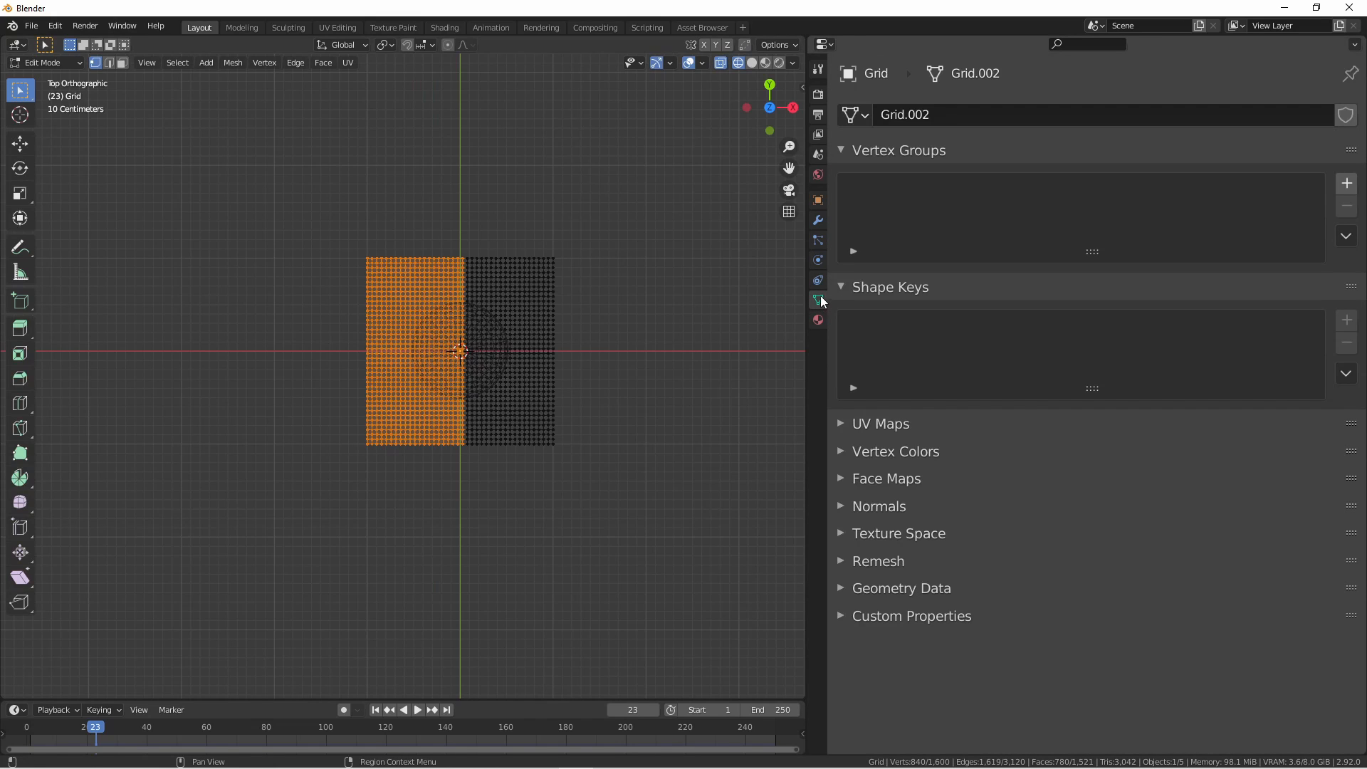
Step: Create a vertex group for the selected half of the grid and play the simulation
left_click(1345, 182)
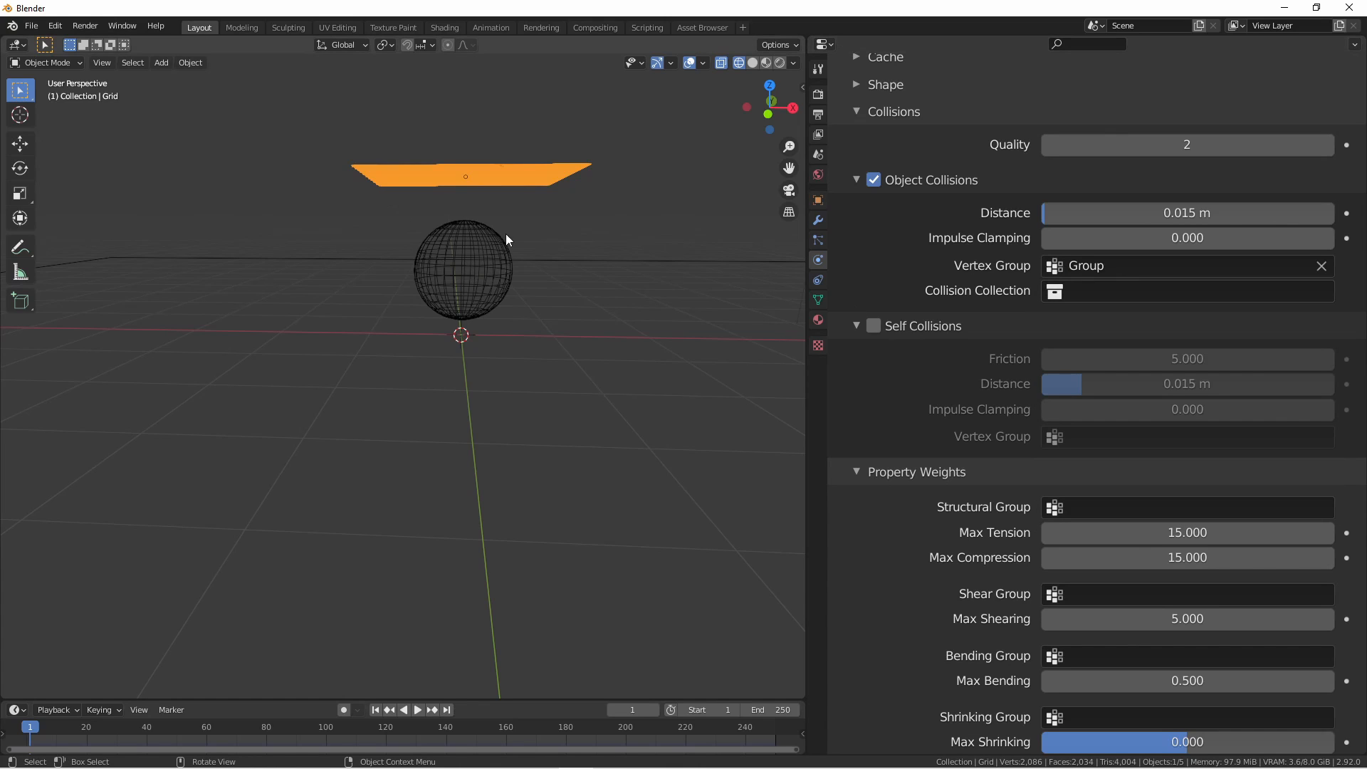
left_click(418, 709)
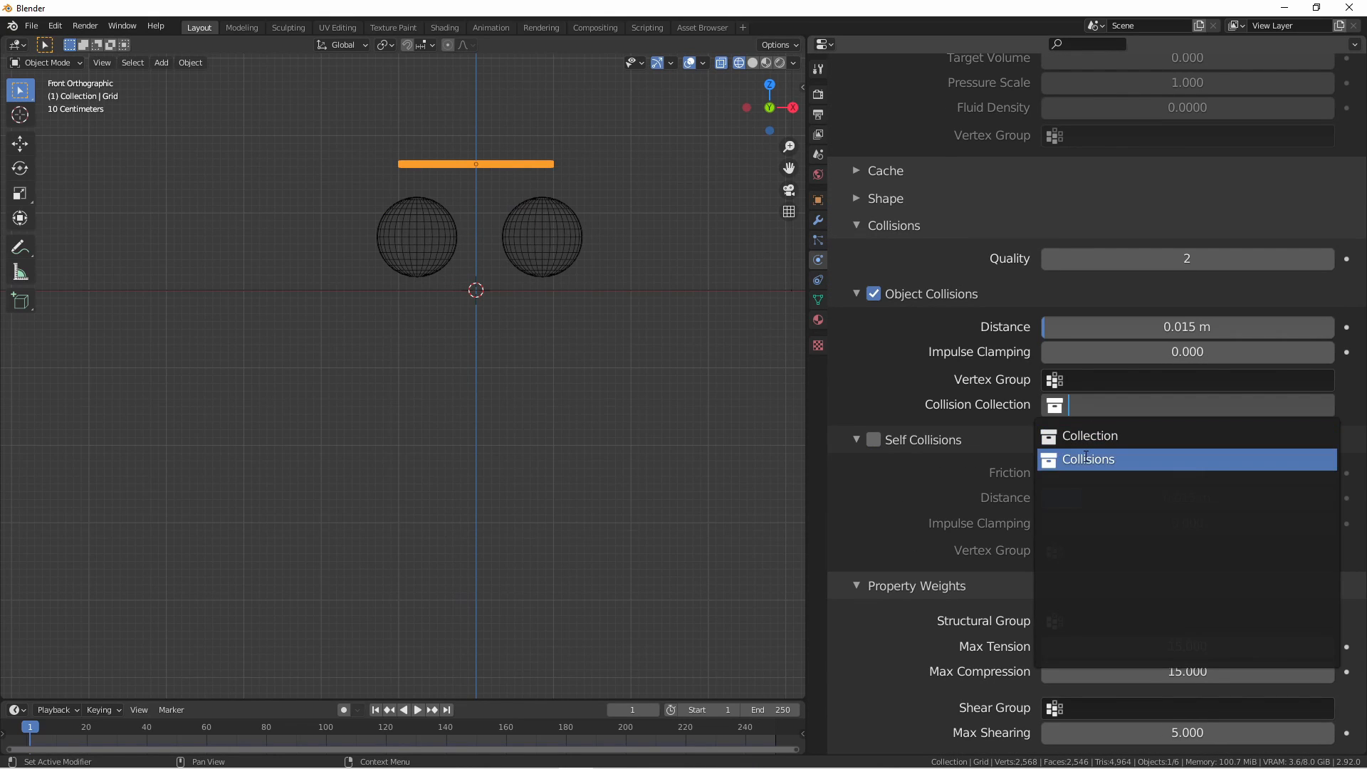
Step: Set the cloth's Collision Collection to Collisions
left_click(1088, 459)
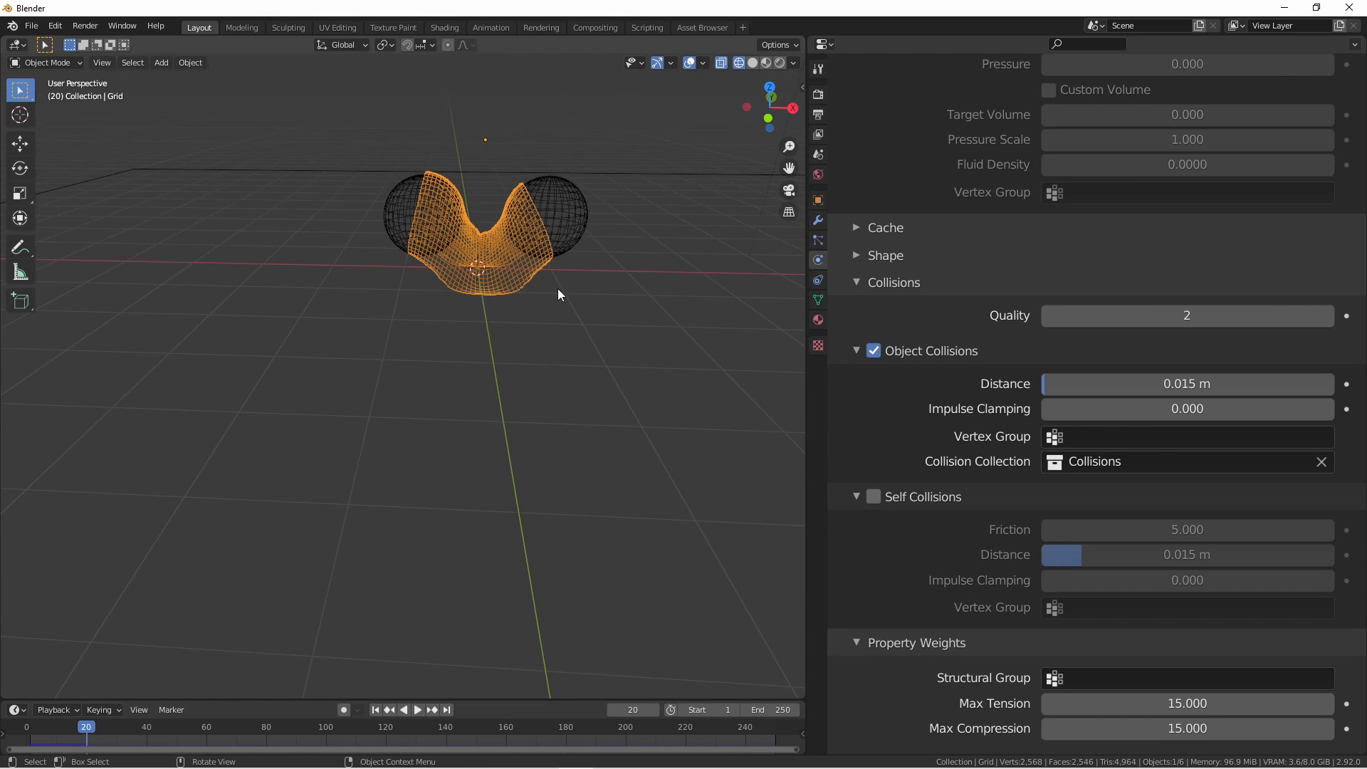
mouse_move(439, 217)
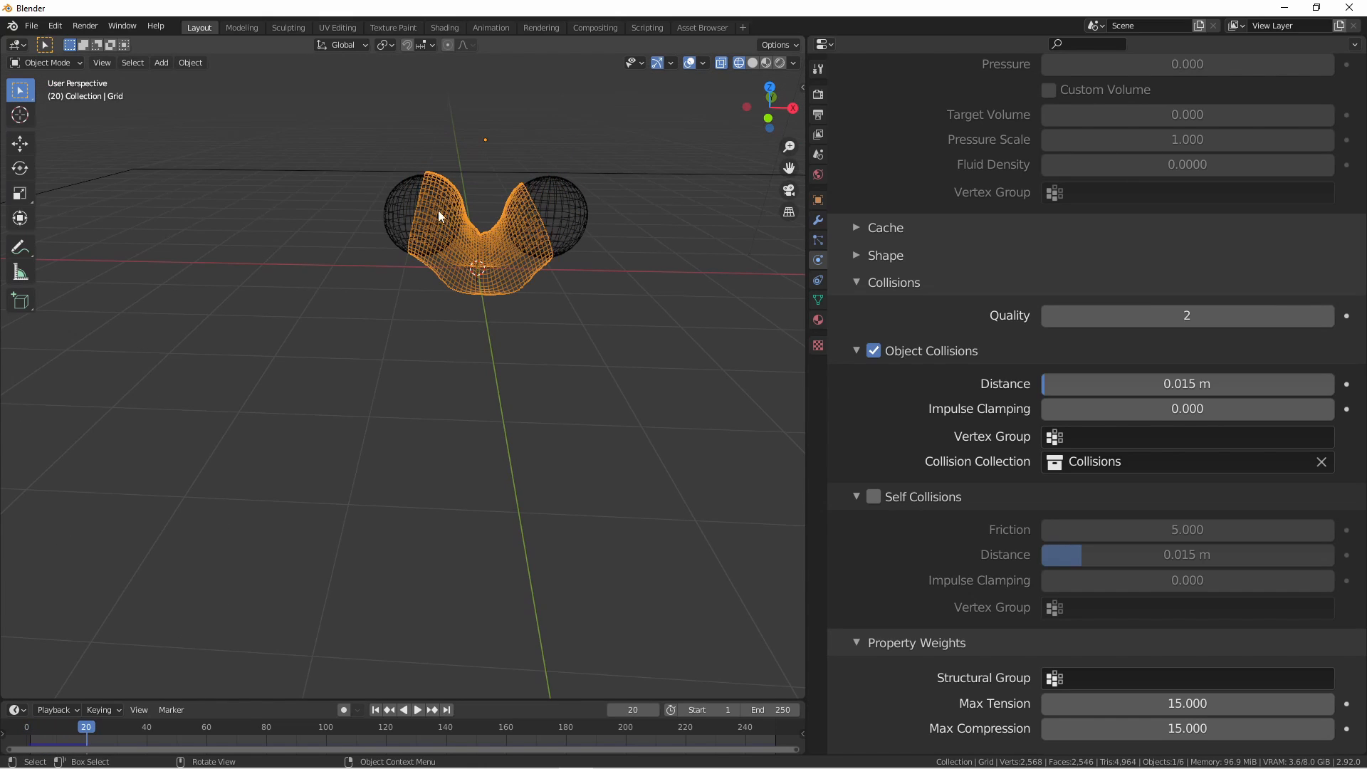
mouse_move(950, 501)
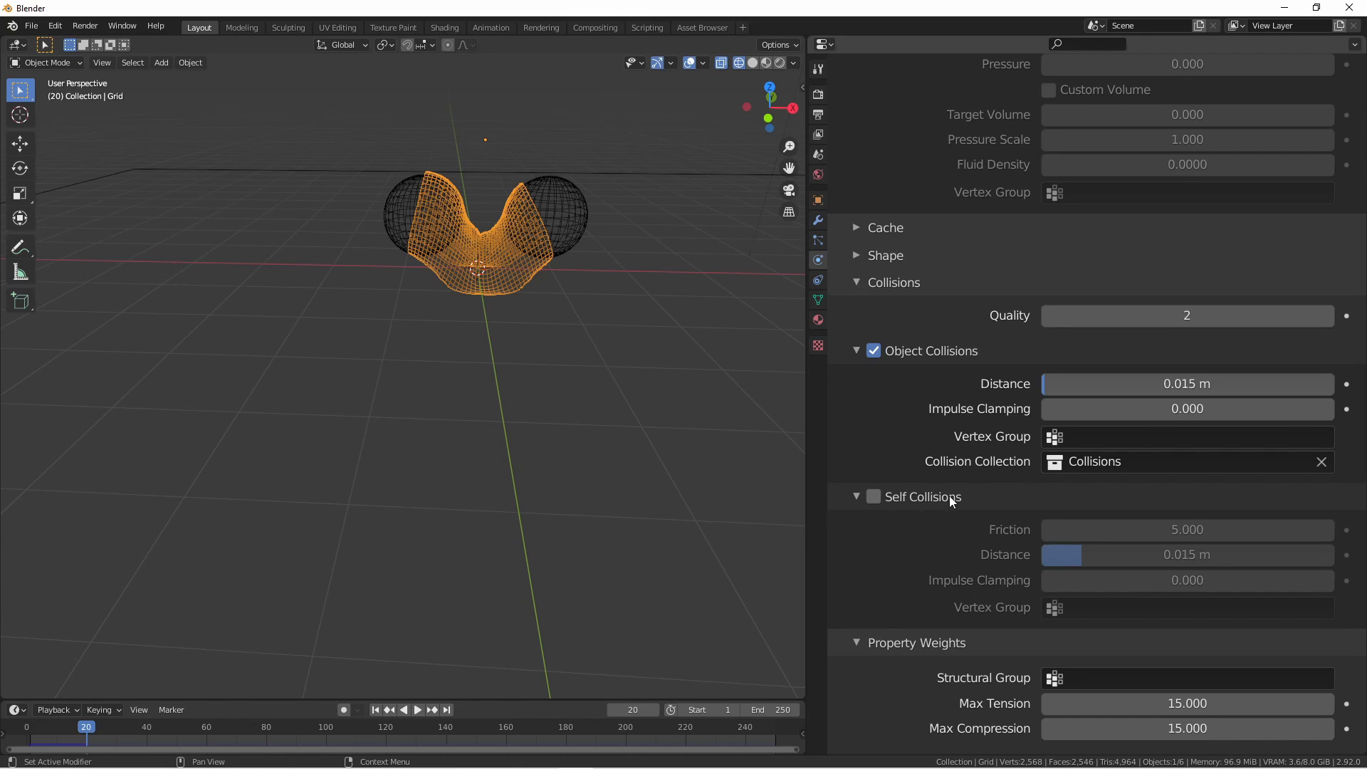
mouse_move(947, 501)
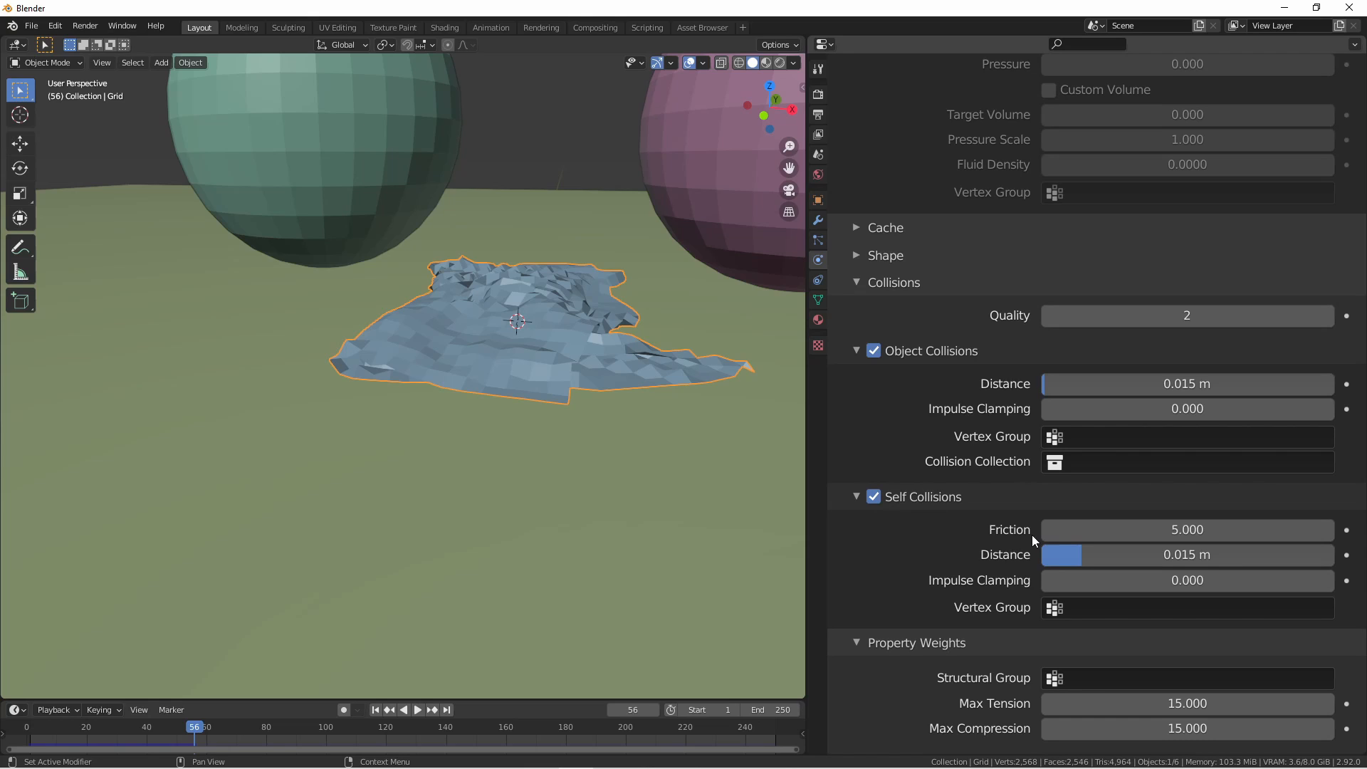
mouse_move(1092, 555)
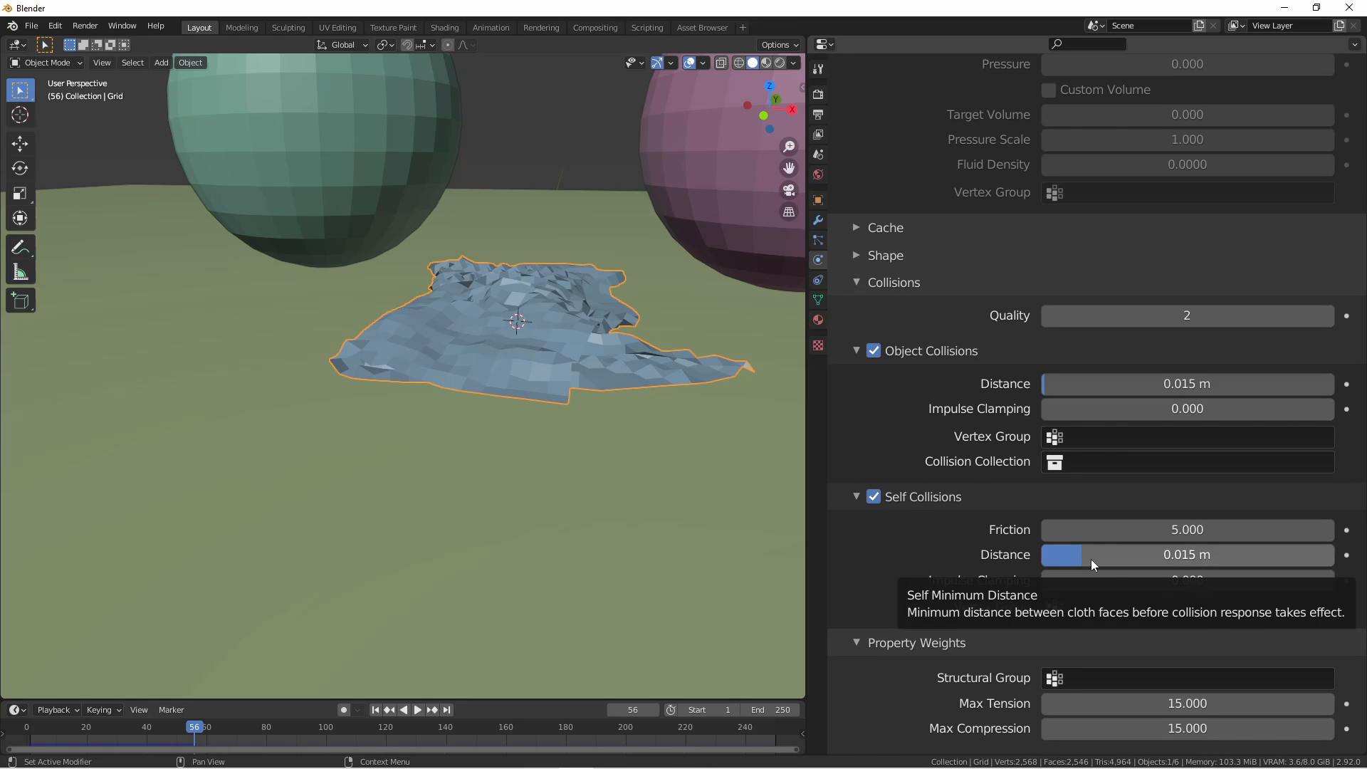
mouse_move(1057, 391)
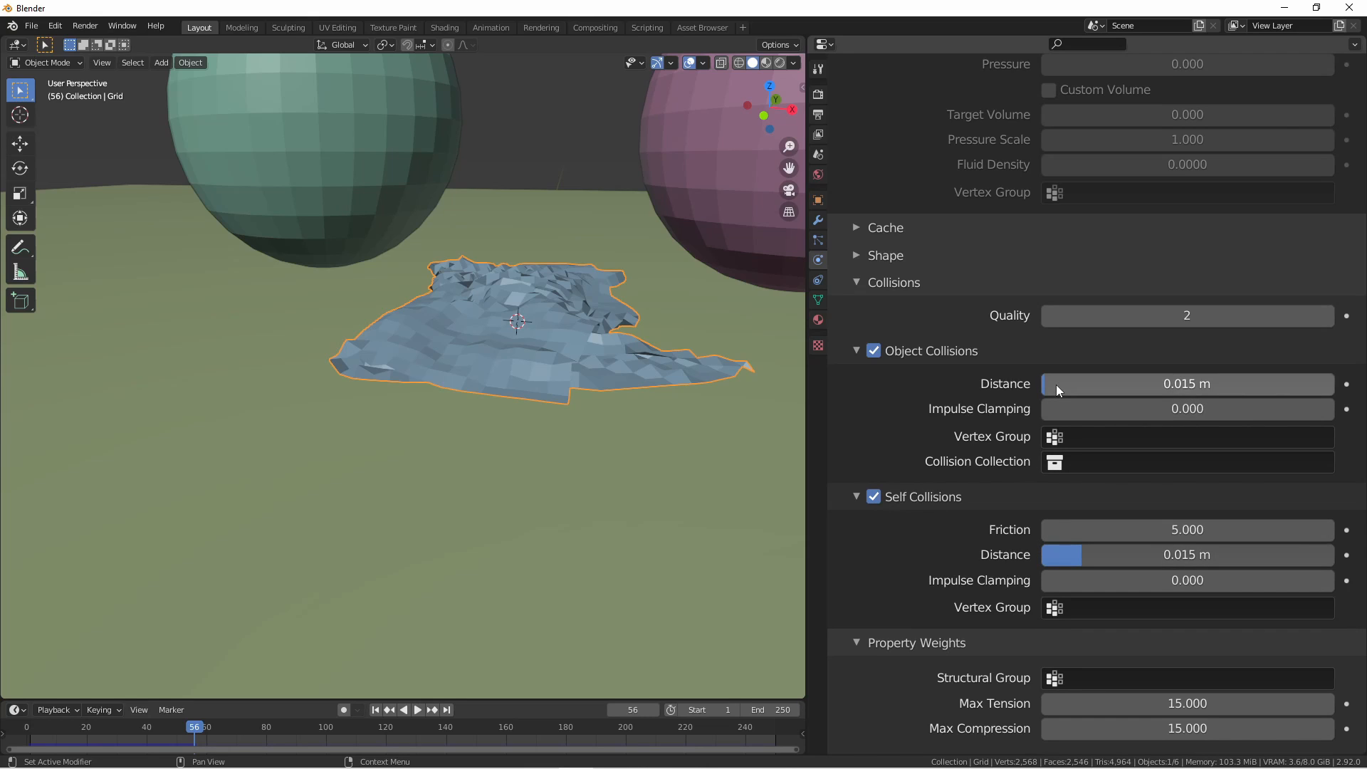
mouse_move(1186, 579)
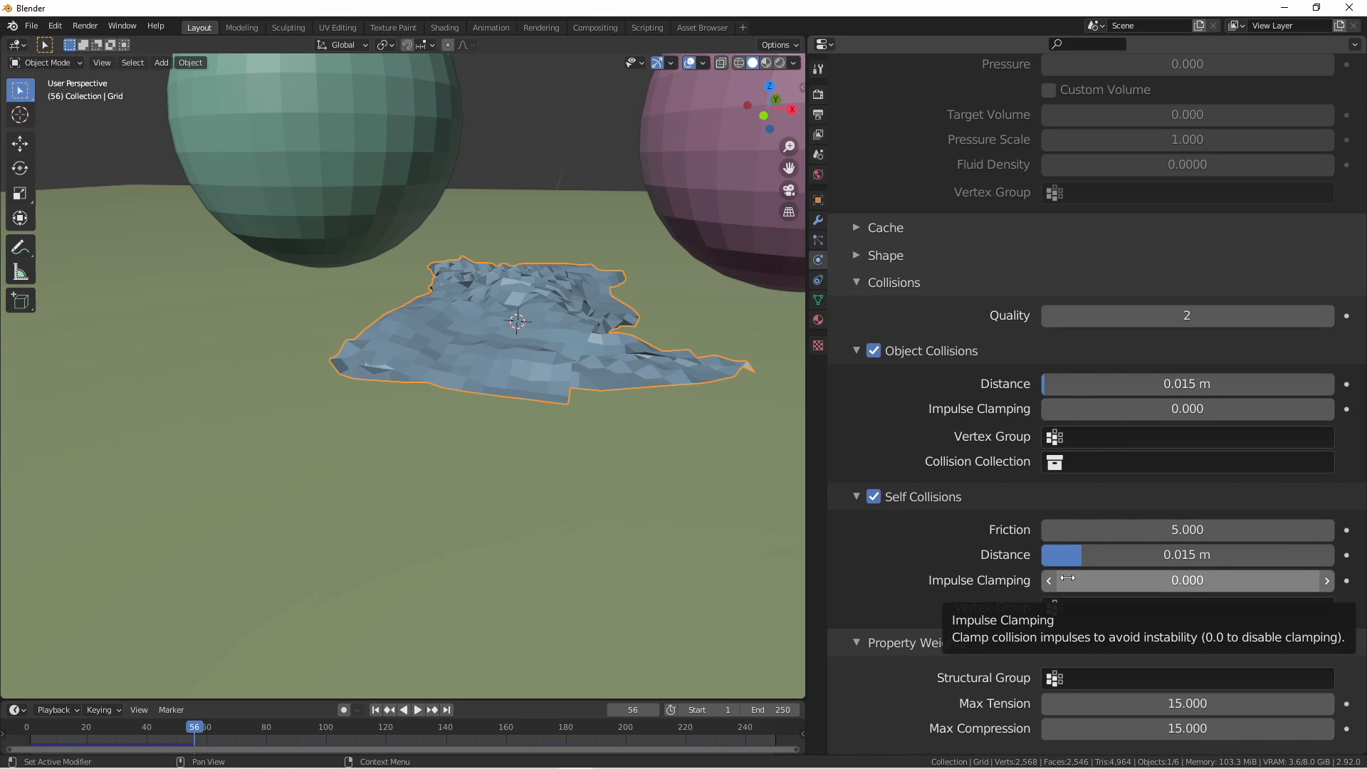
mouse_move(1008, 608)
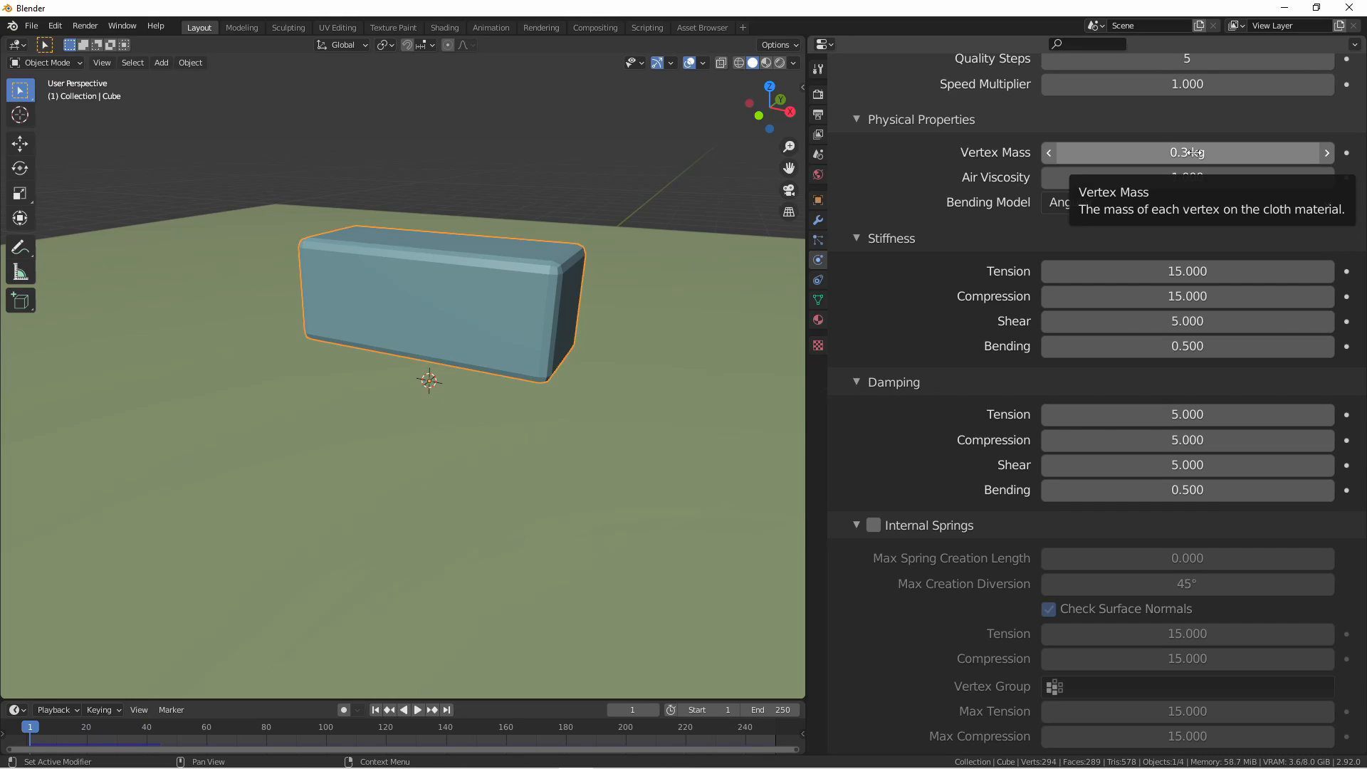
mouse_move(728, 285)
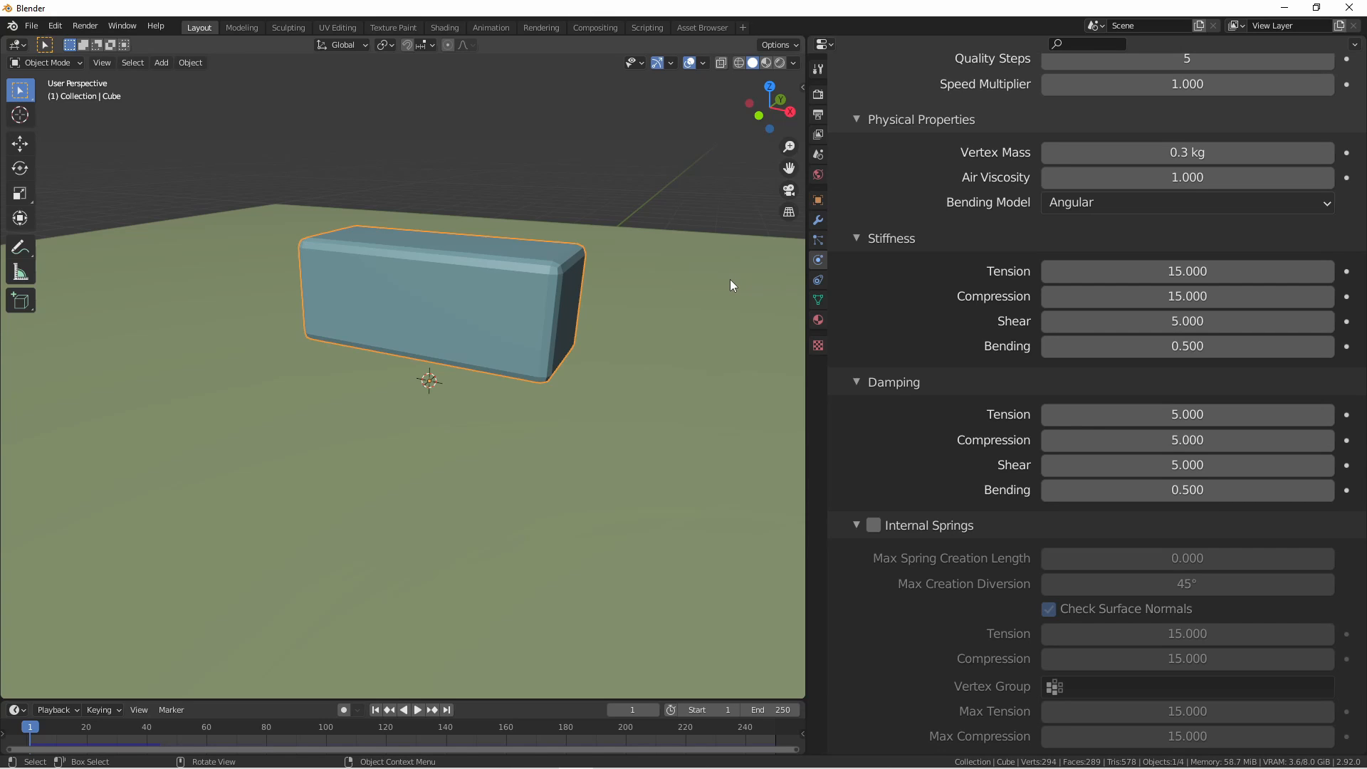
mouse_move(688, 287)
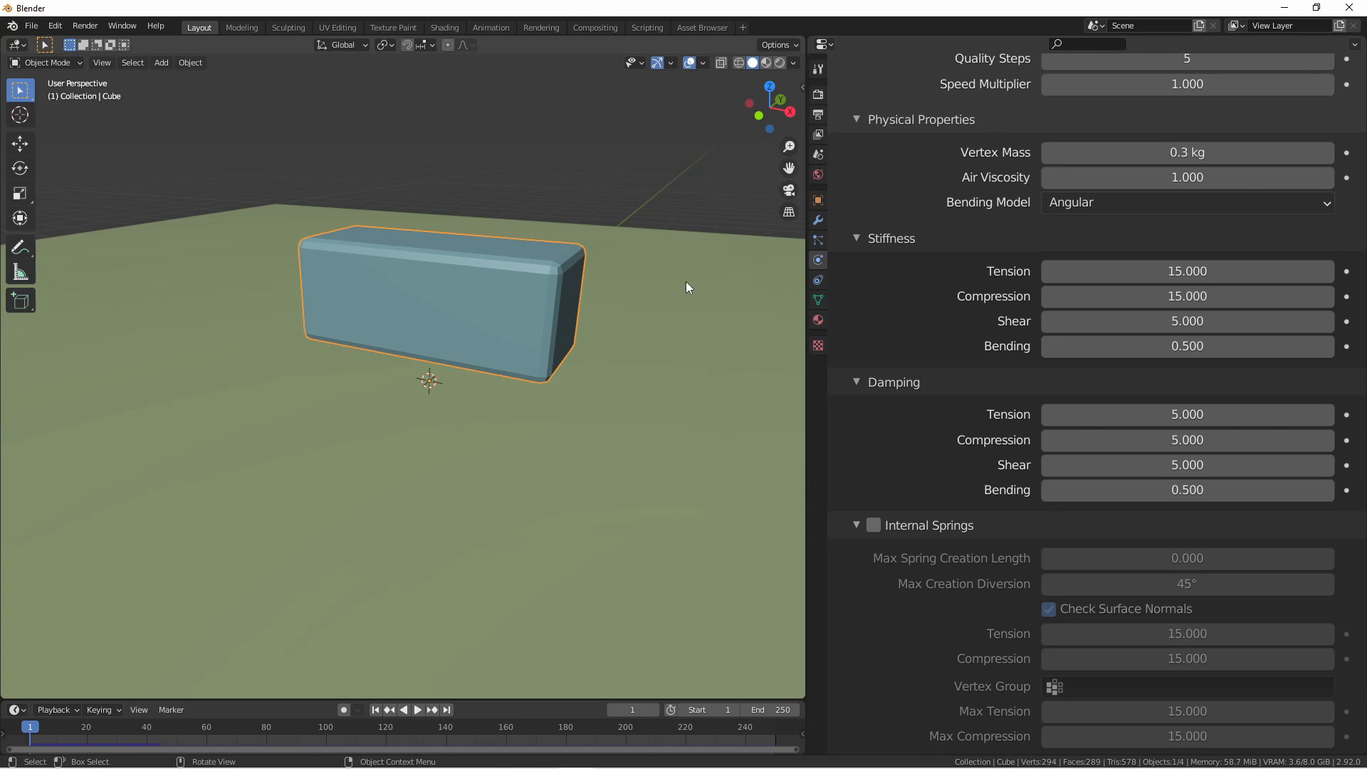
Step: Toggle Edit Mode, raise the cube cloth's vertex mass to 0.6 kg, and replay from frame 1
key("Tab")
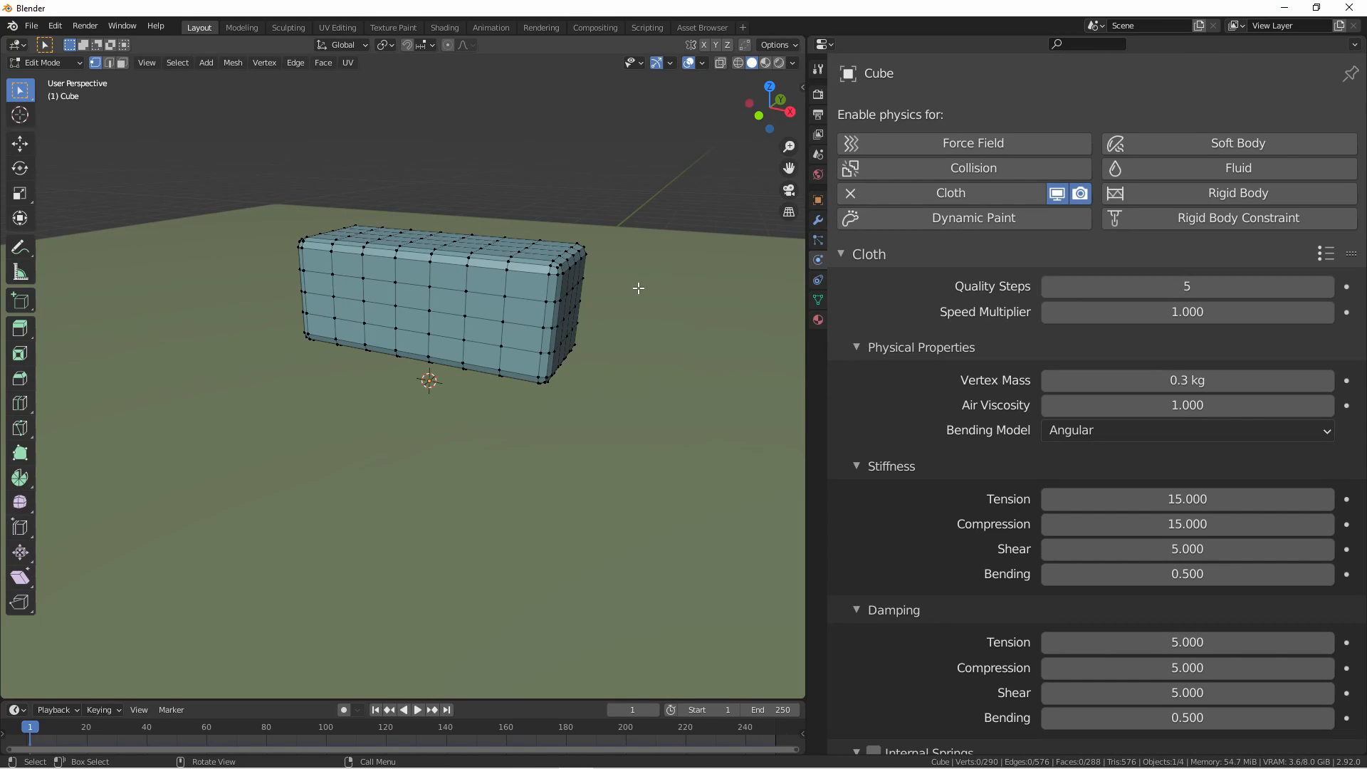
mouse_move(627, 291)
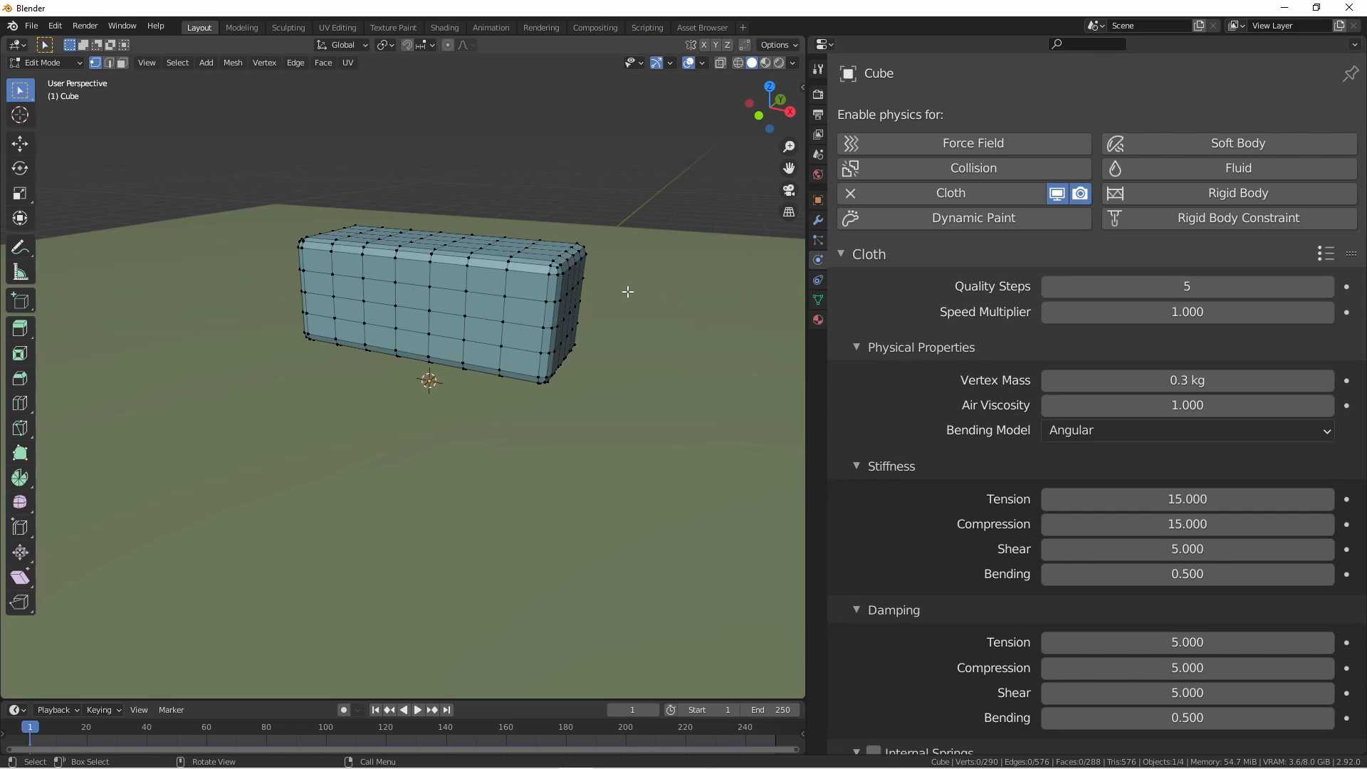
key("Tab")
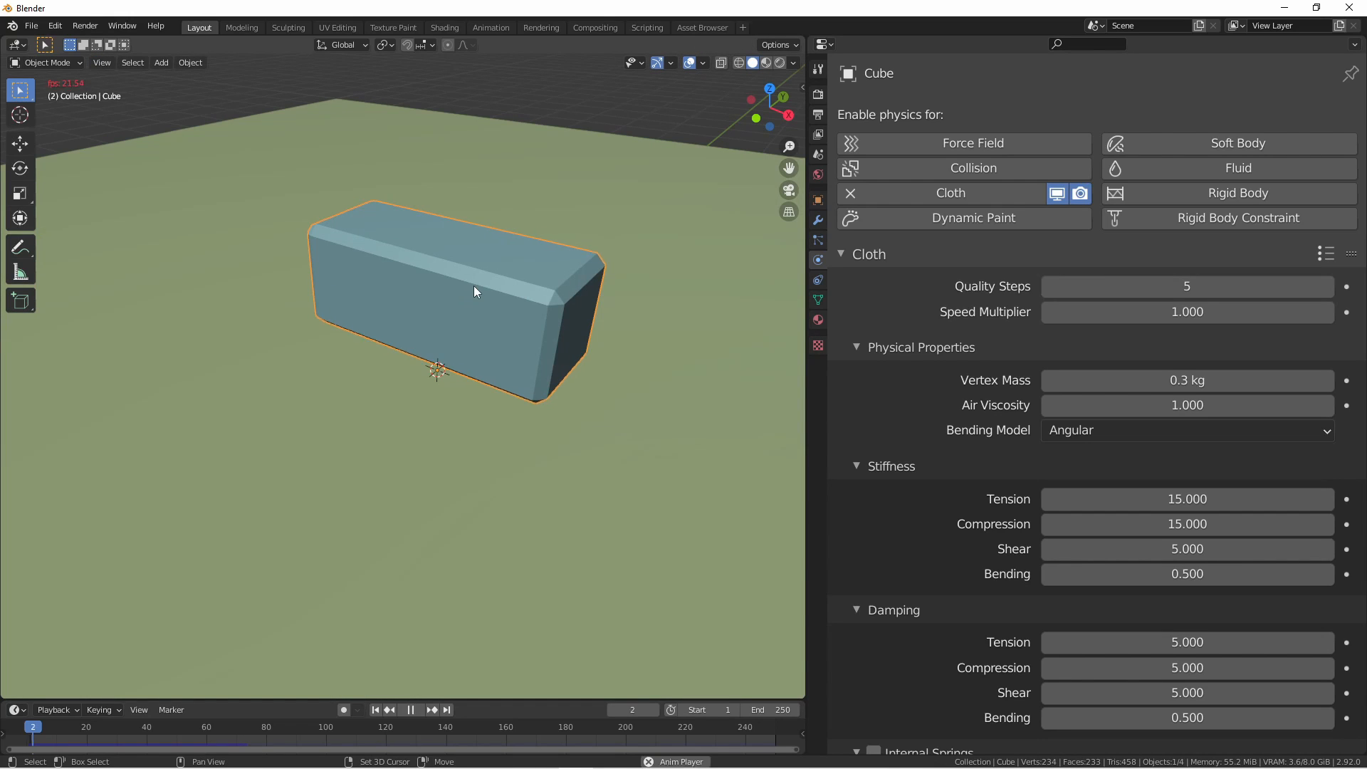
left_click(417, 710)
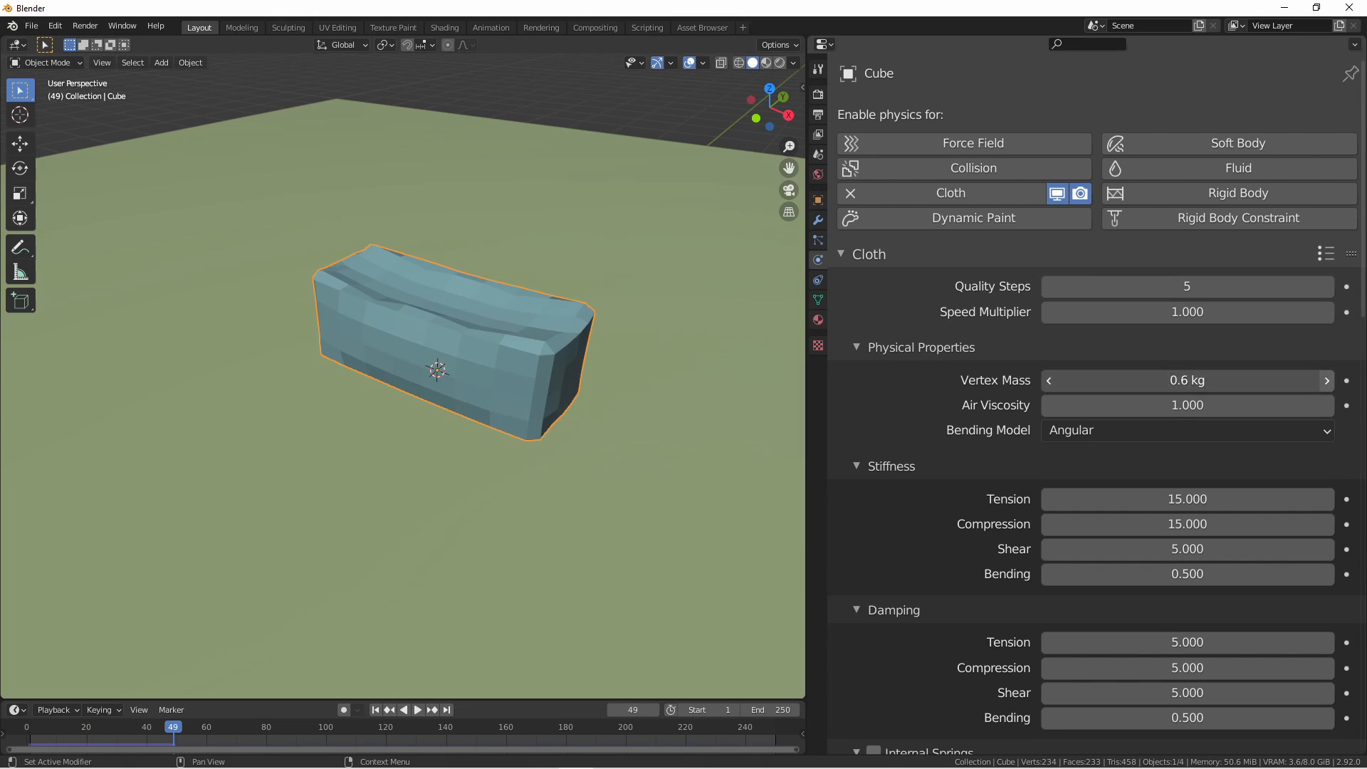
left_click(416, 710)
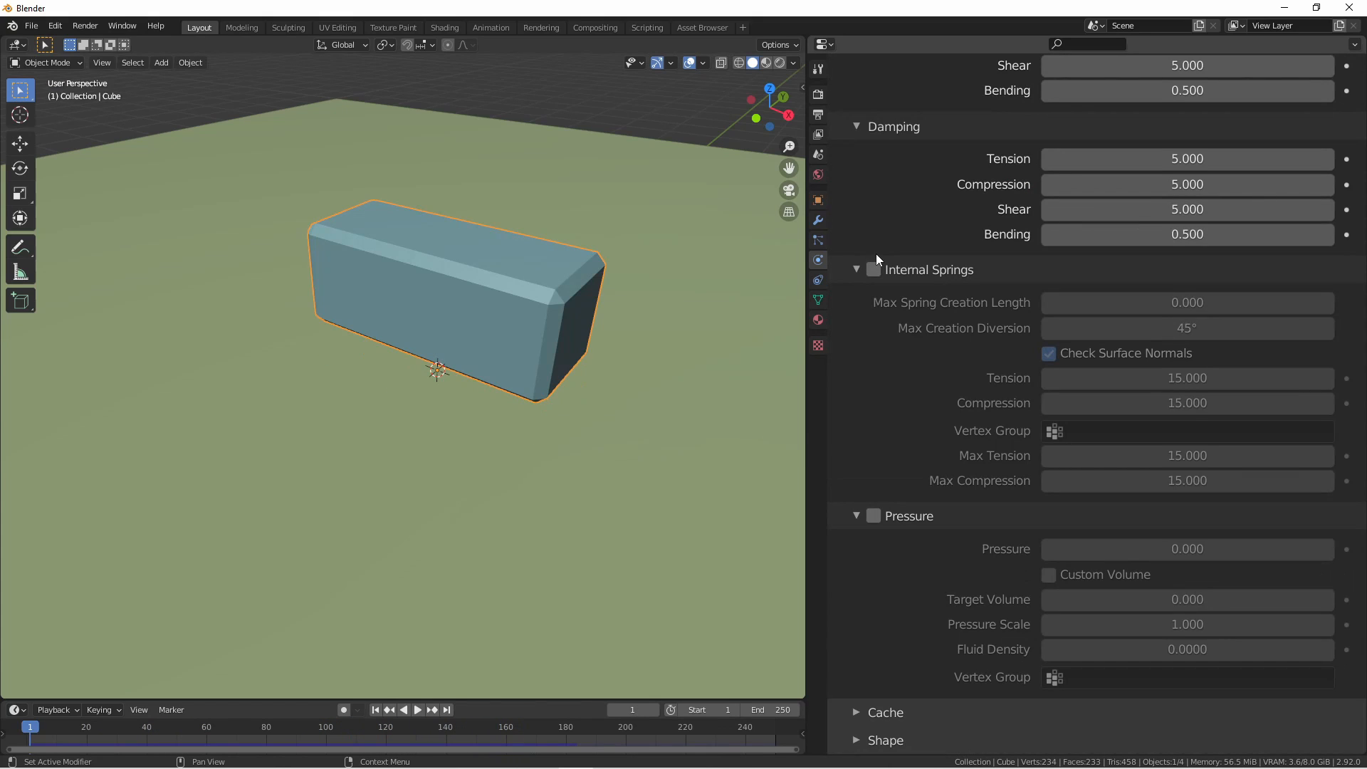
Step: Enable Internal Springs on the cube cloth and raise Max Spring Creation Length to 0.300
left_click(873, 269)
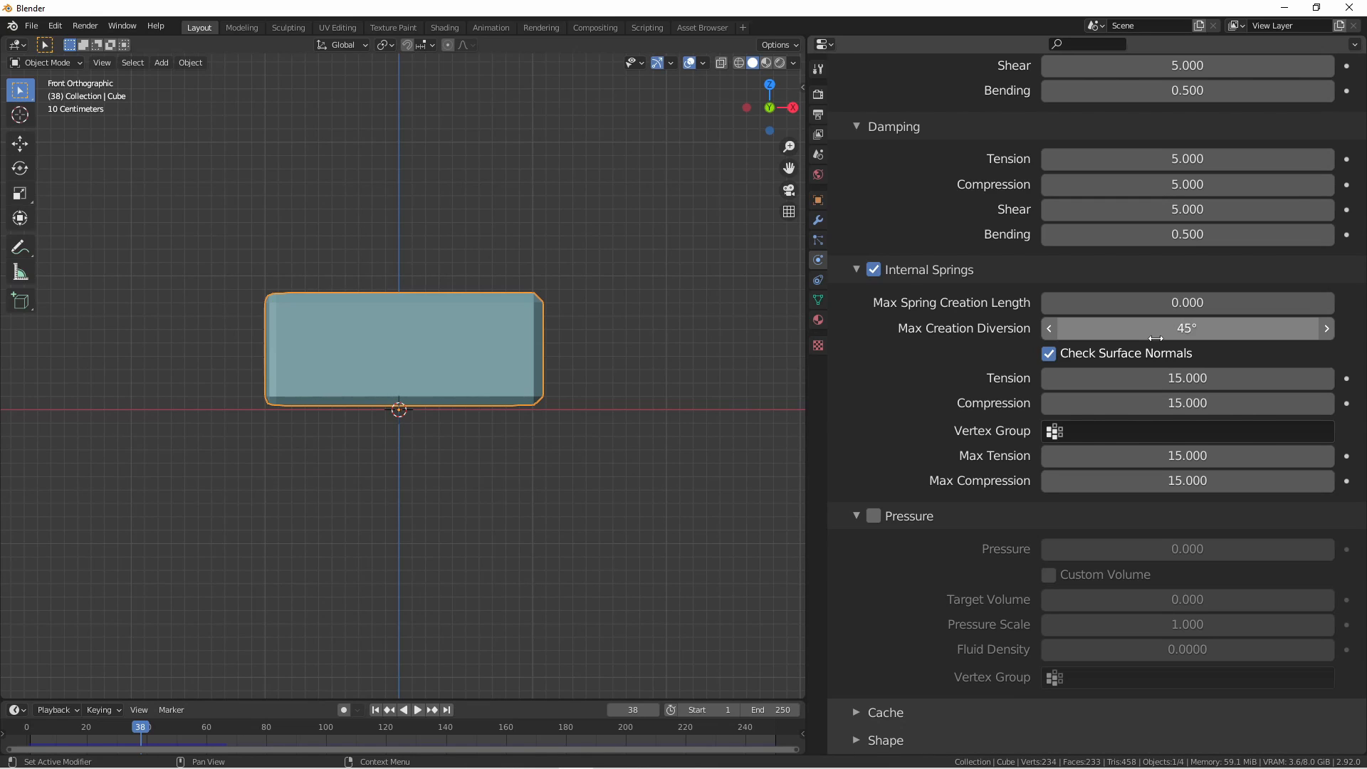
mouse_move(1134, 354)
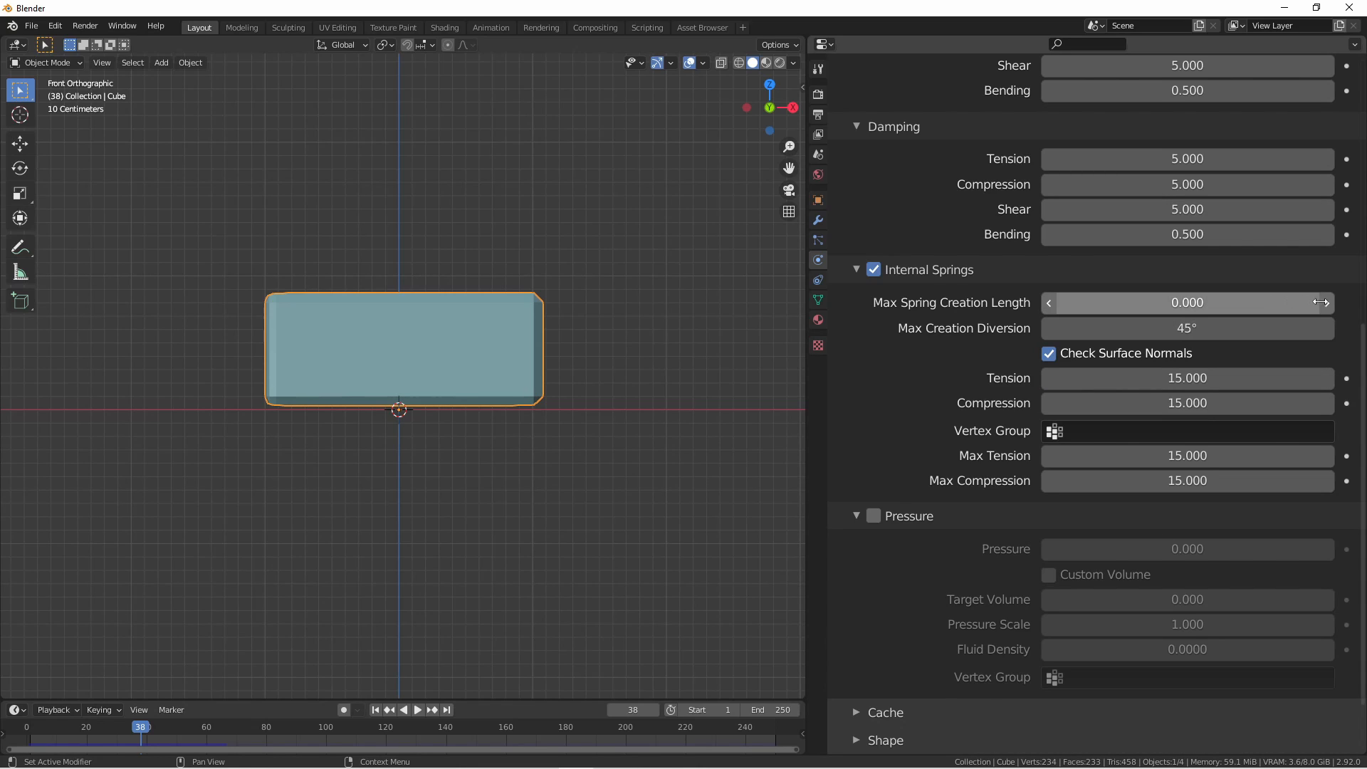
left_click(1323, 303)
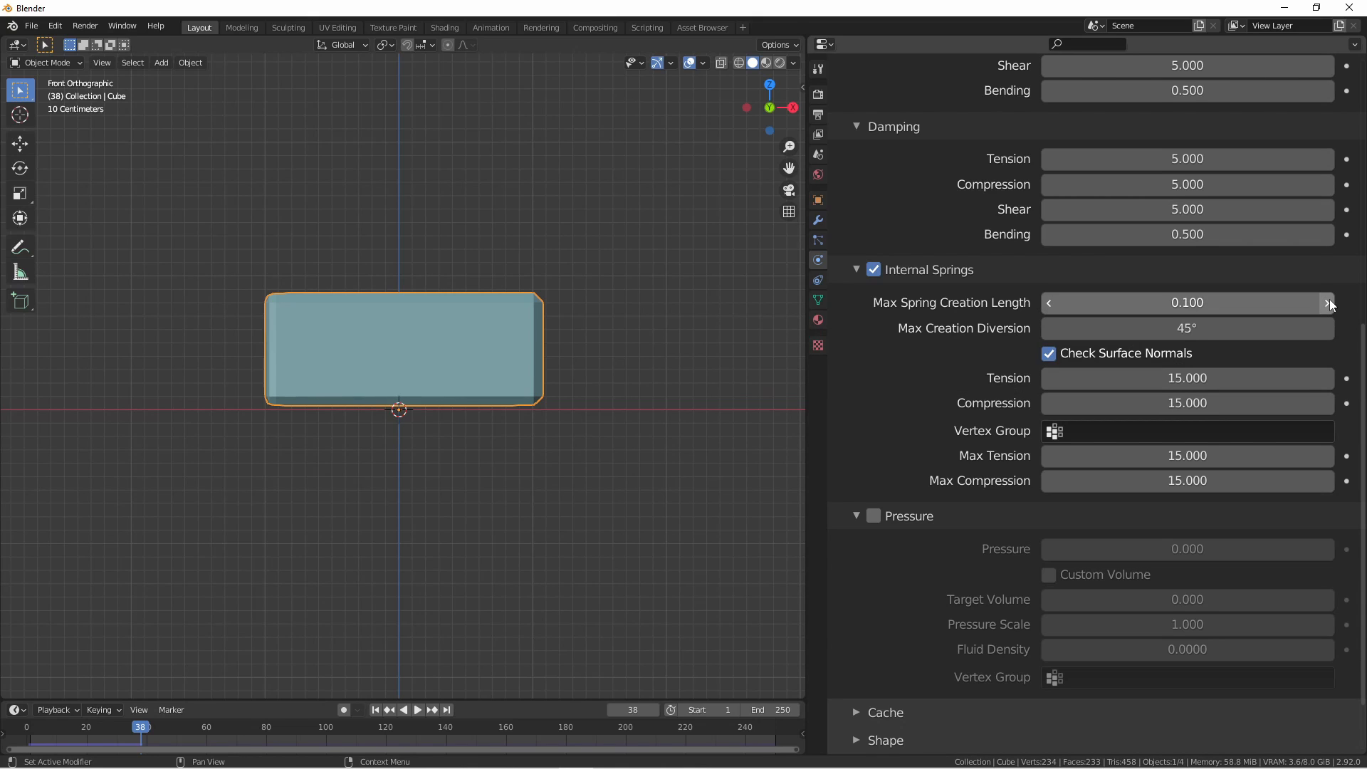
left_click(1326, 302)
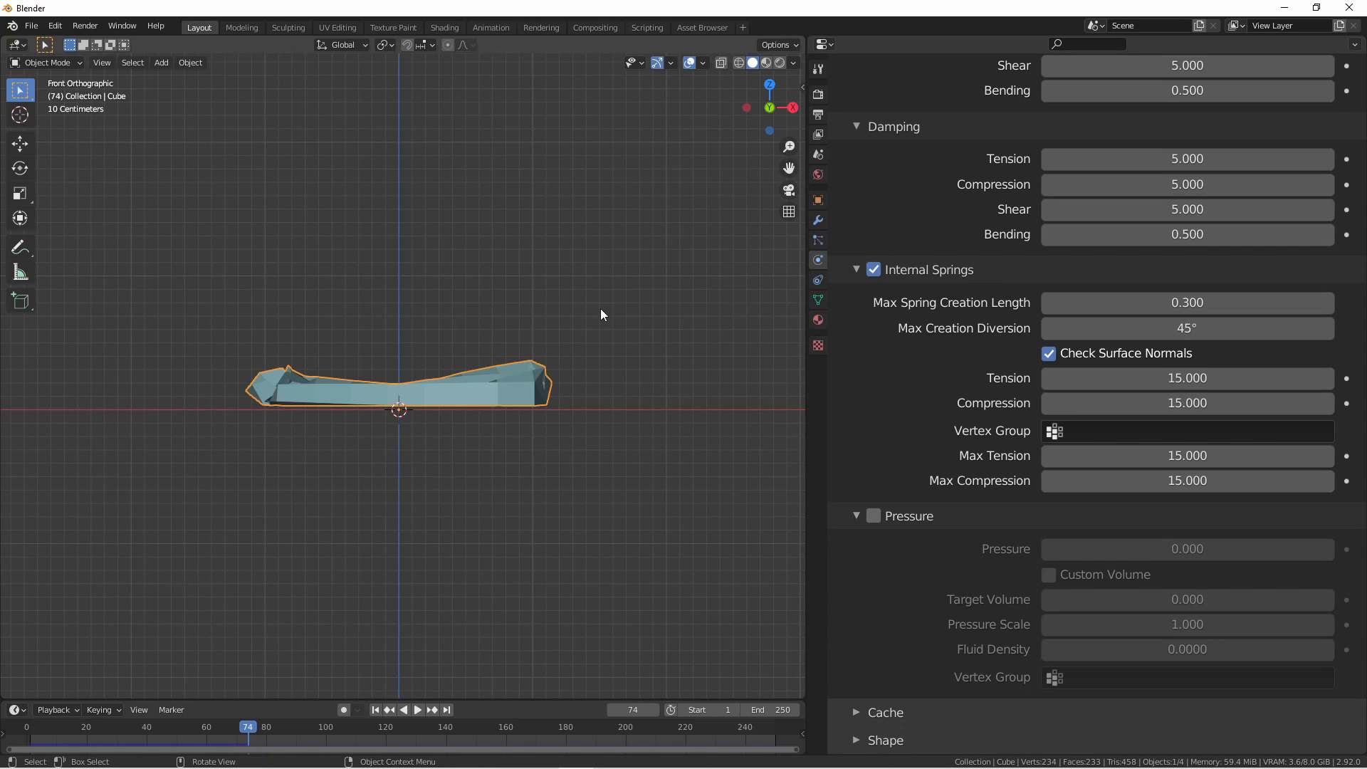
Step: Scale the cube's left-end vertices in Edit Mode into a tapering wedge, then rewind
key("Tab")
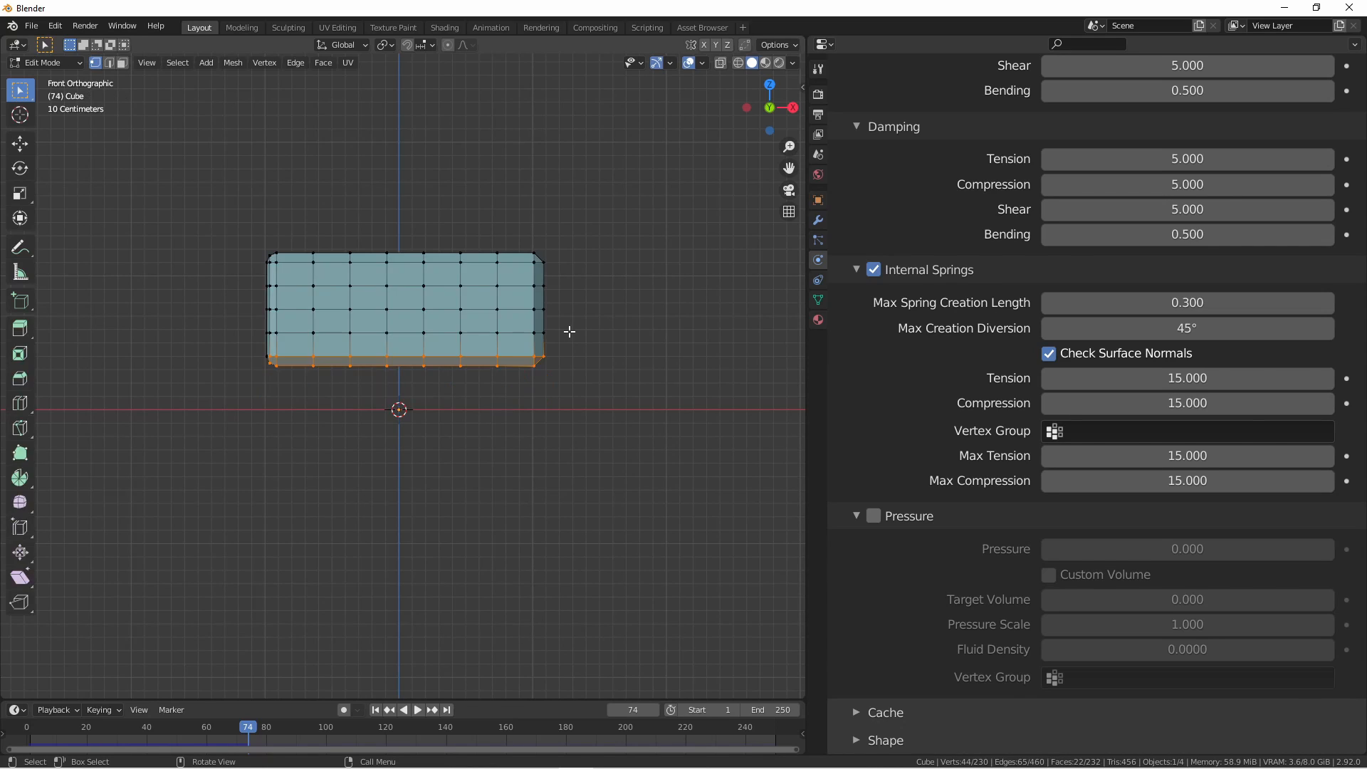
mouse_move(549, 378)
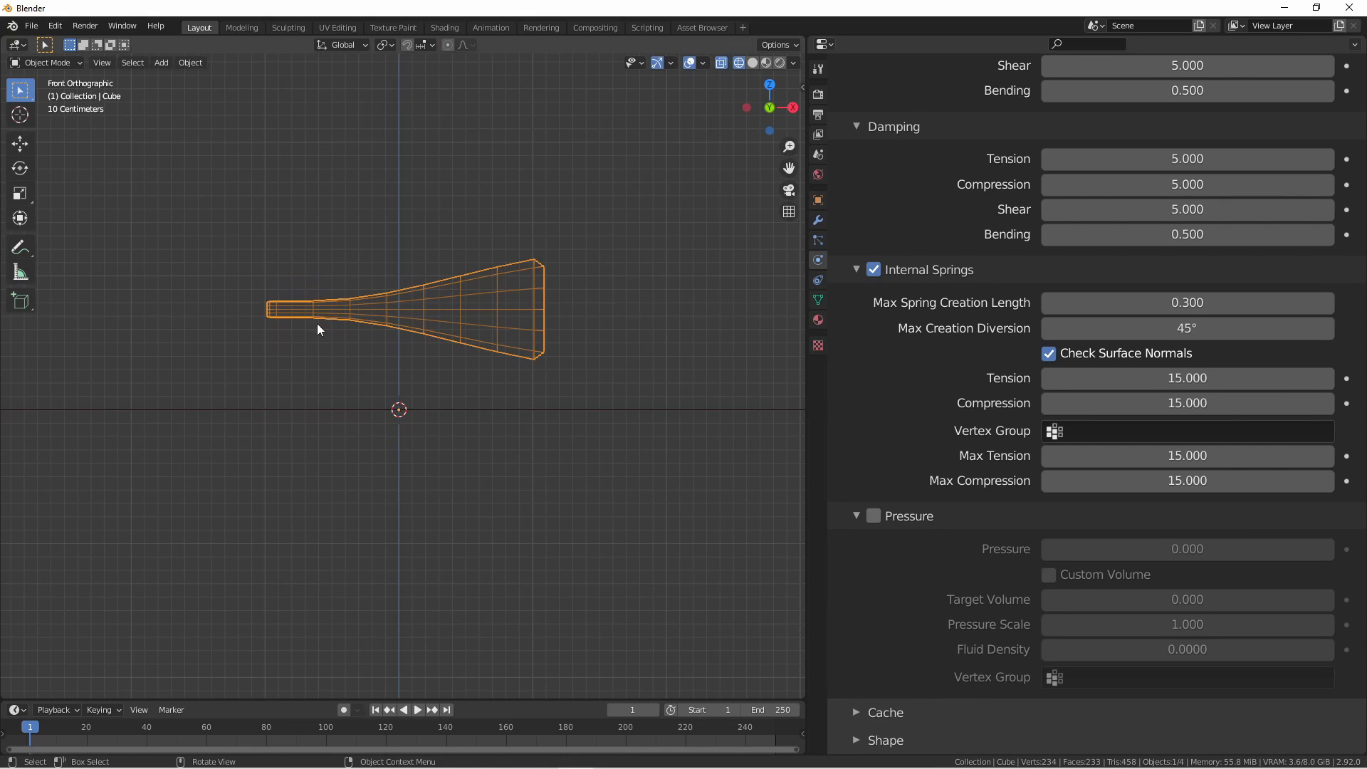
mouse_move(601, 226)
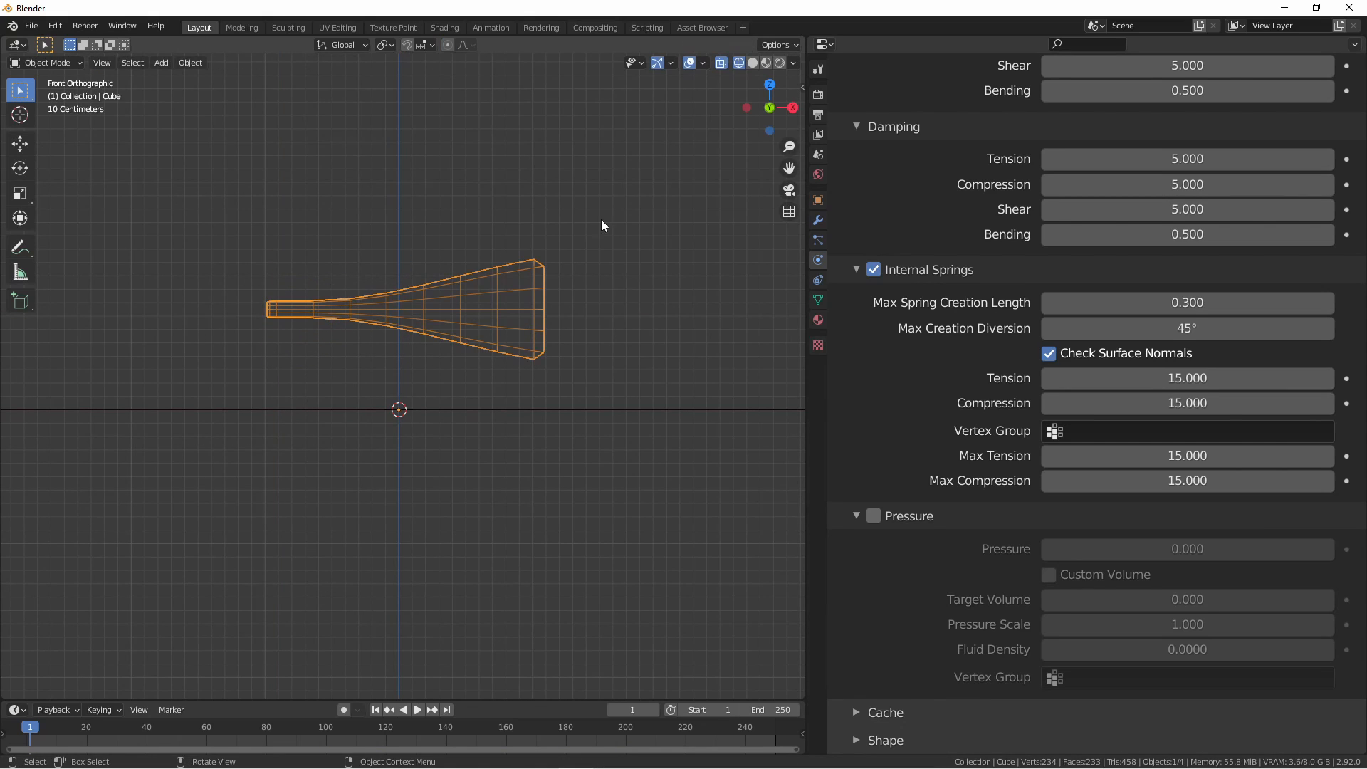
mouse_move(585, 305)
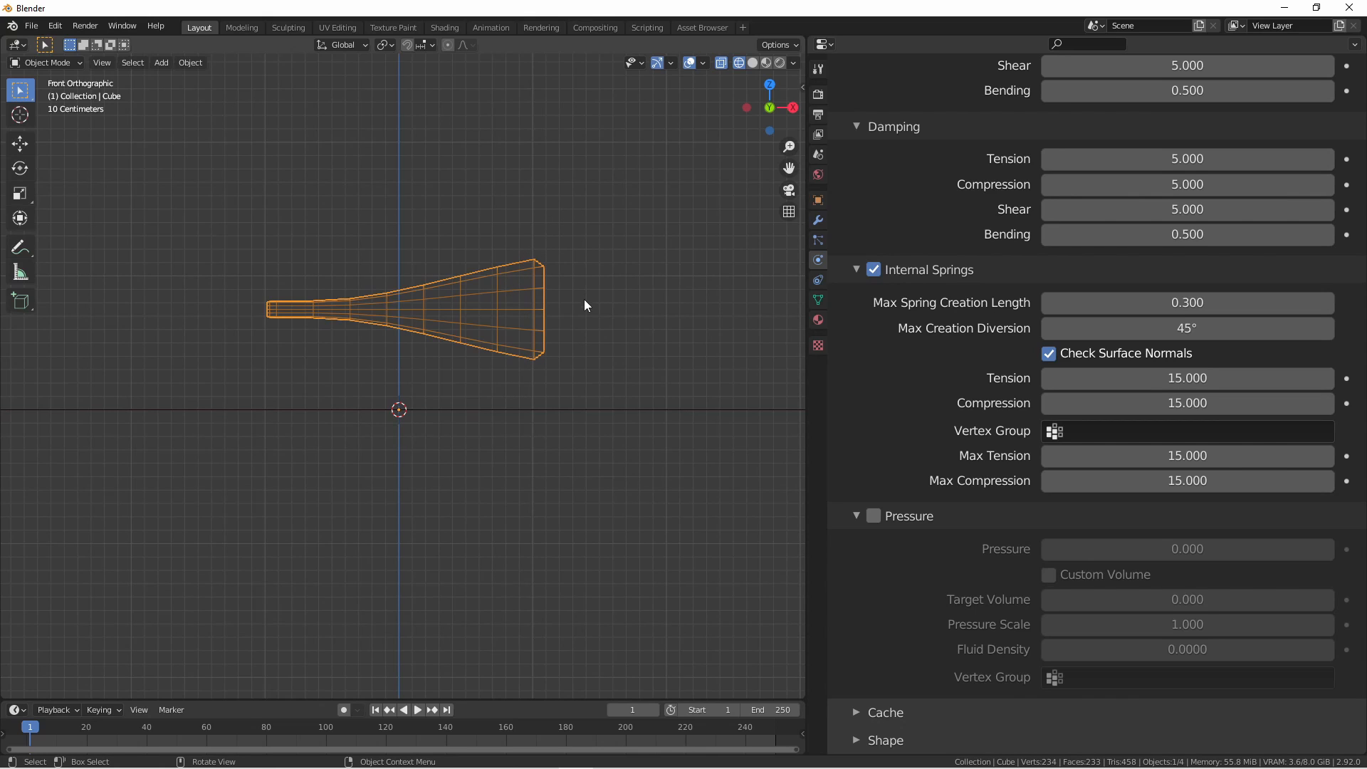
mouse_move(405, 269)
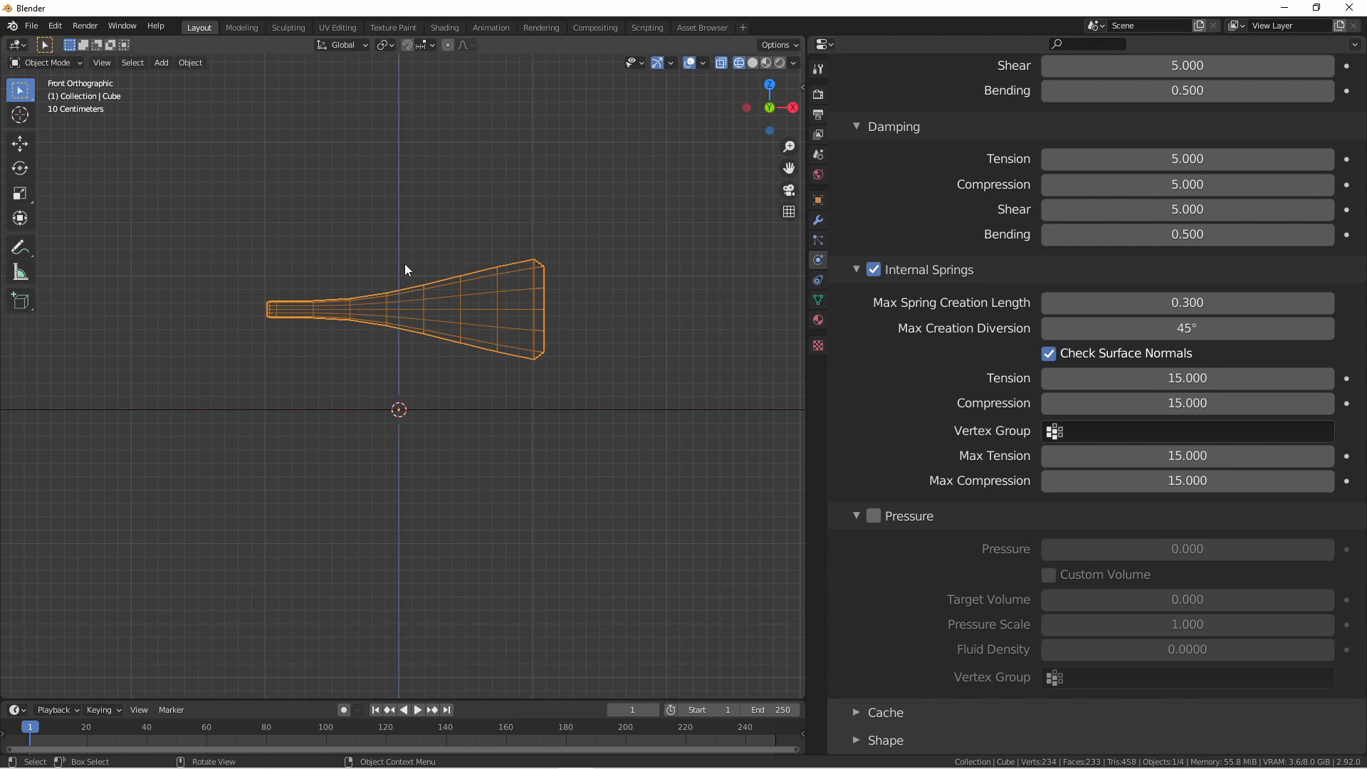
left_click(416, 709)
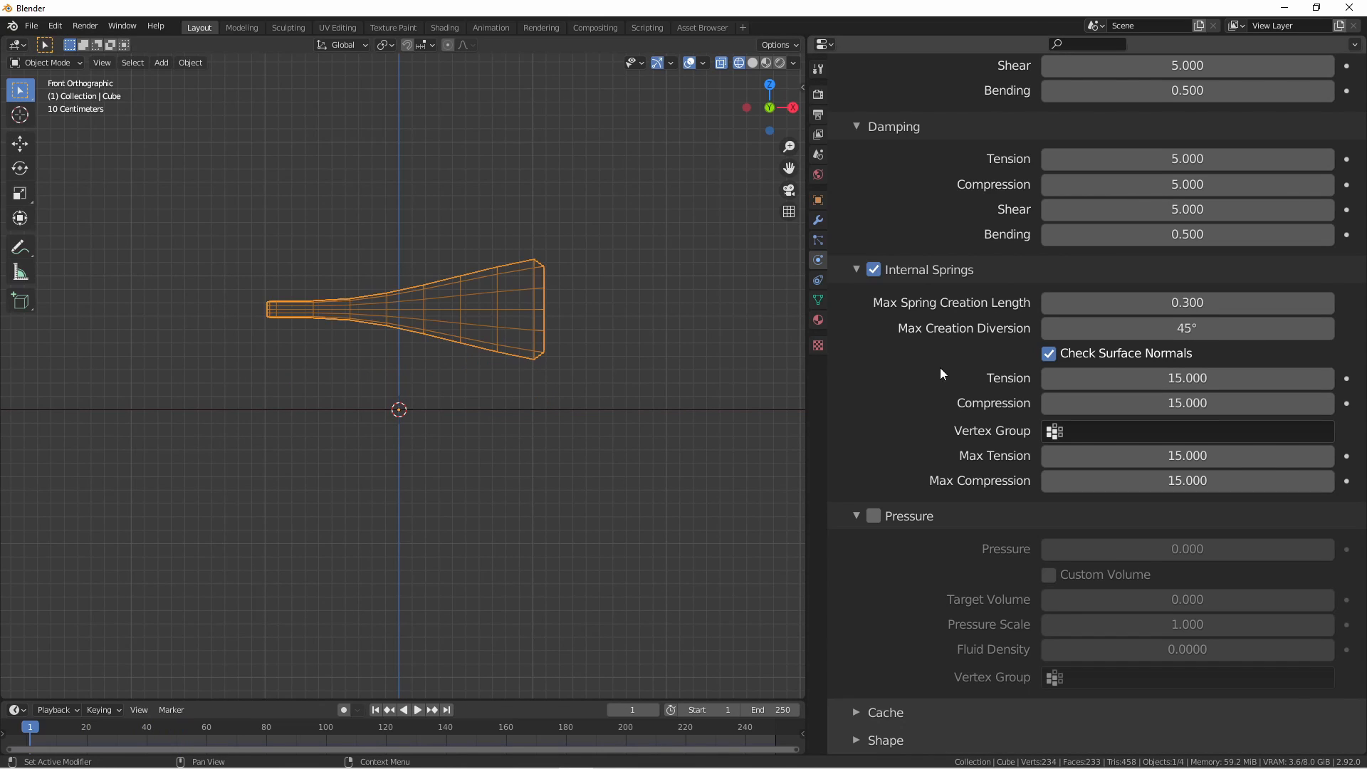
mouse_move(1126, 353)
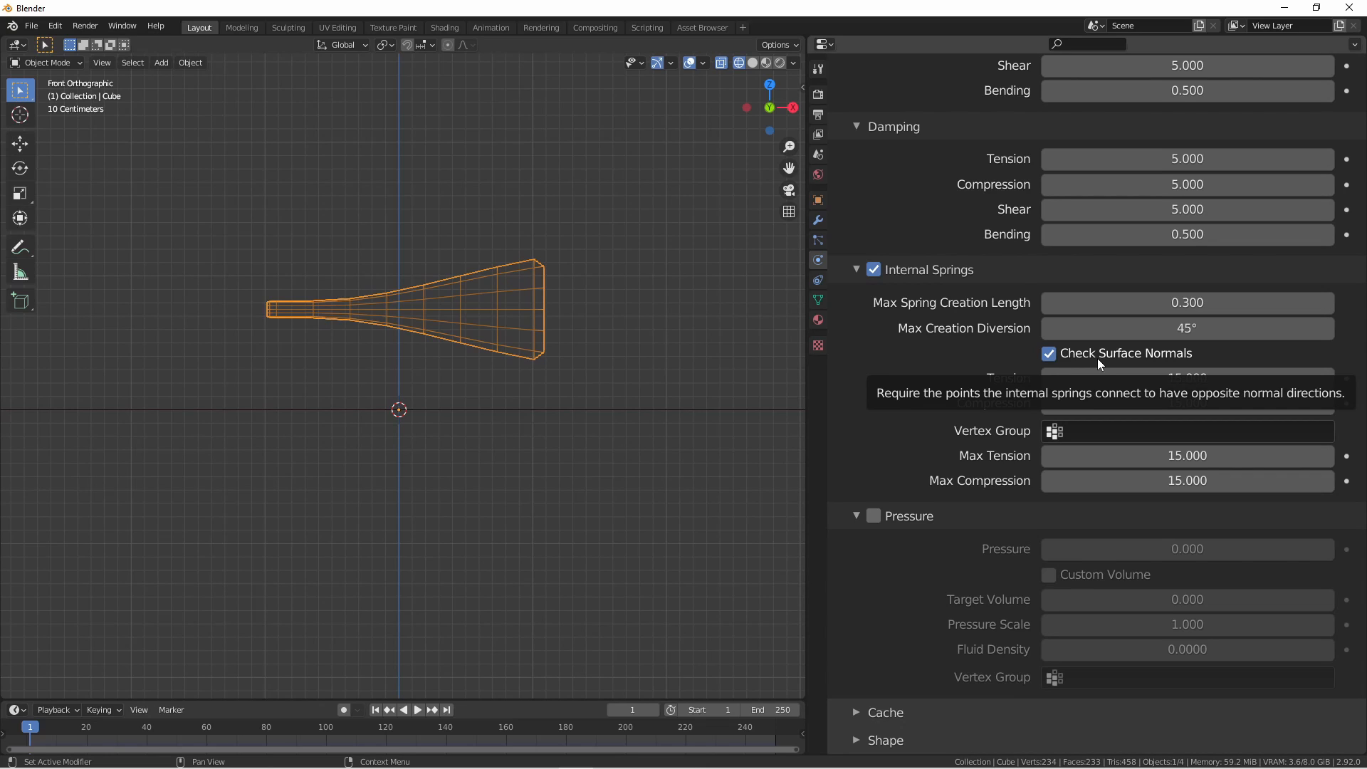
mouse_move(988, 356)
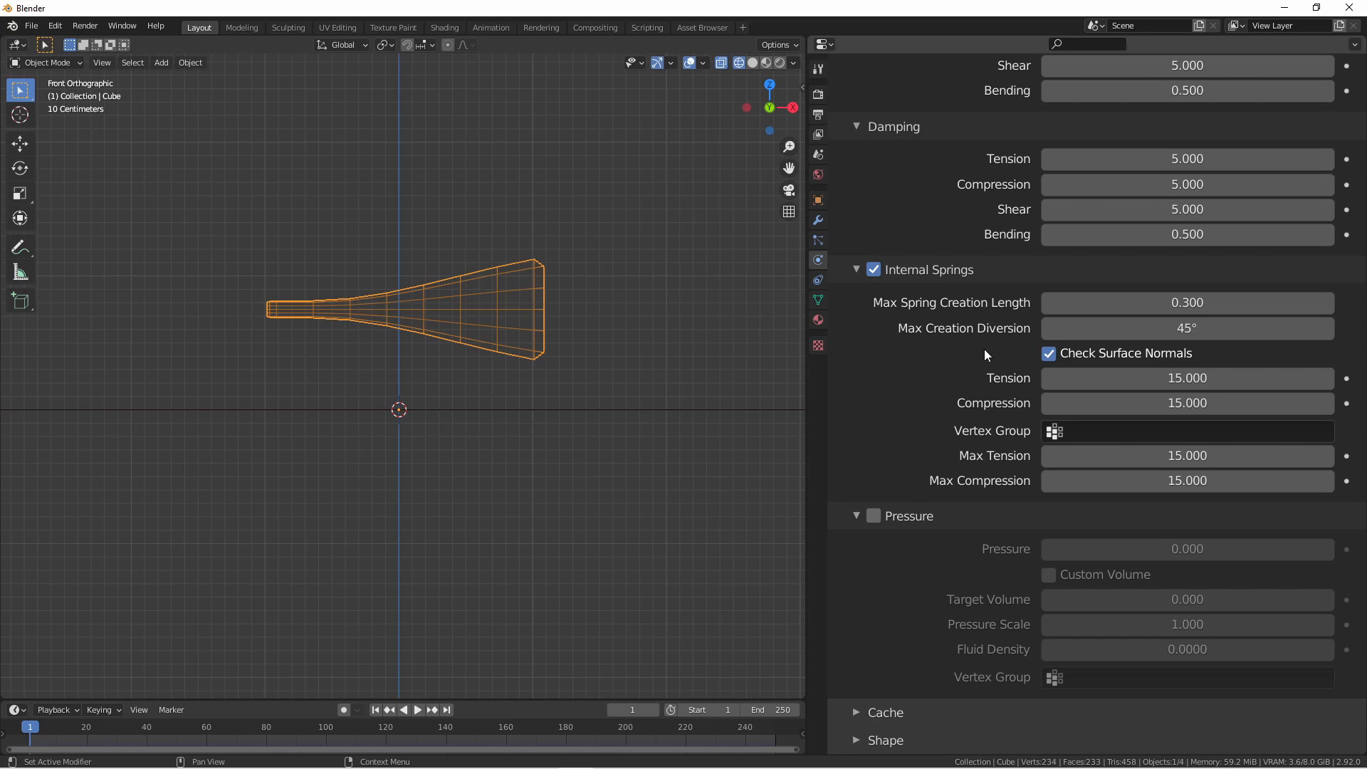
mouse_move(972, 405)
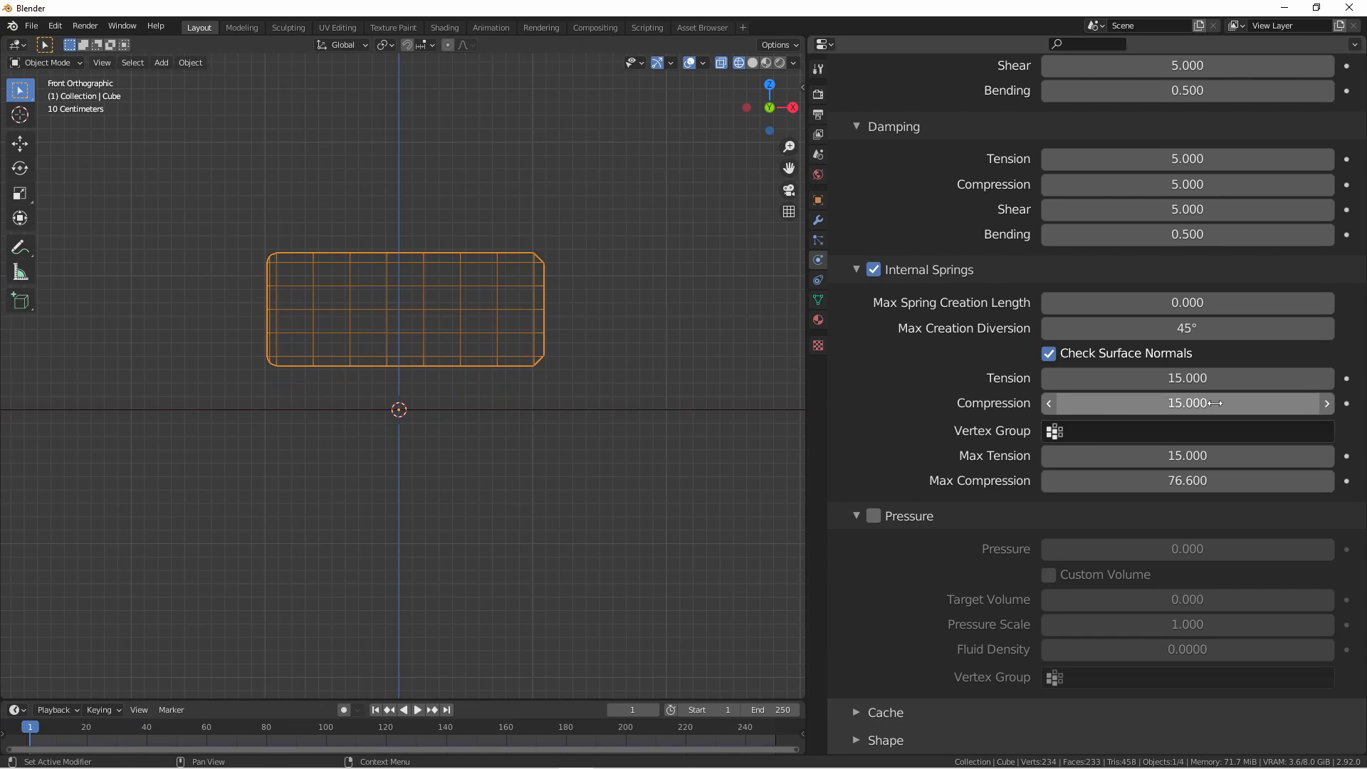
Step: Turn off internal springs, enable cloth Pressure at 16.6, and replay the inflating cube
double_click(1185, 403)
type("0.500")
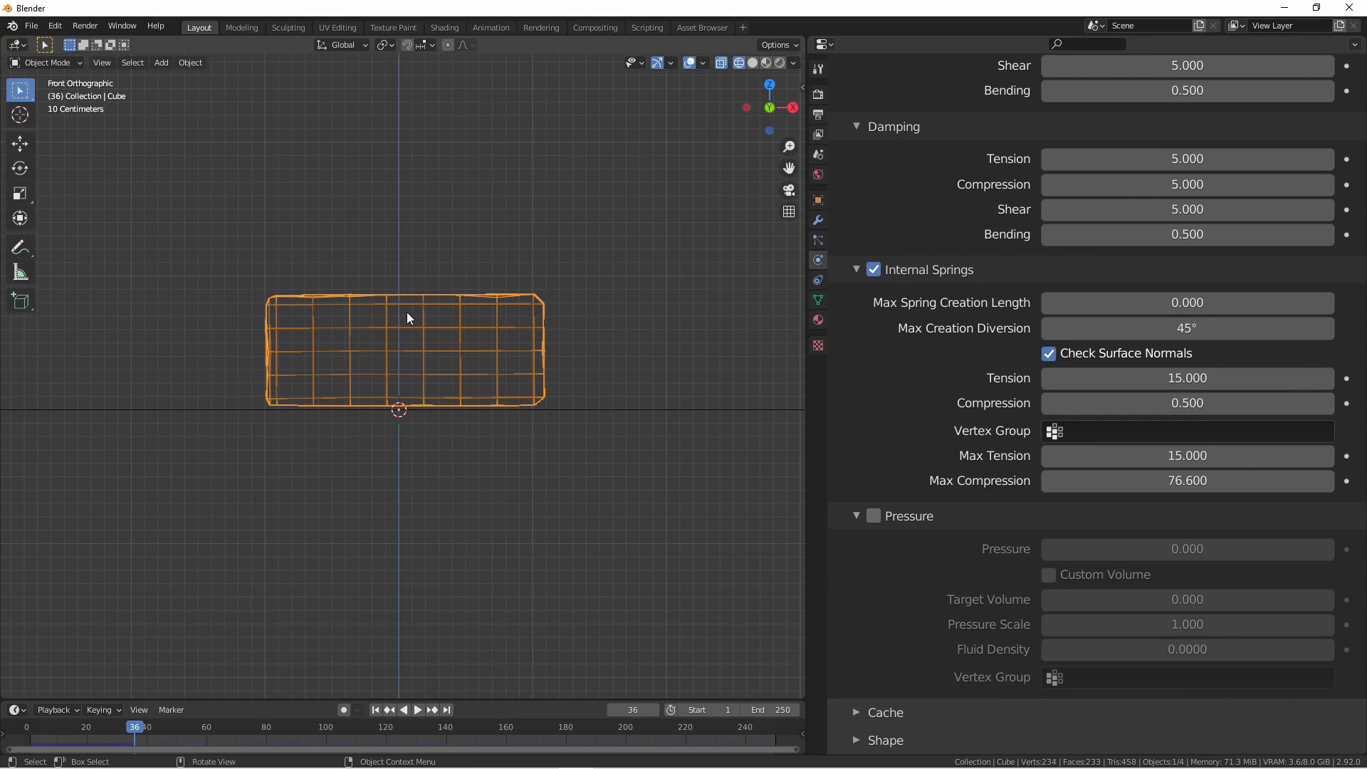
left_click(418, 710)
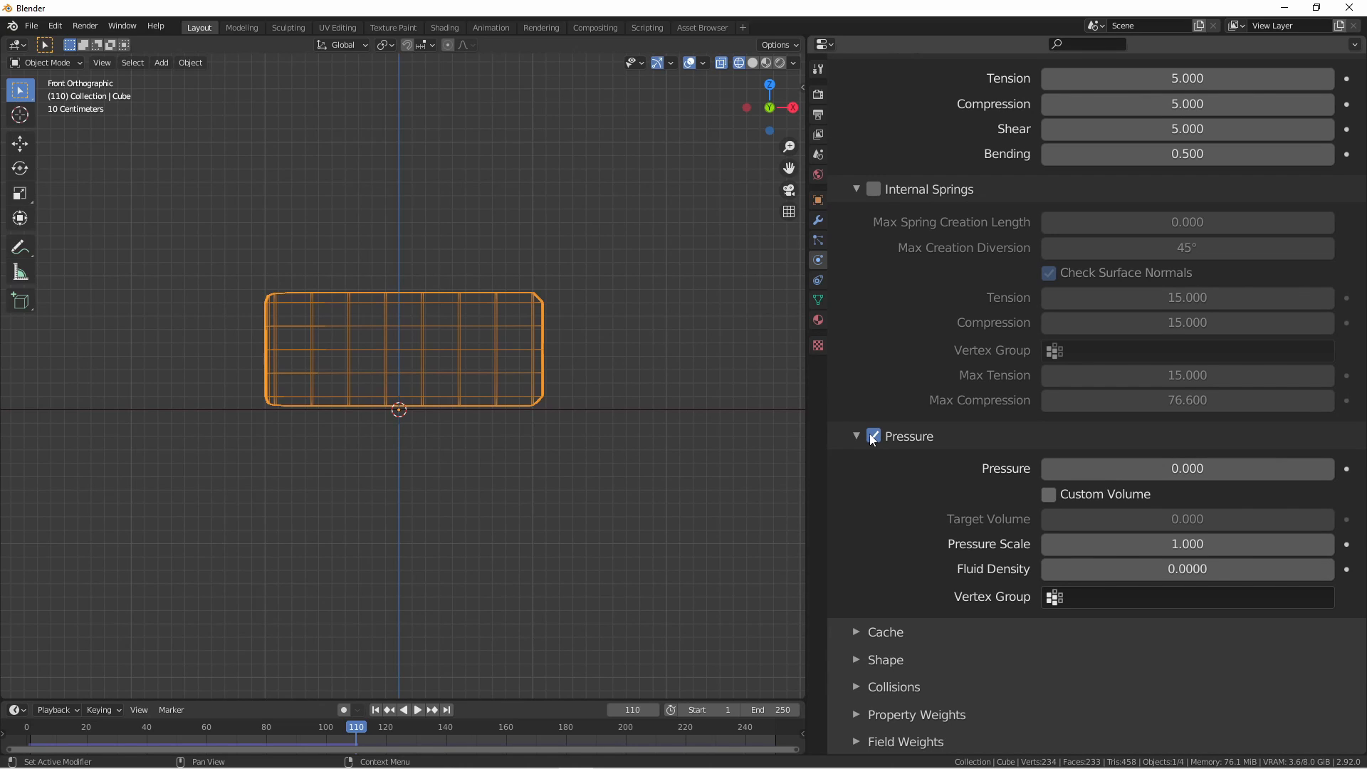
mouse_move(354, 340)
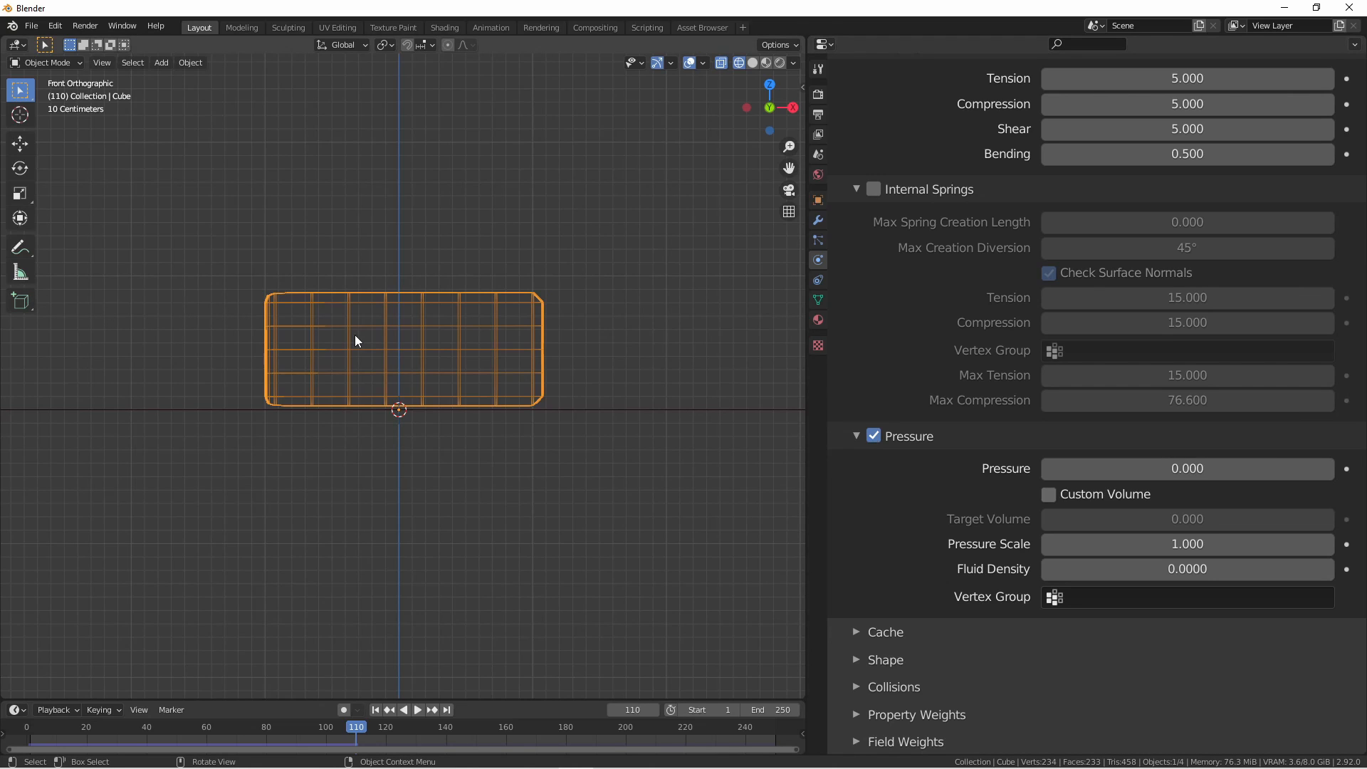
mouse_move(370, 338)
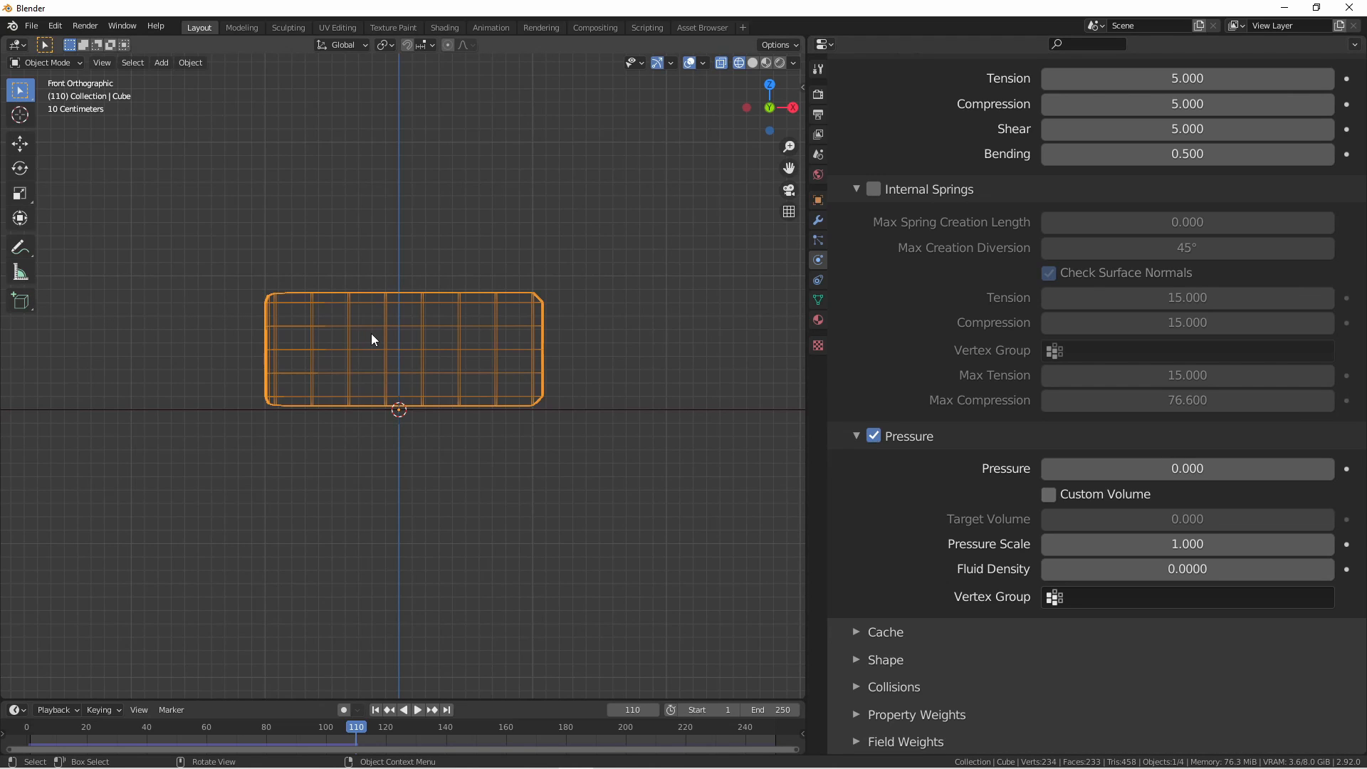
mouse_move(490, 277)
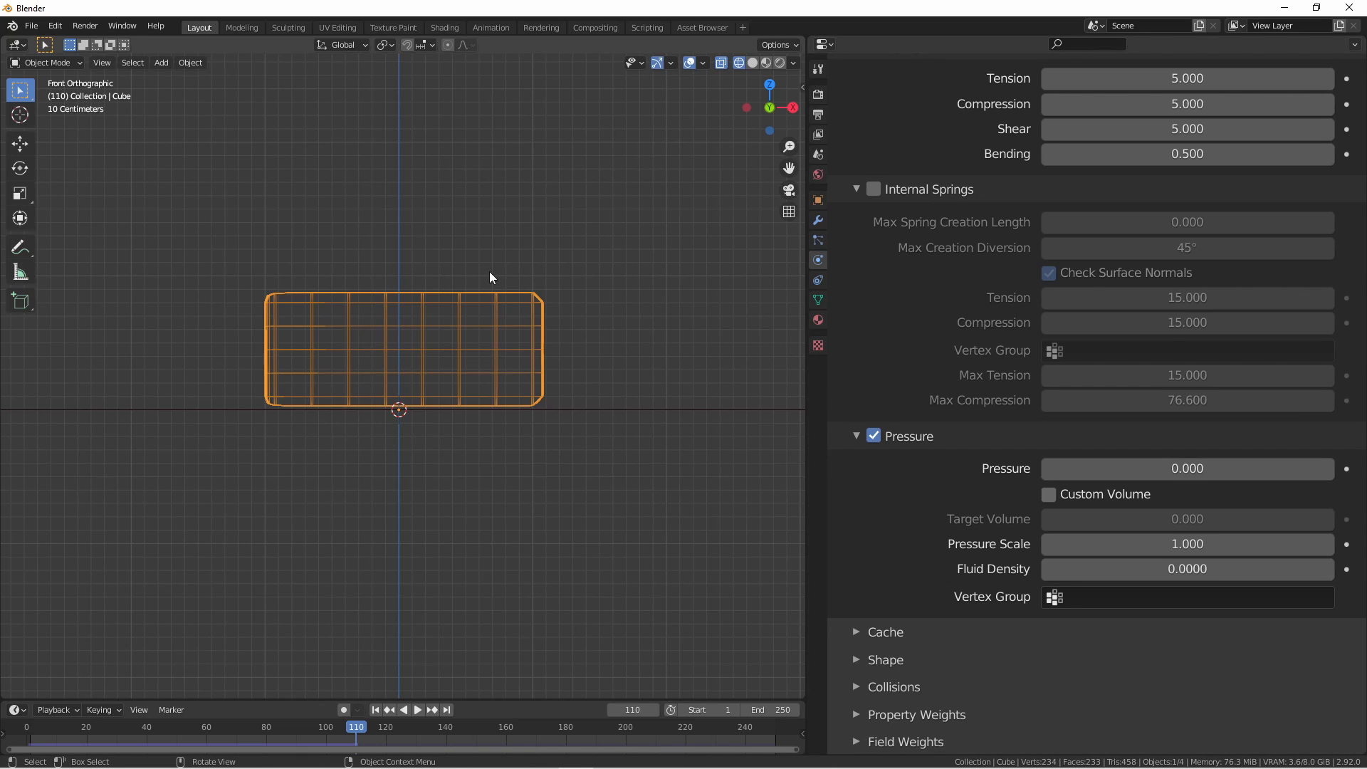
left_click(417, 709)
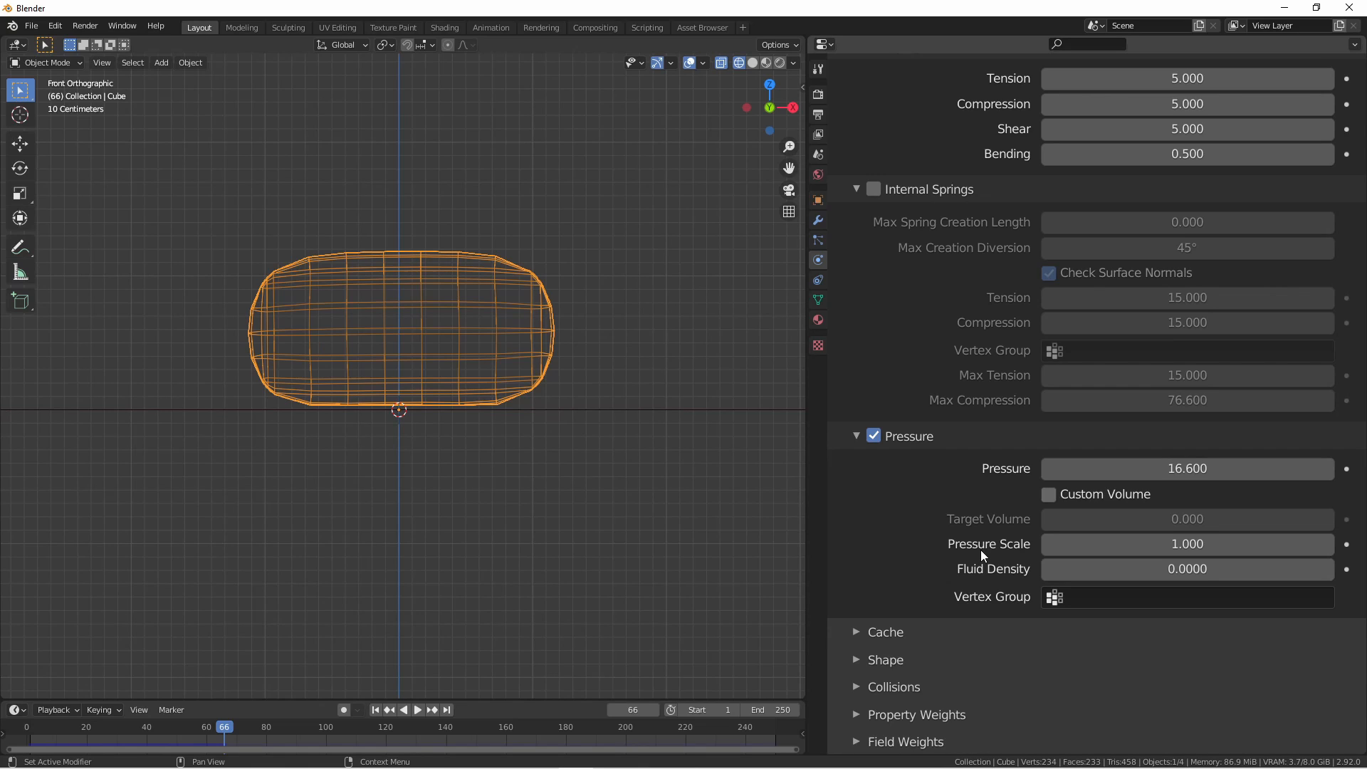
mouse_move(983, 551)
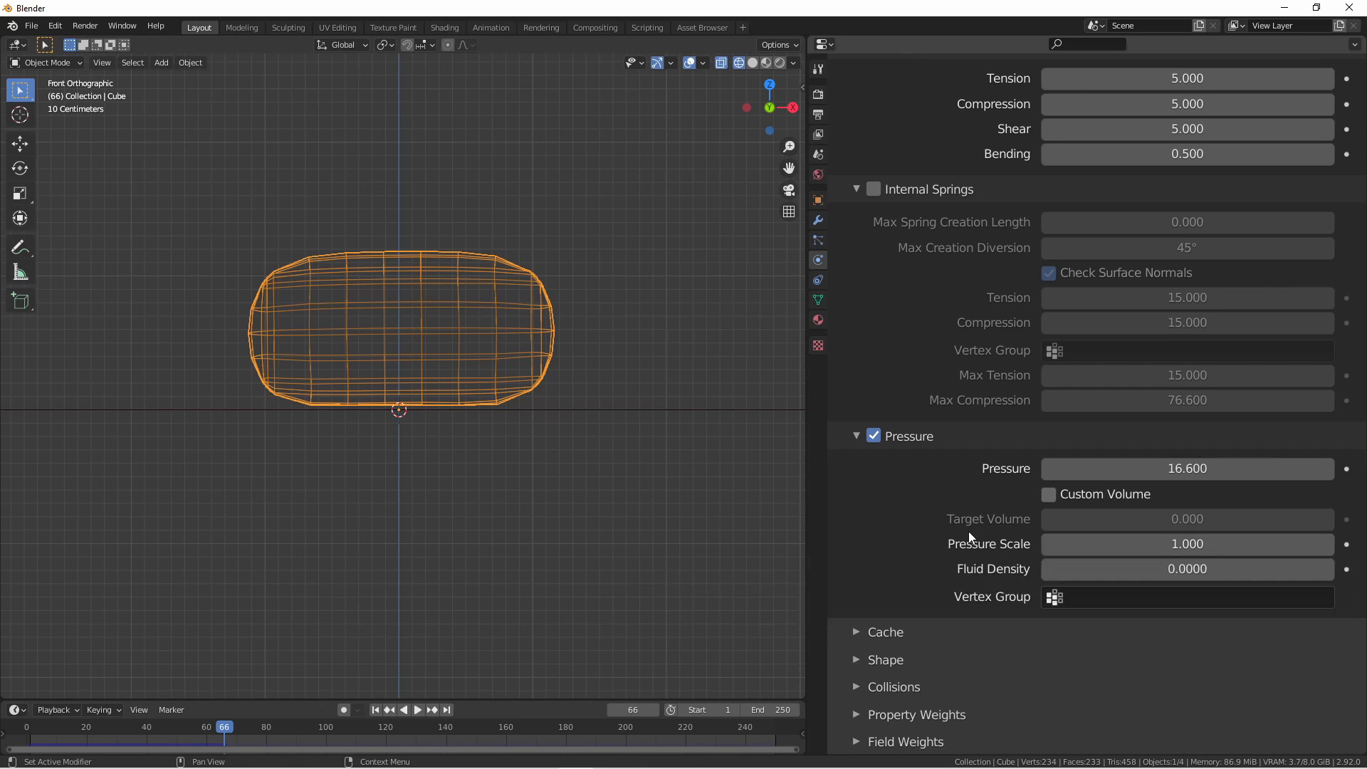
Step: Raise Pressure Scale to 2.4 and lift the cube about 1.18 m higher
left_click(418, 710)
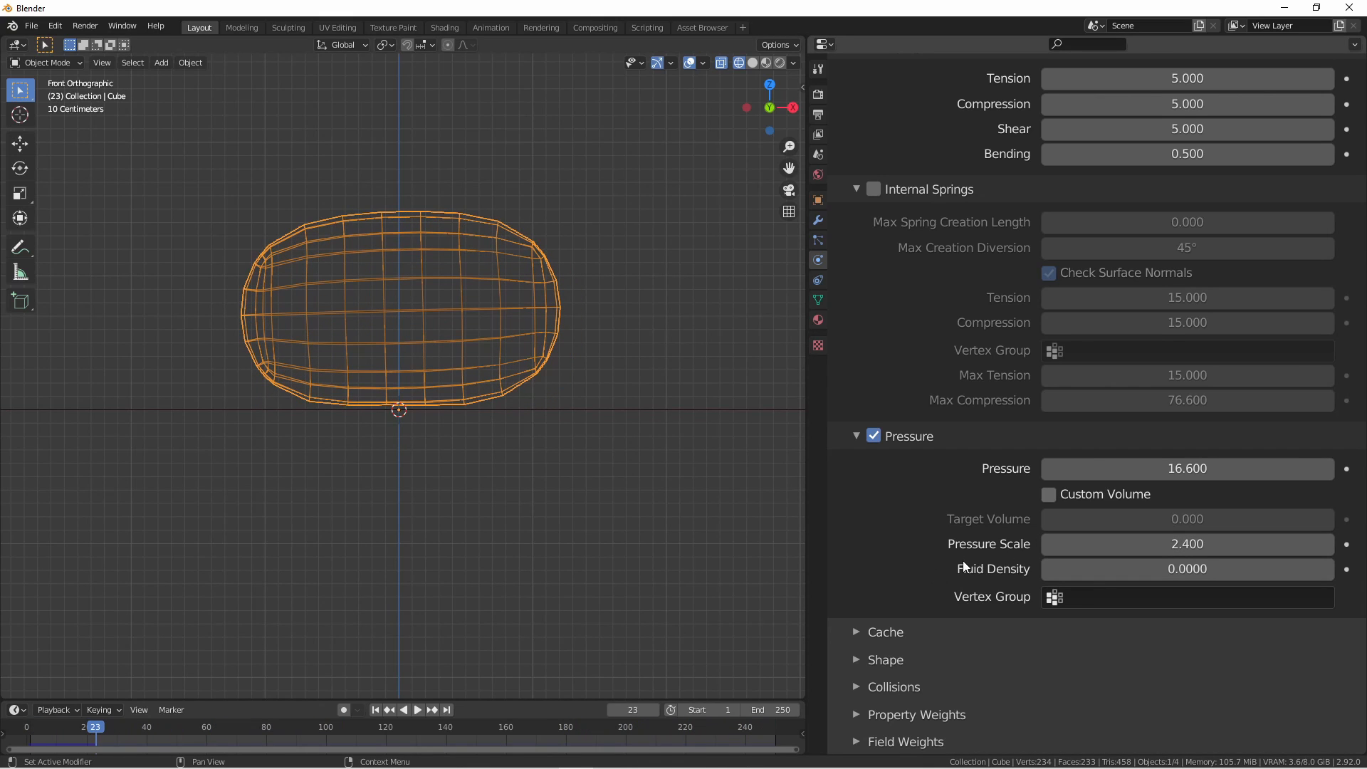
mouse_move(967, 563)
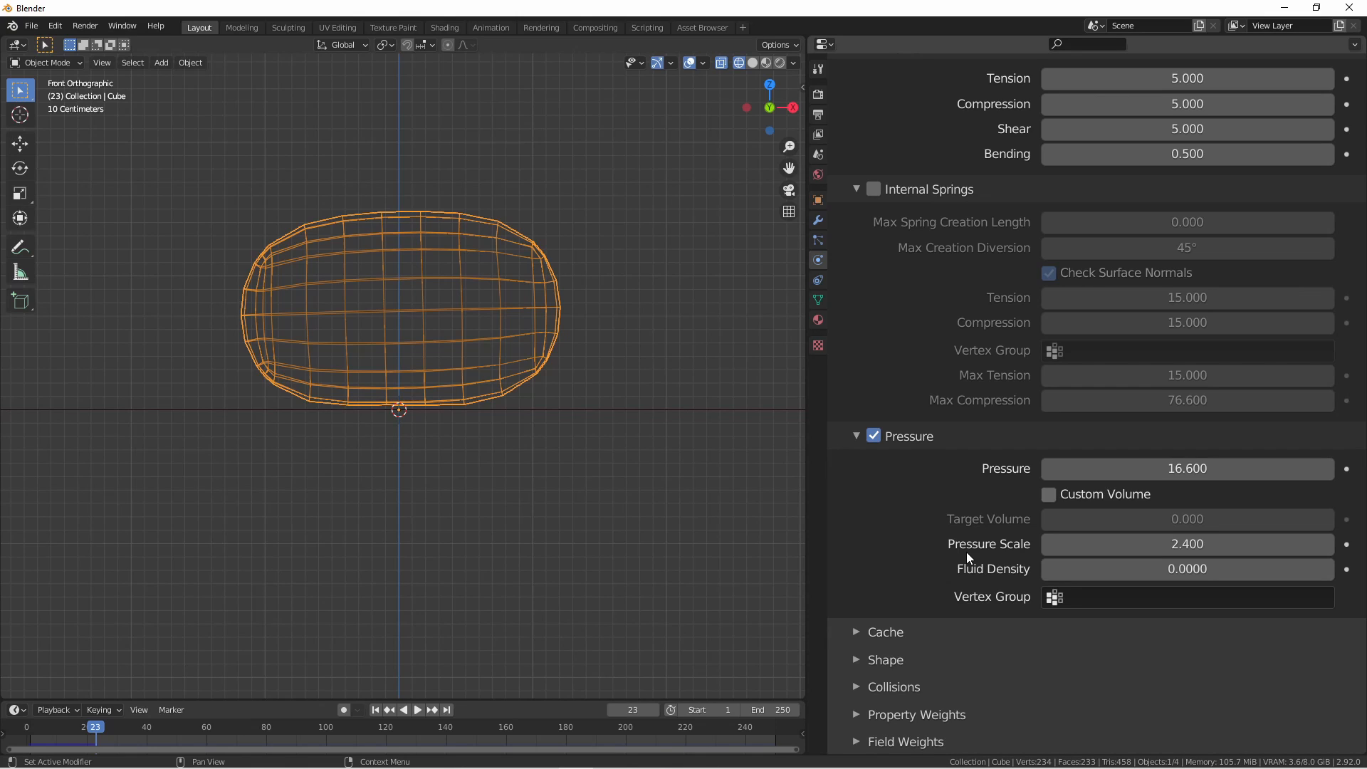
mouse_move(620, 501)
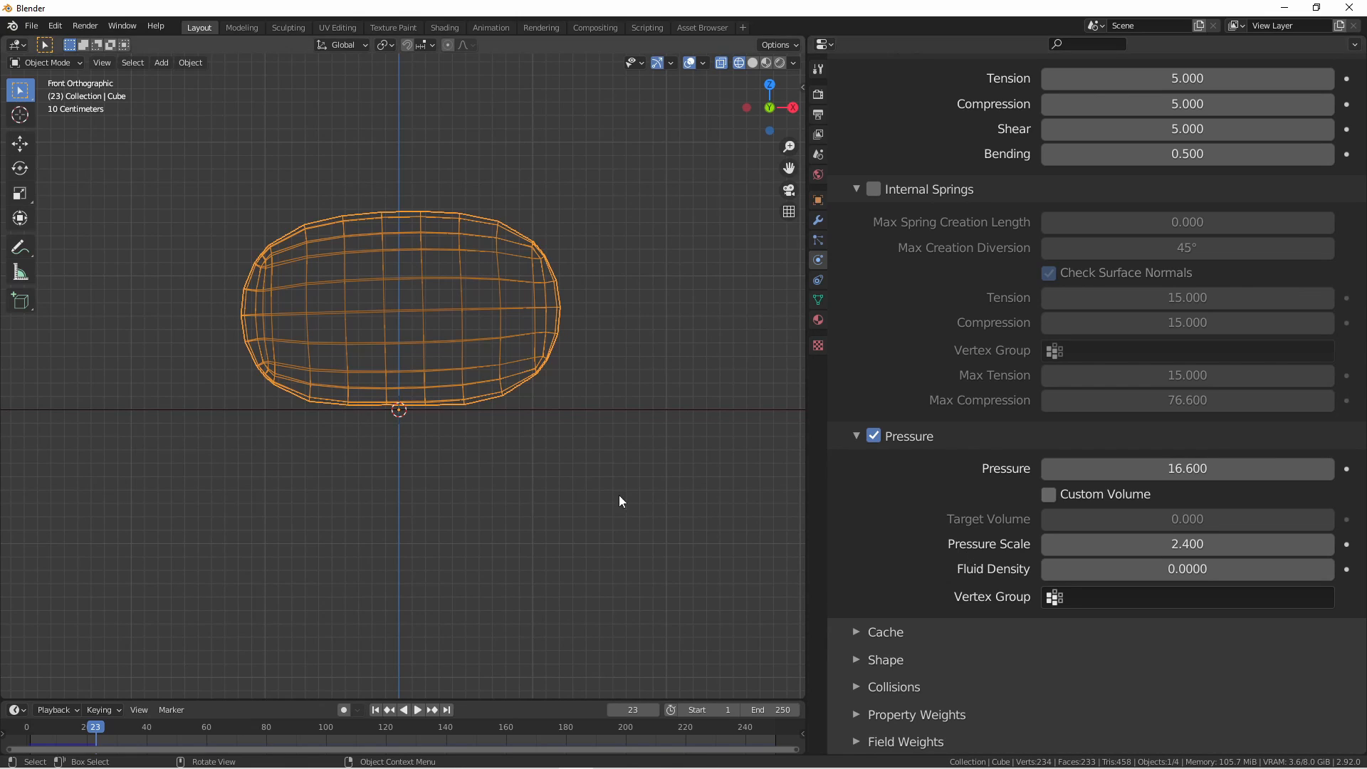
mouse_move(620, 548)
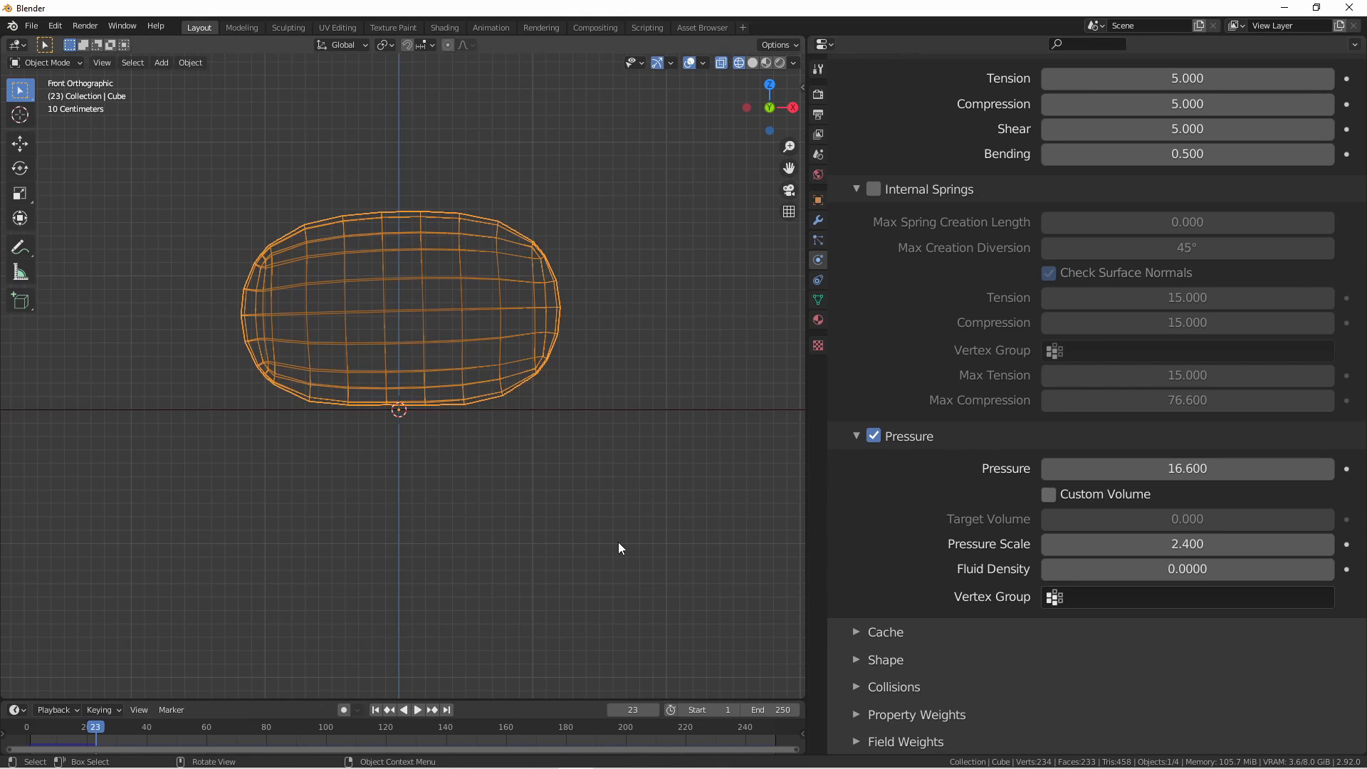
mouse_move(427, 291)
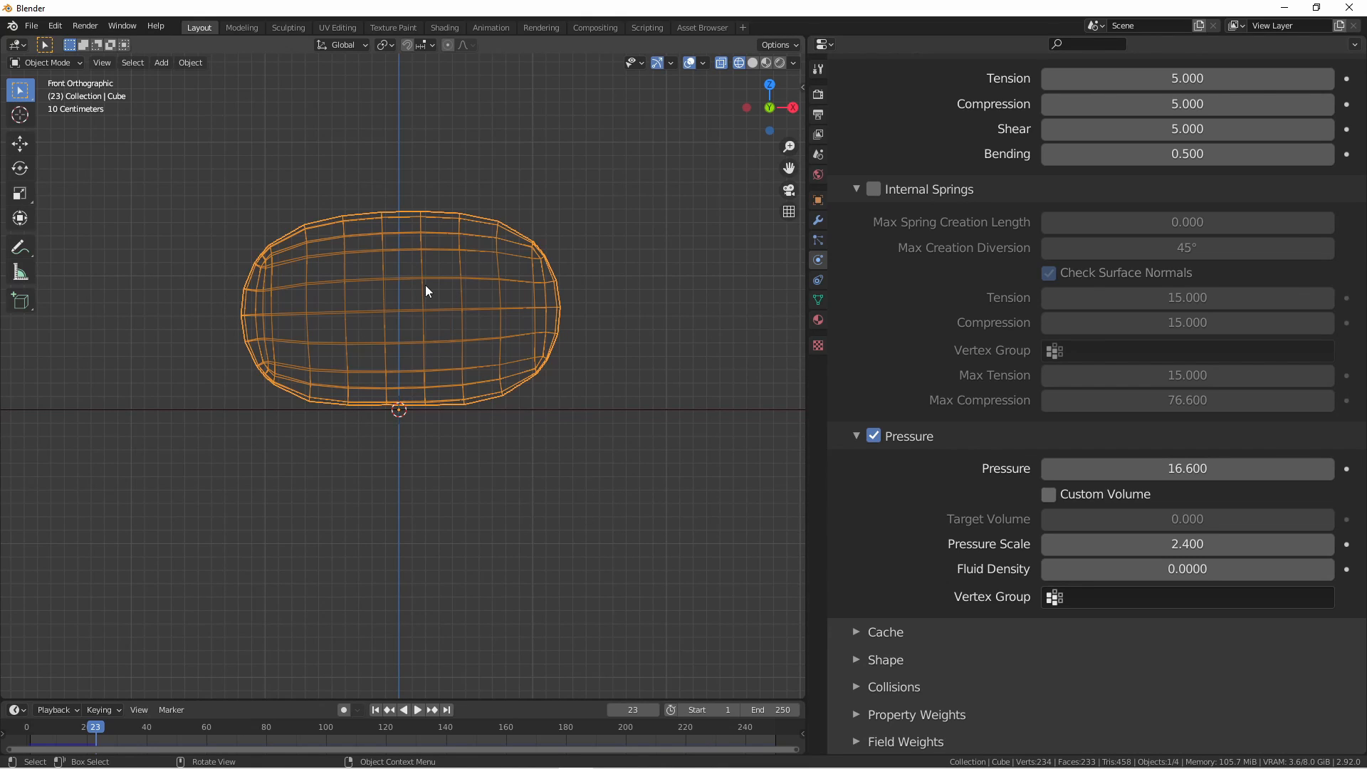
mouse_move(414, 285)
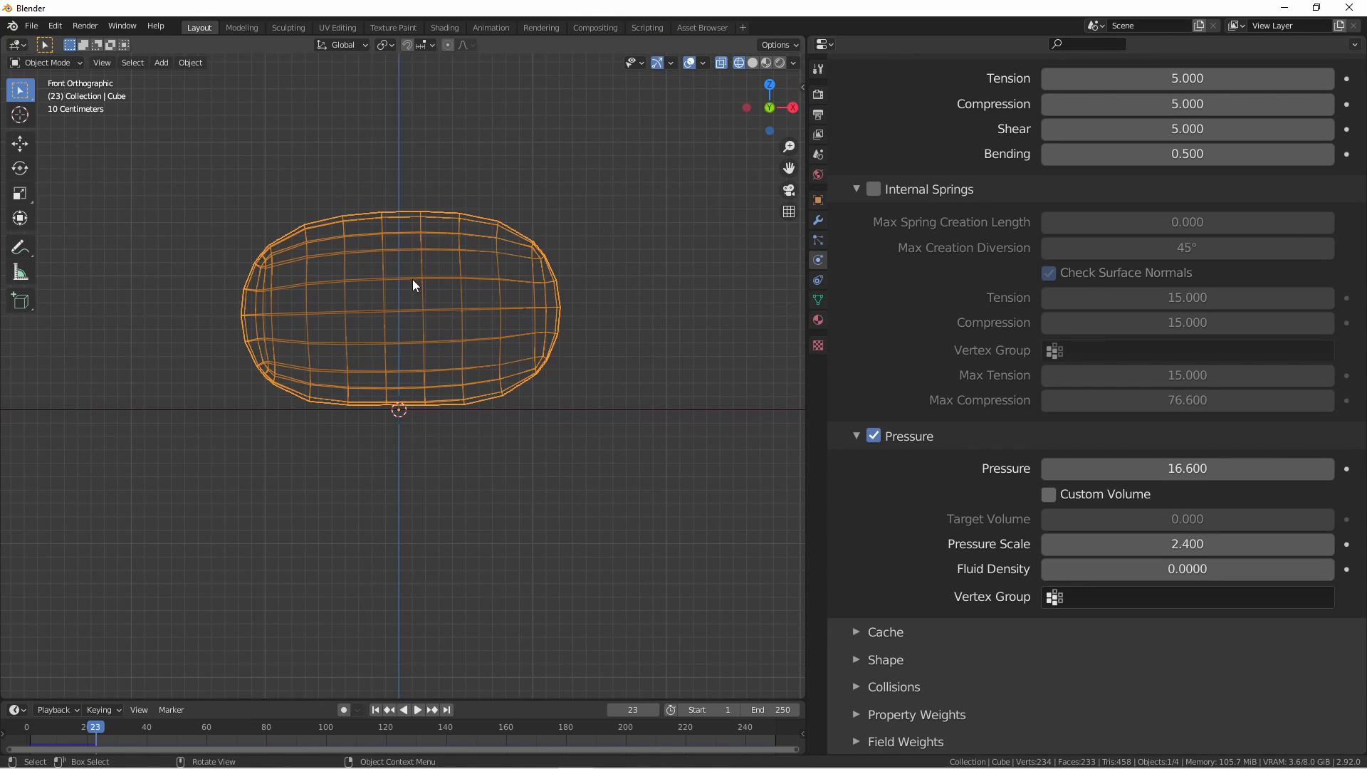
mouse_move(388, 295)
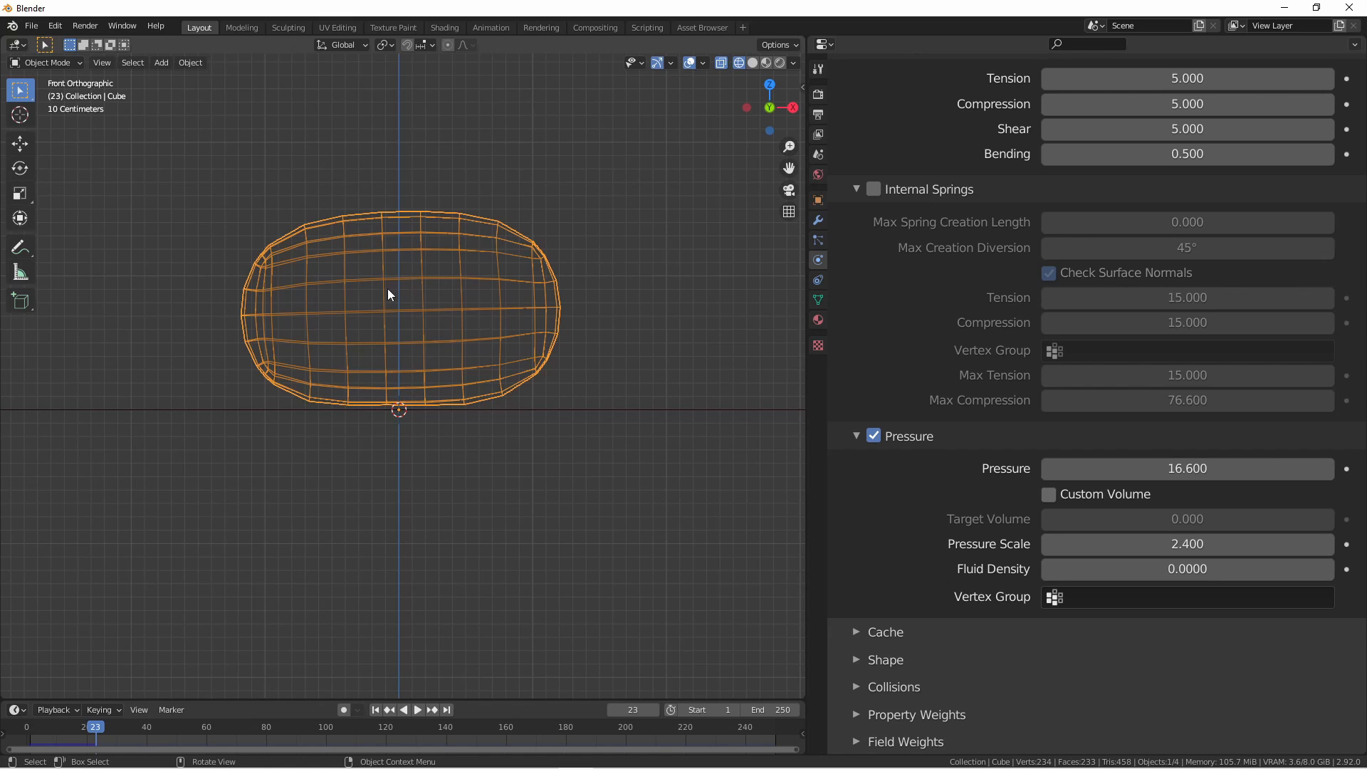
mouse_move(601, 476)
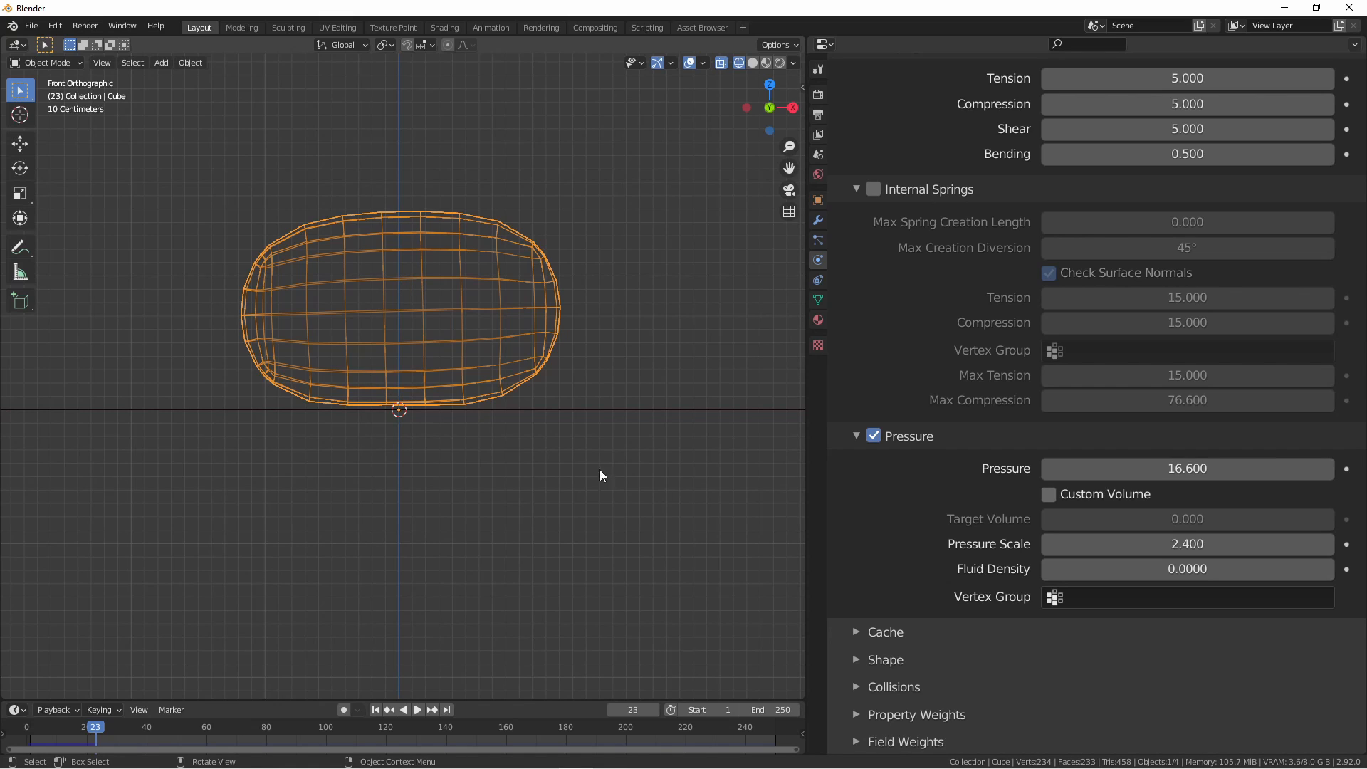
mouse_move(474, 461)
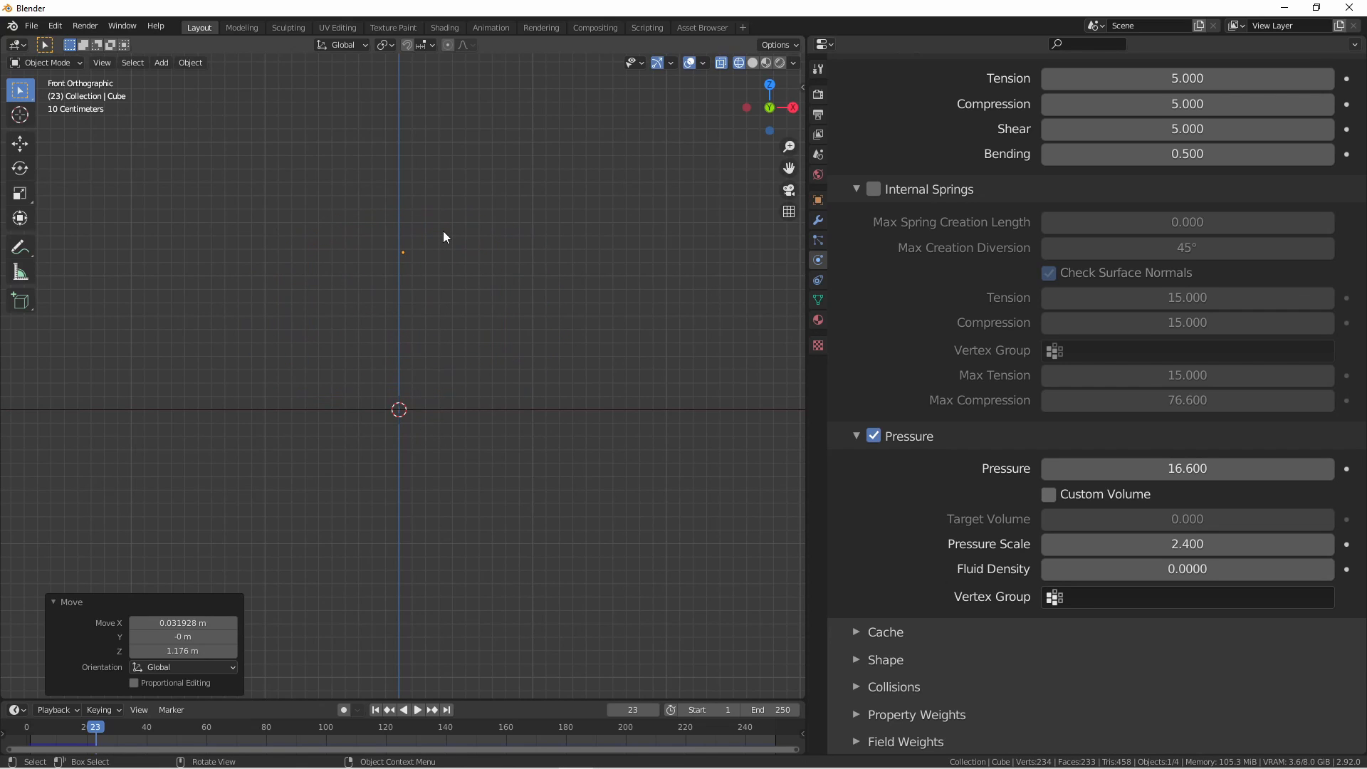
Step: Set Fluid Density to 0.1905, test-play the simulation, then lower Pressure to 5
left_click(416, 709)
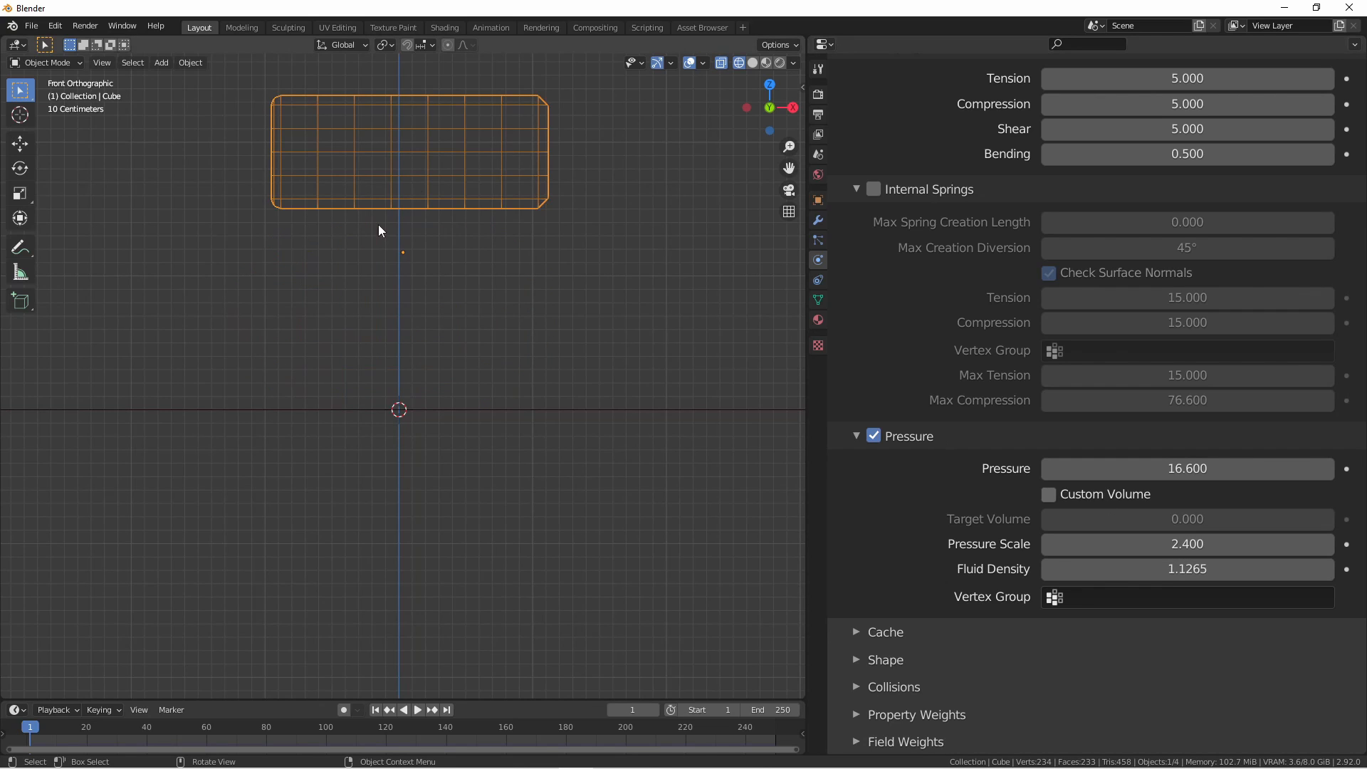
left_click(416, 709)
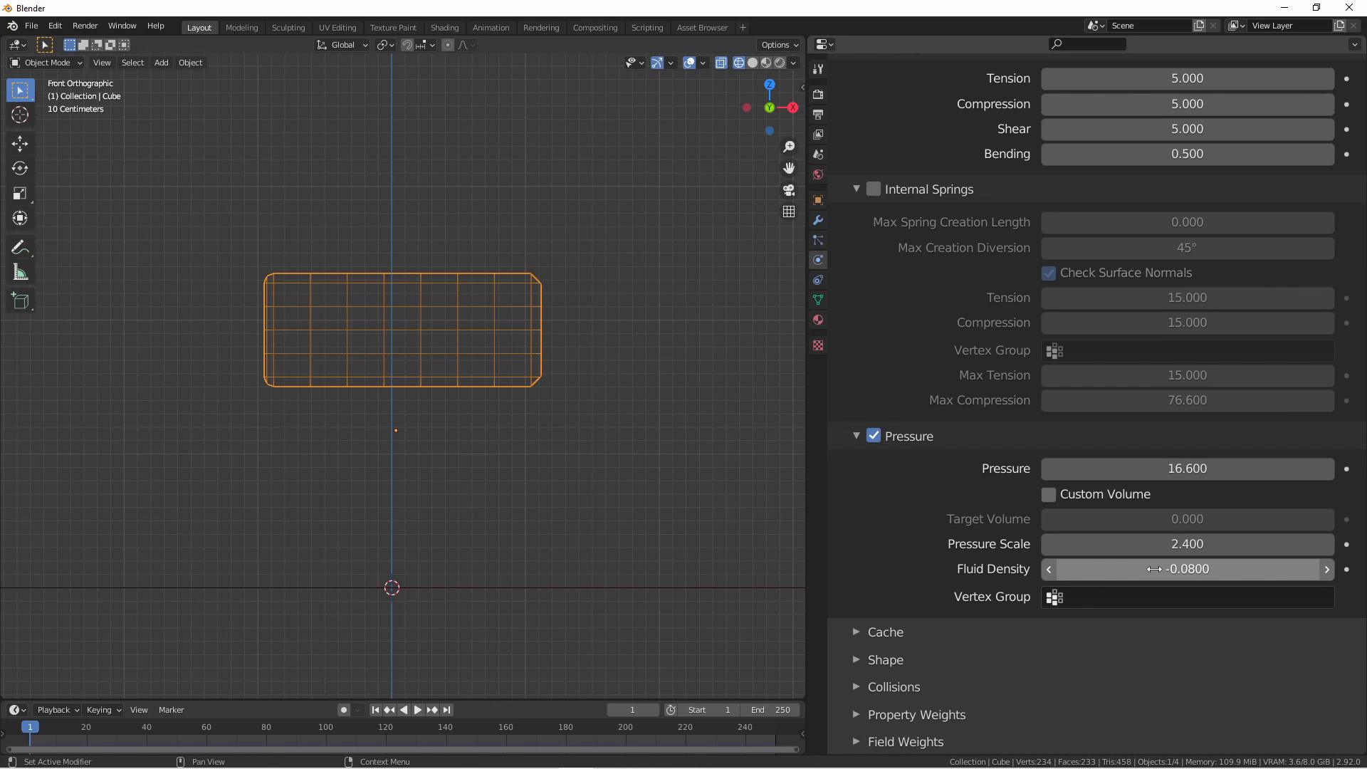
left_click(416, 710)
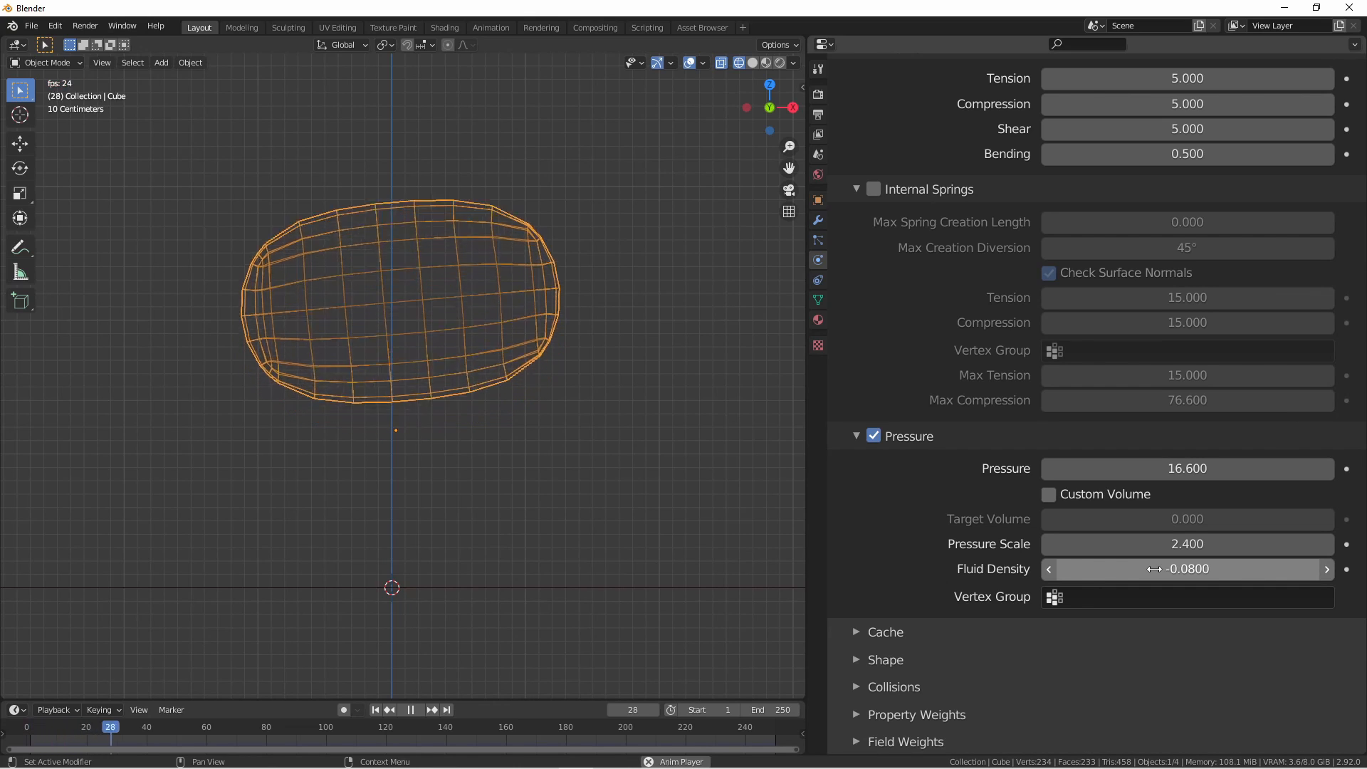
left_click(410, 709)
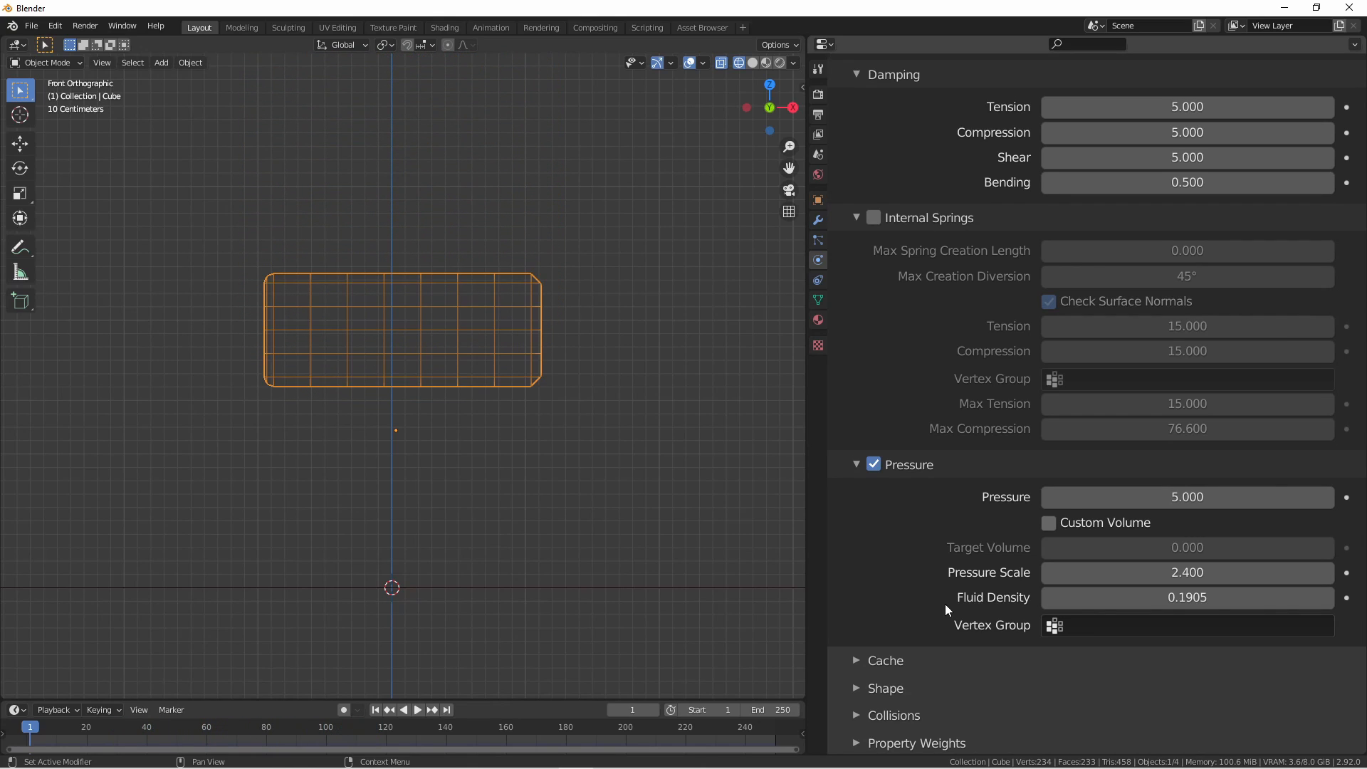
mouse_move(989, 648)
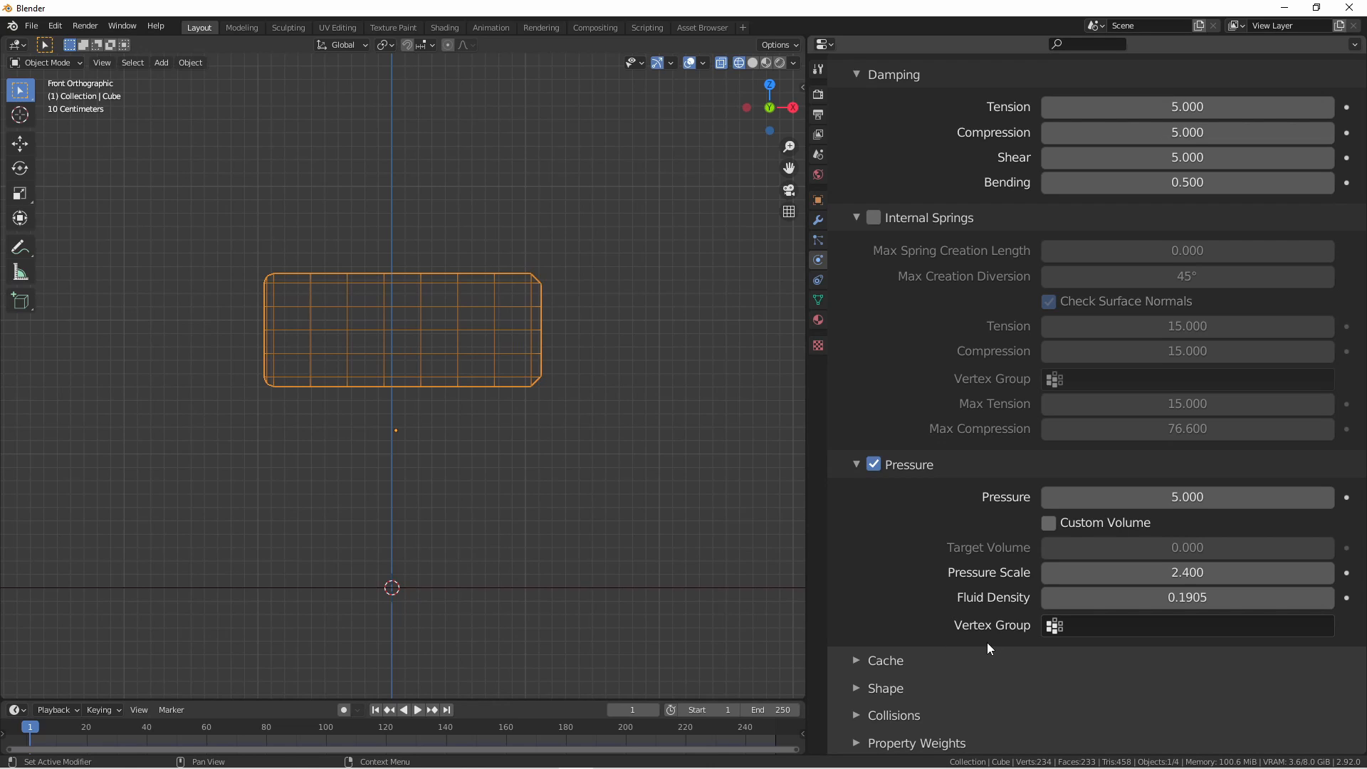
Step: Switch to Solid shading, push cloth Pressure to 23.9, and play the timeline
scroll("down", 3)
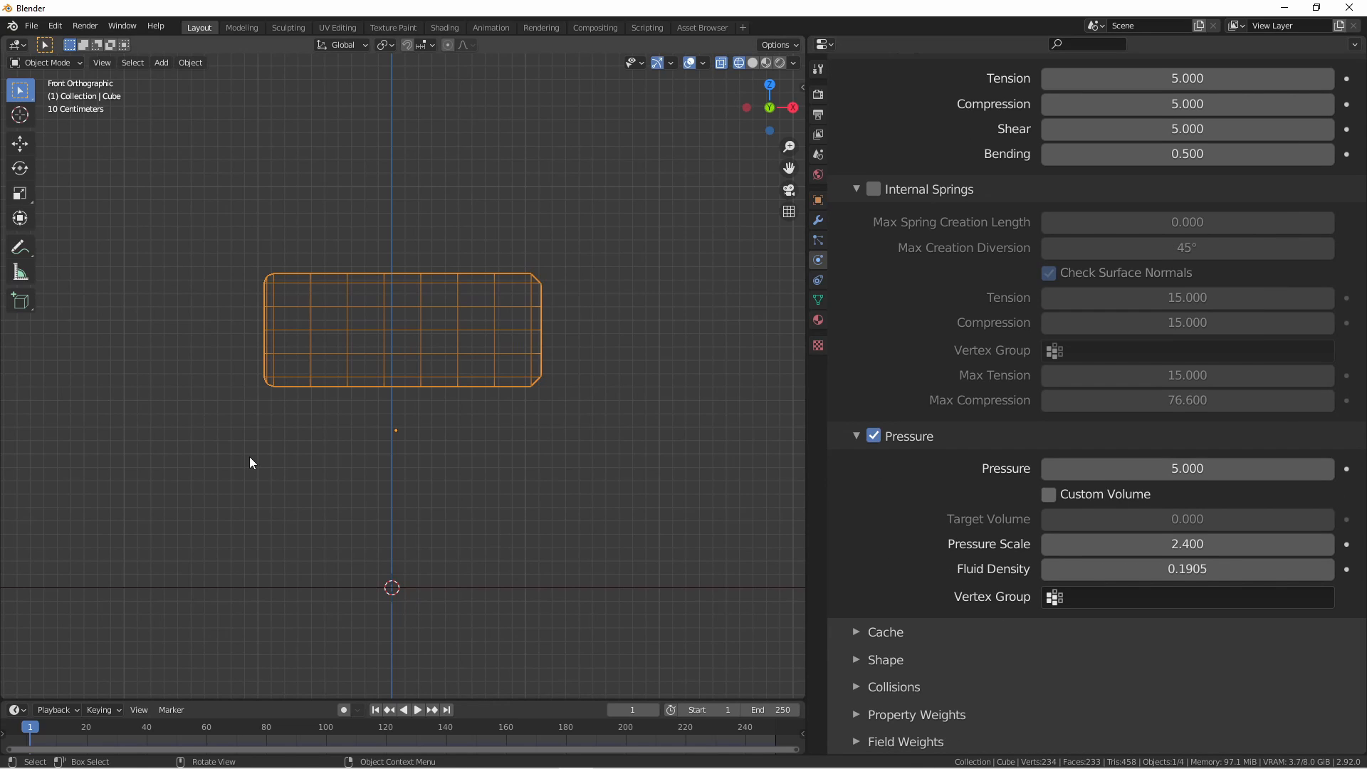
mouse_move(271, 455)
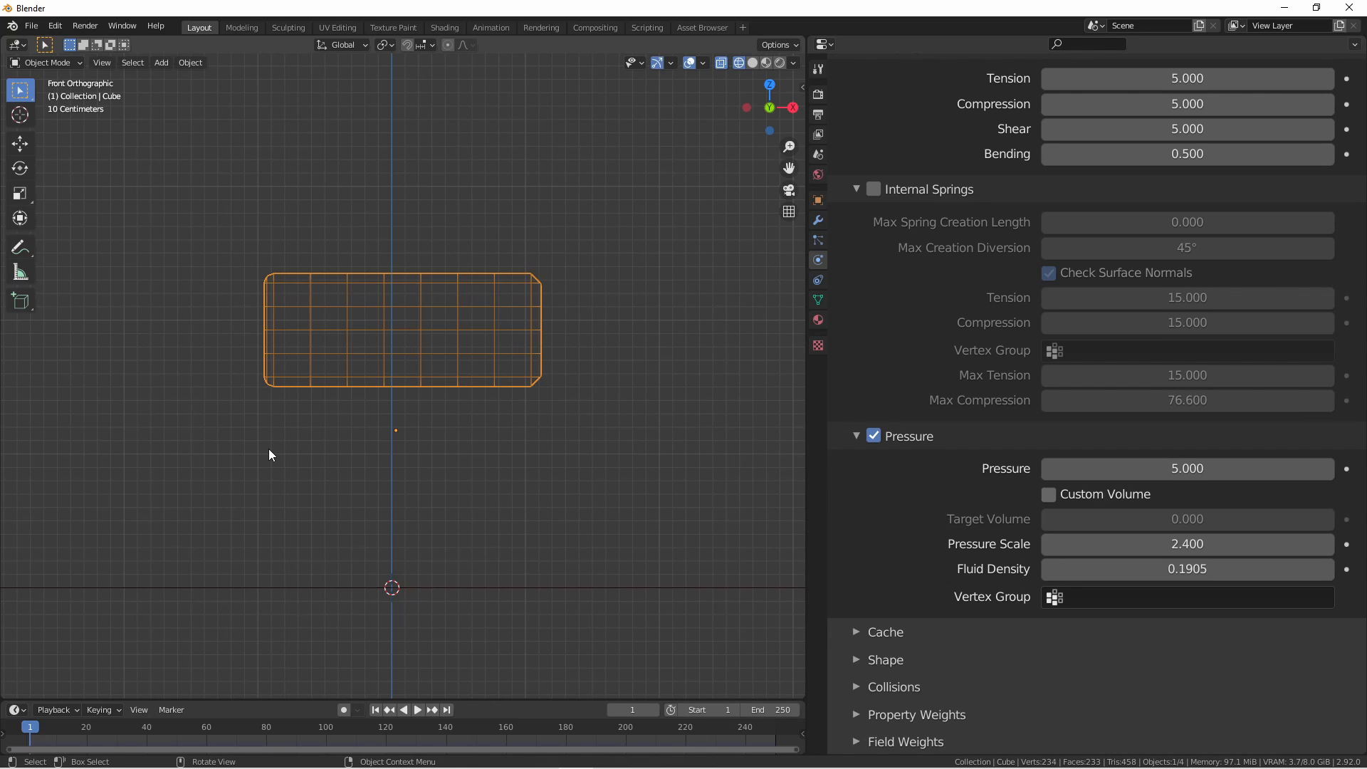
mouse_move(279, 451)
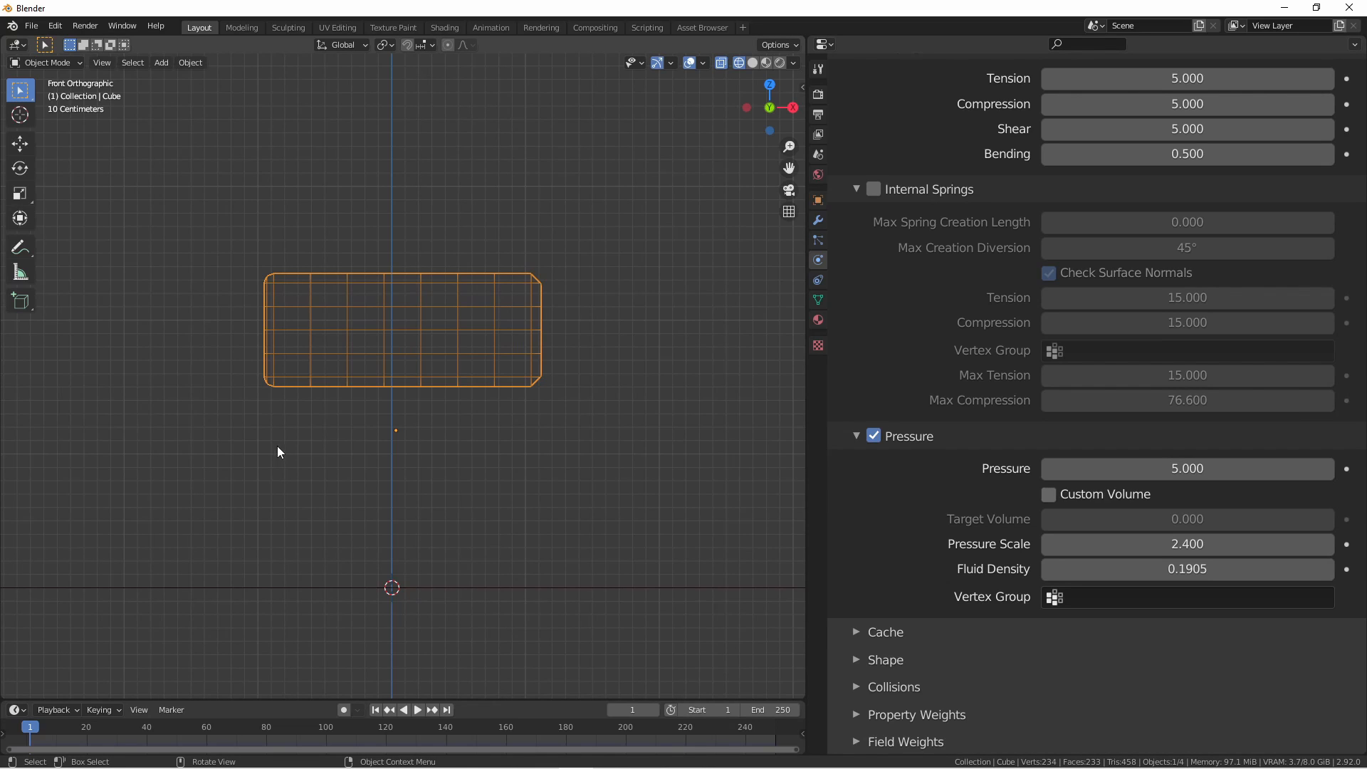
mouse_move(288, 473)
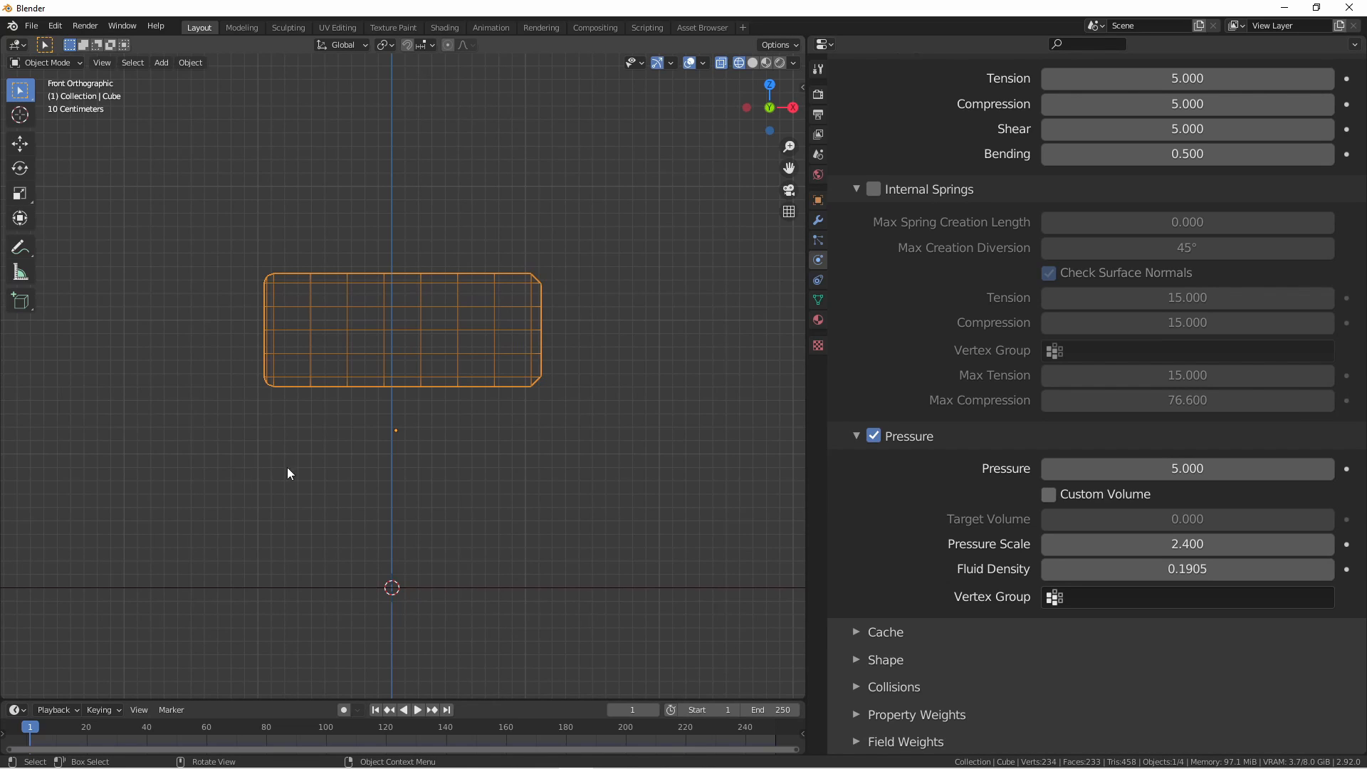
key("Tab")
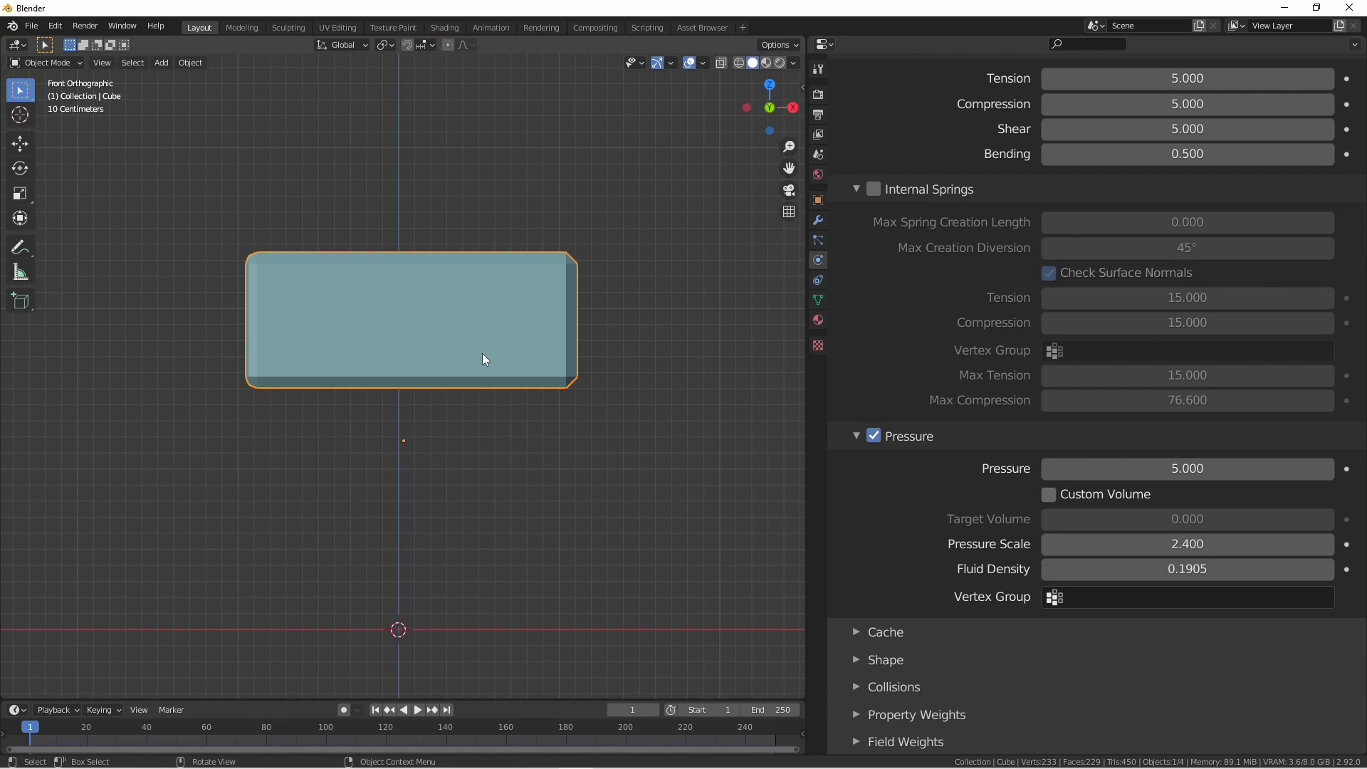
left_click(417, 710)
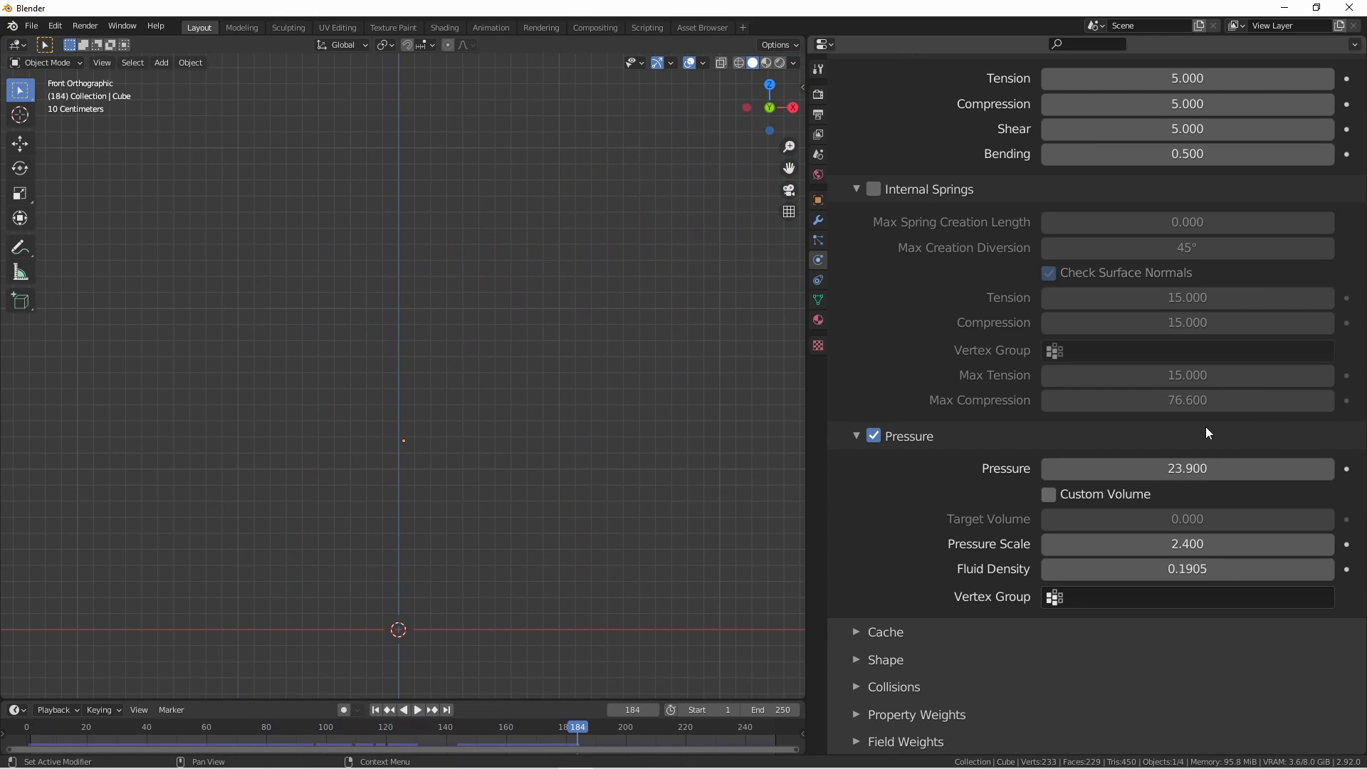
left_click(417, 709)
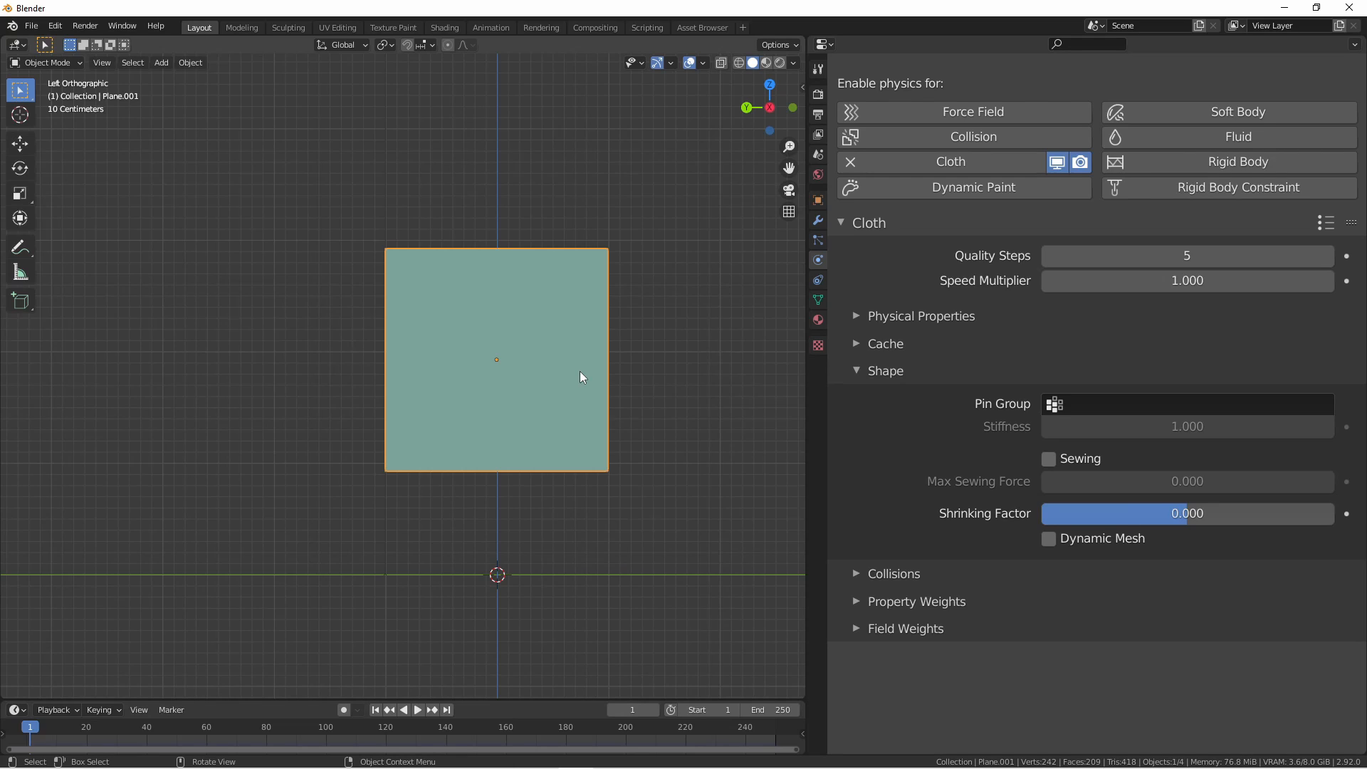
mouse_move(568, 373)
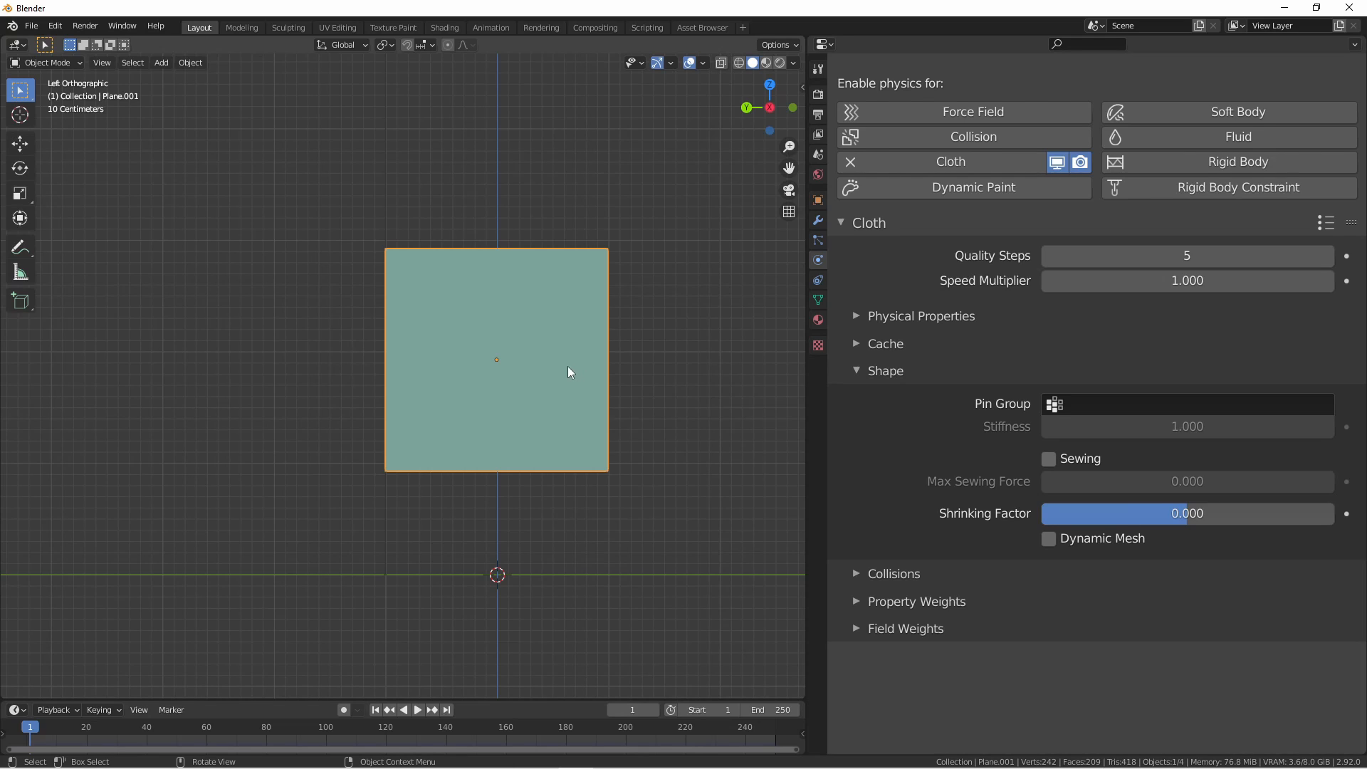
Step: Check the plane's mesh in Edit Mode, then set Cloth Shape Pin Group to 'Group'
key("Tab")
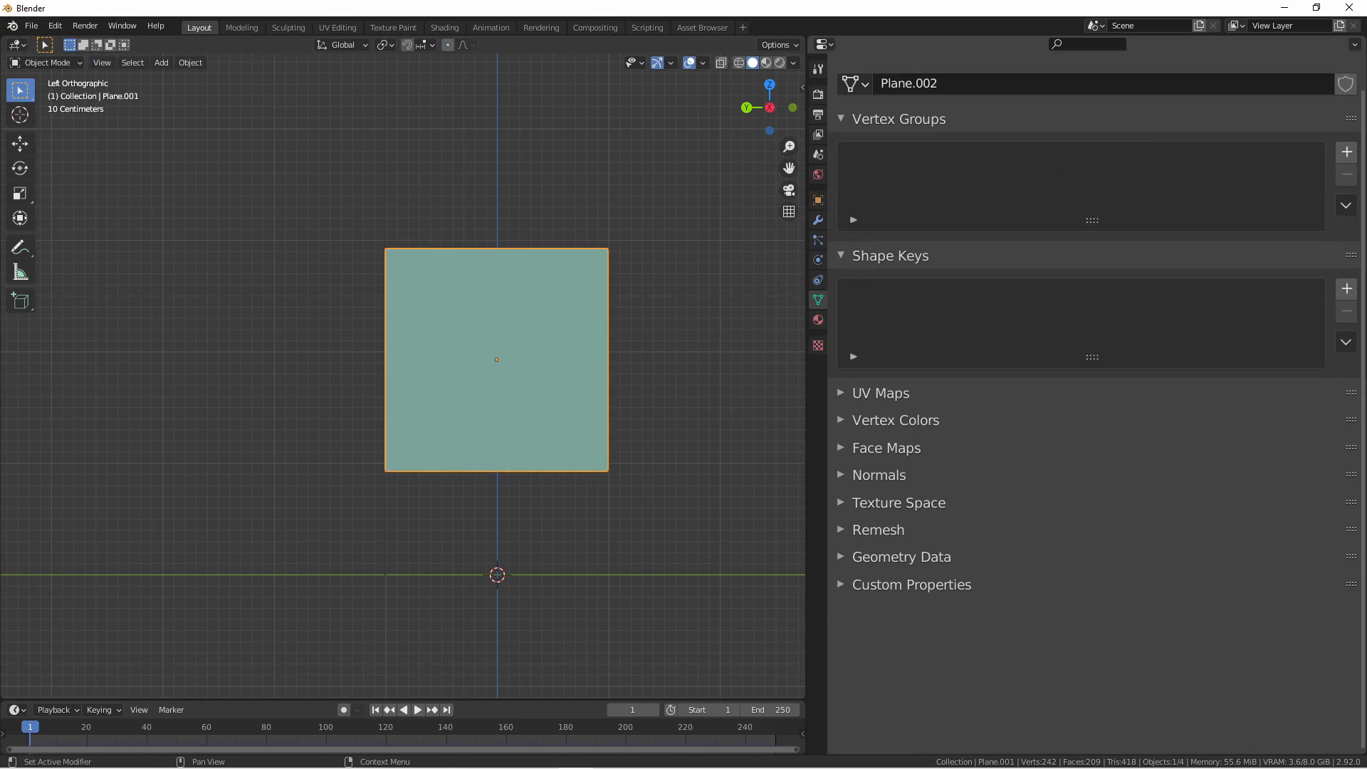
key("Tab")
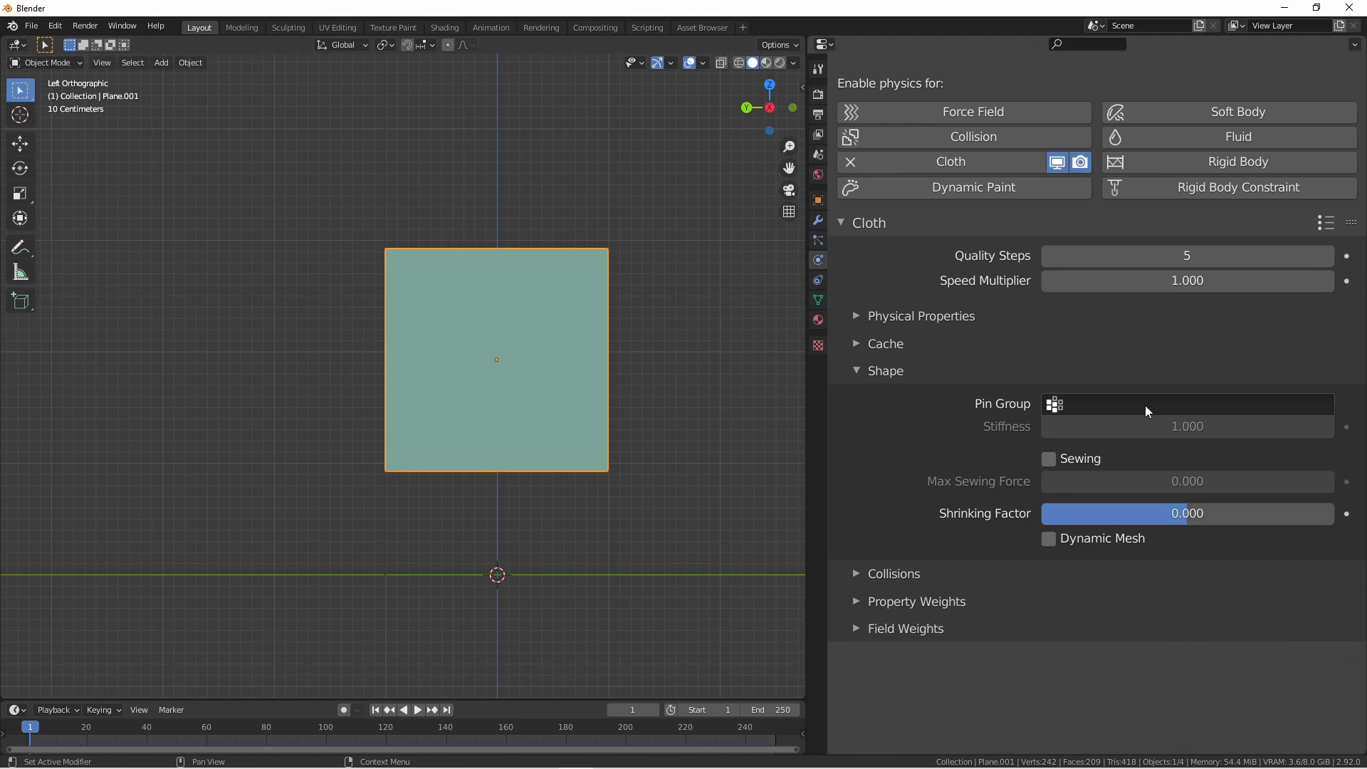
left_click(1186, 404)
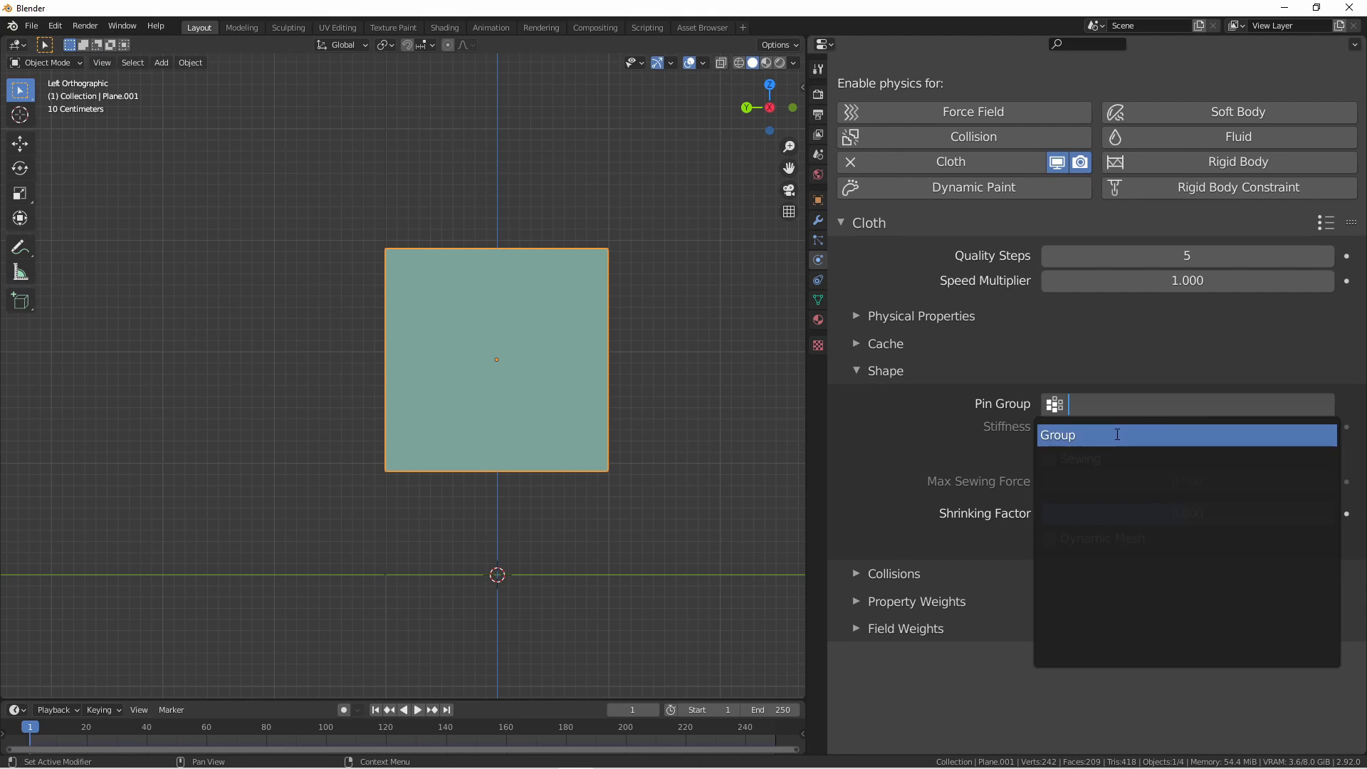
left_click(1057, 434)
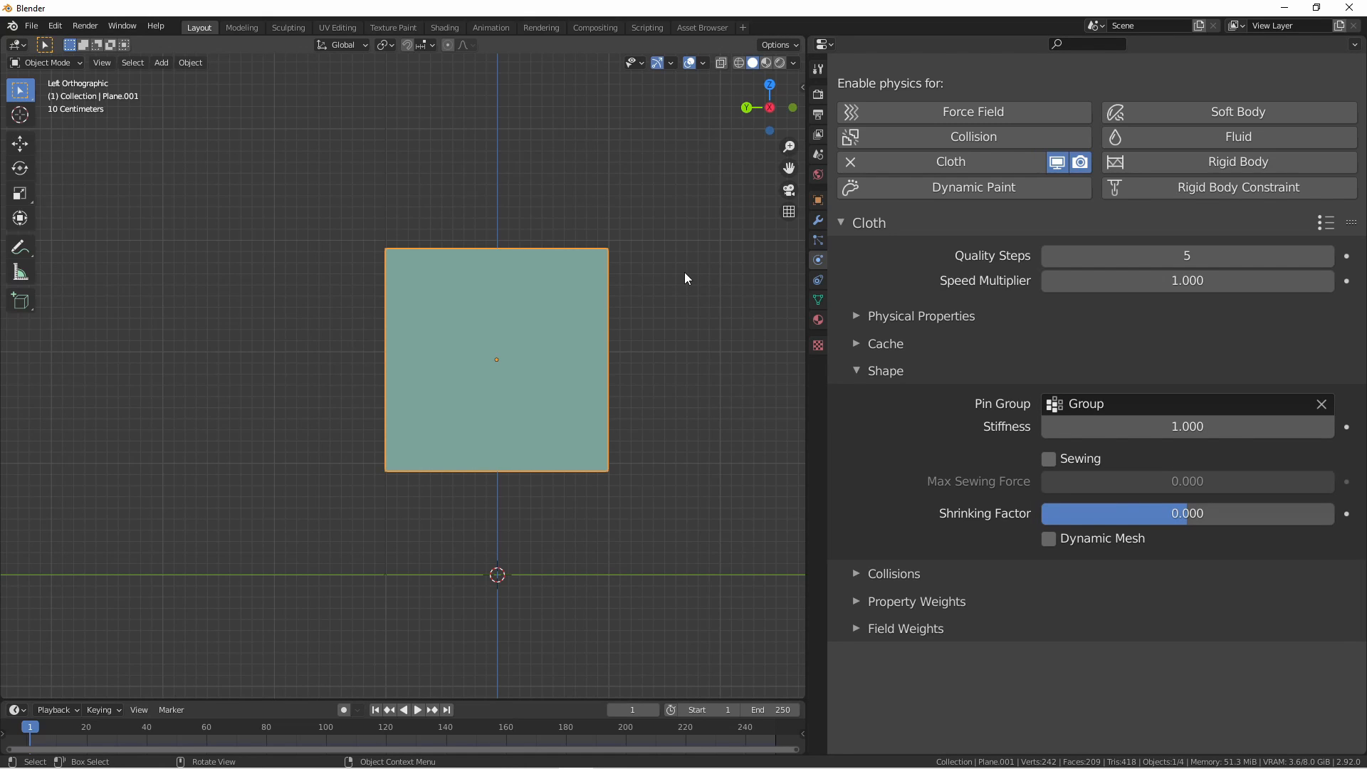
Step: Collapse the Collisions panel and play to frame 90 to watch the pinned cloth swing
left_click(417, 709)
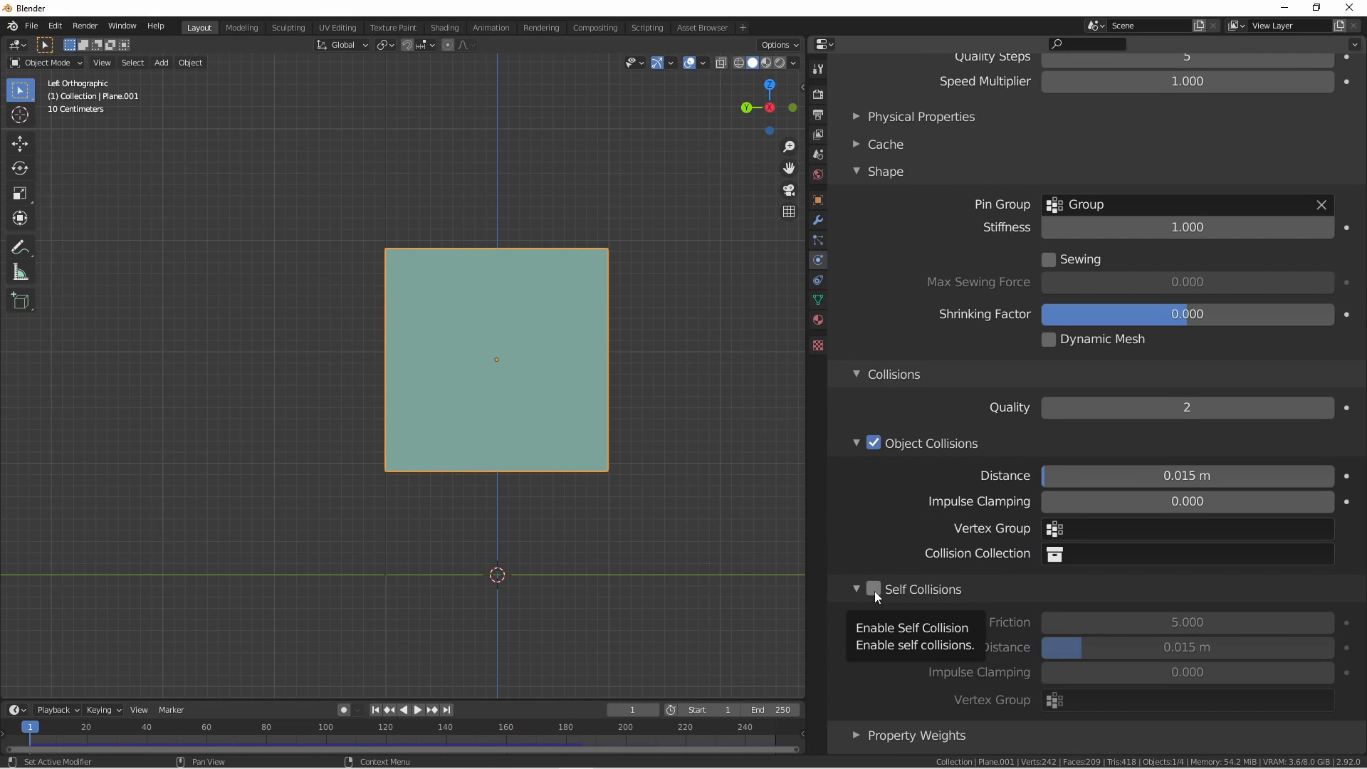
left_click(855, 375)
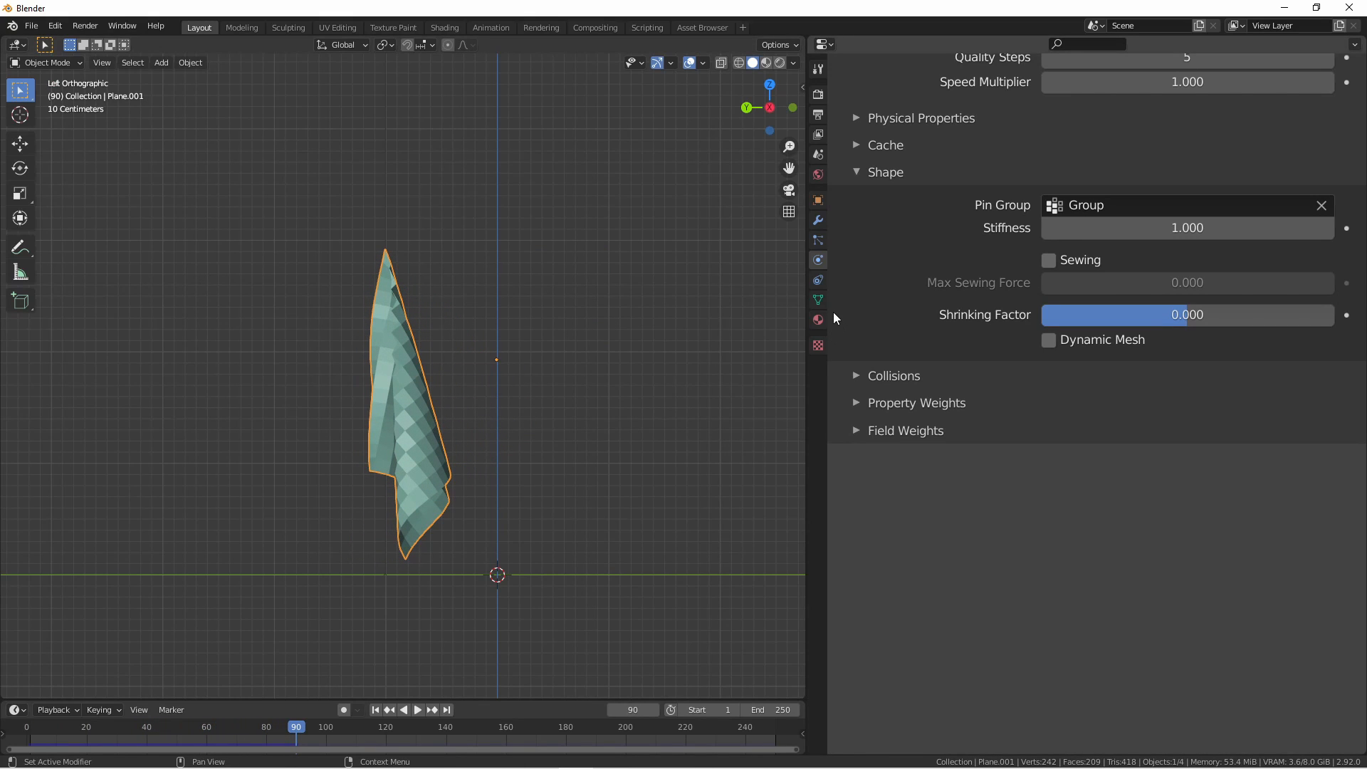
mouse_move(791, 312)
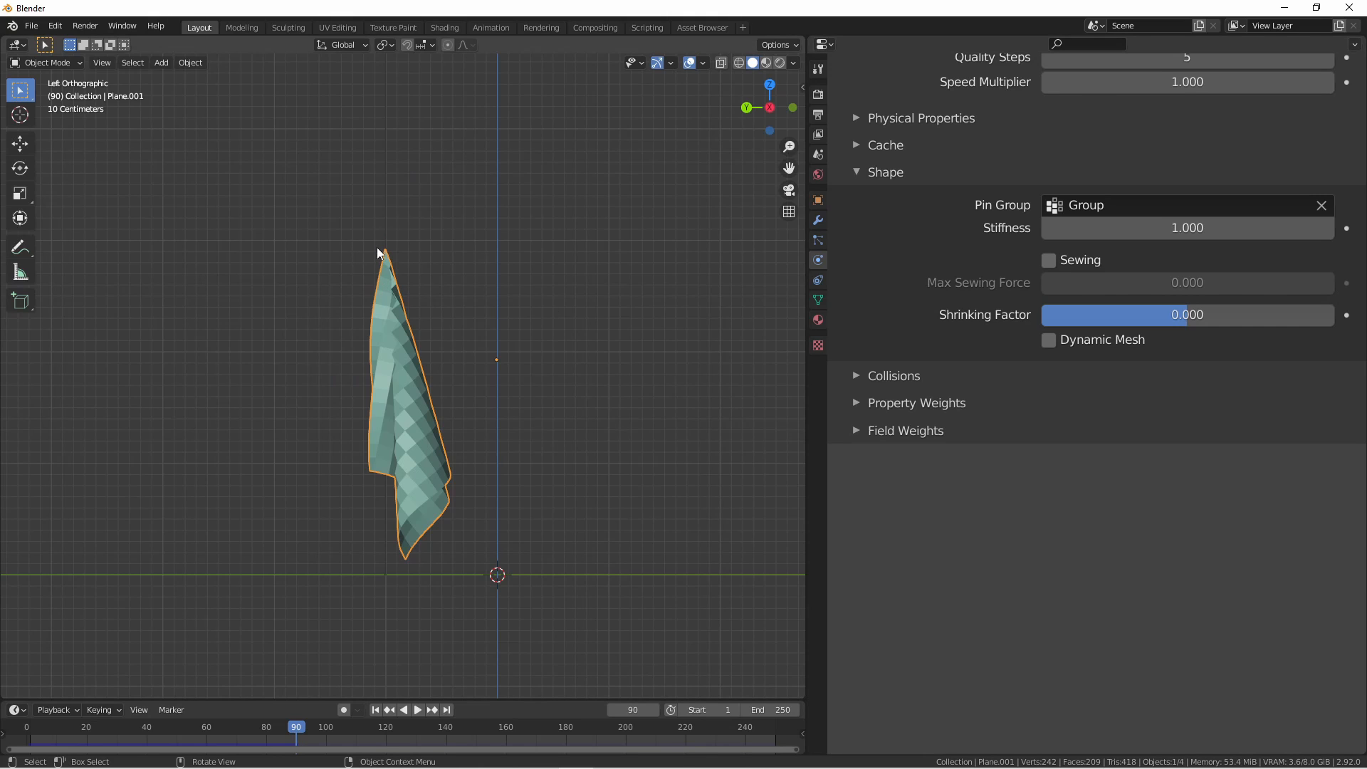
mouse_move(799, 296)
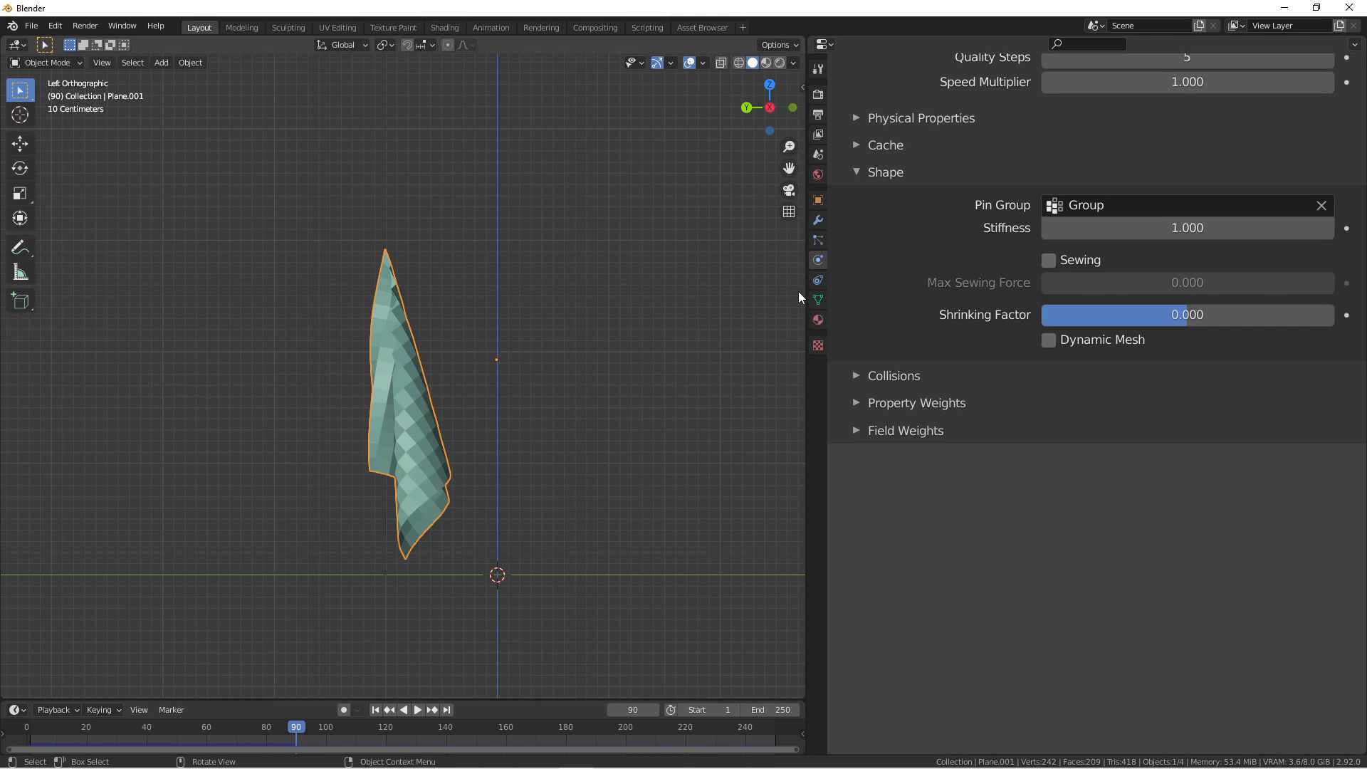
Step: Inspect the plane's vertex group in Edit Mode and return to the cloth physics settings
key("Tab")
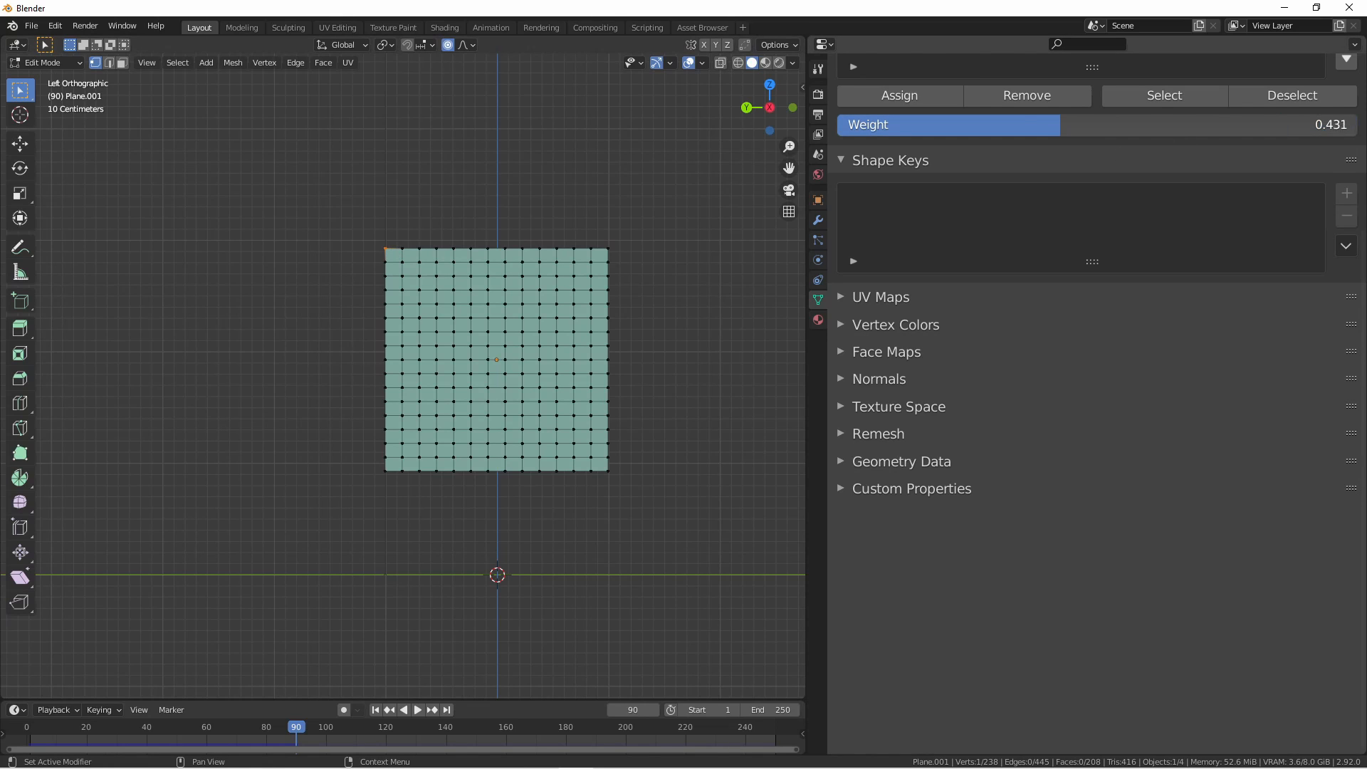
key("Tab")
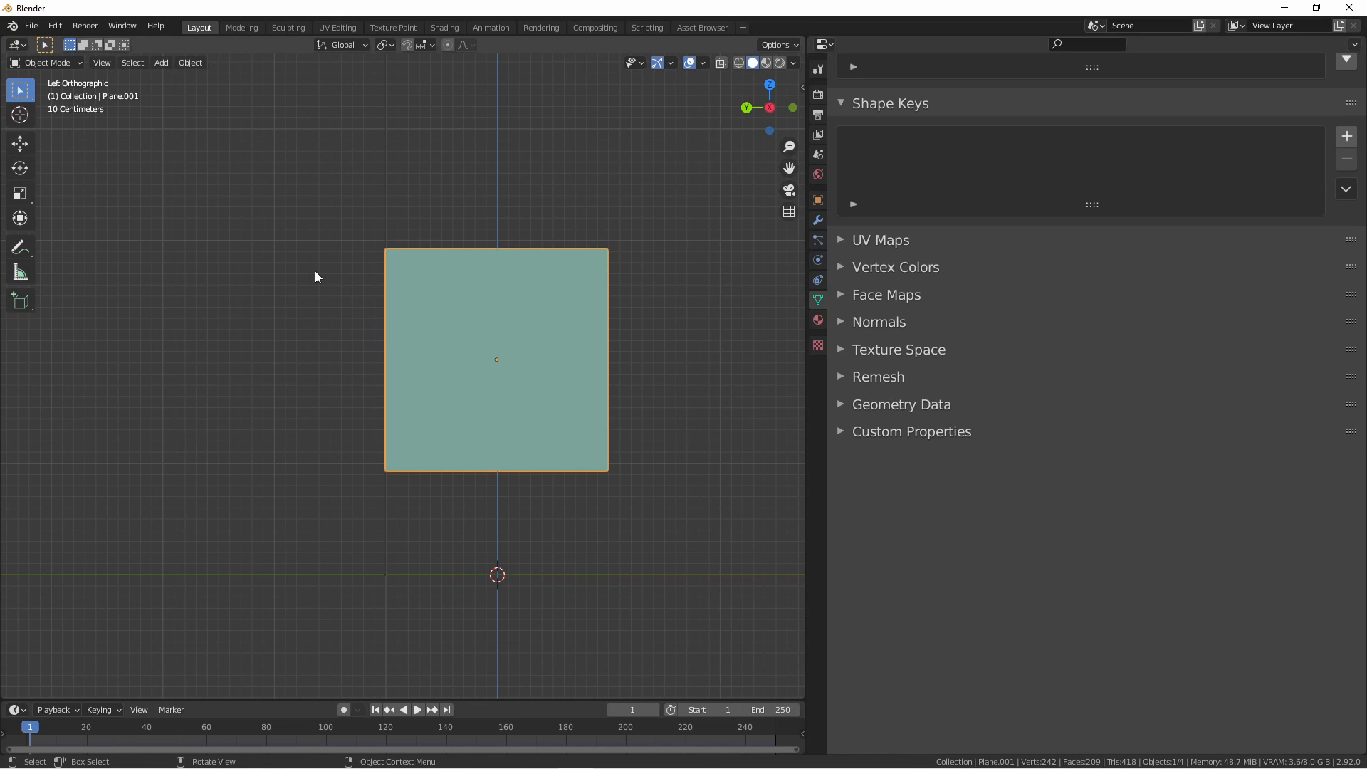
left_click(418, 709)
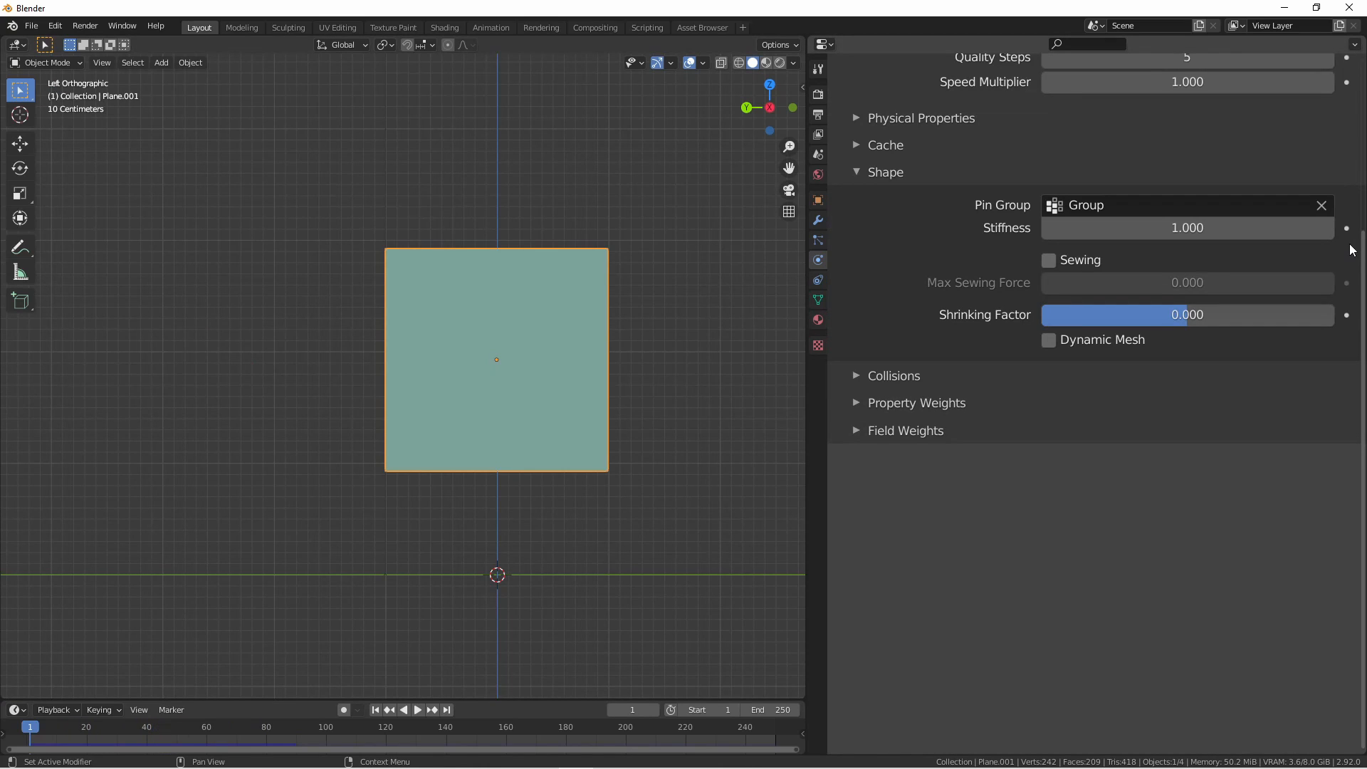
mouse_move(1317, 247)
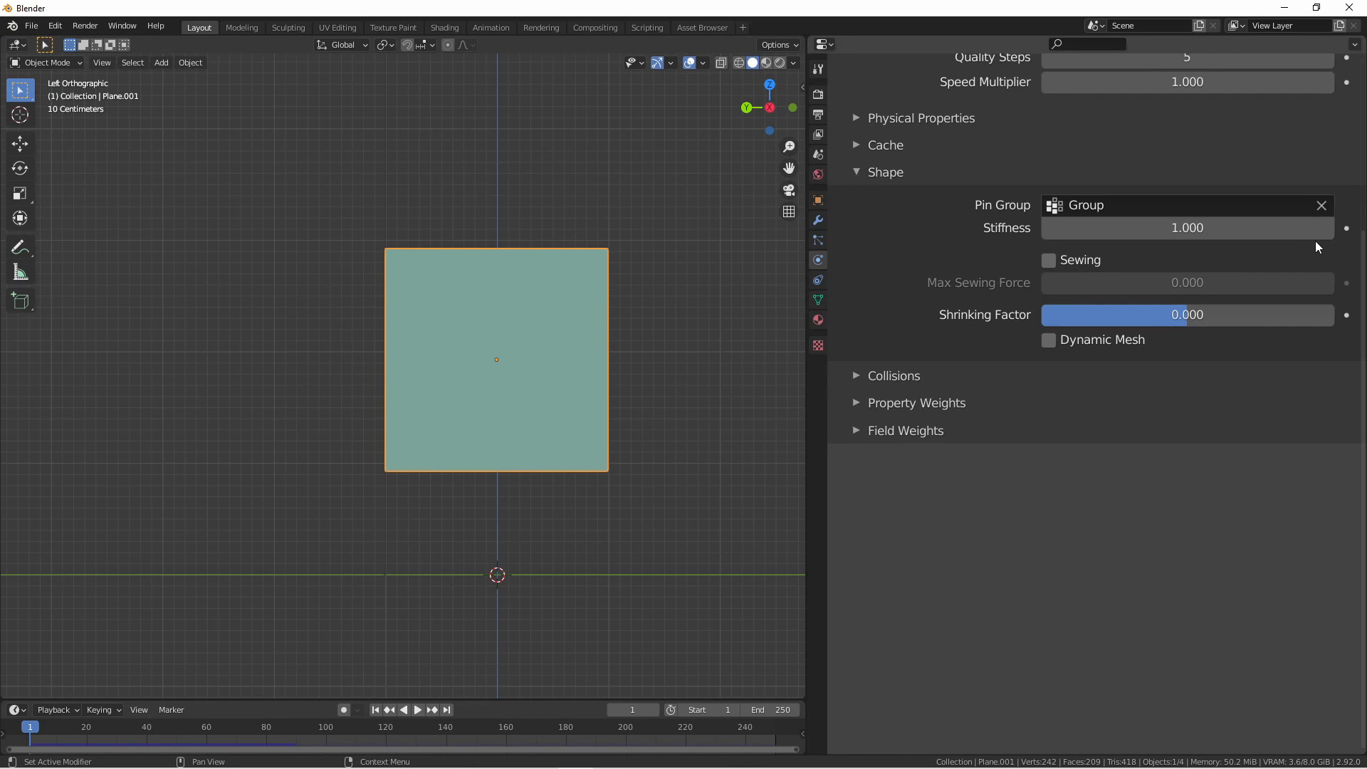
Step: Replace the plane's vertex group, set pin stiffness to 0.5, and play to frame 125
key("Tab")
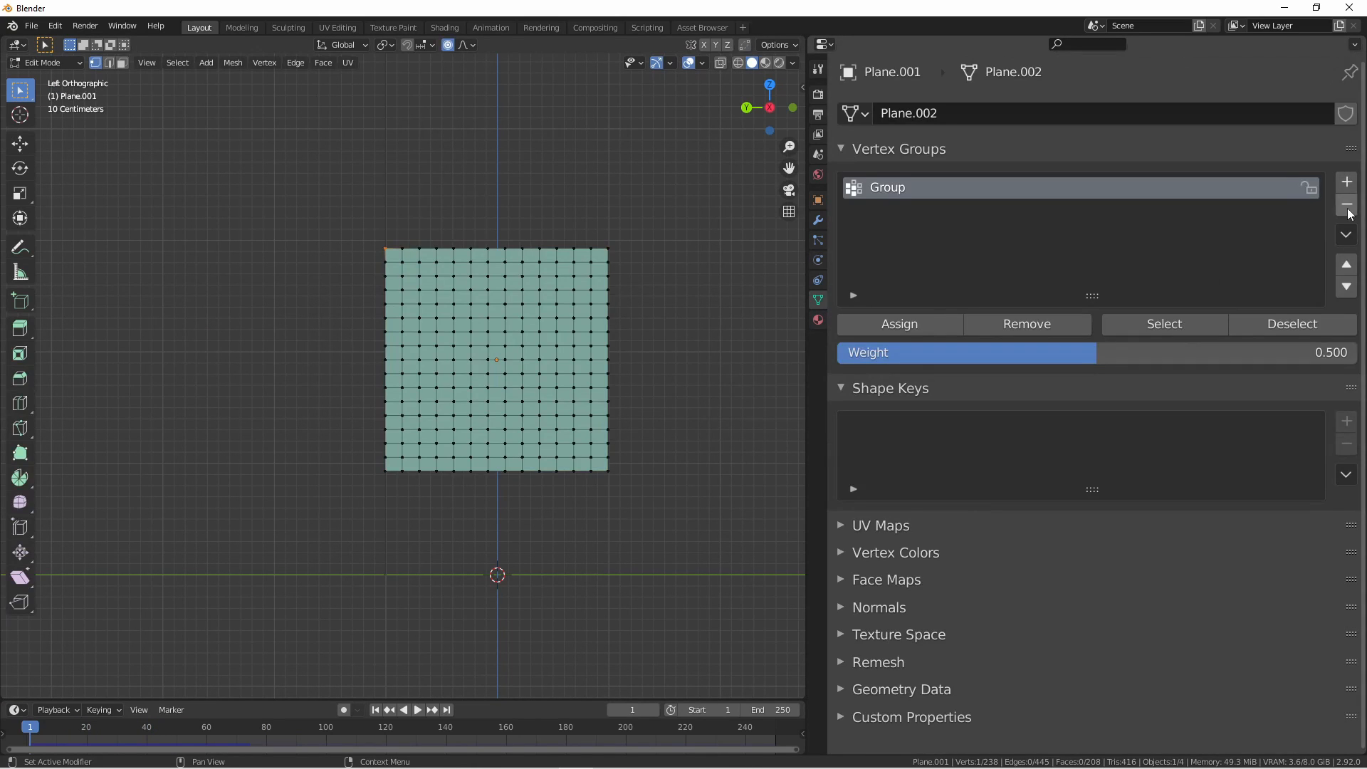
left_click(1345, 204)
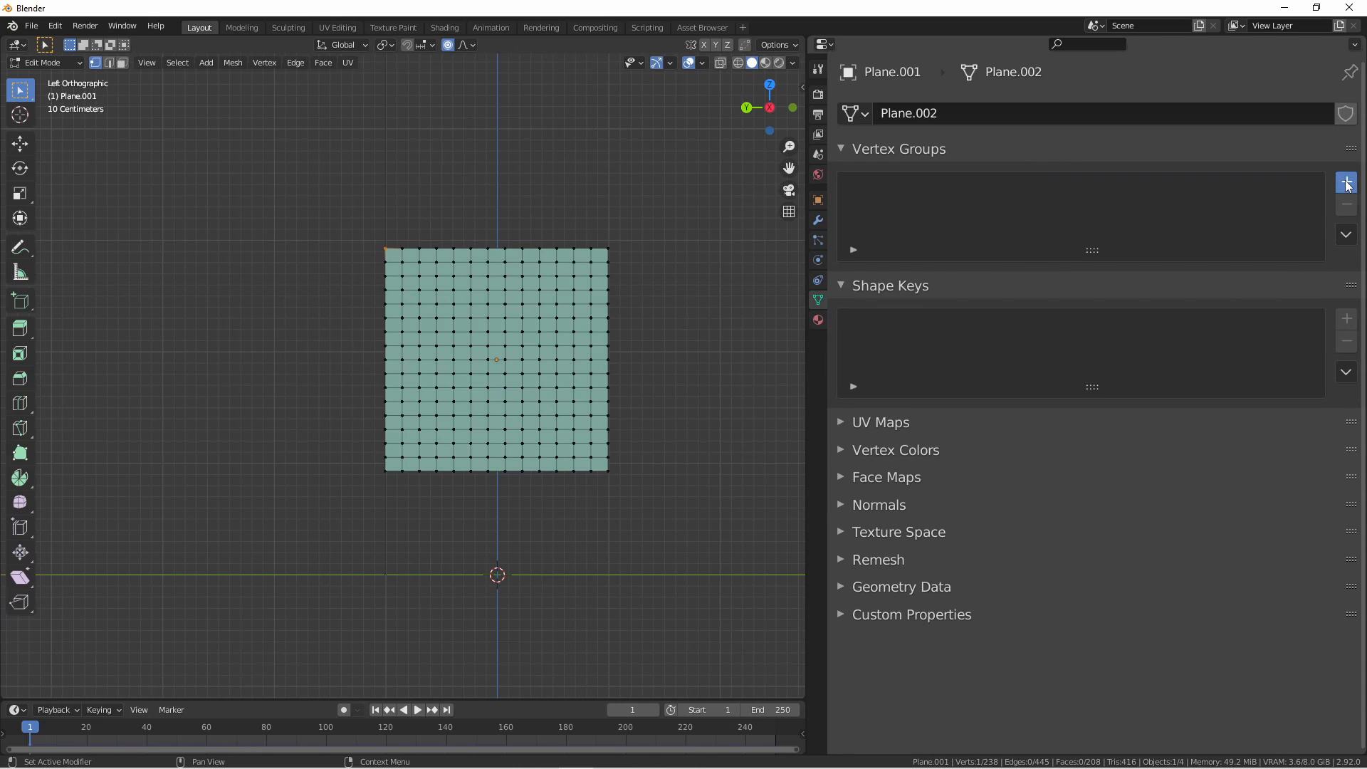
left_click(1347, 182)
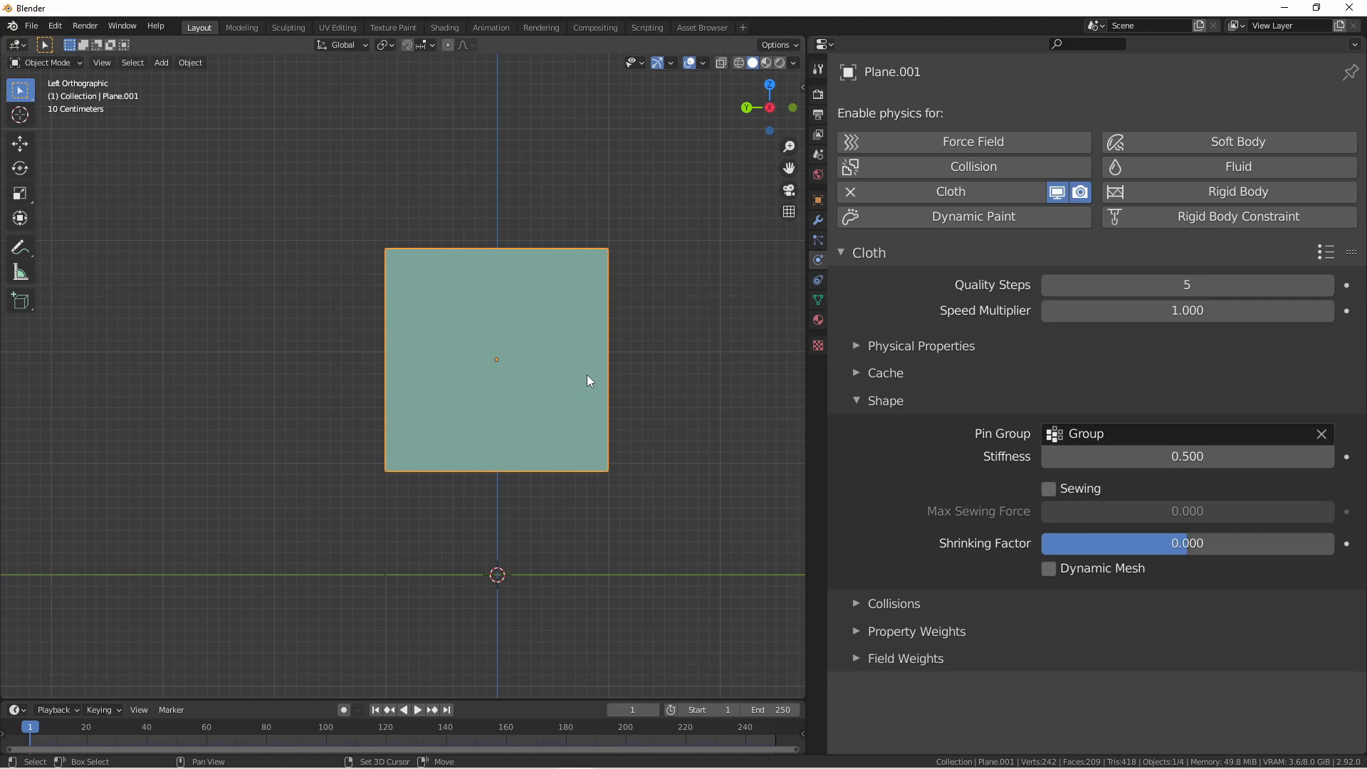
left_click(415, 709)
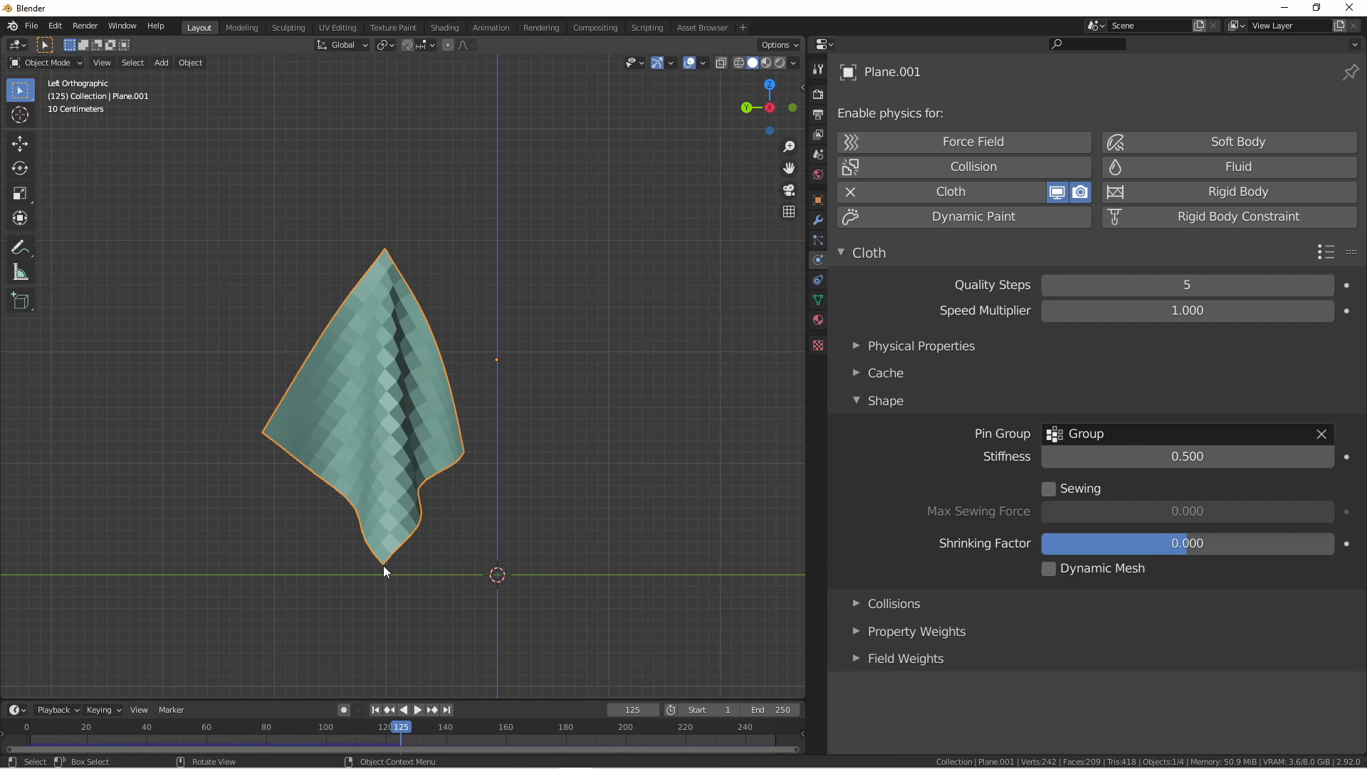
mouse_move(386, 244)
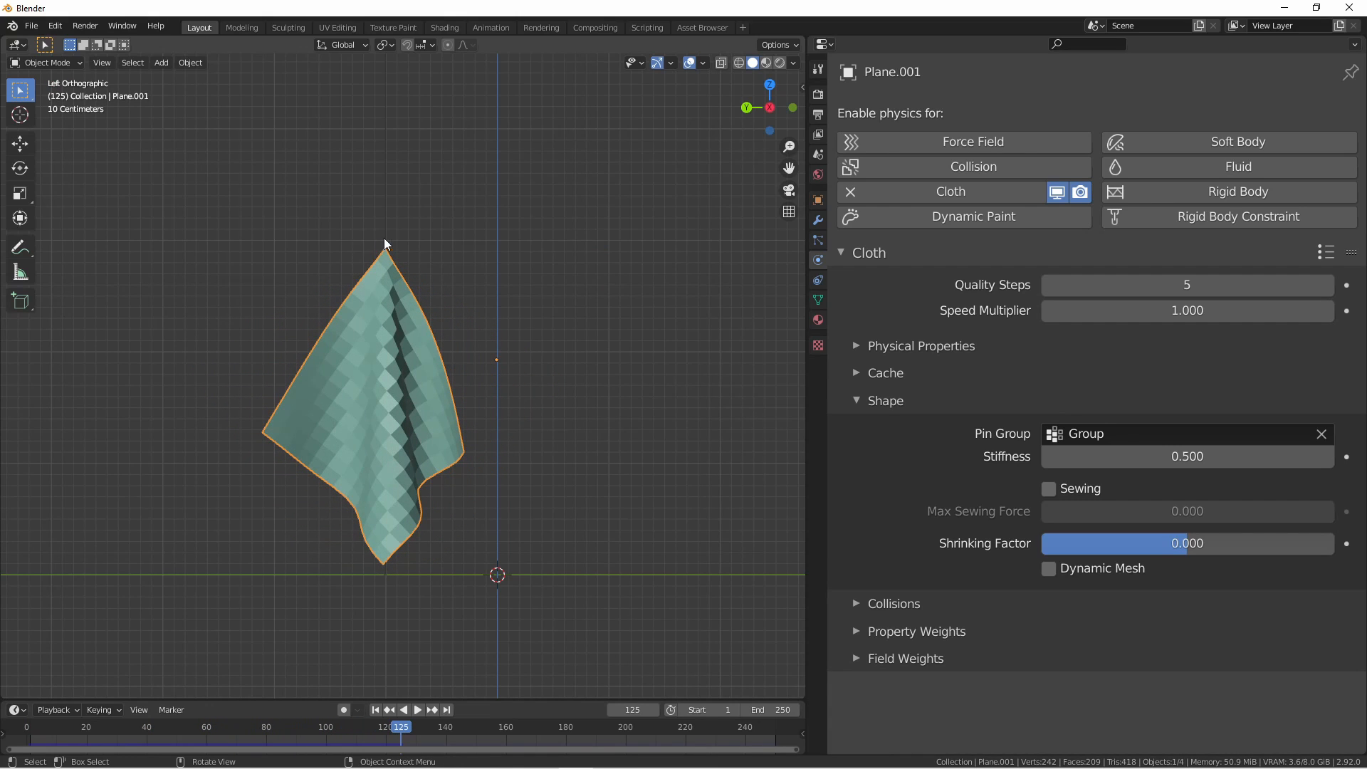
mouse_move(381, 260)
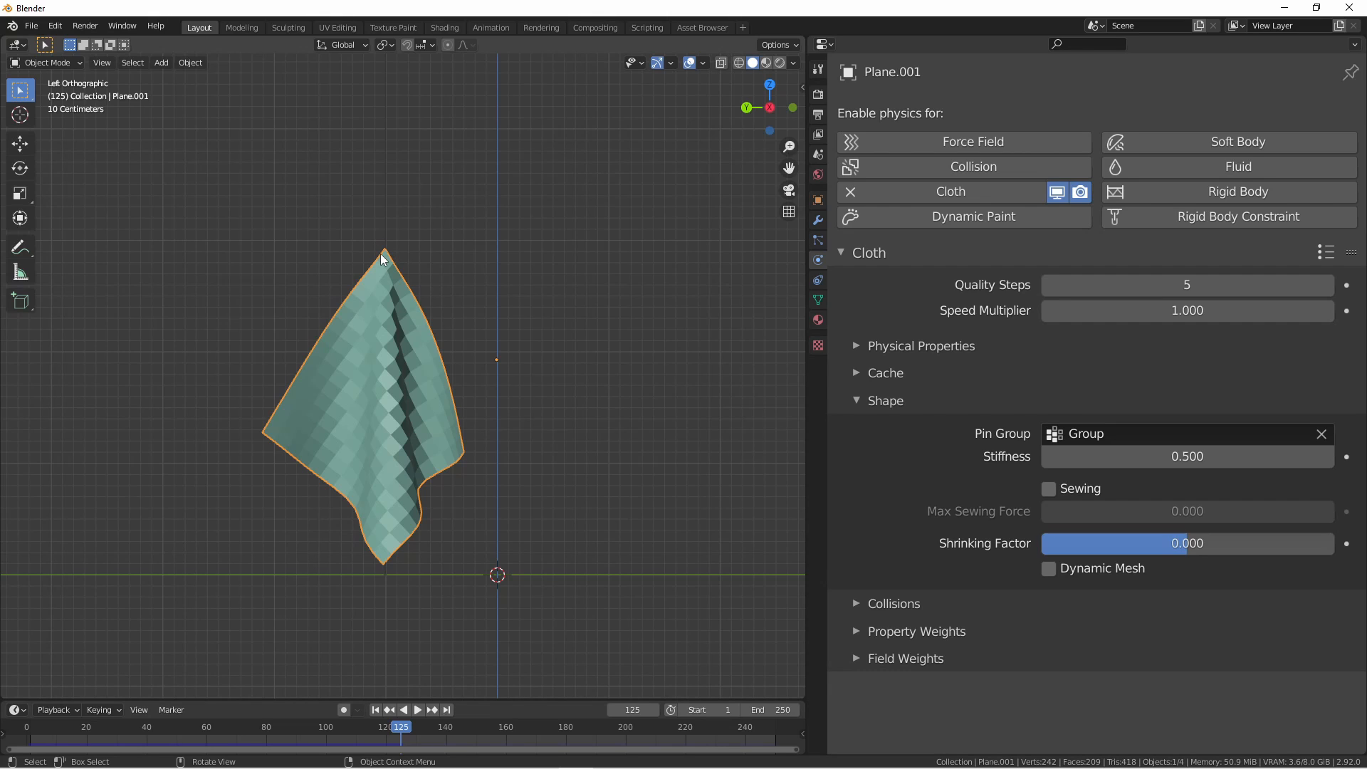
key("Tab")
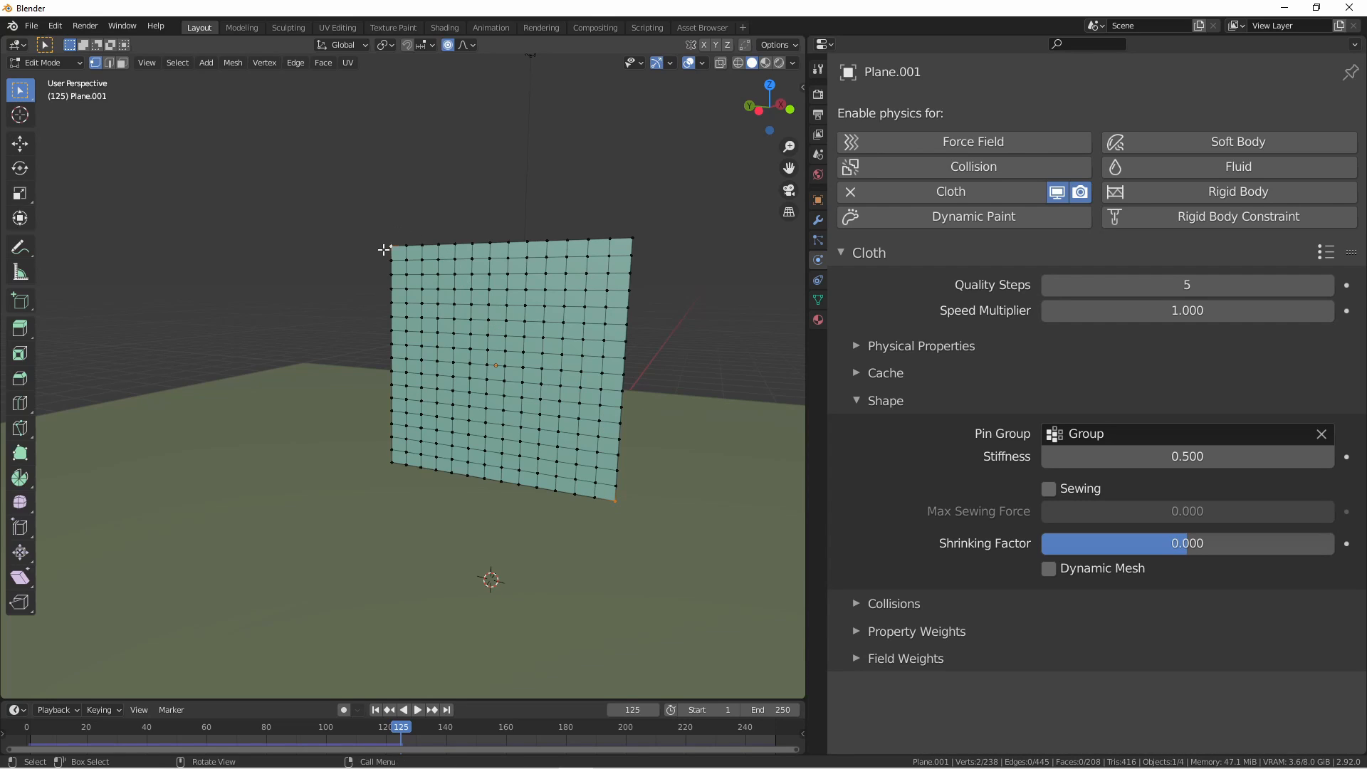
mouse_move(471, 272)
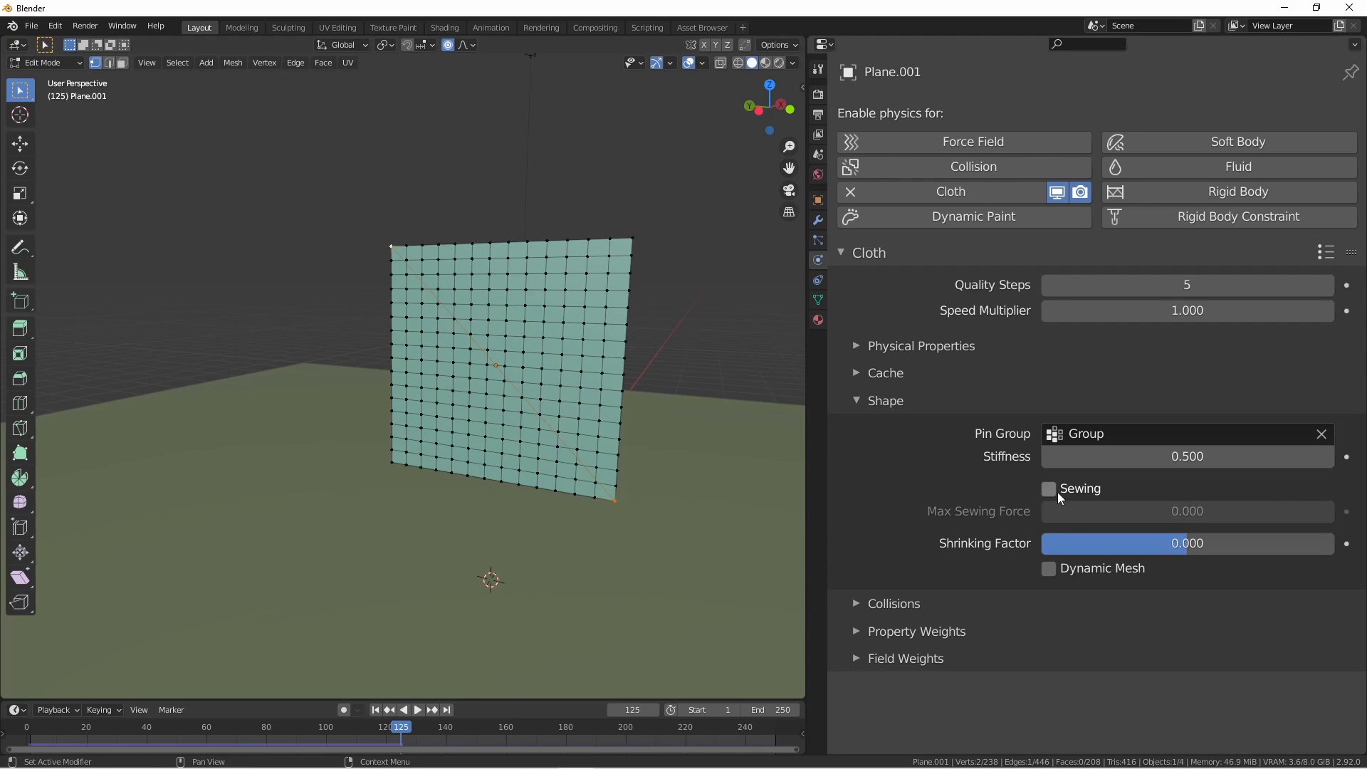
Step: Enable cloth sewing, play the simulation, and set Max Sewing Force to 6.5
left_click(1049, 489)
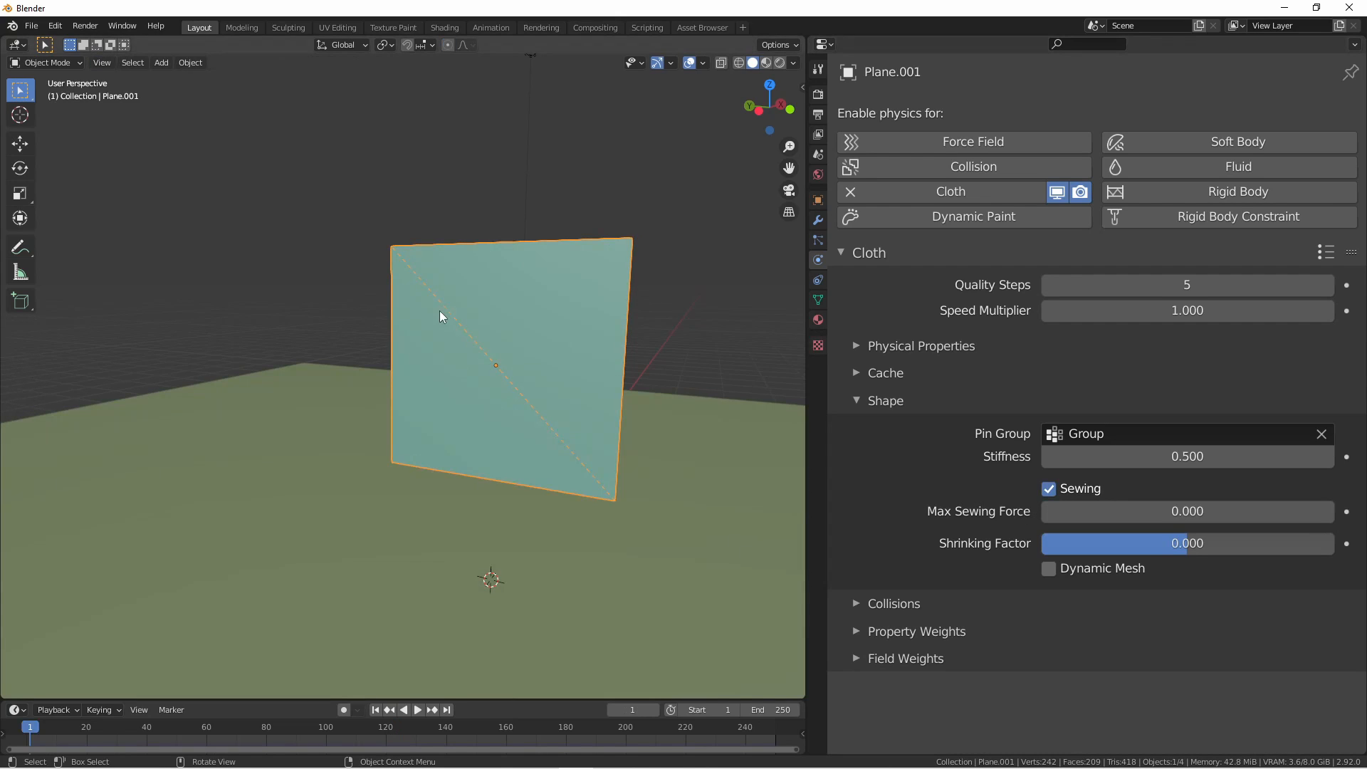
left_click(417, 709)
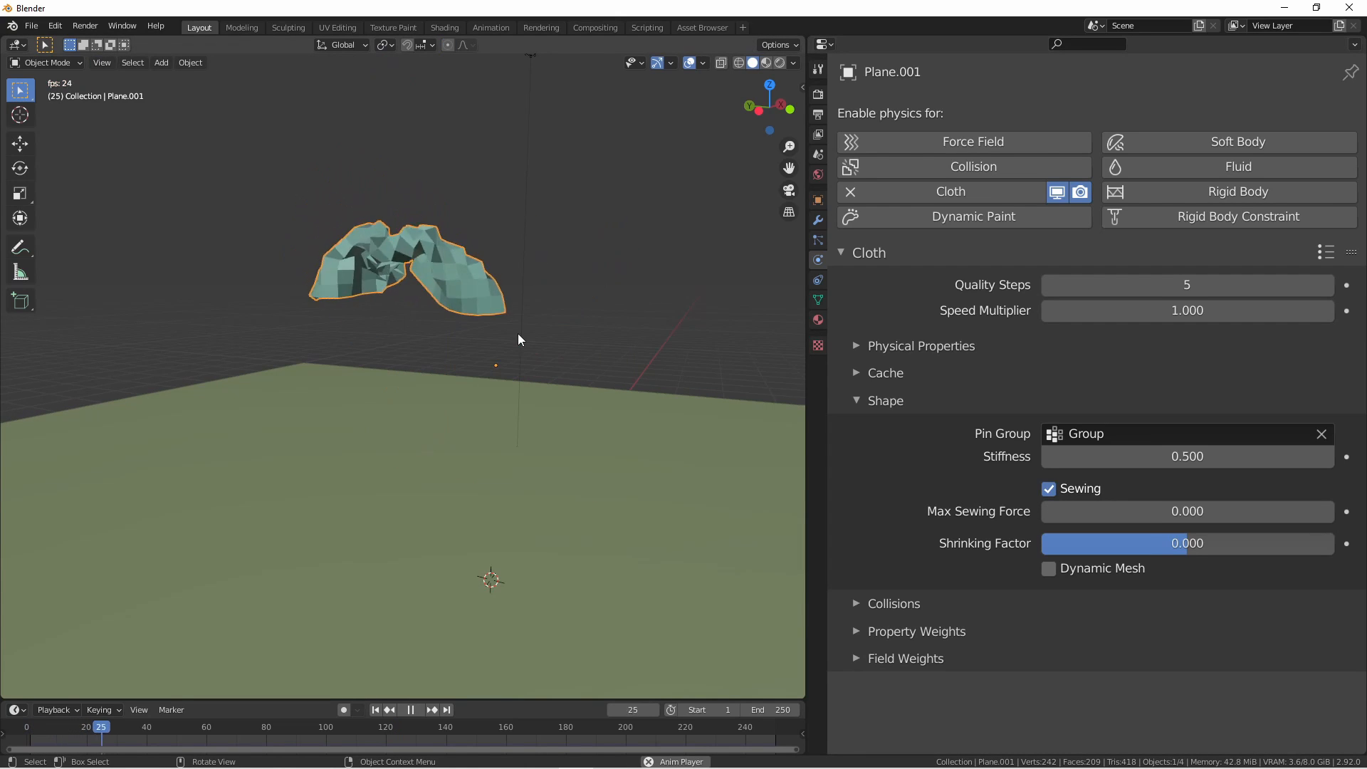
left_click(410, 709)
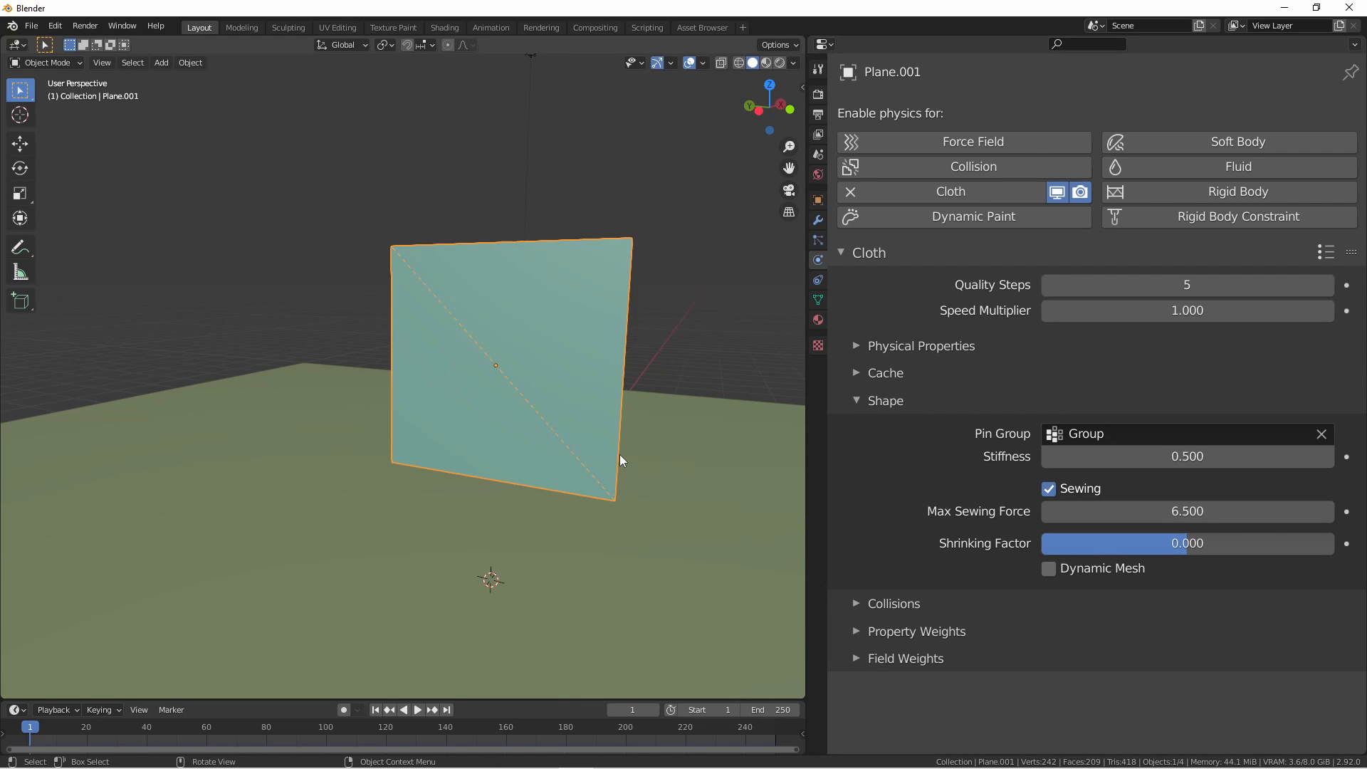
left_click(417, 709)
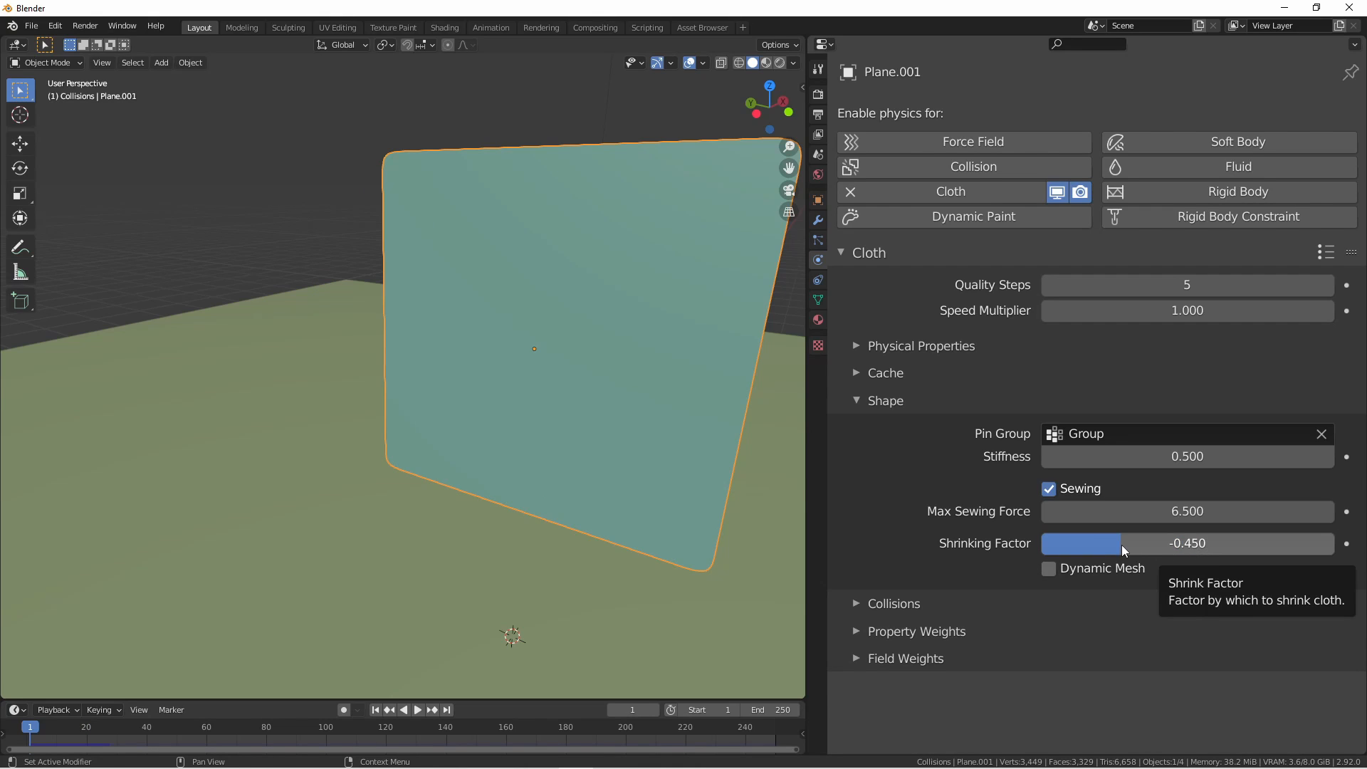
Step: Set the shrinking factor to 0.326, then turn sewing off and replay
left_click(416, 709)
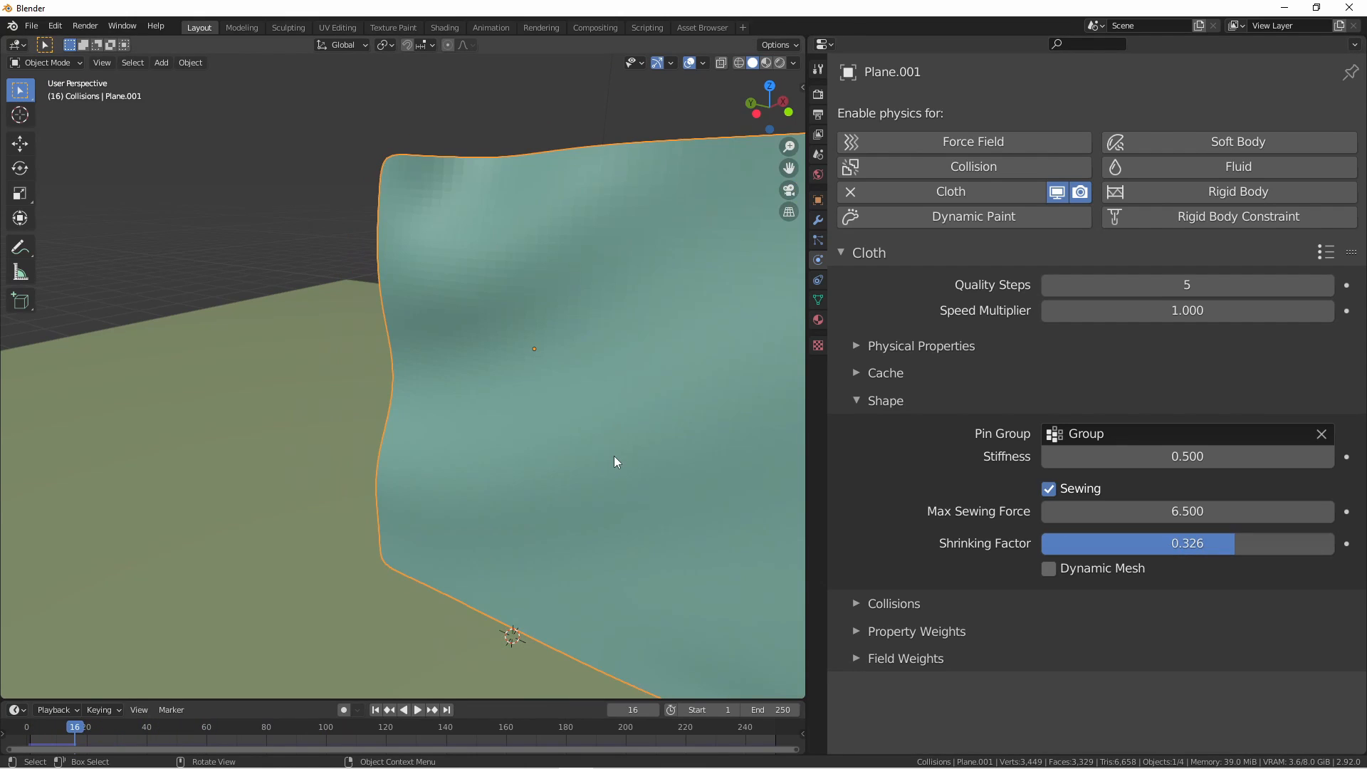
left_click(416, 709)
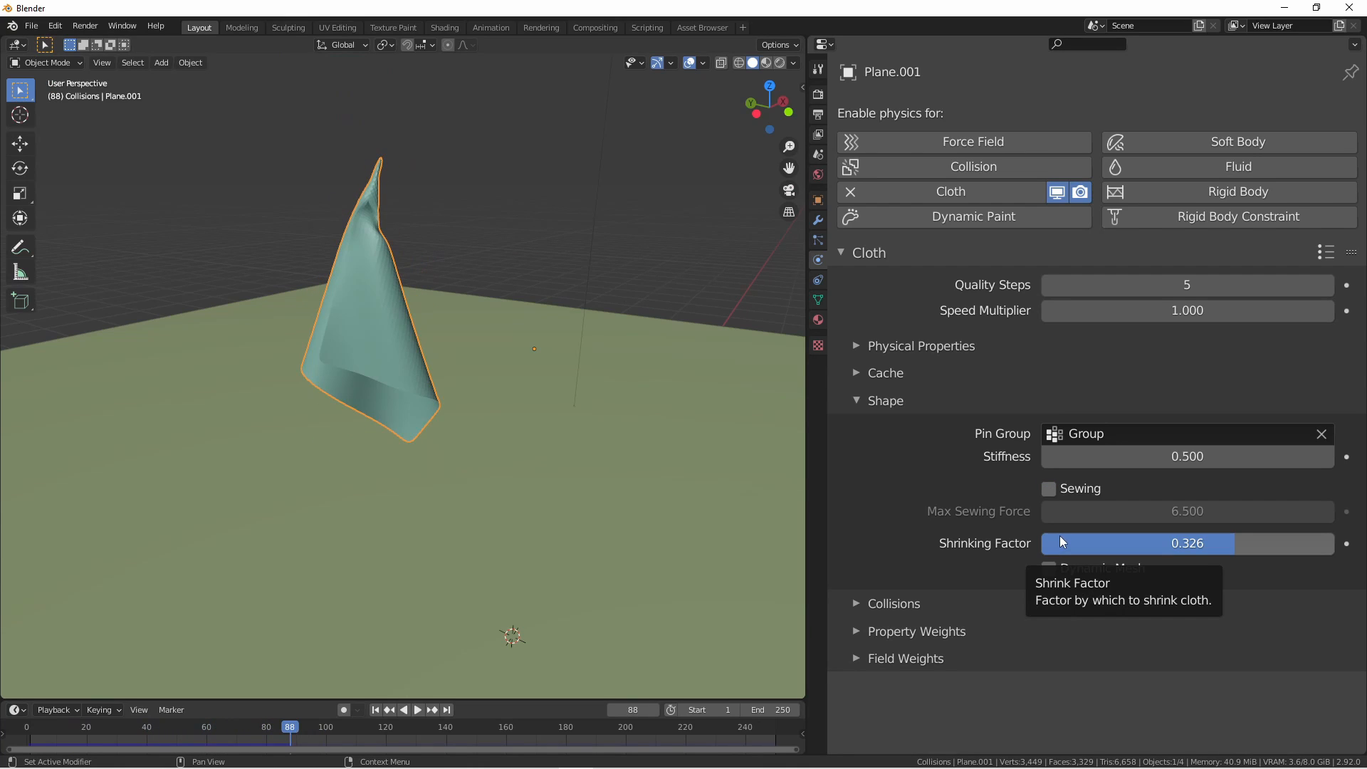
mouse_move(1032, 585)
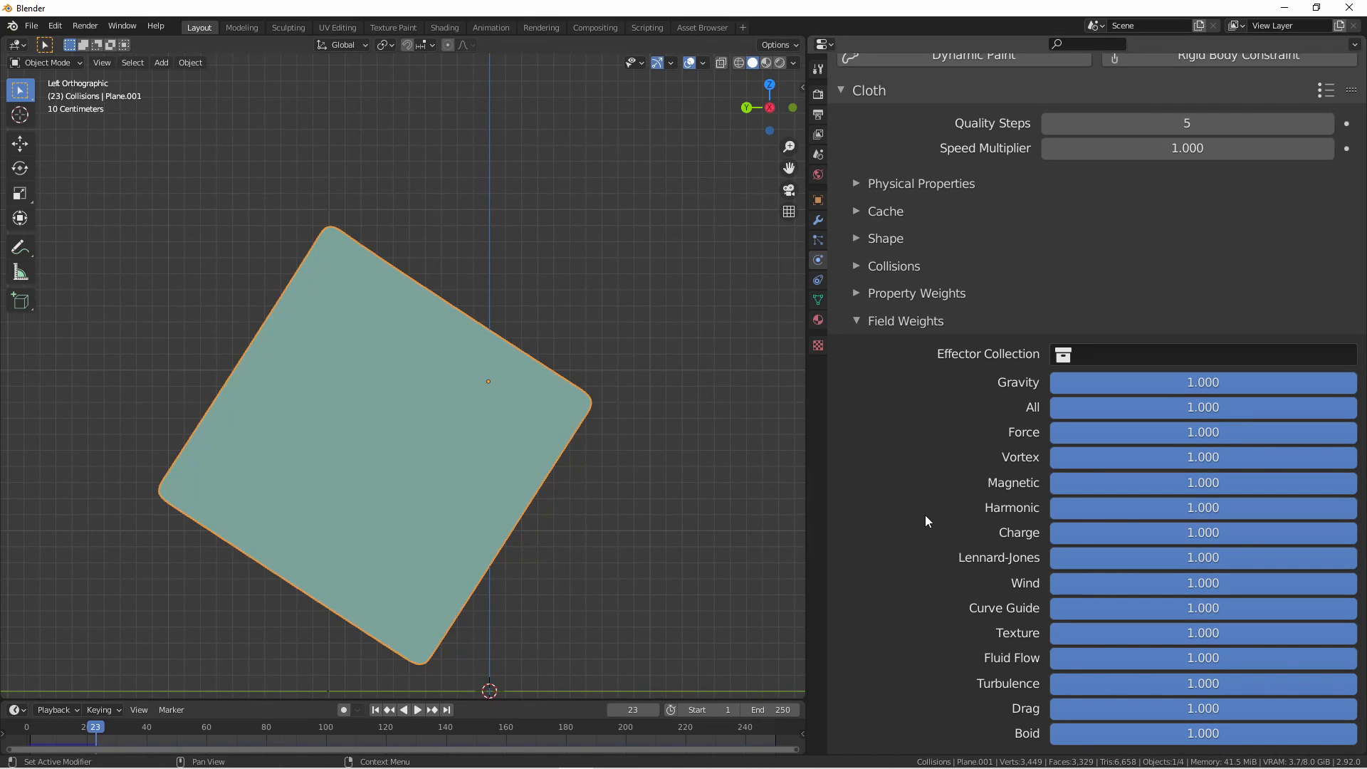
mouse_move(1134, 432)
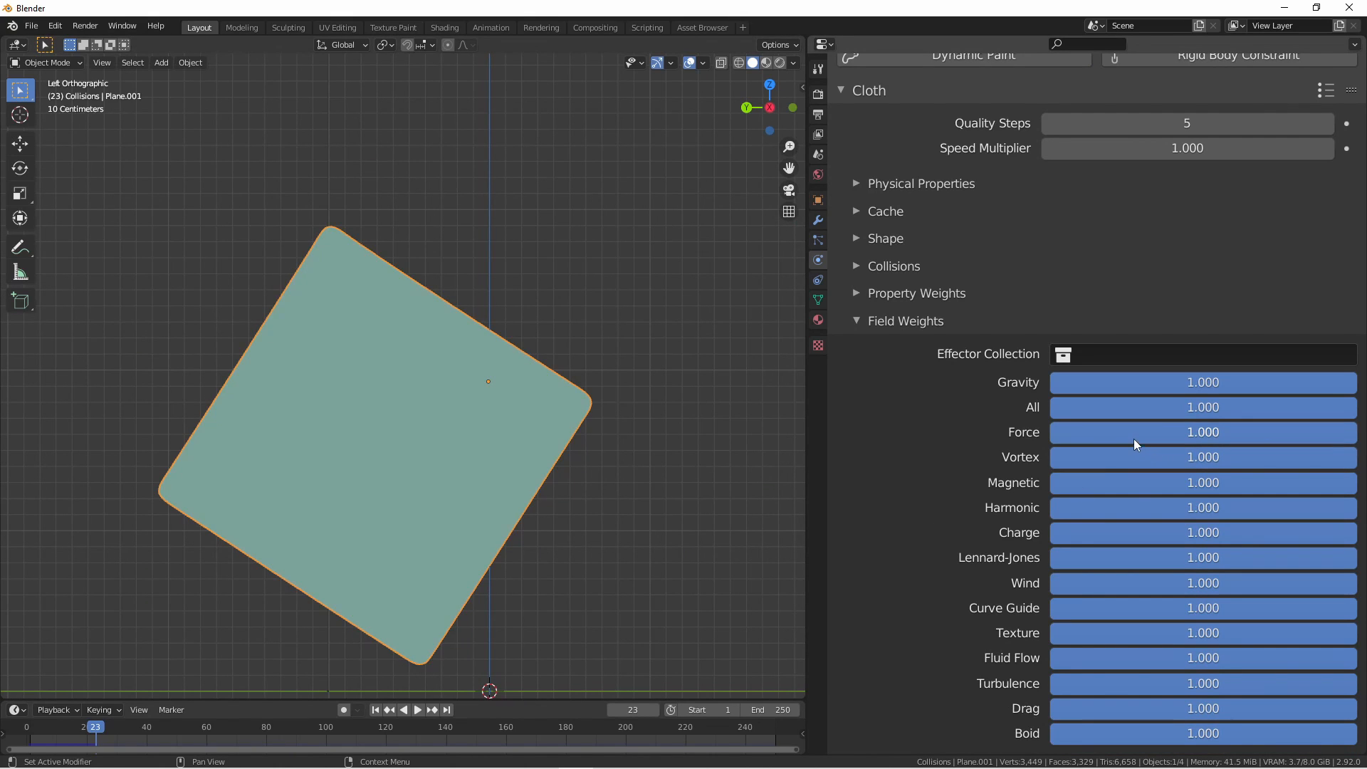
mouse_move(1297, 388)
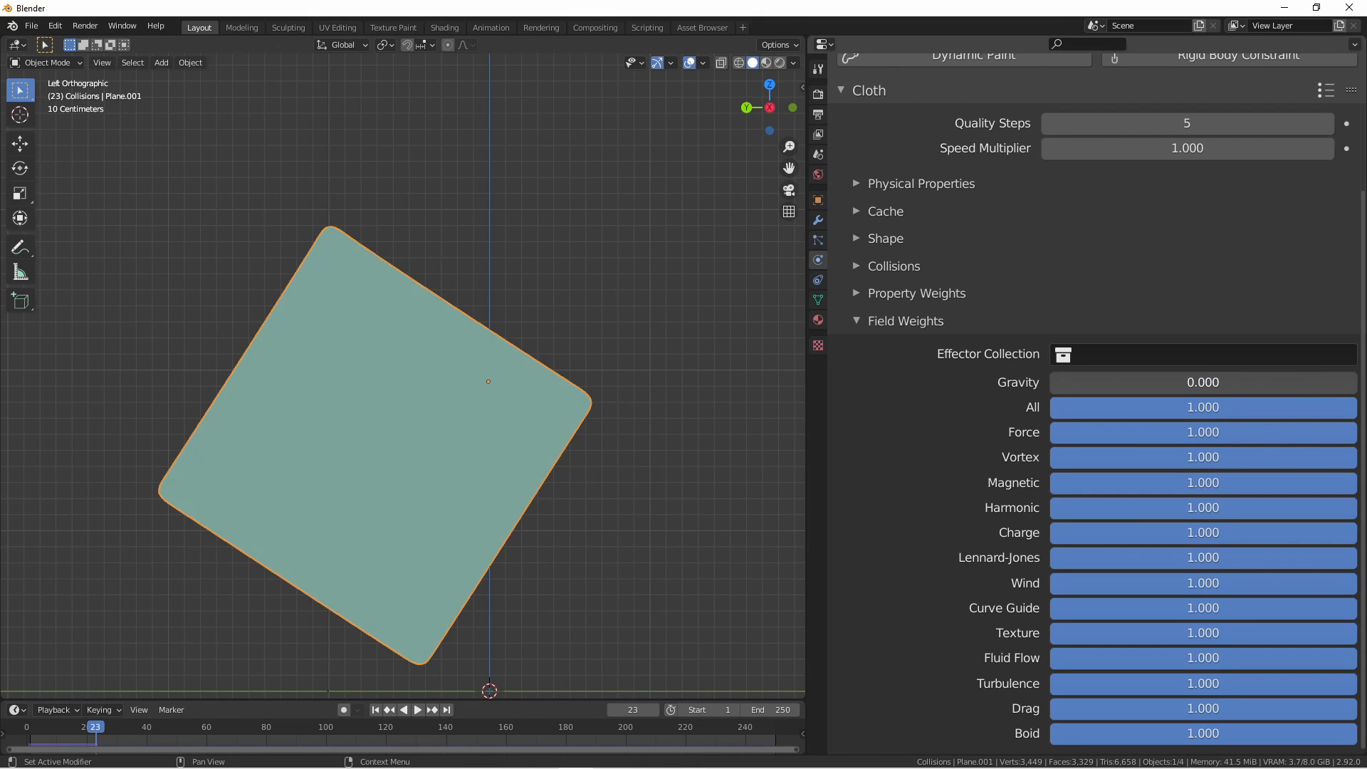
left_click(416, 709)
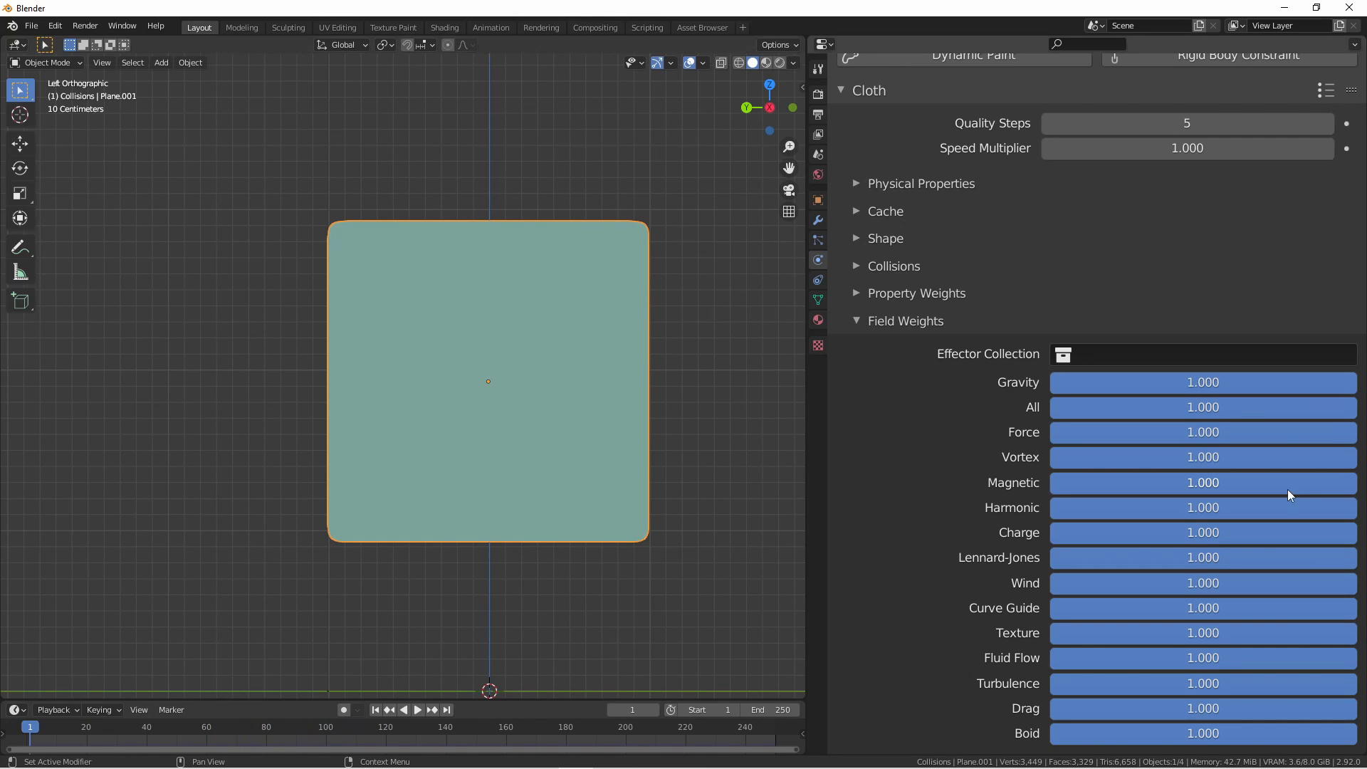
mouse_move(1044, 485)
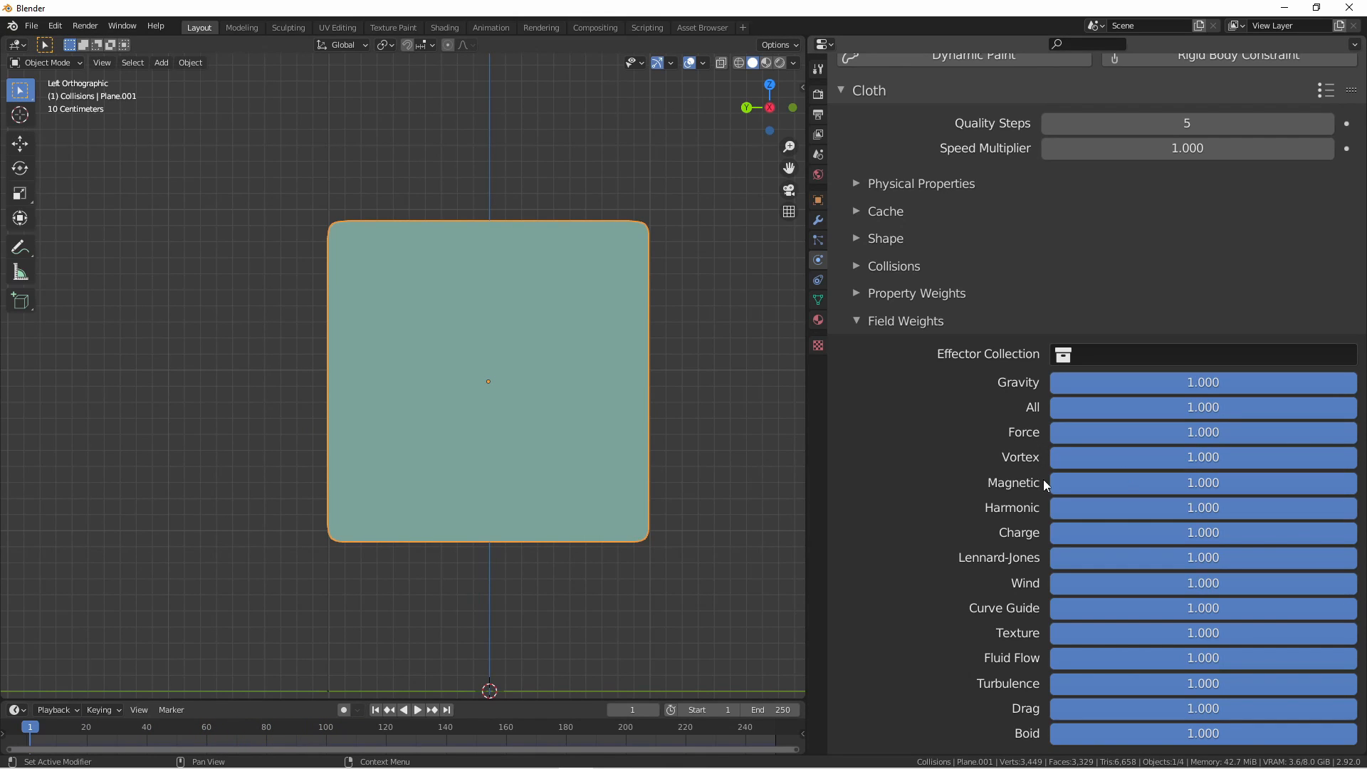
mouse_move(979, 665)
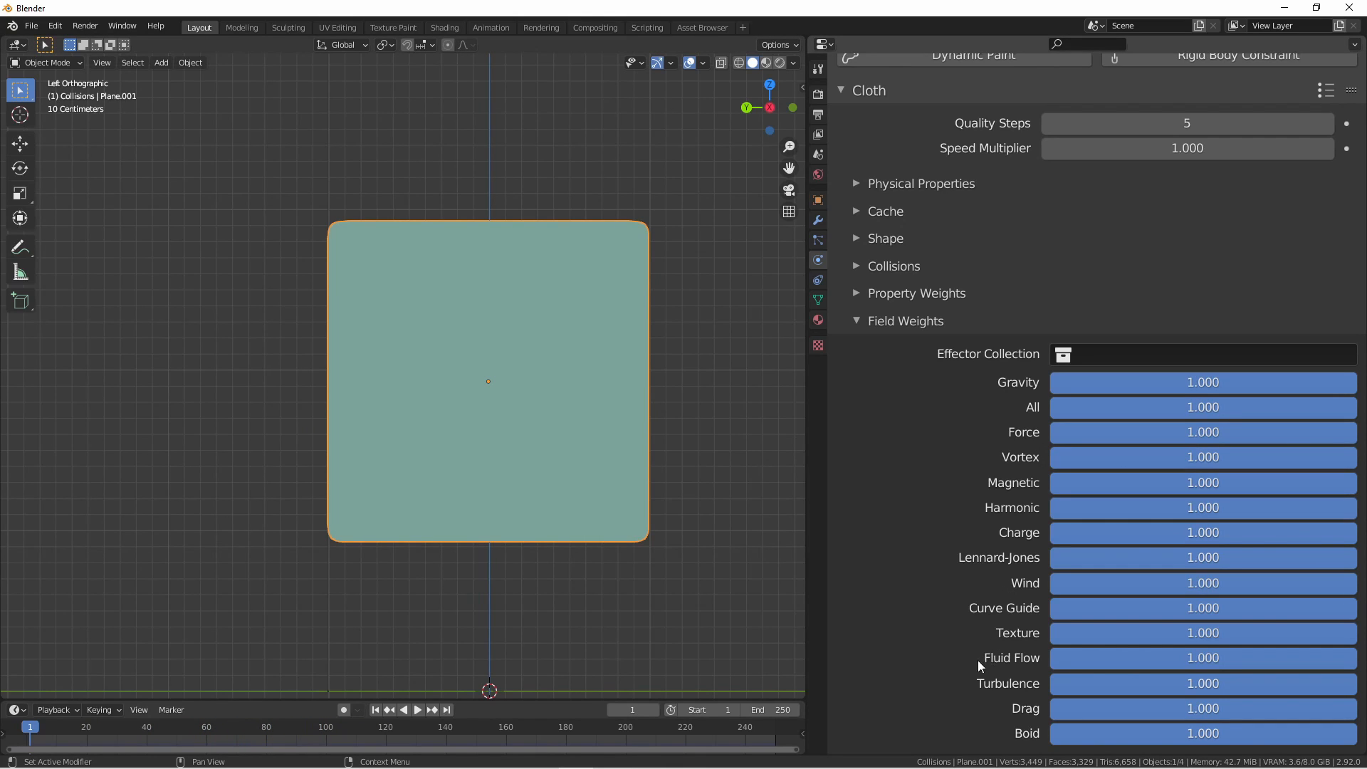
mouse_move(979, 688)
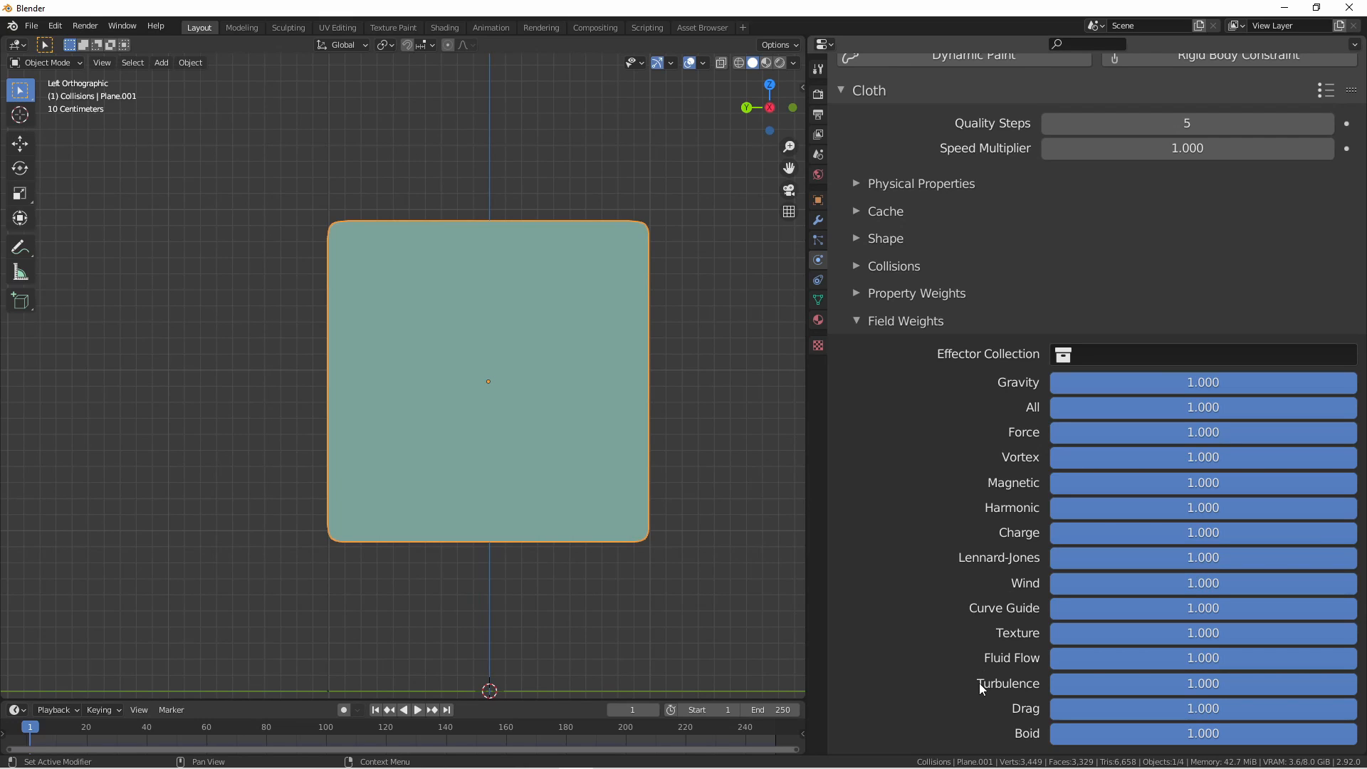
mouse_move(1005, 471)
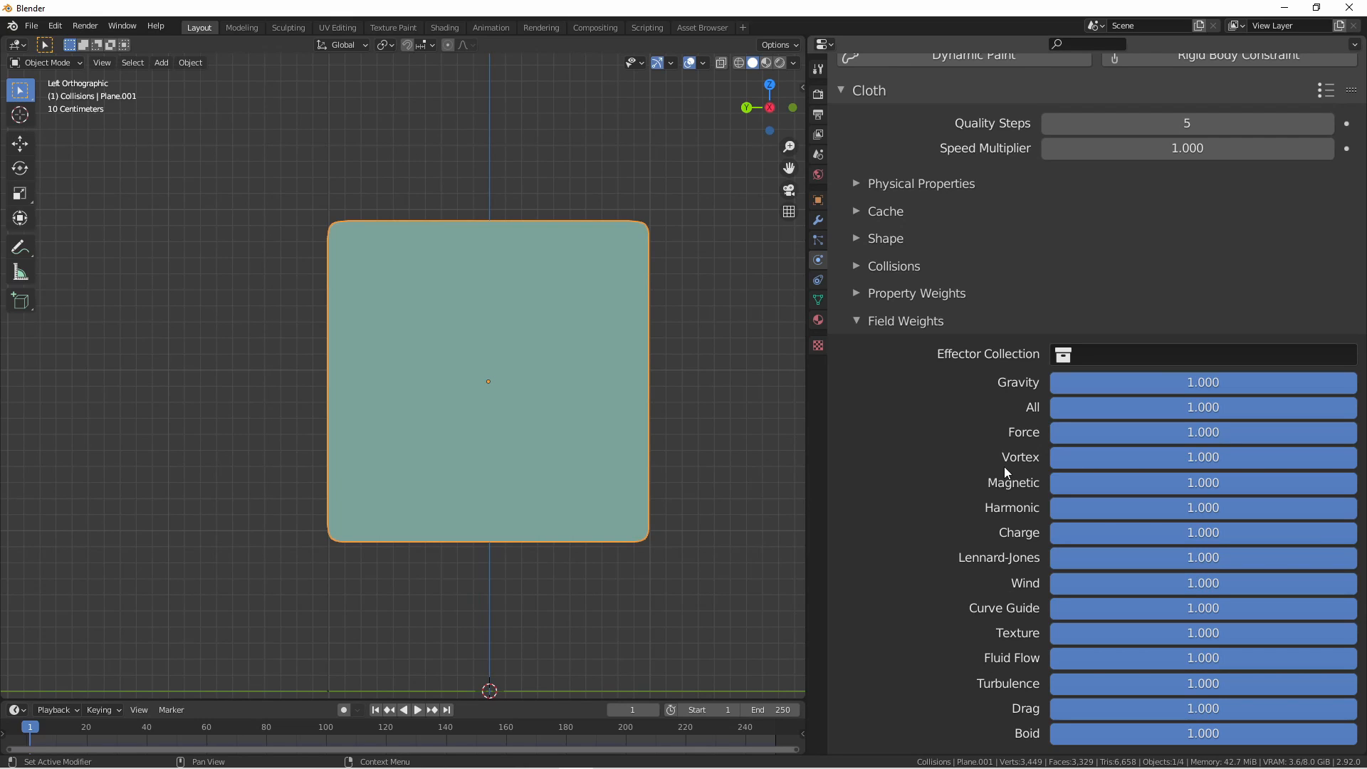
mouse_move(1108, 402)
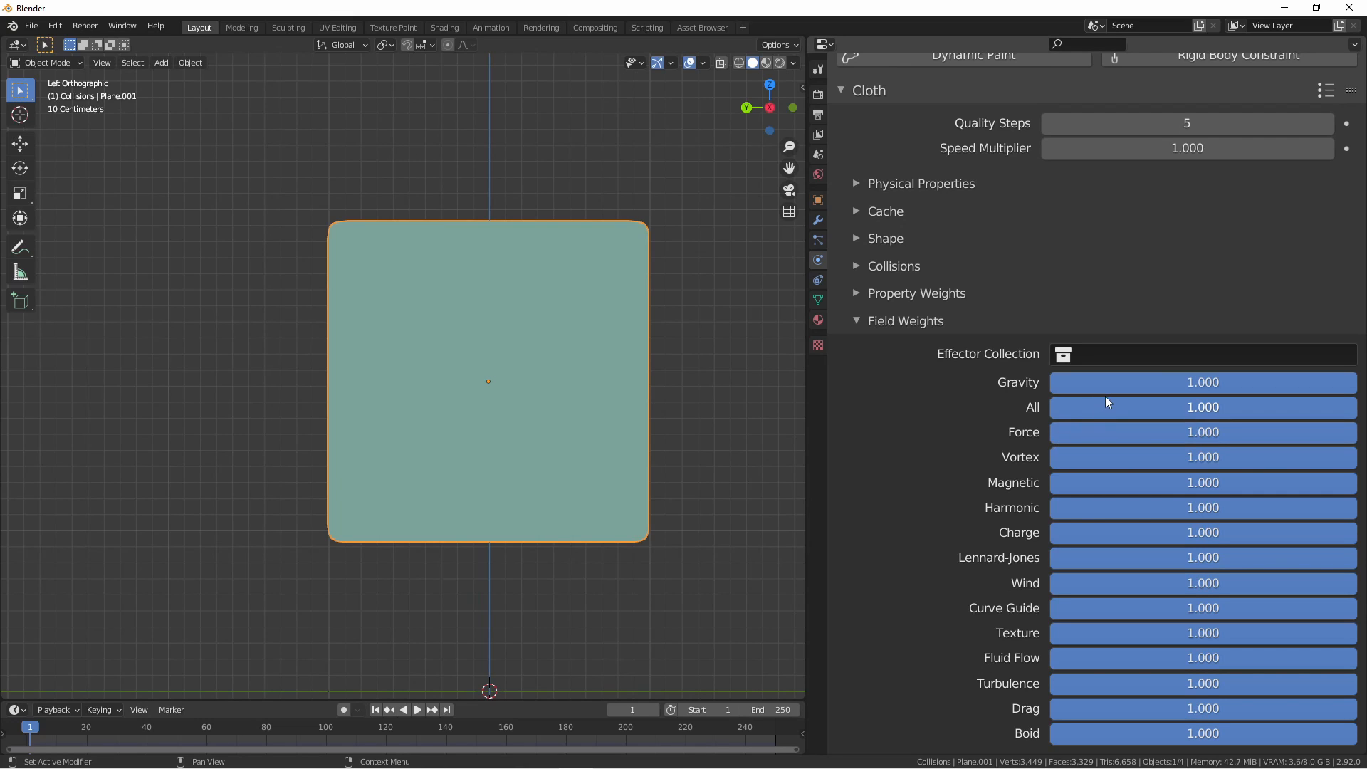
mouse_move(971, 674)
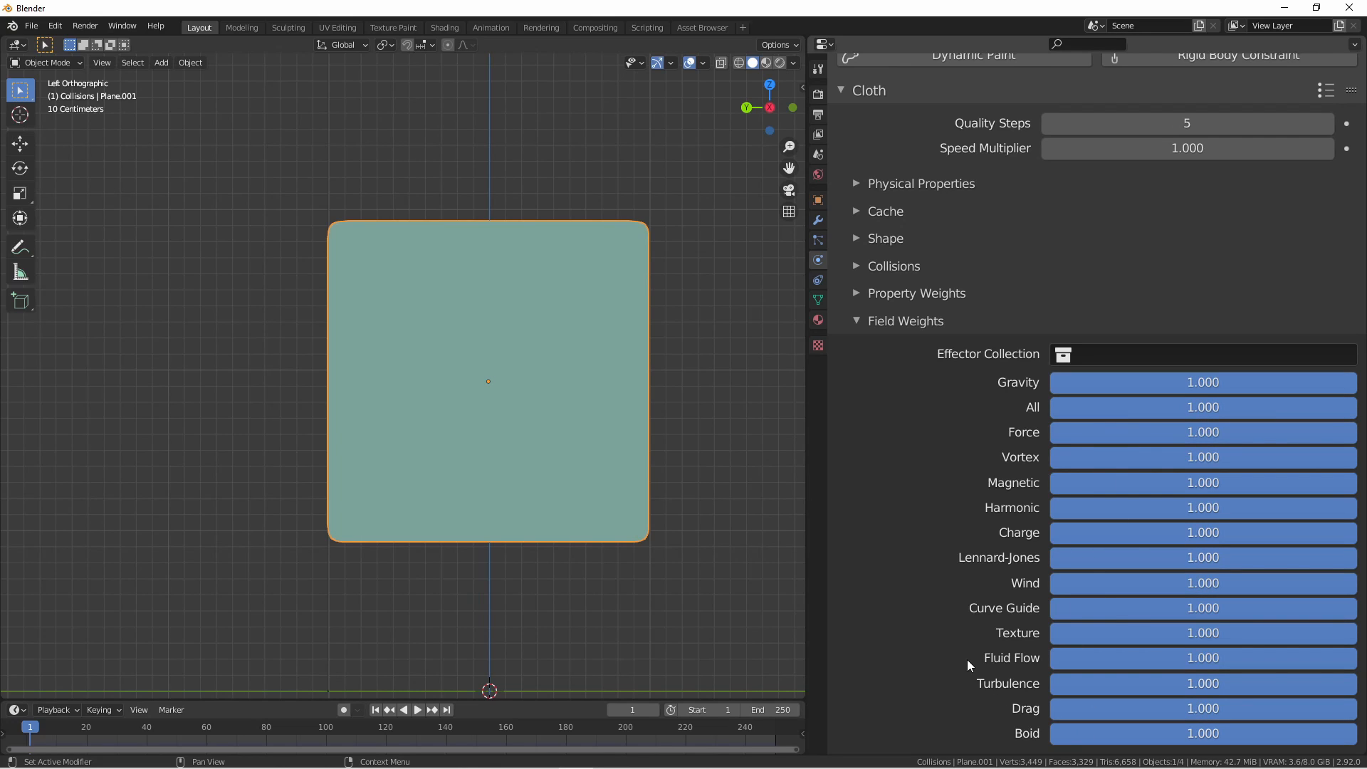
mouse_move(983, 633)
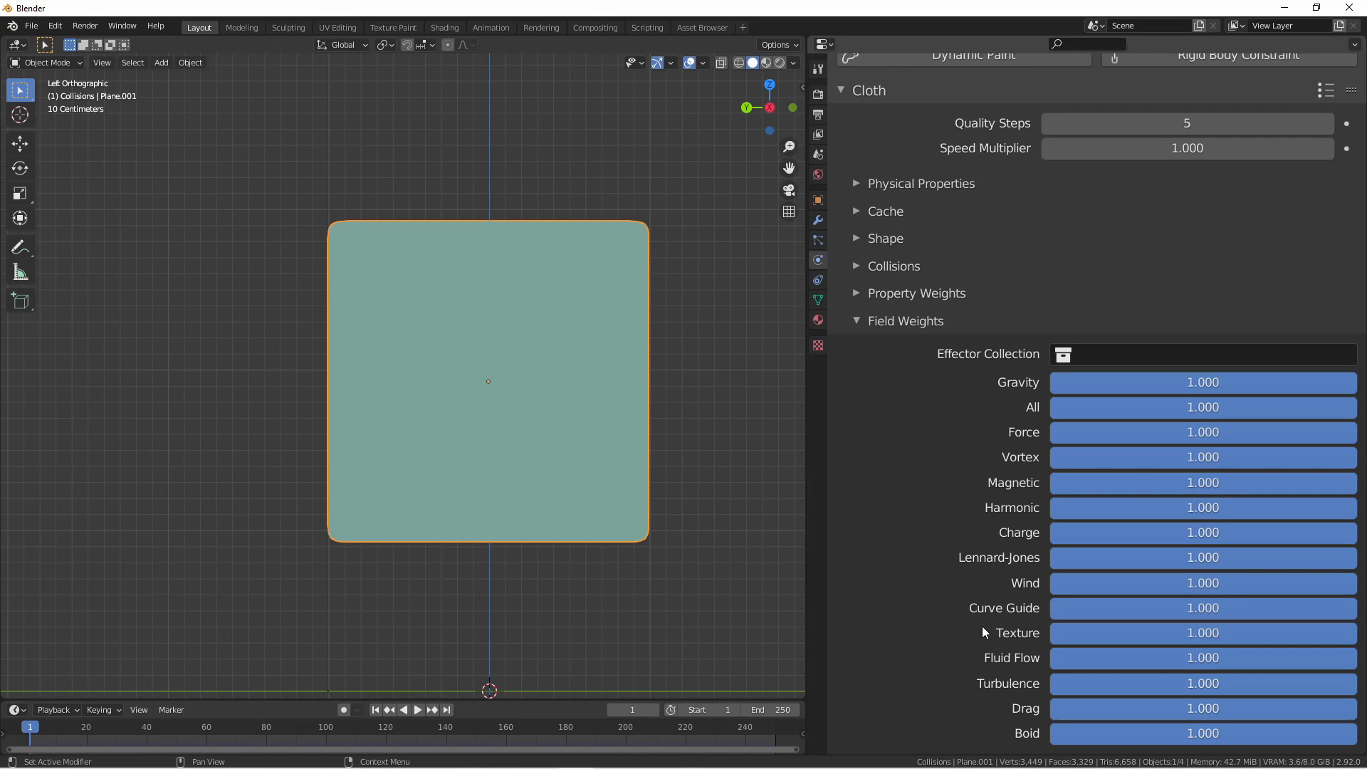
mouse_move(986, 358)
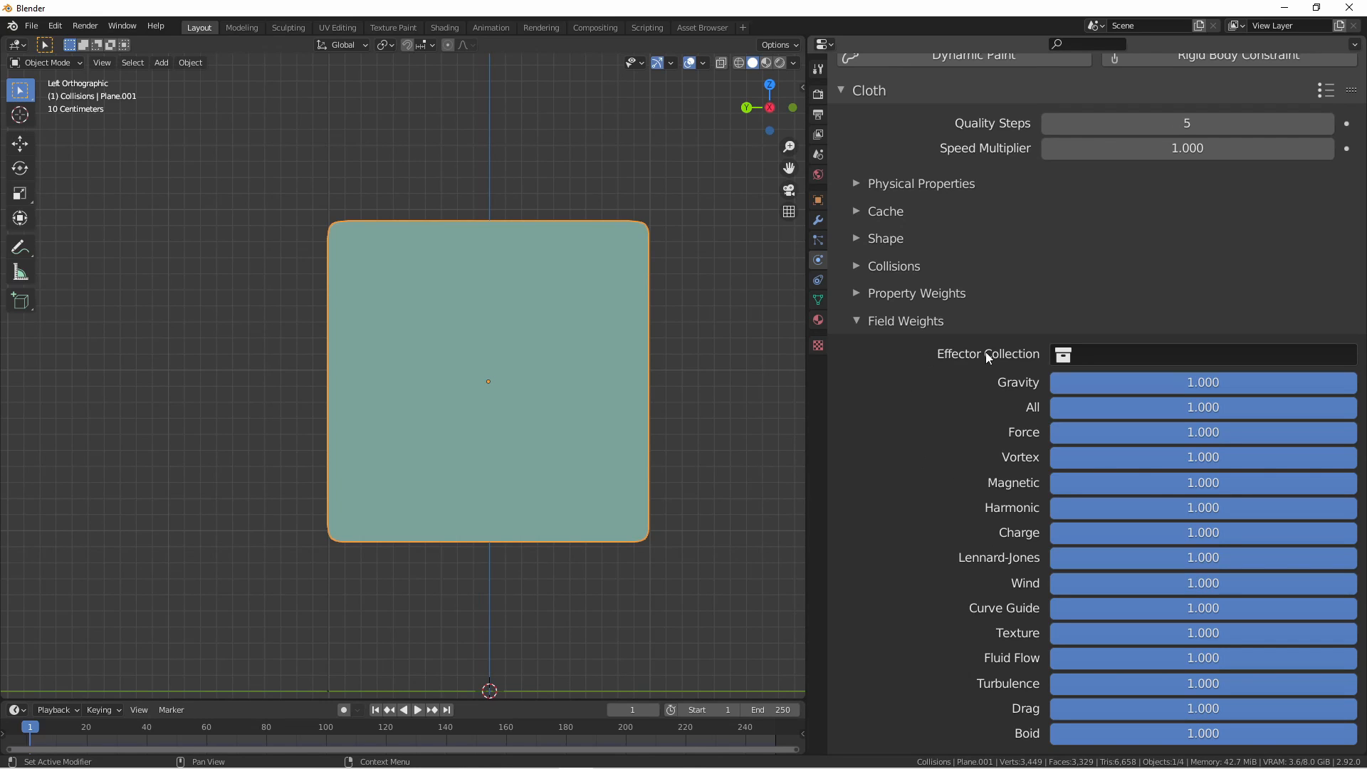
mouse_move(1107, 357)
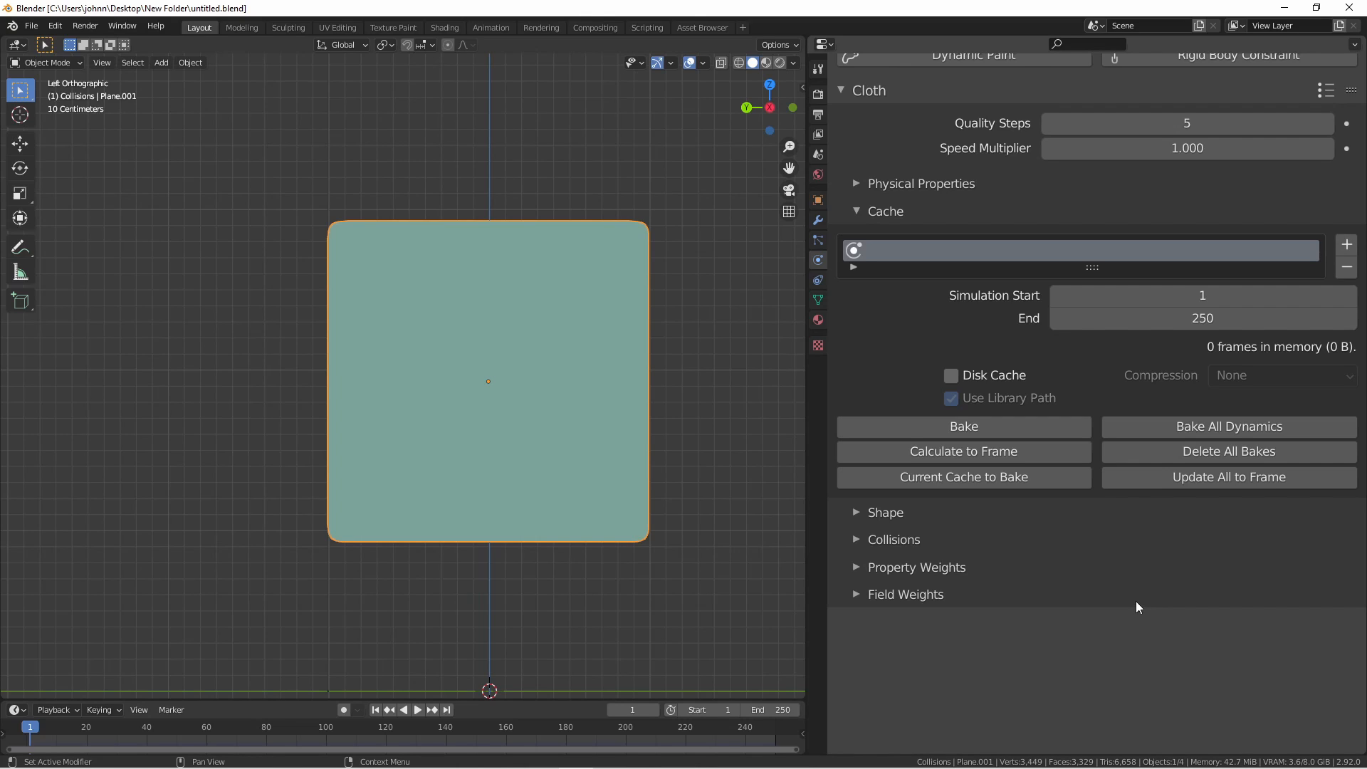
mouse_move(1150, 600)
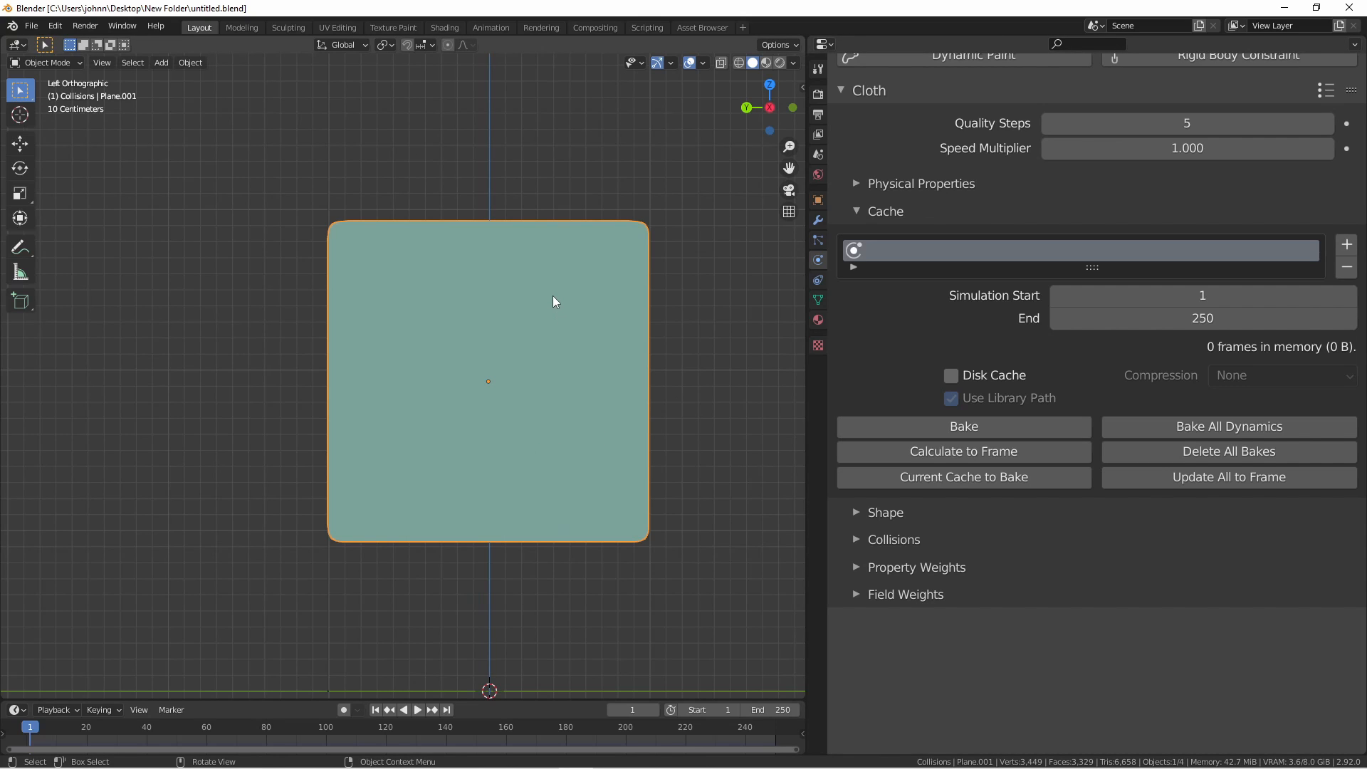
Step: Play the cloth simulation through to frame 150 to fill the memory cache
left_click(416, 709)
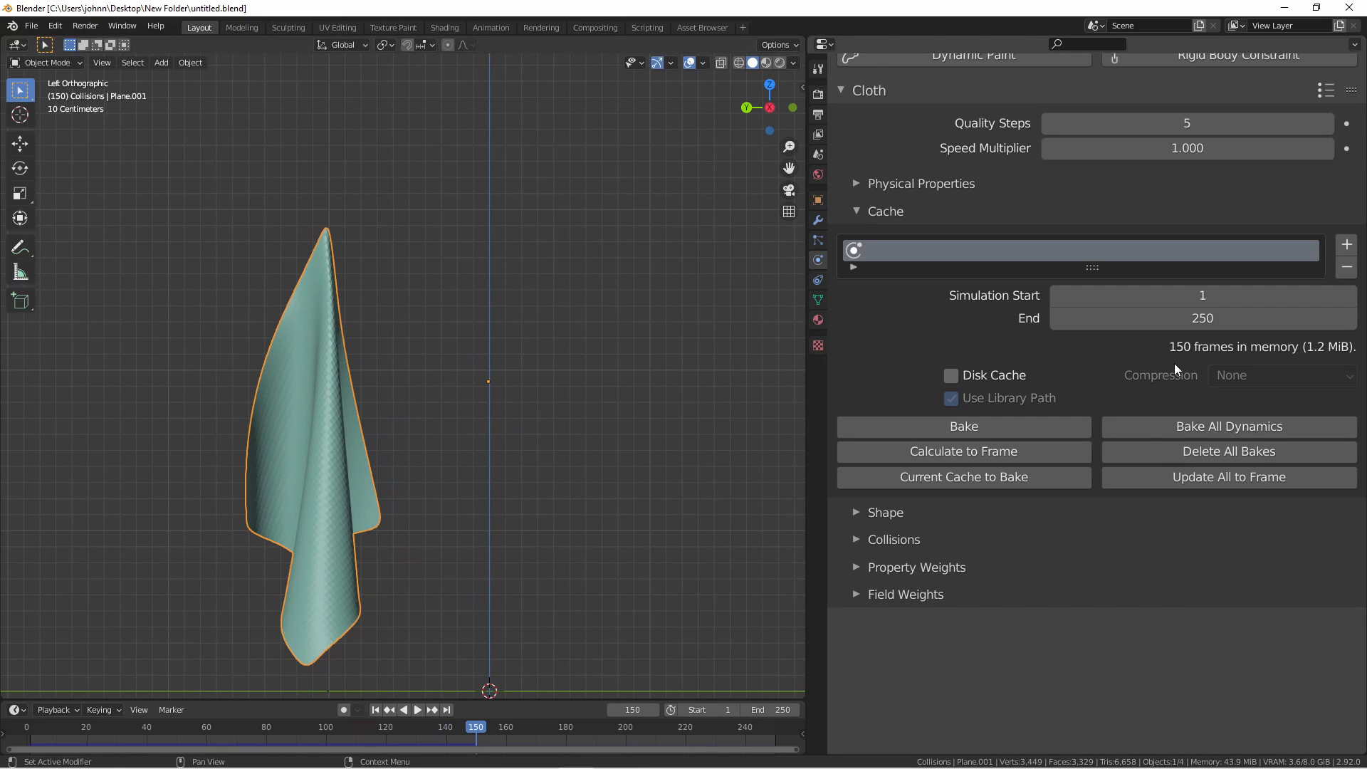
mouse_move(1235, 367)
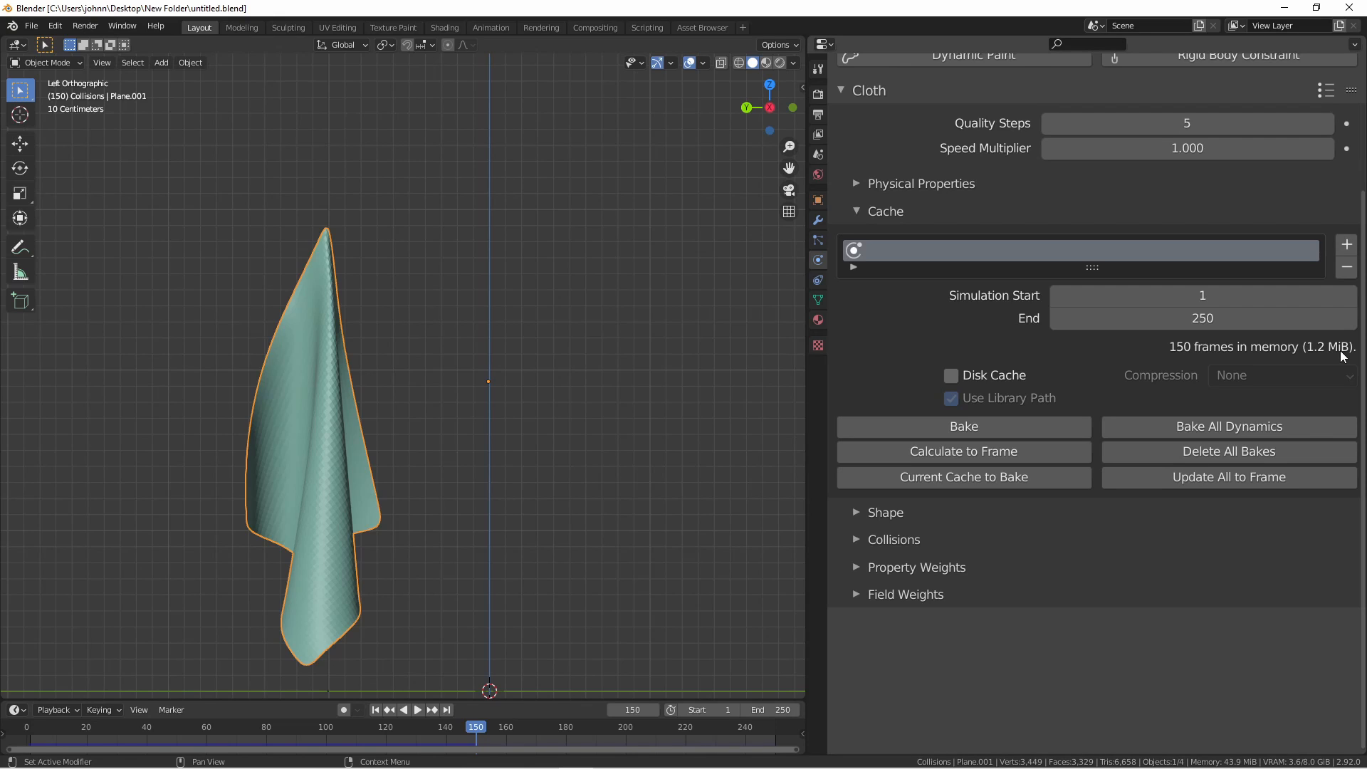
mouse_move(1137, 350)
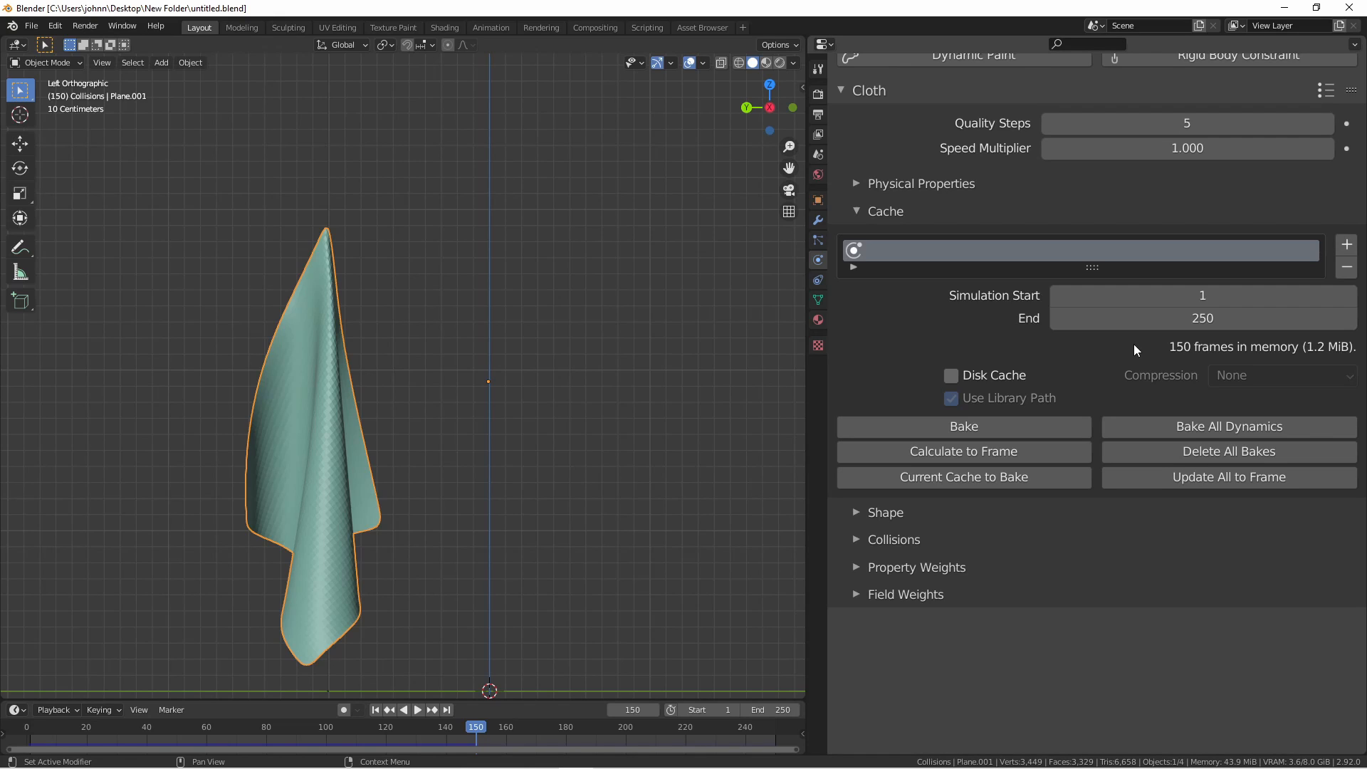
mouse_move(370, 366)
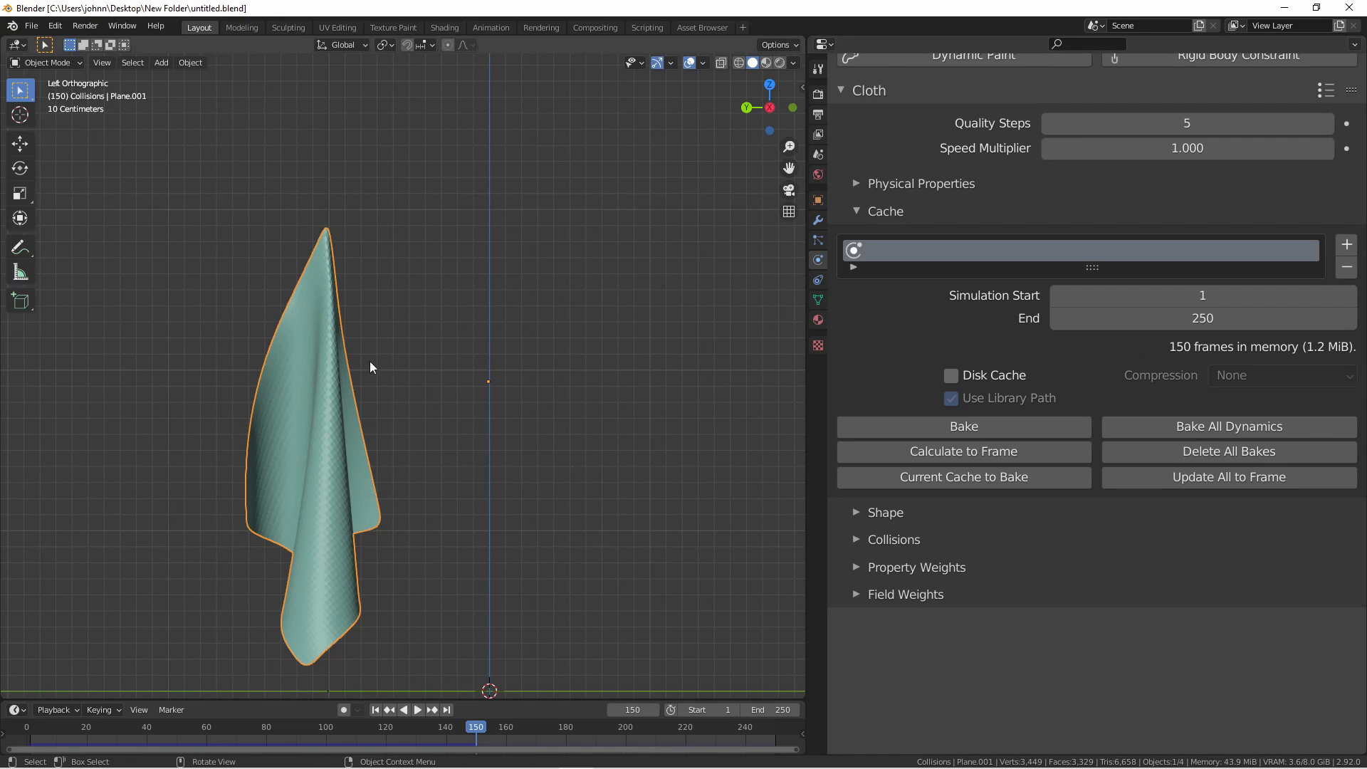
mouse_move(989, 564)
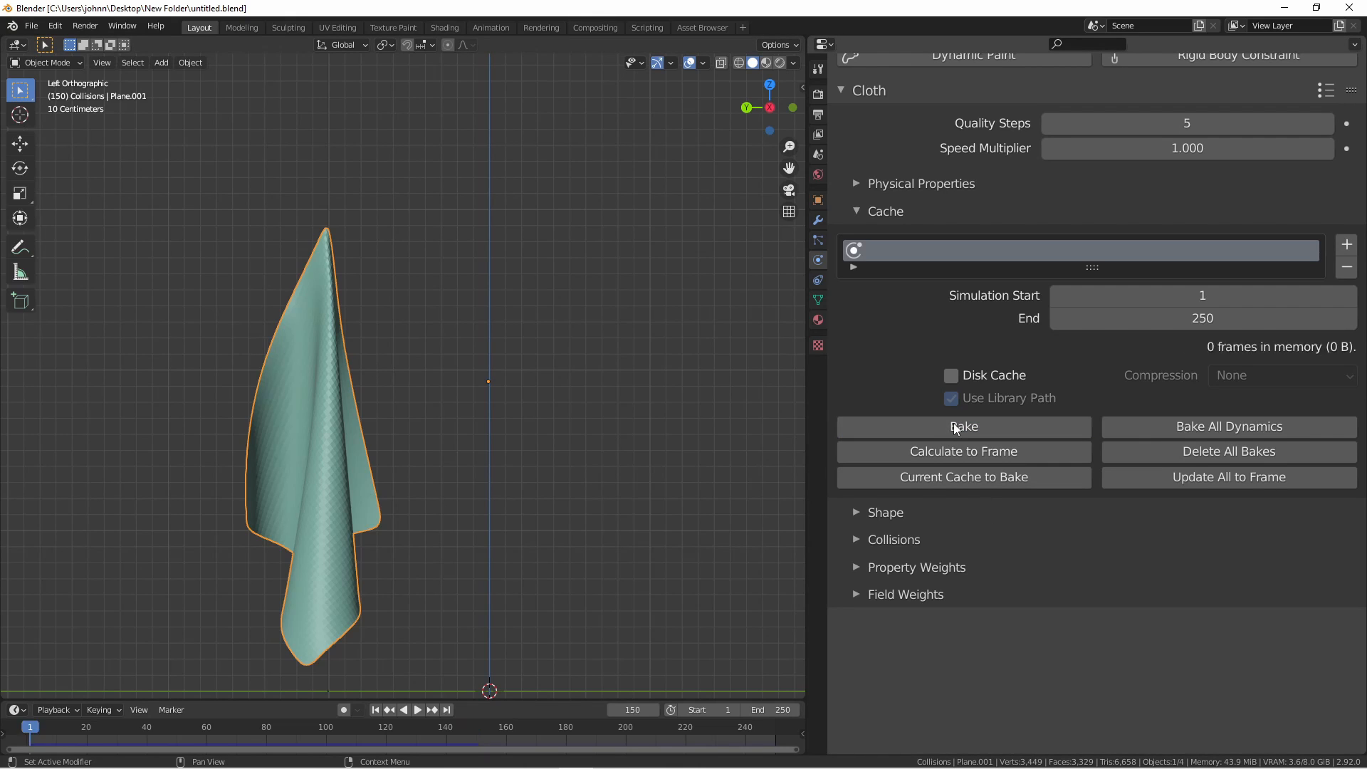
Step: Bake the cloth, play it back, delete the bake, then bake from the current cache
left_click(963, 426)
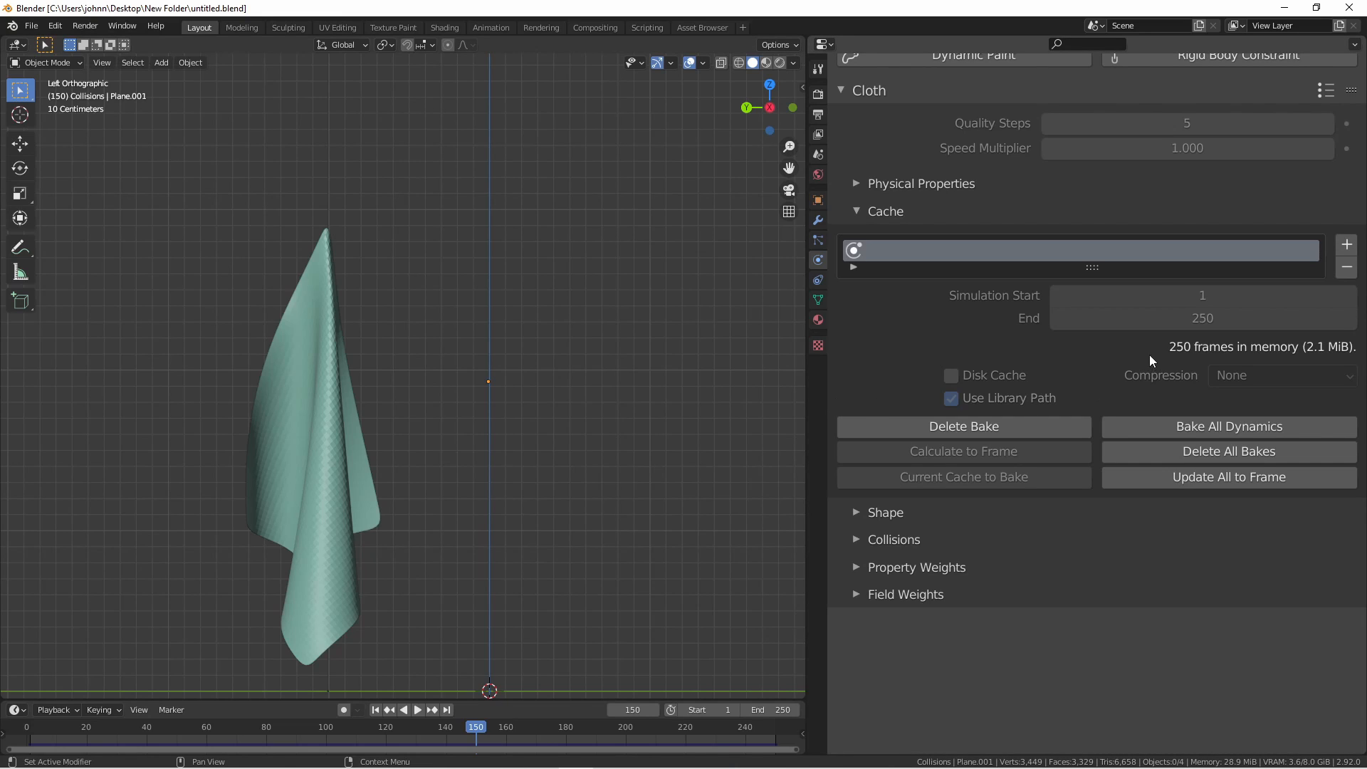
left_click(373, 709)
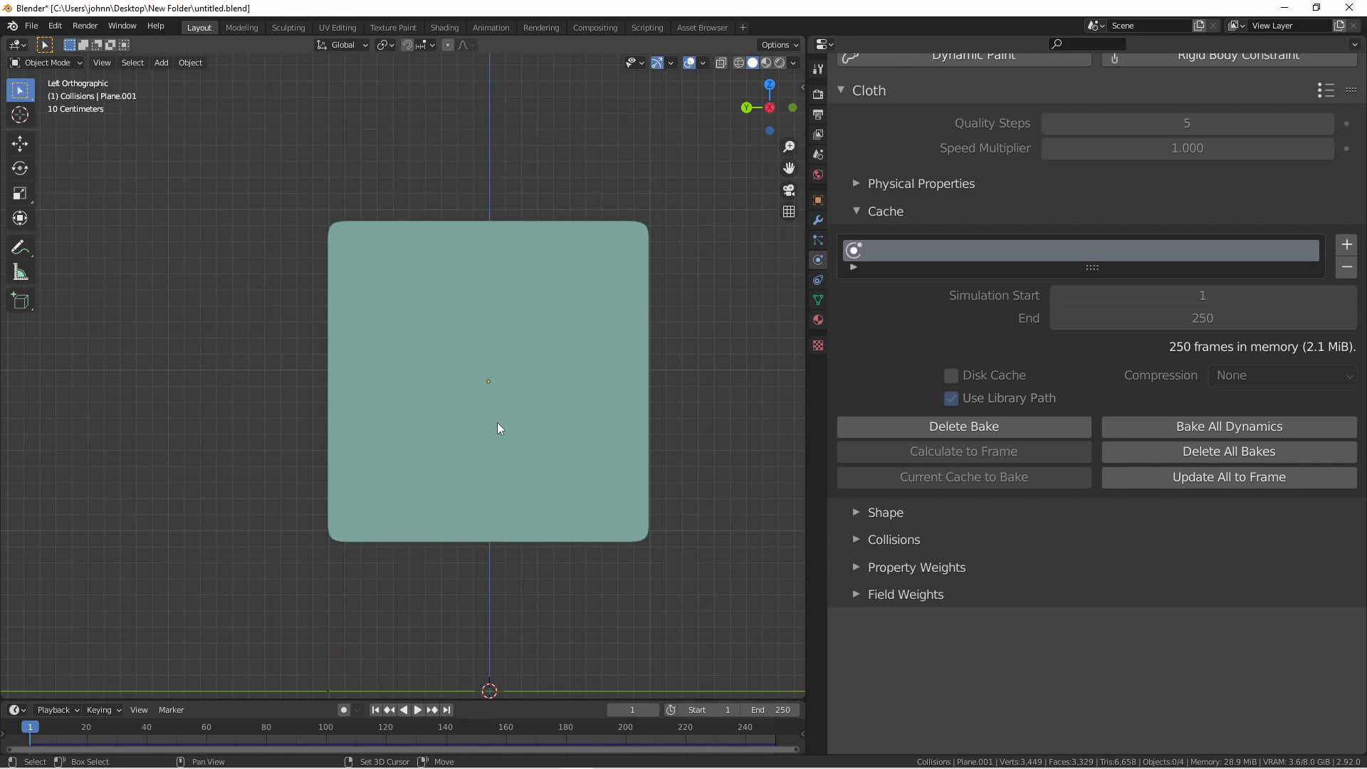
left_click(418, 710)
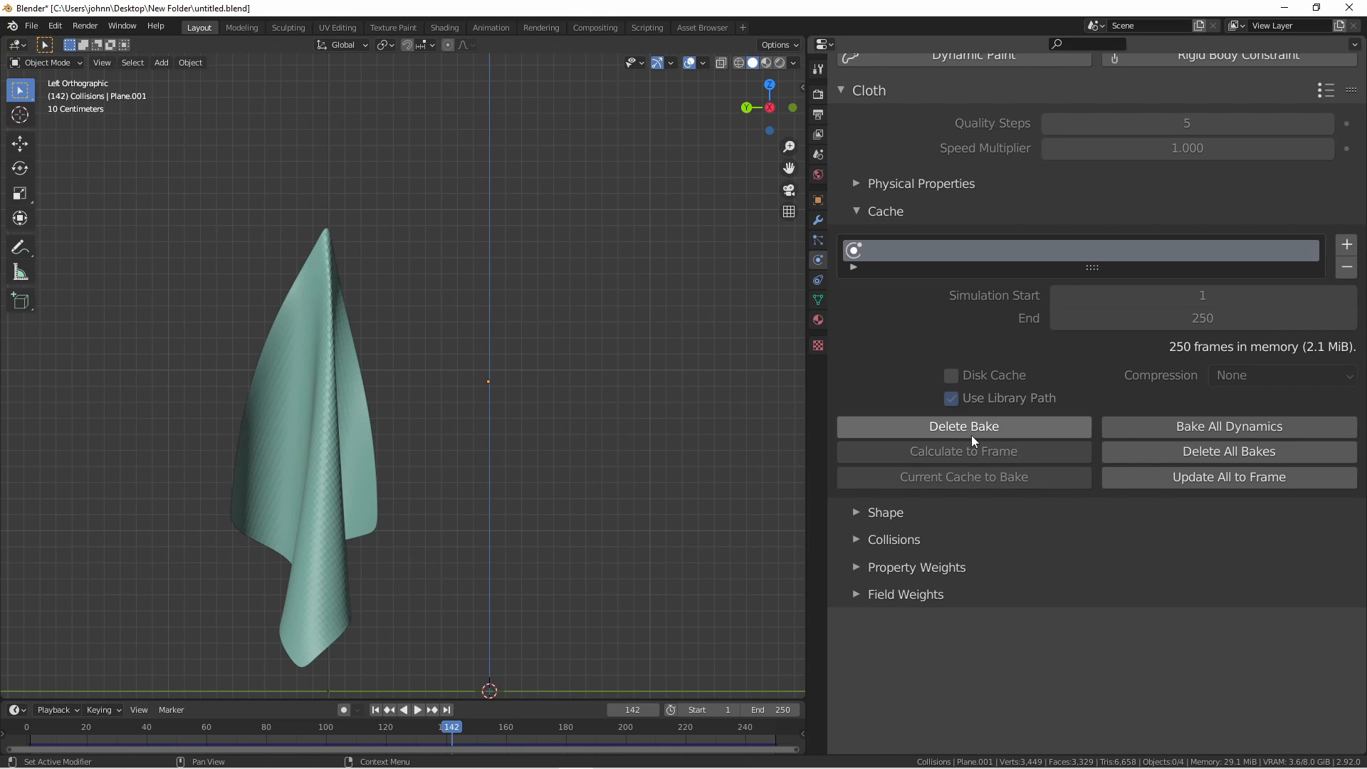
left_click(964, 427)
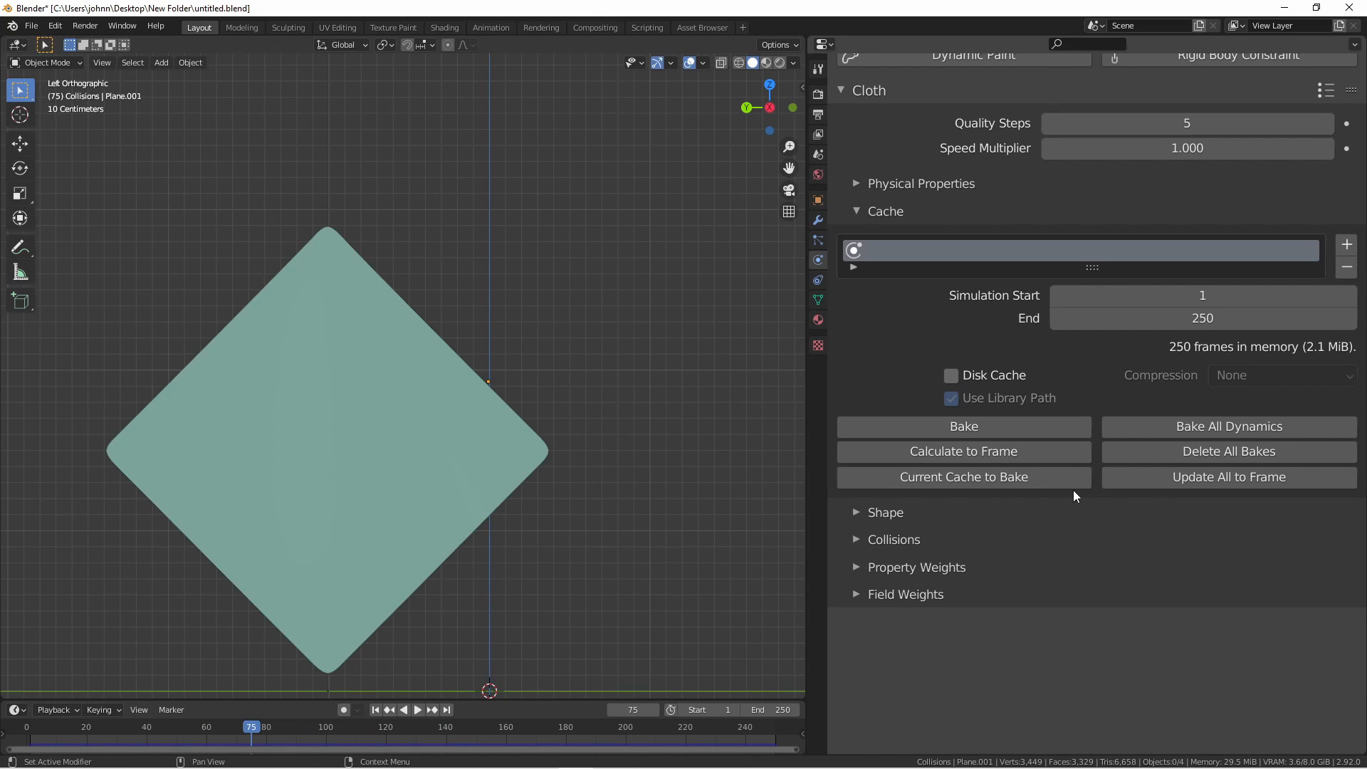
mouse_move(1138, 379)
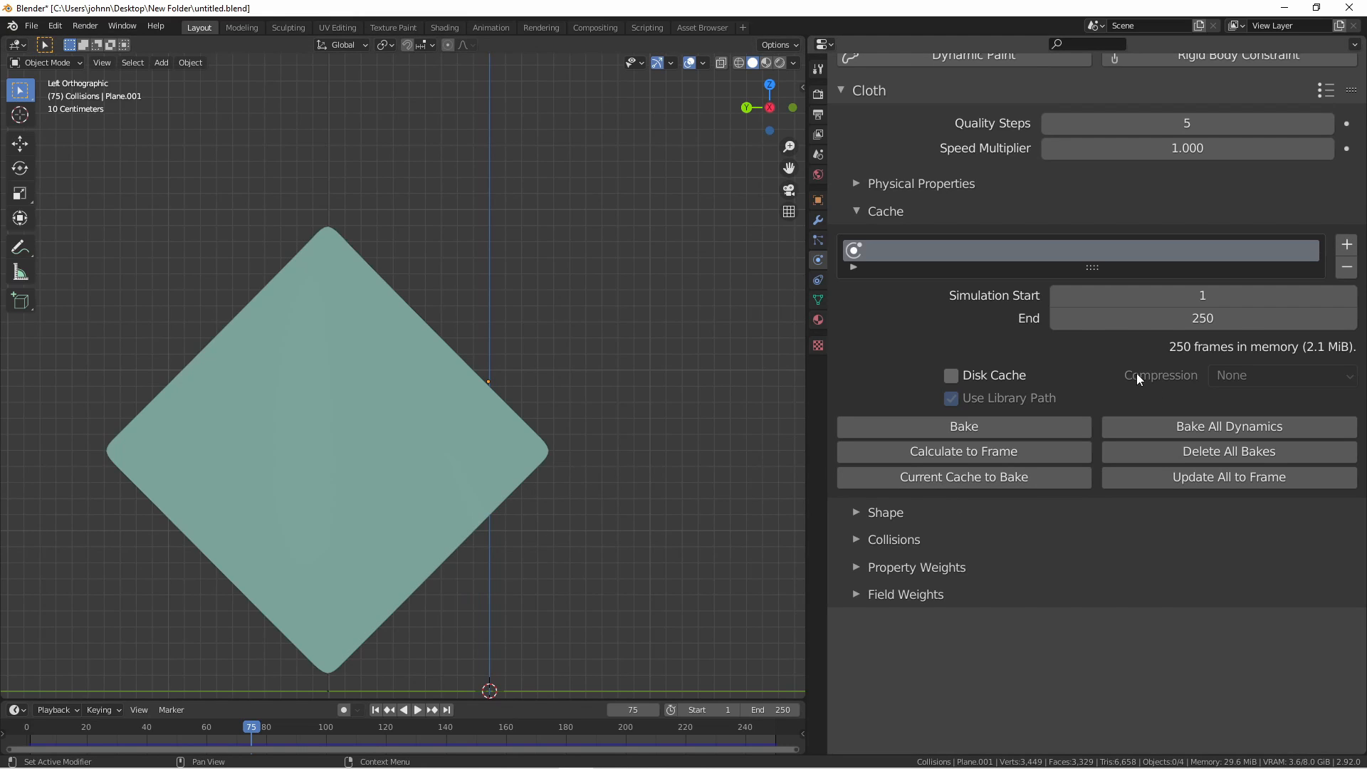
mouse_move(1126, 416)
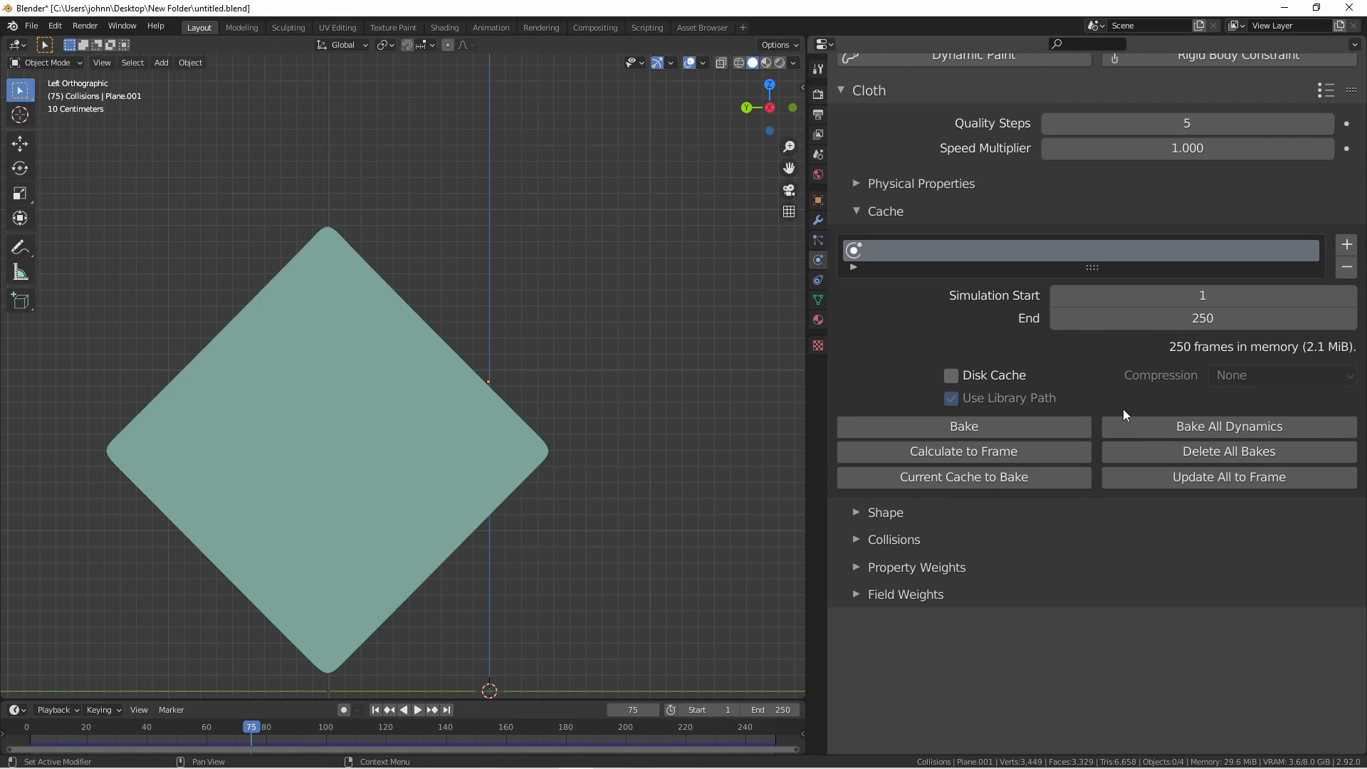
mouse_move(933, 484)
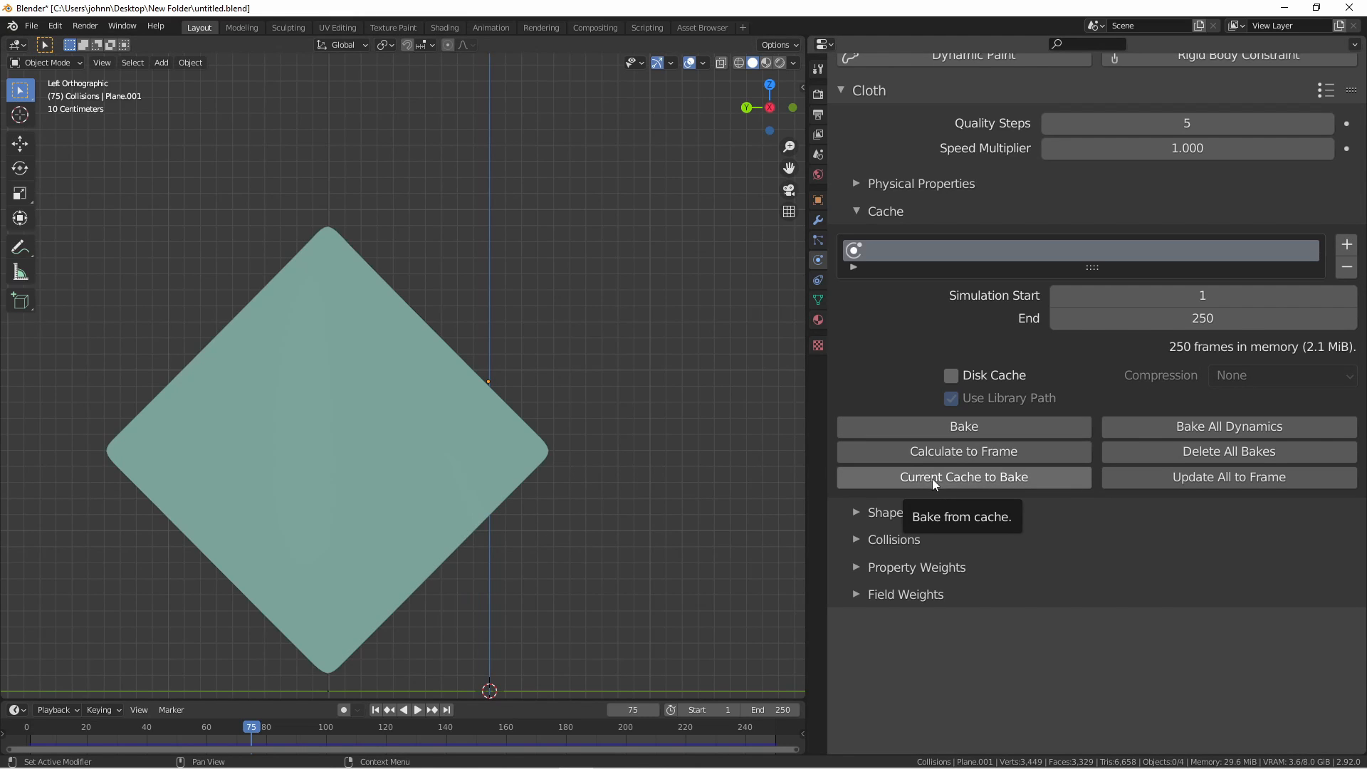
left_click(963, 427)
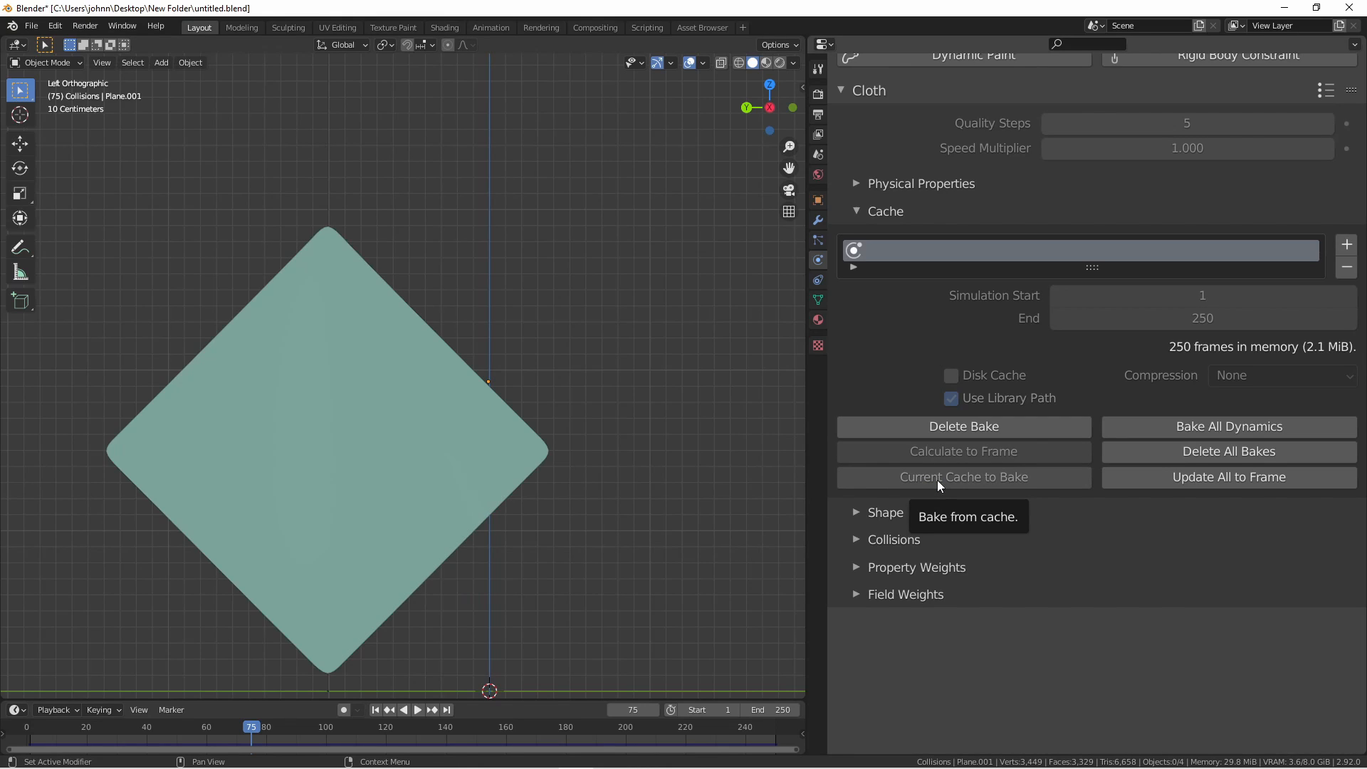
mouse_move(1120, 590)
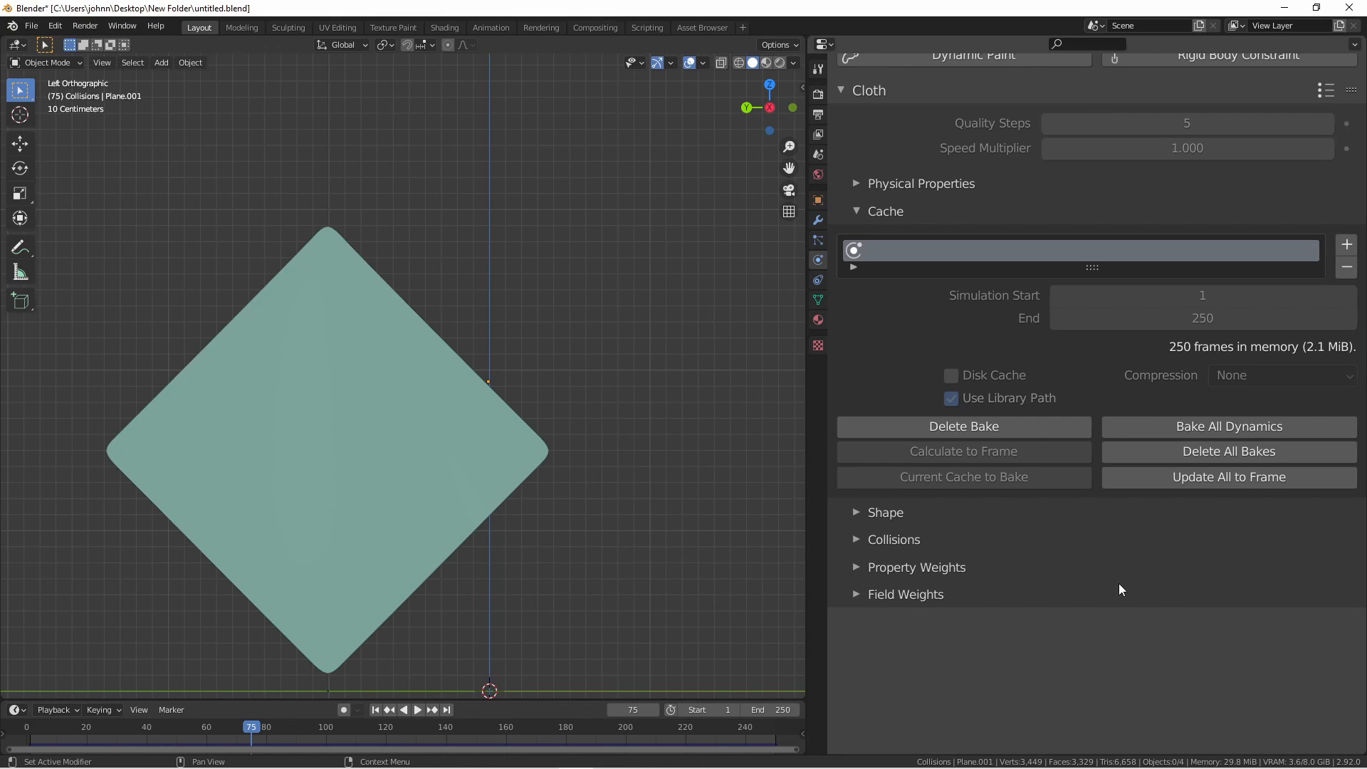
mouse_move(1125, 444)
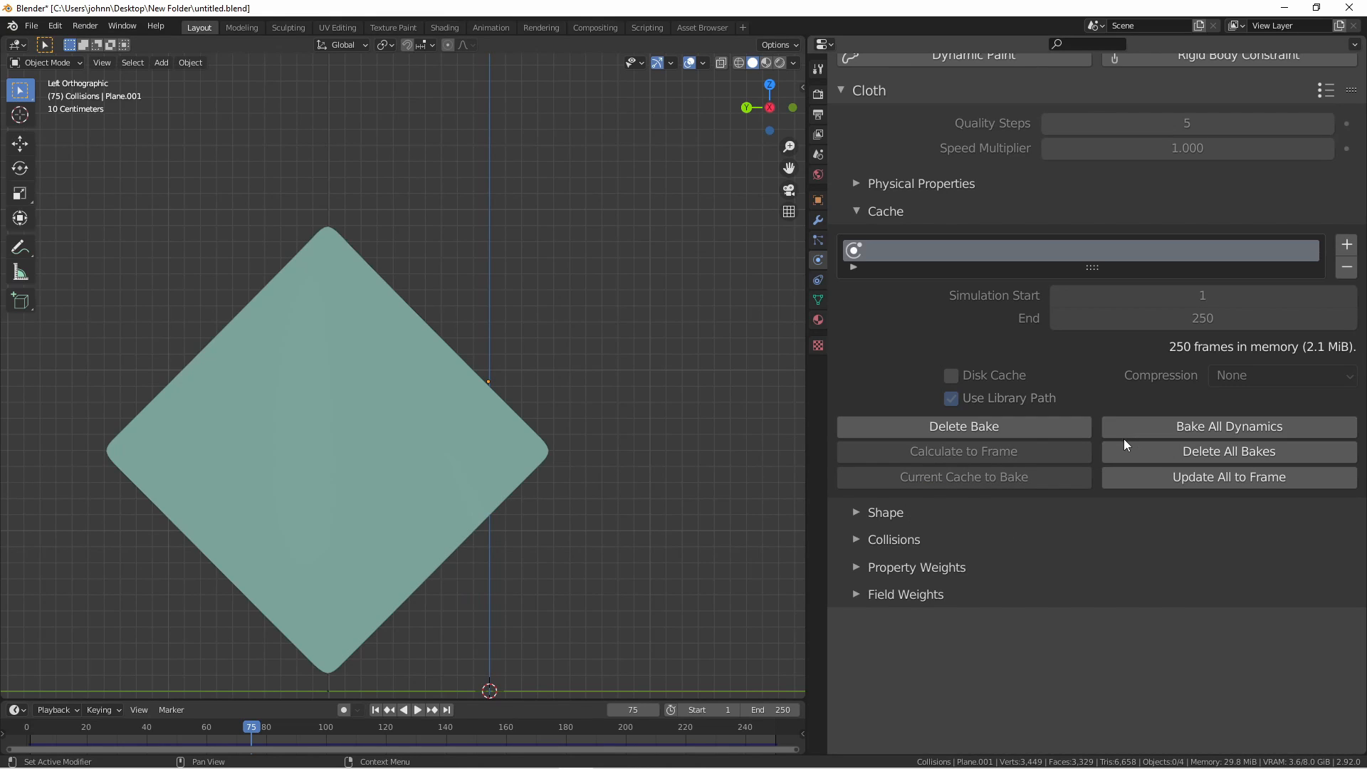